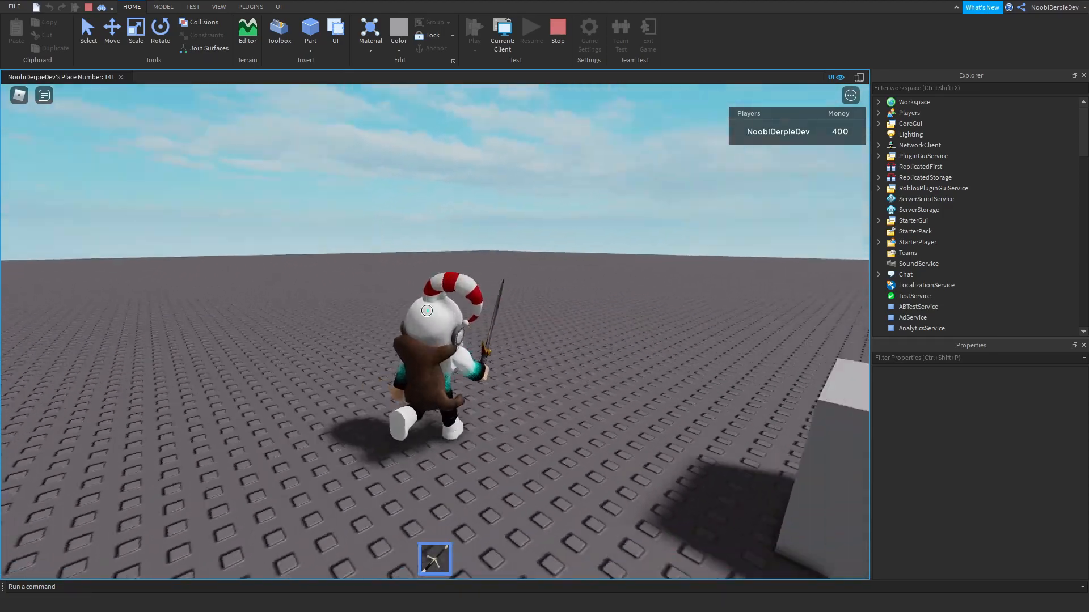
- Stop the running play test
click(557, 27)
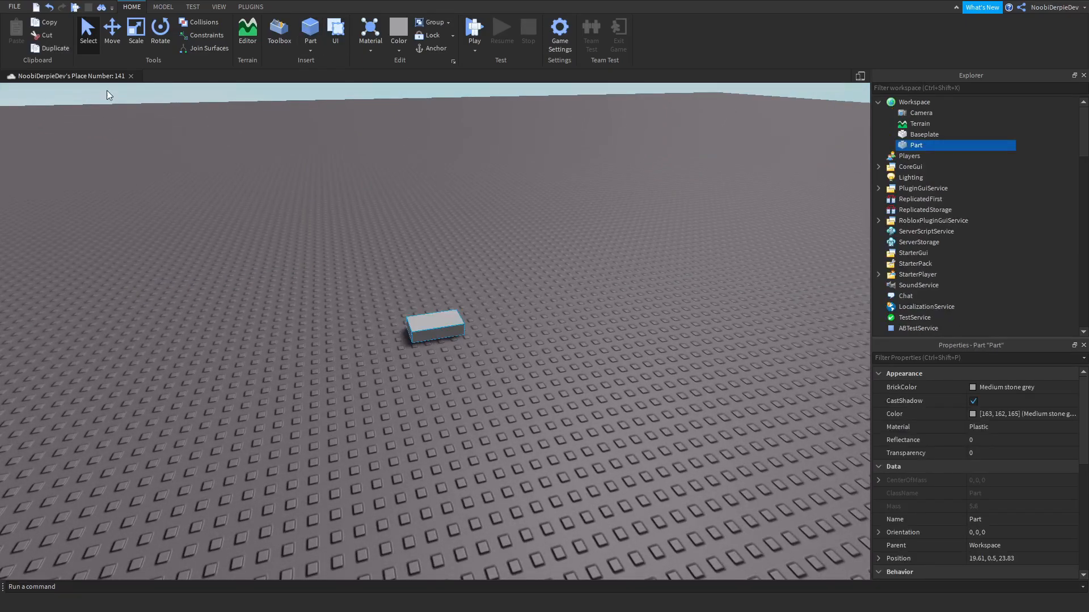
- Insert a Script and a ProximityPrompt into the part
click(136, 31)
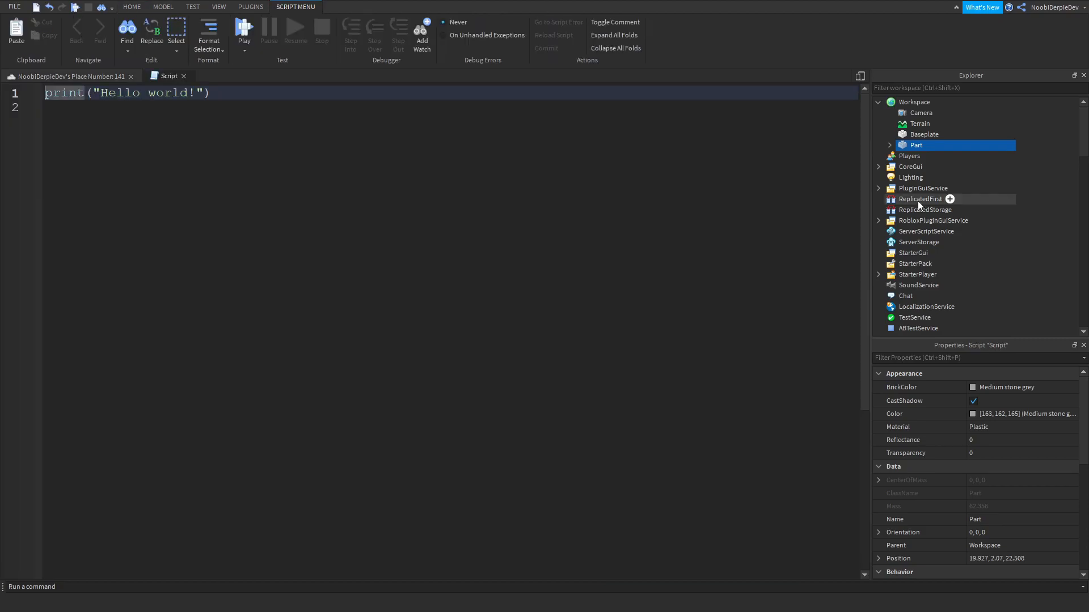
click(950, 145)
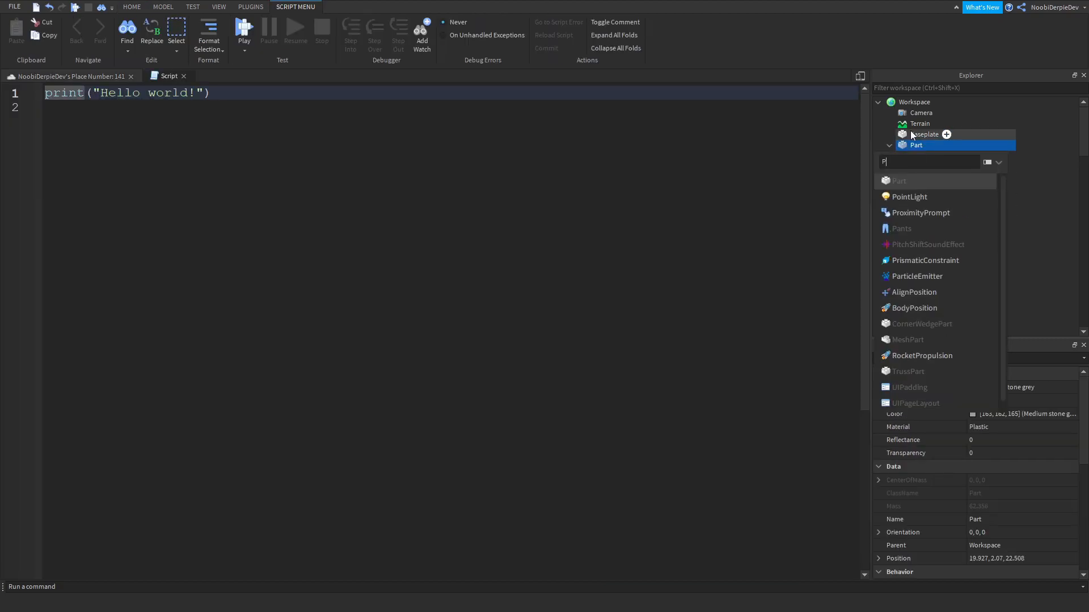
click(919, 213)
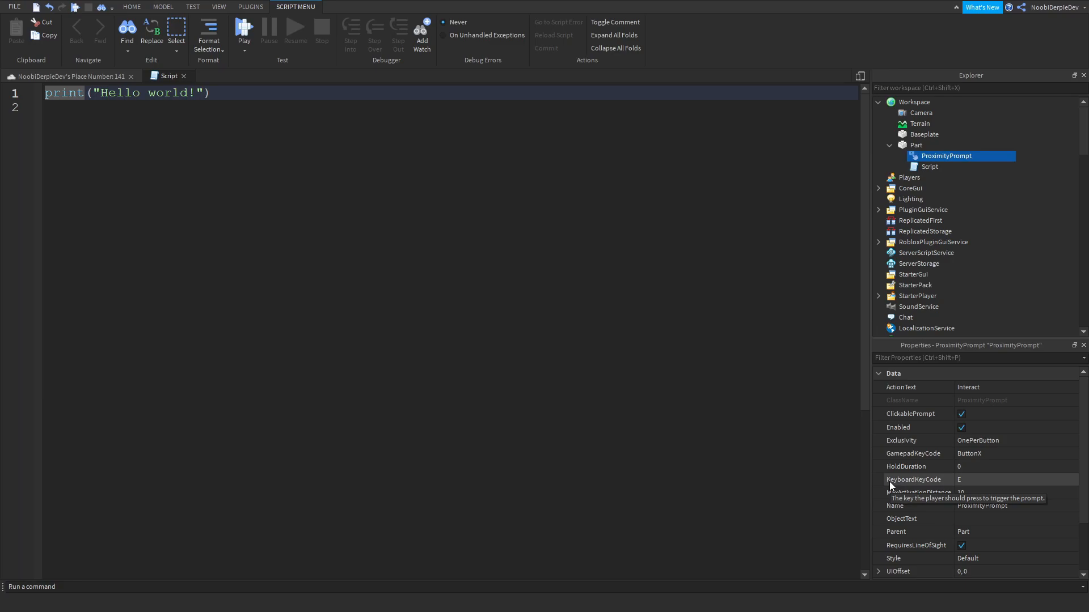
- Keep the prompt key as E, set ActionText to Purchase and ObjectText to 'Unbox a Tool'
click(1014, 479)
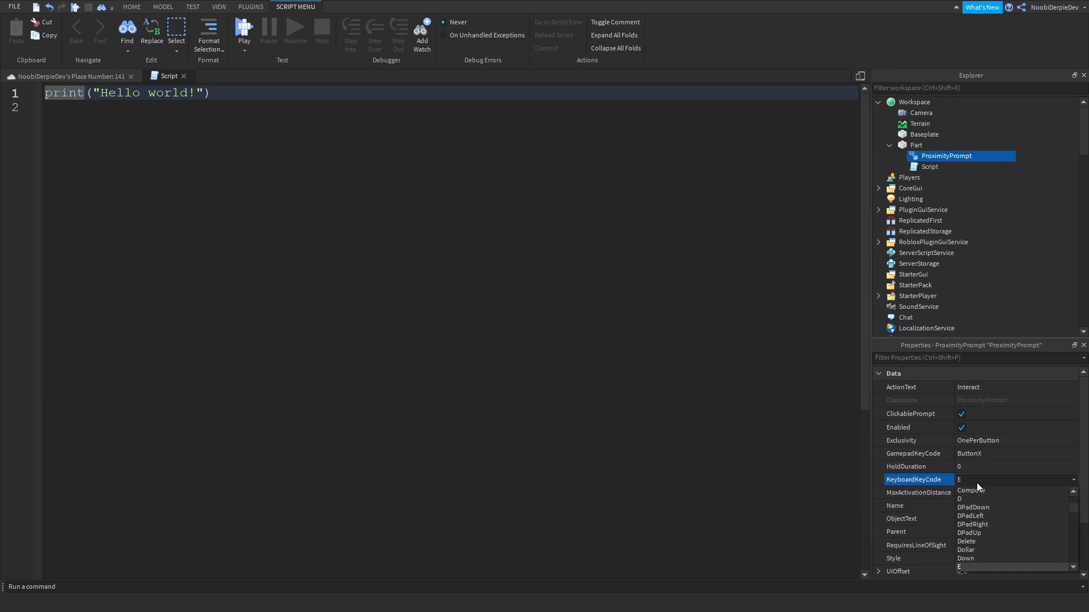
scroll(down, 3)
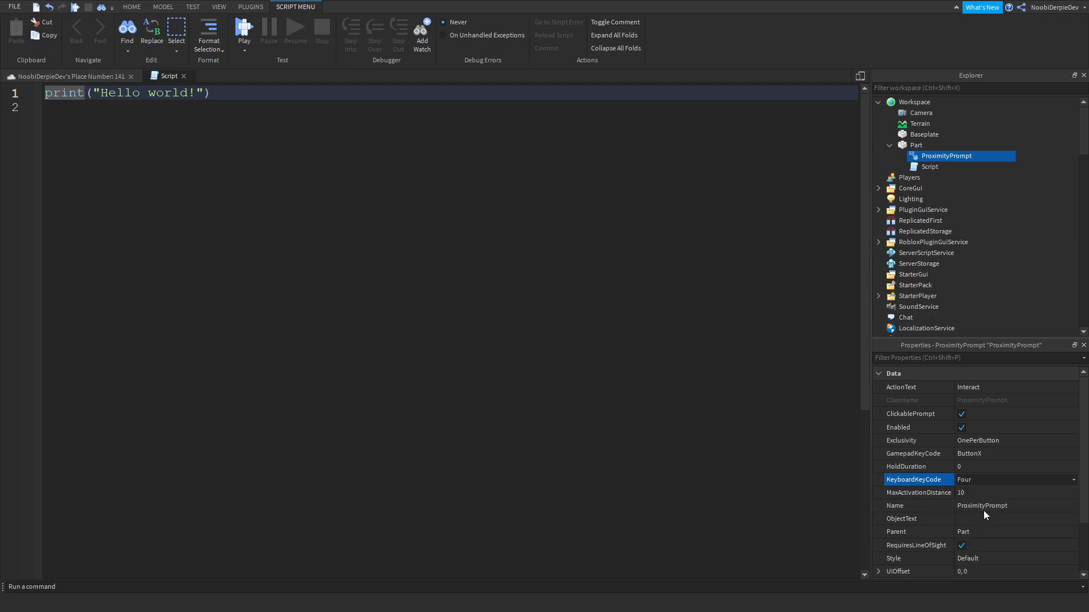
click(1071, 479)
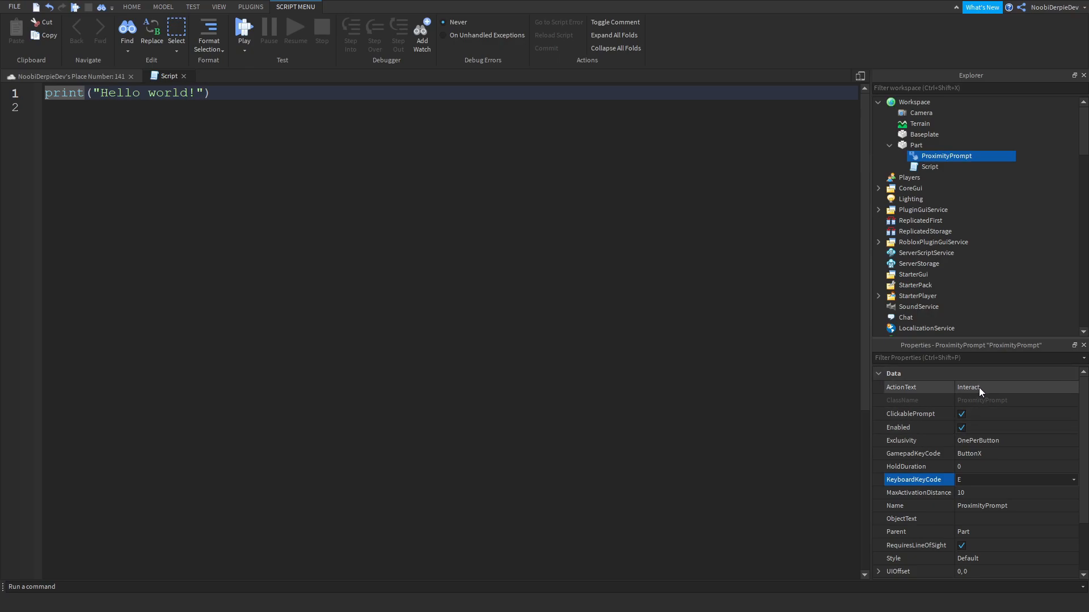
click(993, 386)
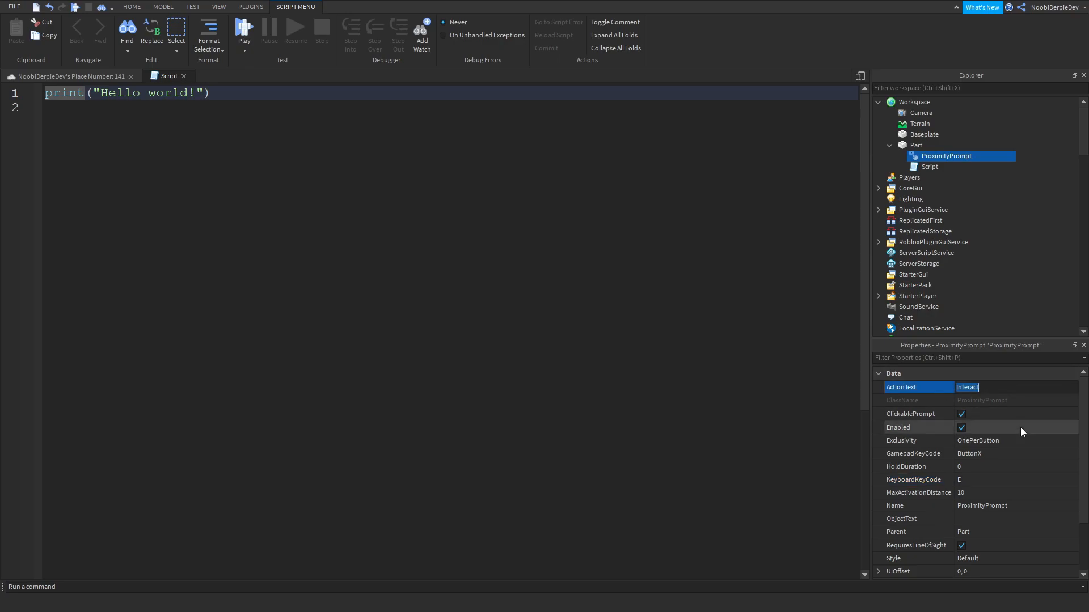
text(Purchase)
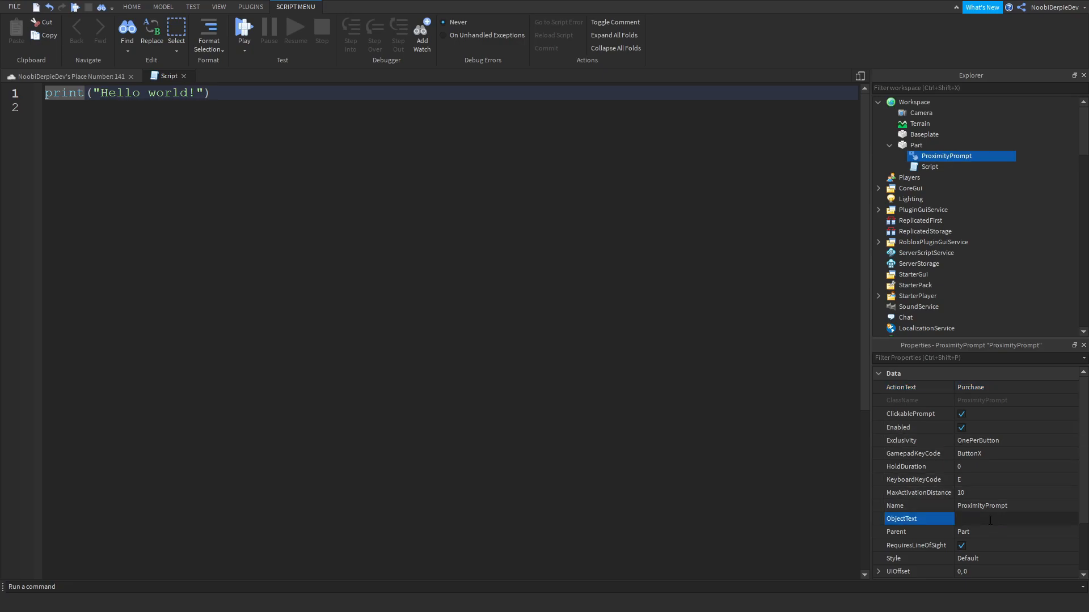
text(Un bo)
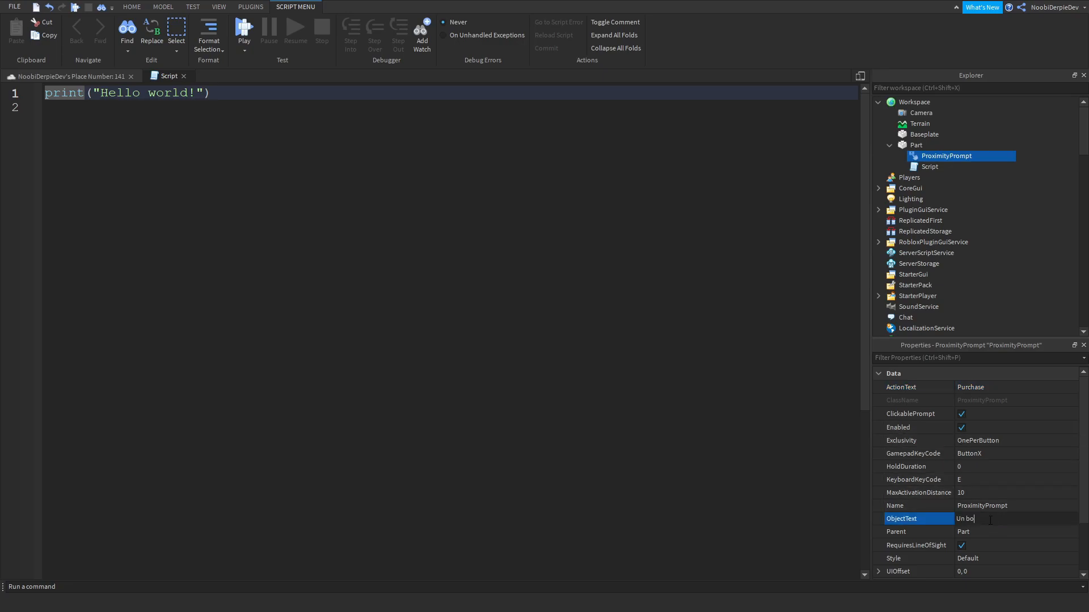
text(Unboxing To)
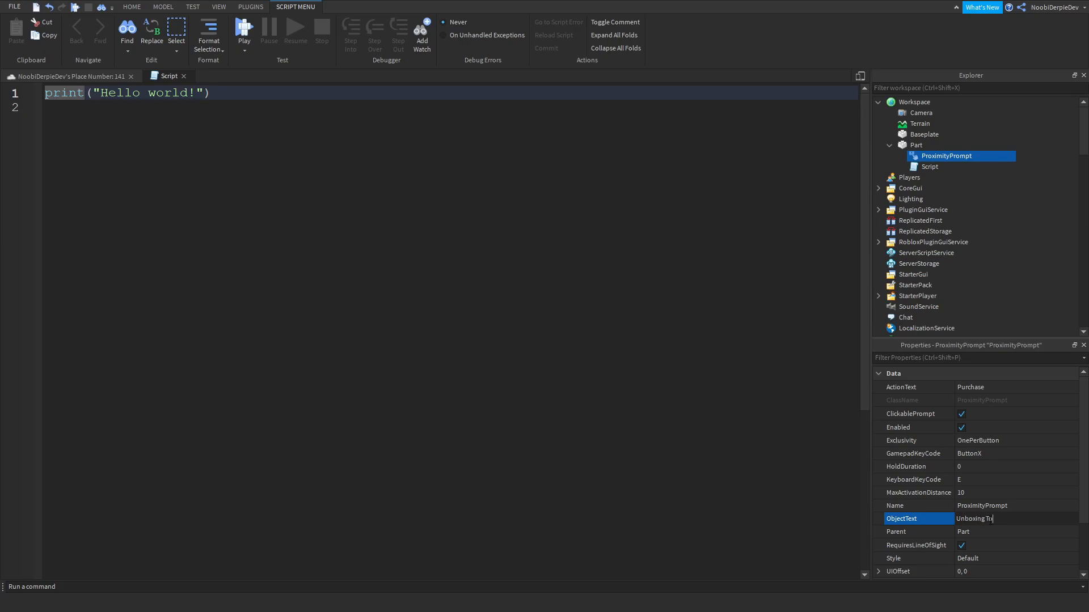
text(Unbox a)
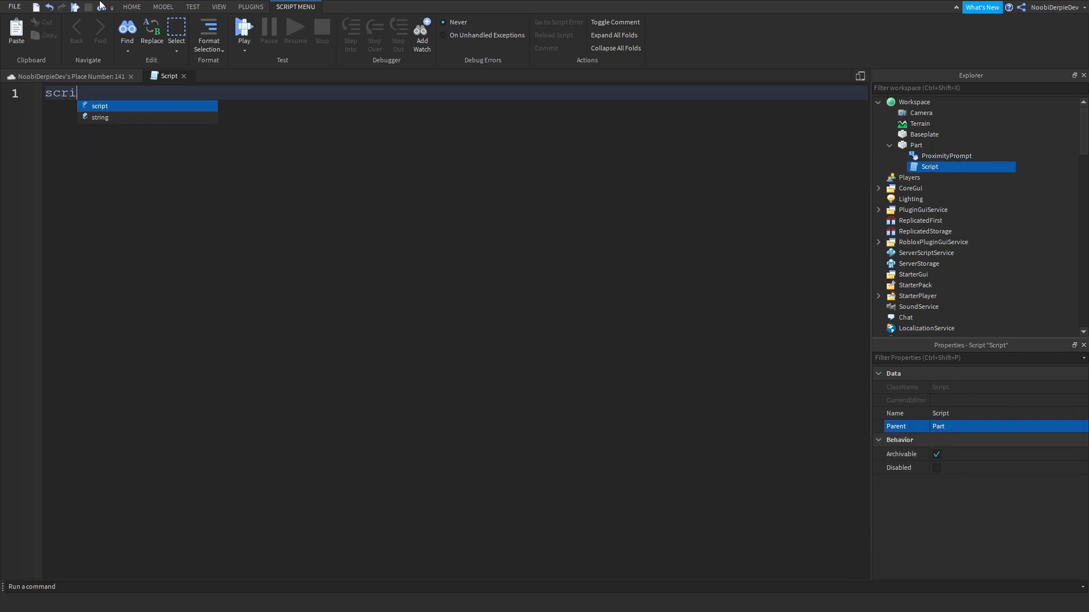
- Write script.Parent.ProximityPrompt.Triggered:Connect(function(player) print(player.Name) end)
text(.Parent.ProximityPrompt.)
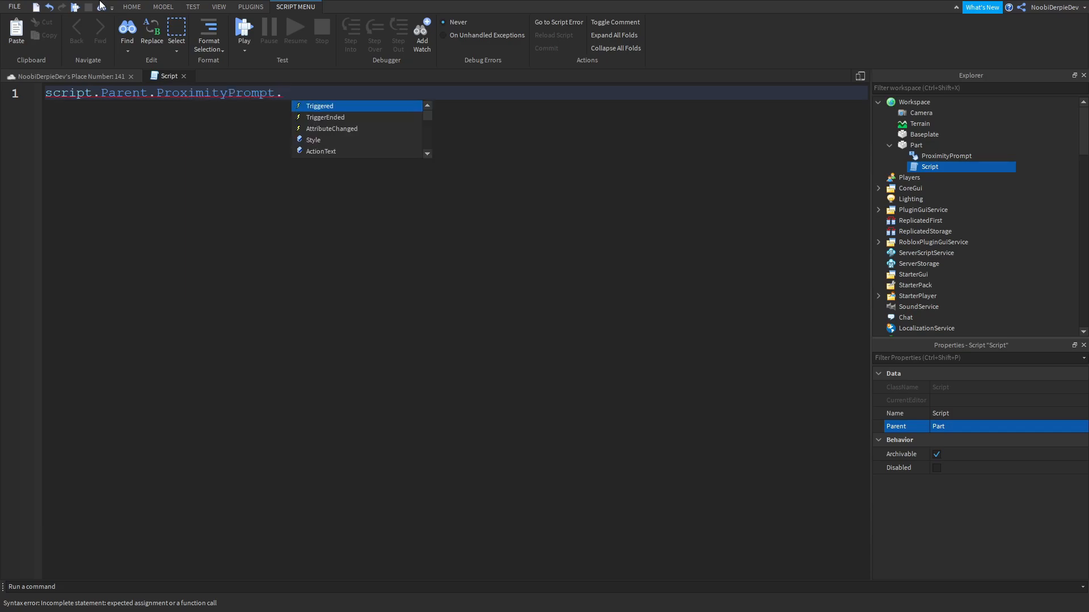
text(Triggered:Connect)
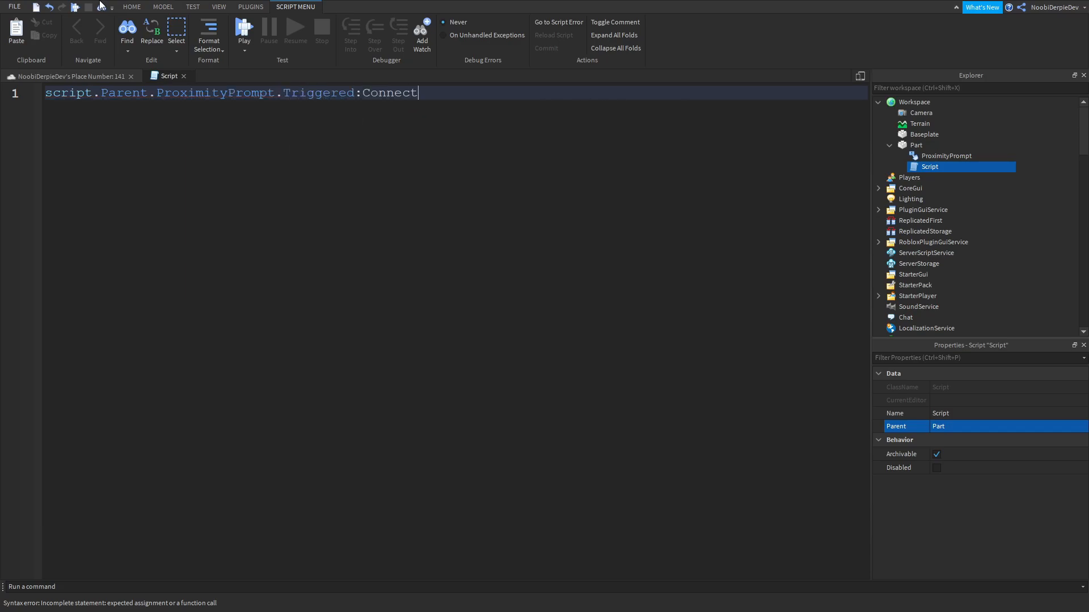
text((function(player))
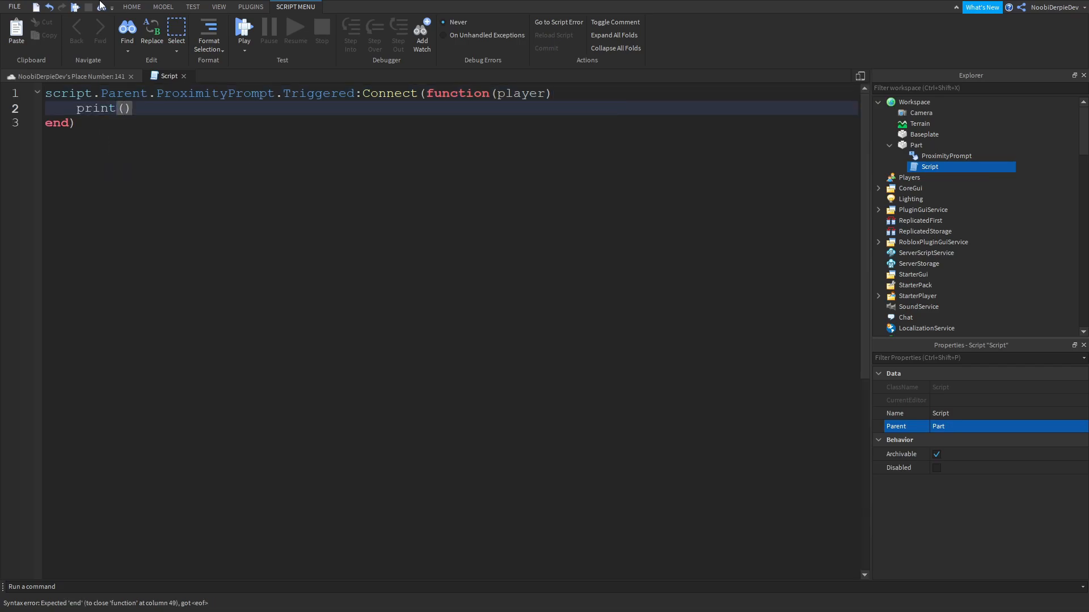
text(player.Name)
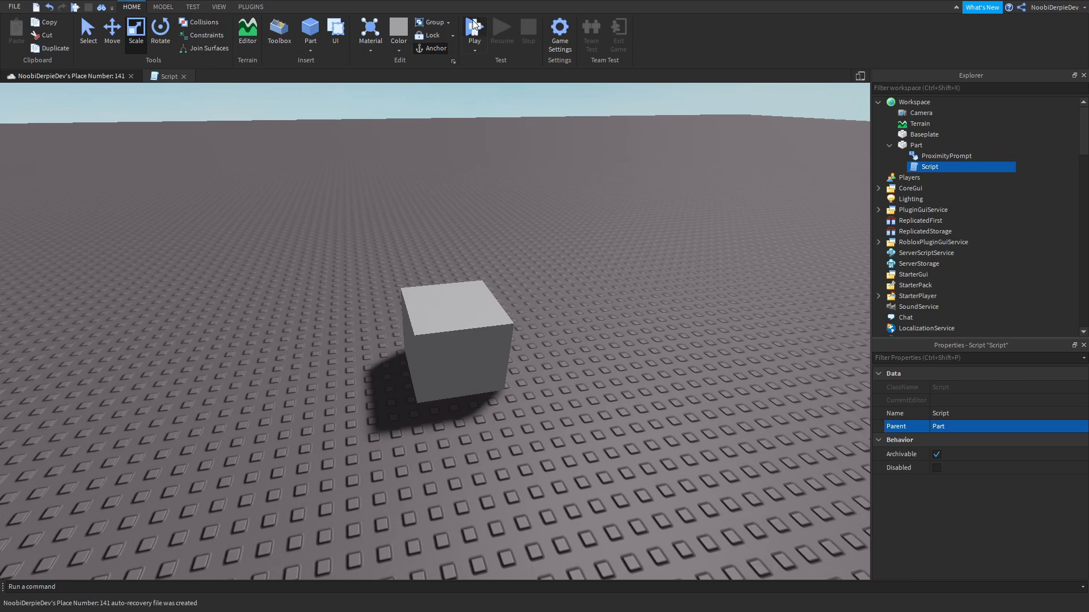
- Play-test the prompt and open the Developer Console with F9
click(474, 27)
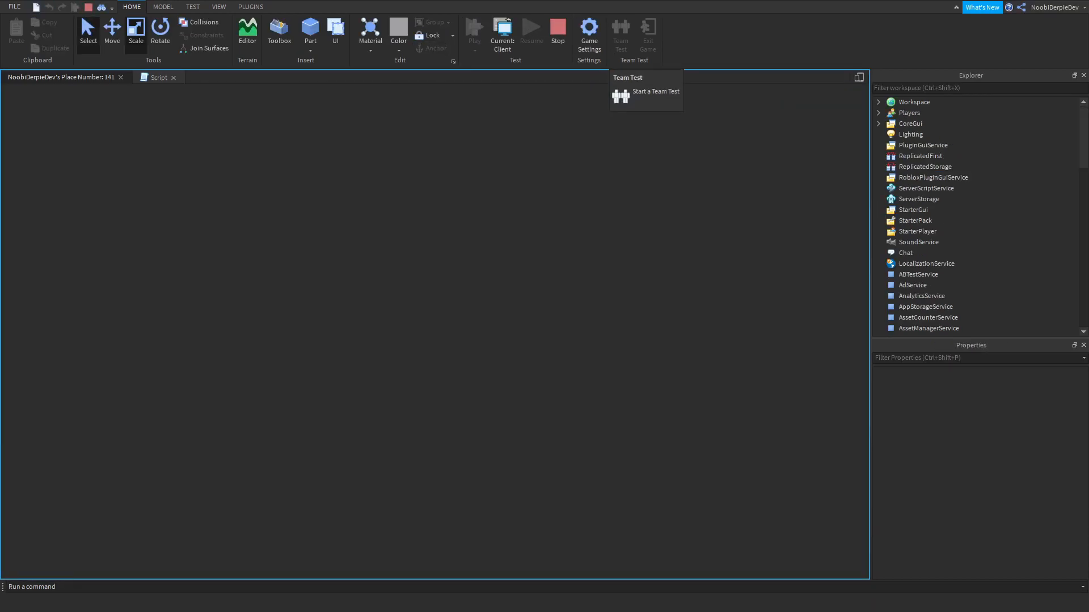
click(653, 91)
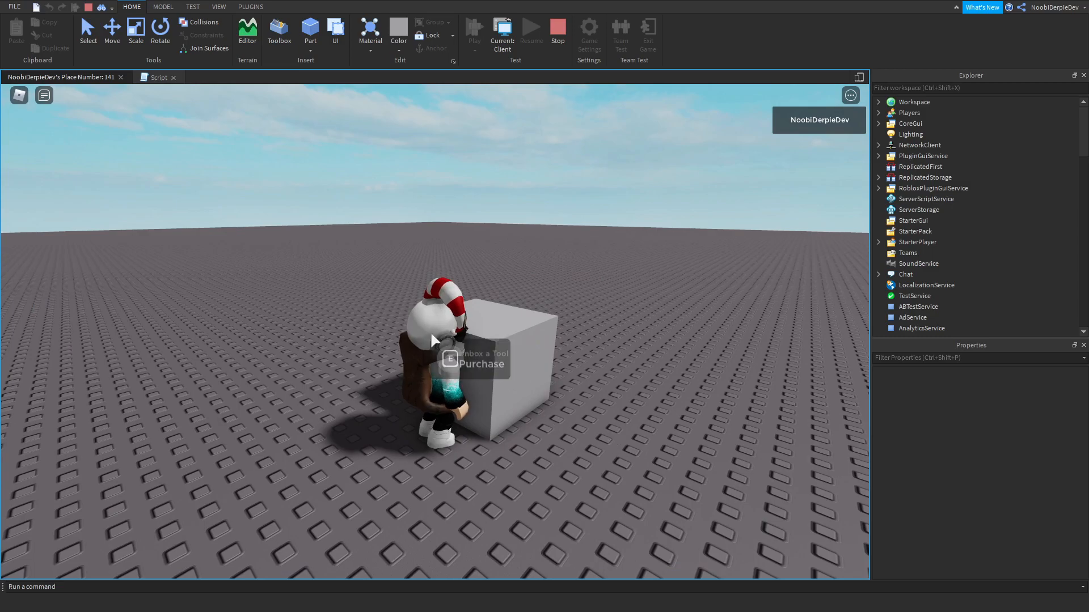
key(F9)
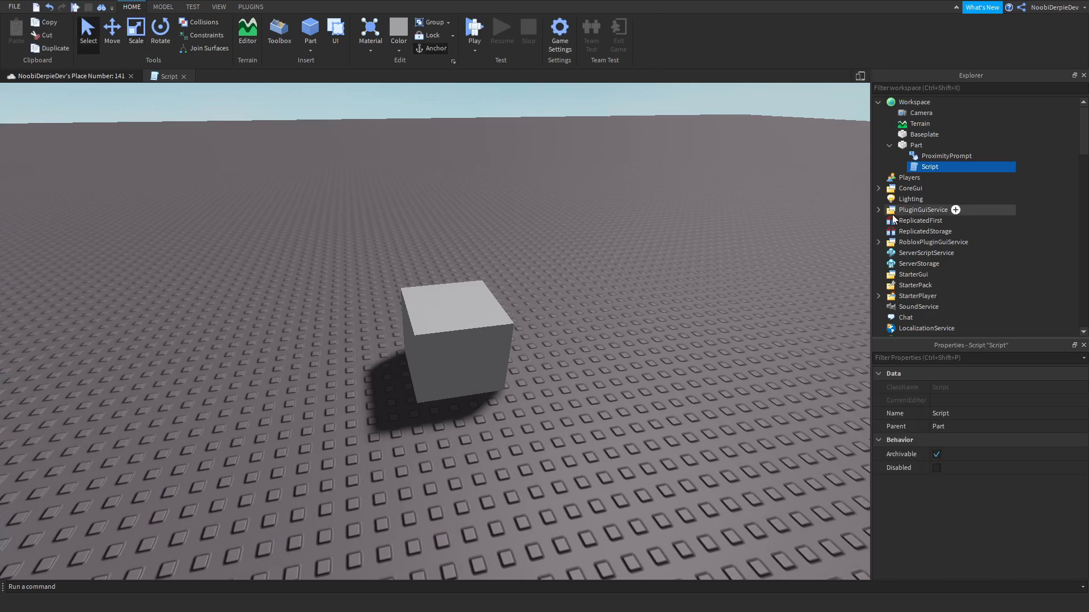
- Set the prompt's HoldDuration to 3, retest in play mode, then stop
click(944, 156)
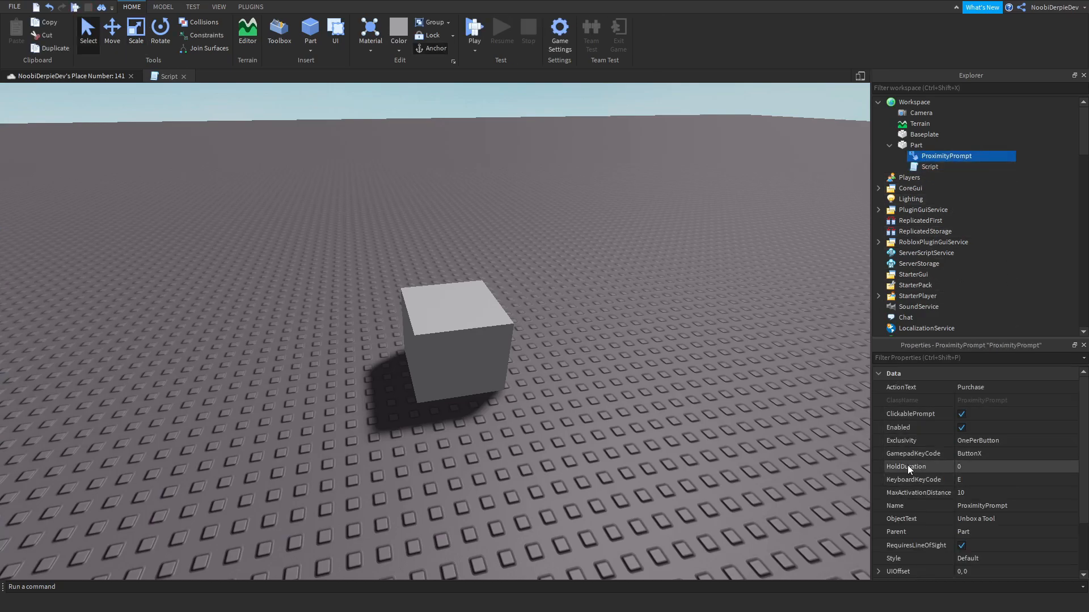
click(1016, 467)
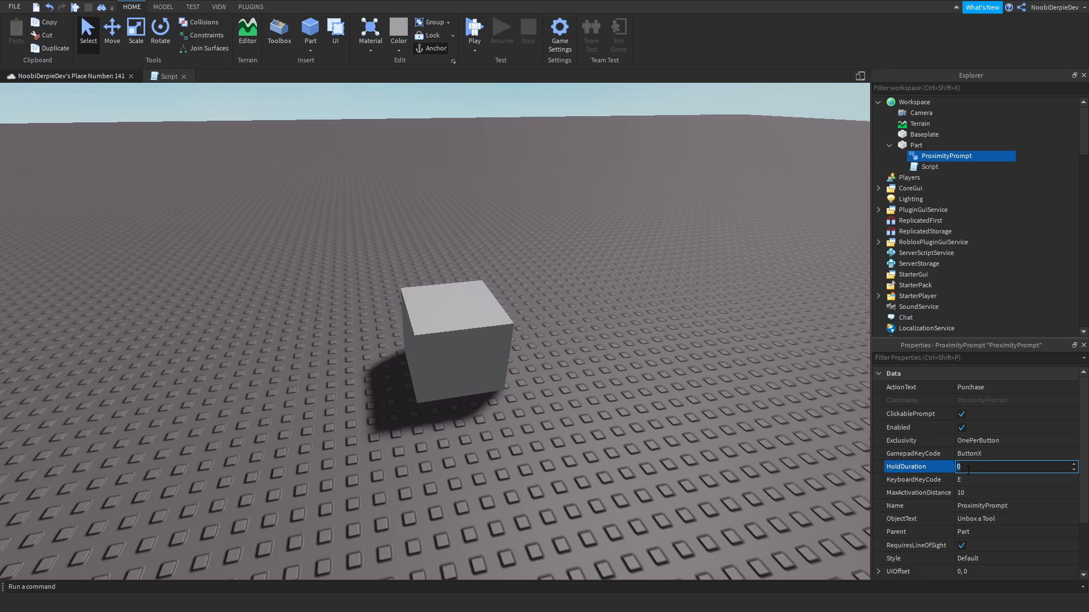
text(3)
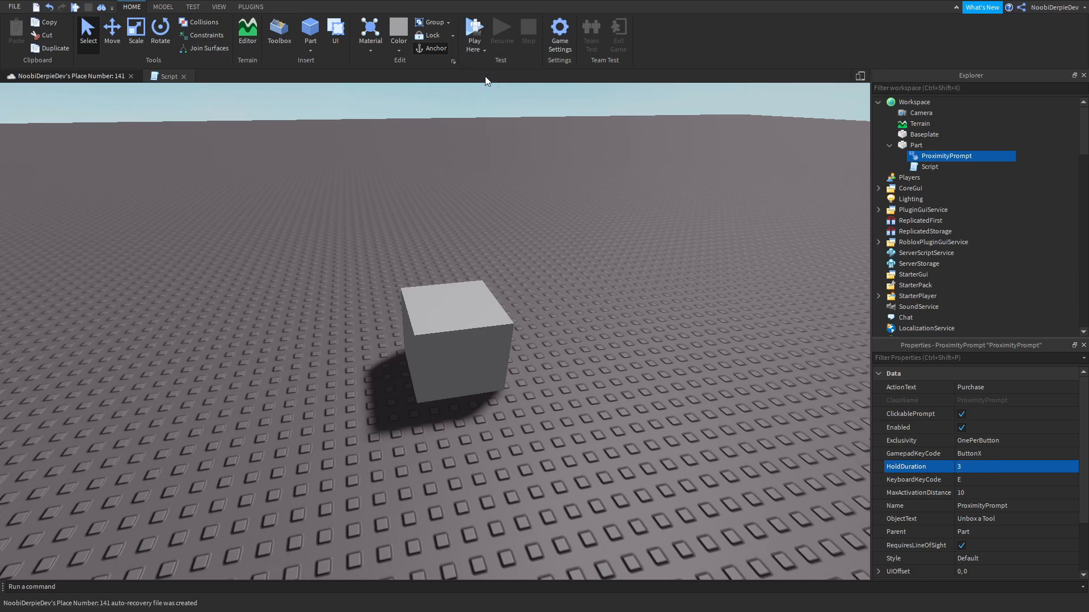
click(474, 29)
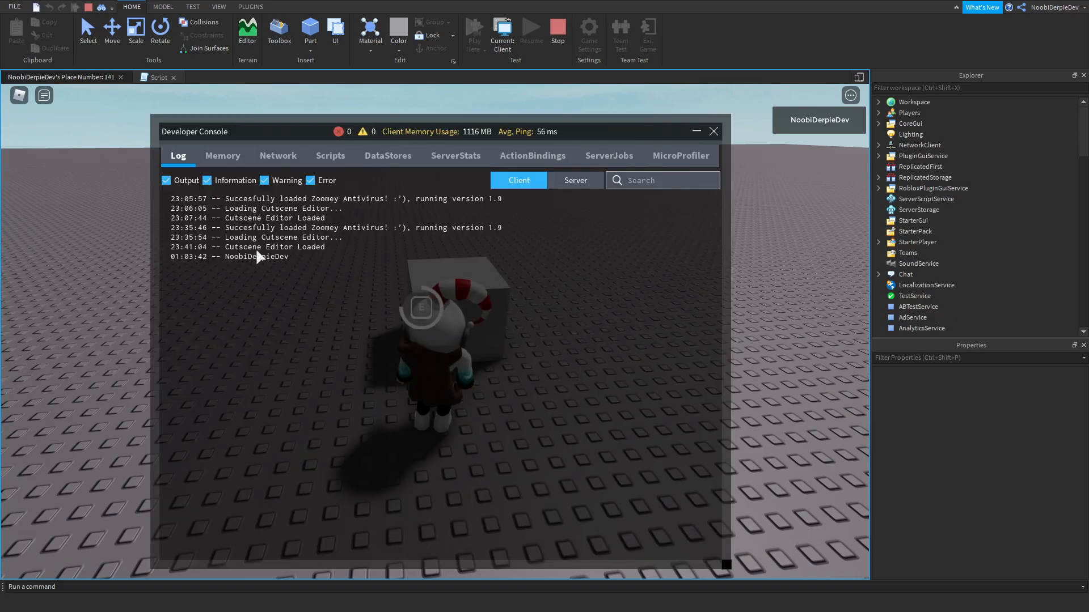
click(557, 30)
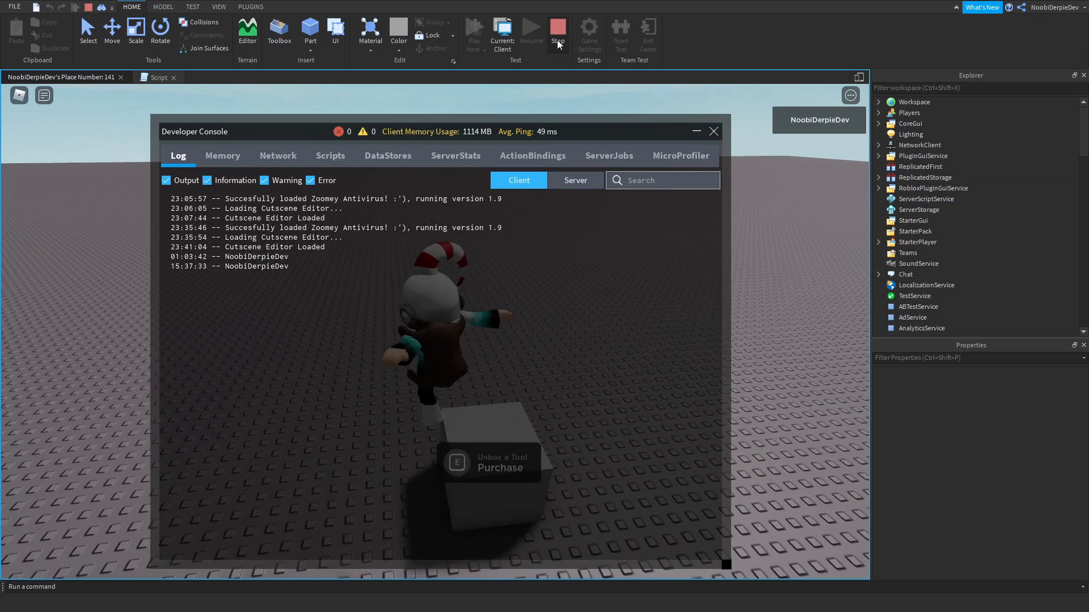
click(557, 31)
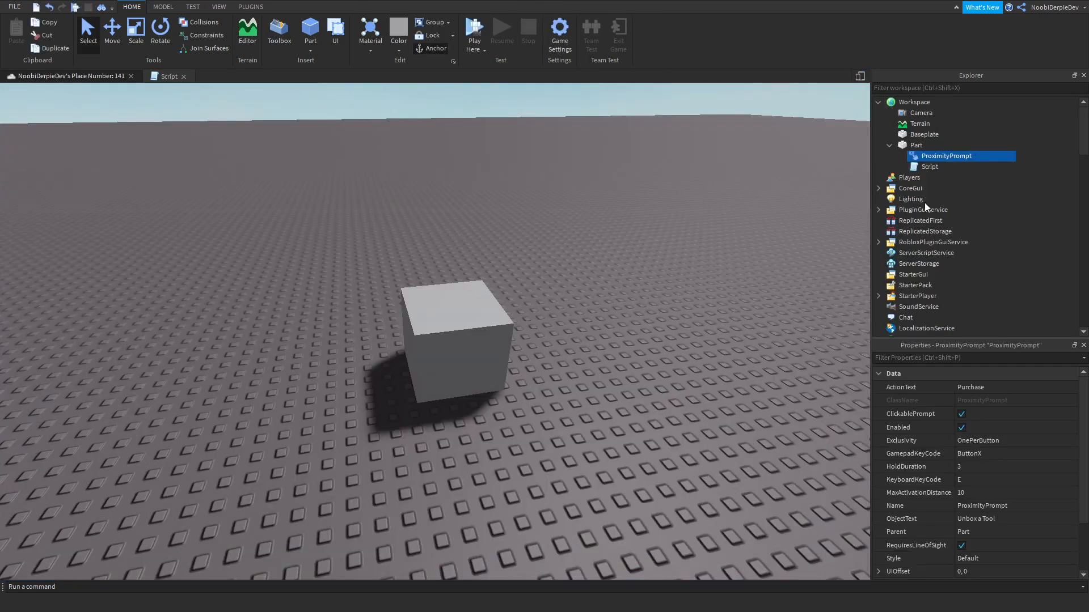
- Add a BuyCrate RemoteEvent to ReplicatedStorage
scroll(down, 3)
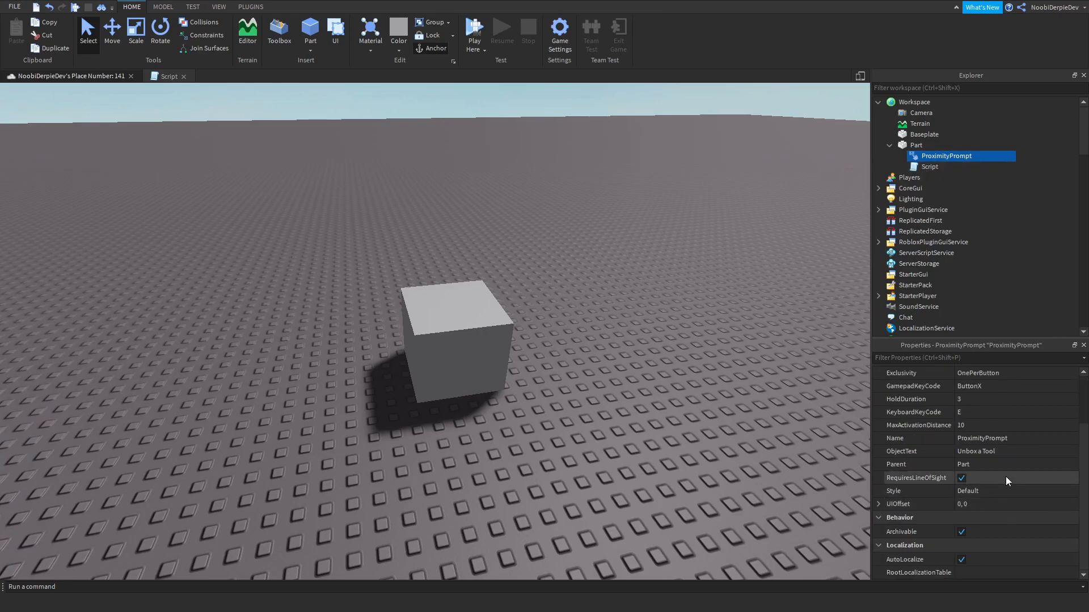
text(Unboxing Crate)
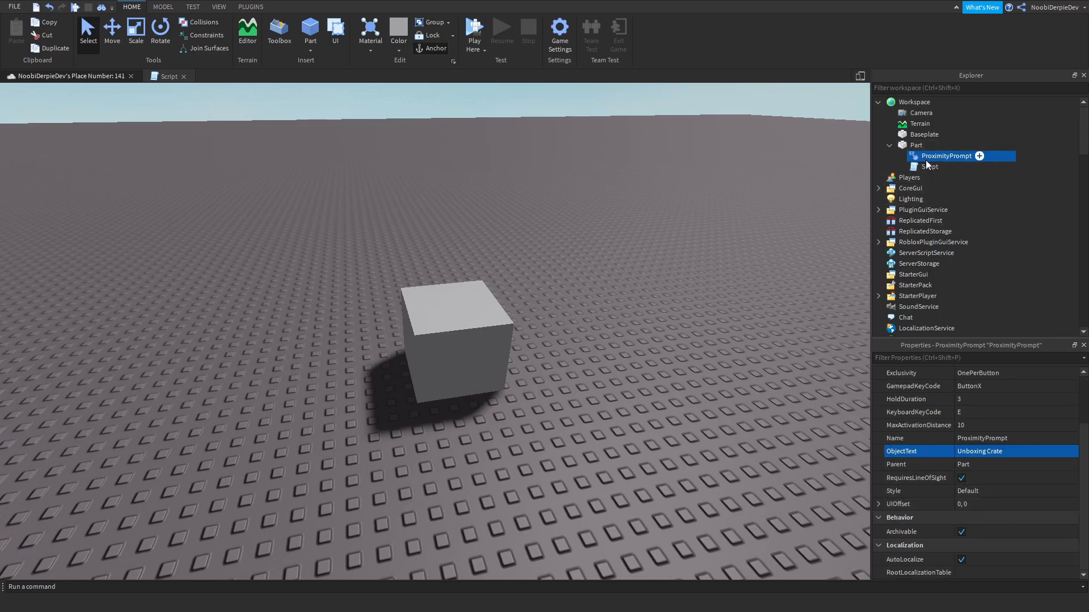
click(924, 231)
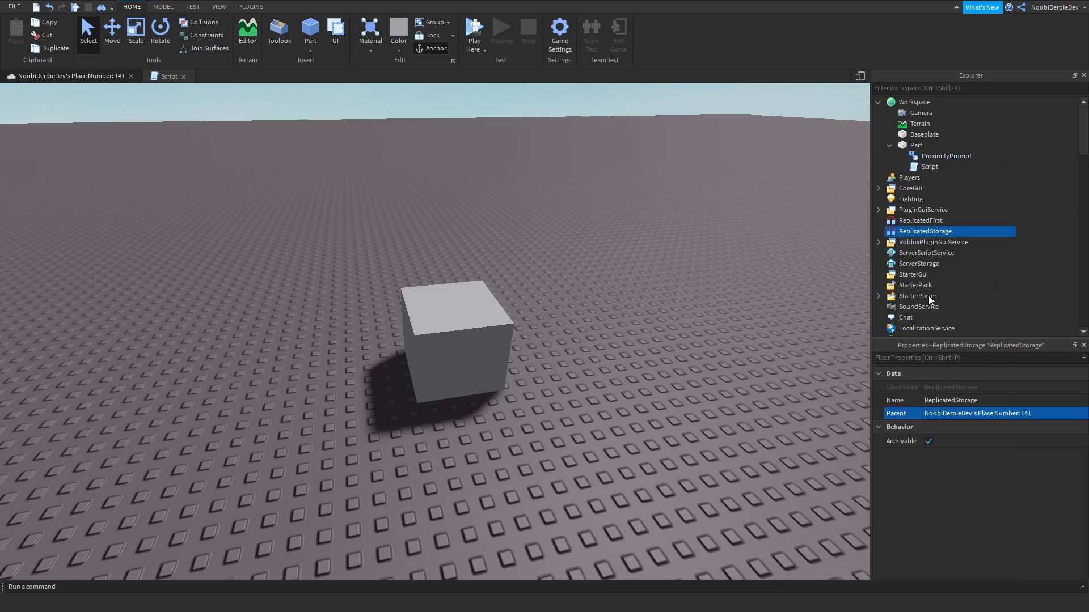
click(956, 242)
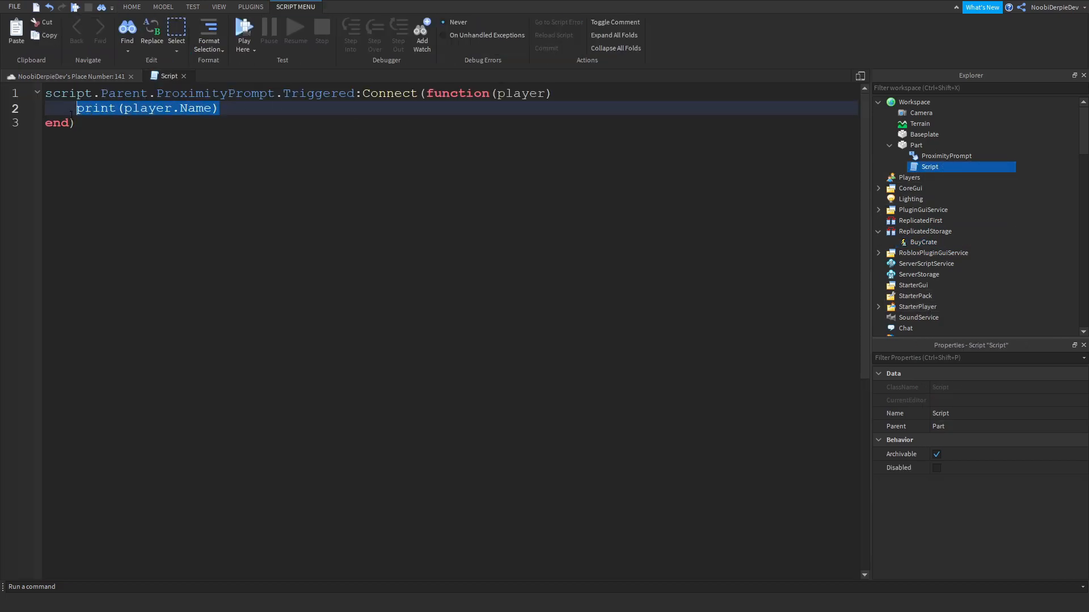
- Make the Triggered function call game.ReplicatedStorage.BuyCrate:FireClient(player)
text(game))
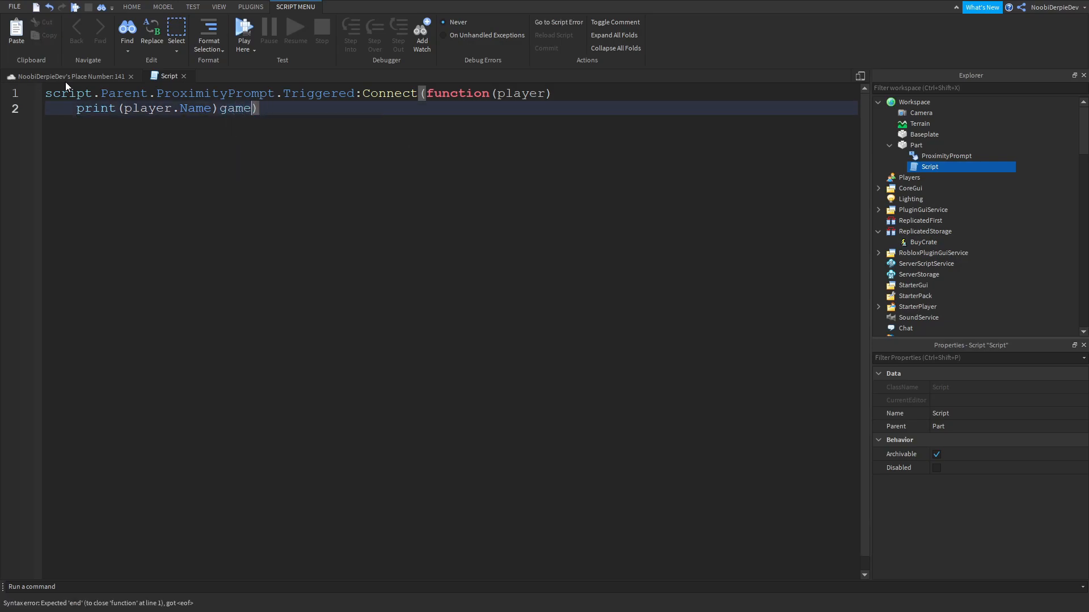
key(Backspace)
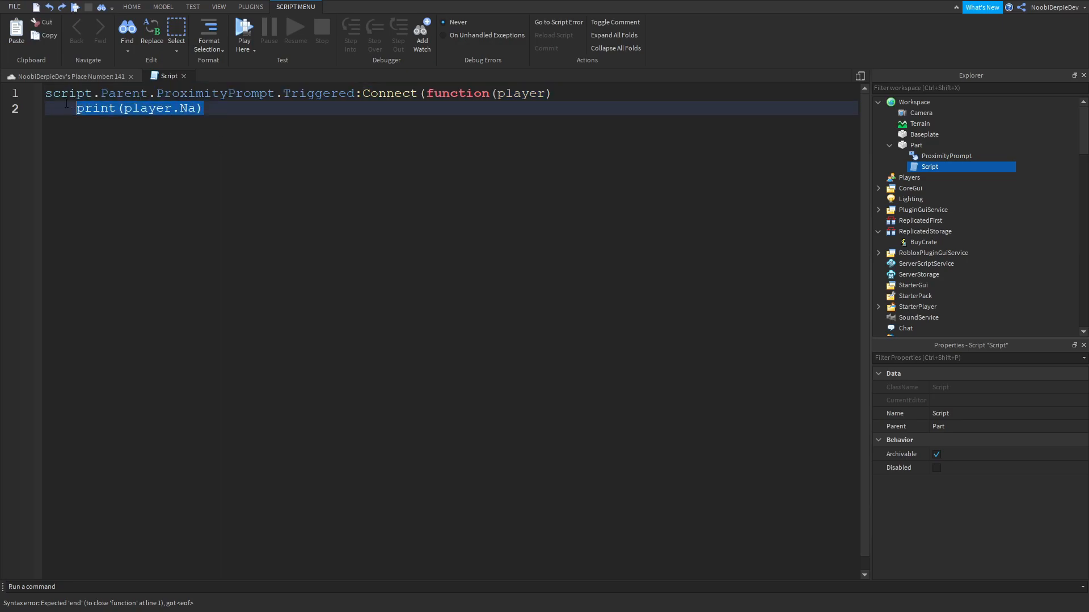
text(end))
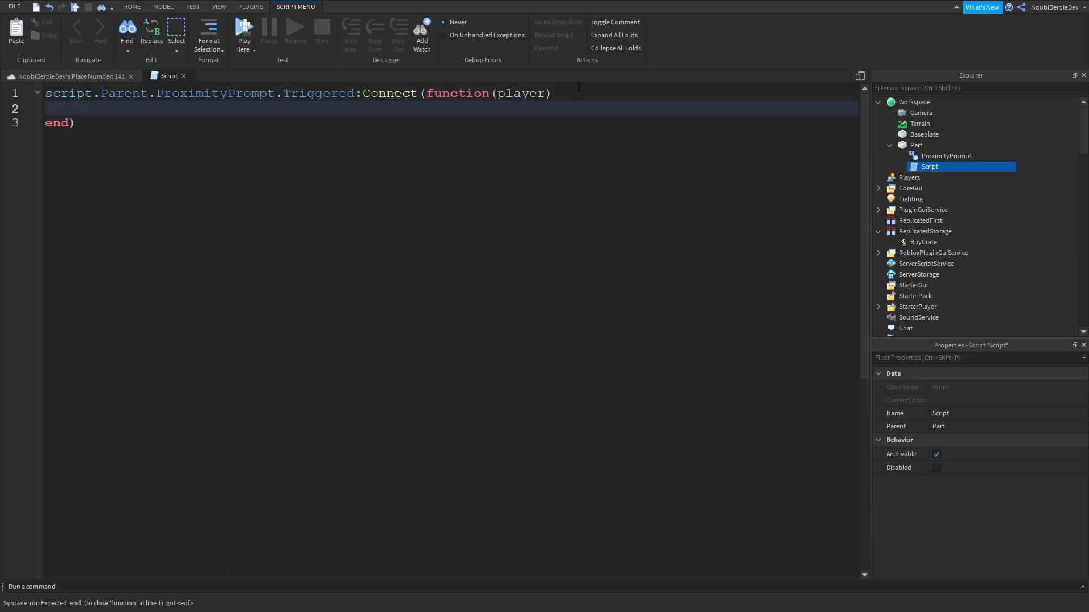
text(game.ReplicatedStorage.Buy)
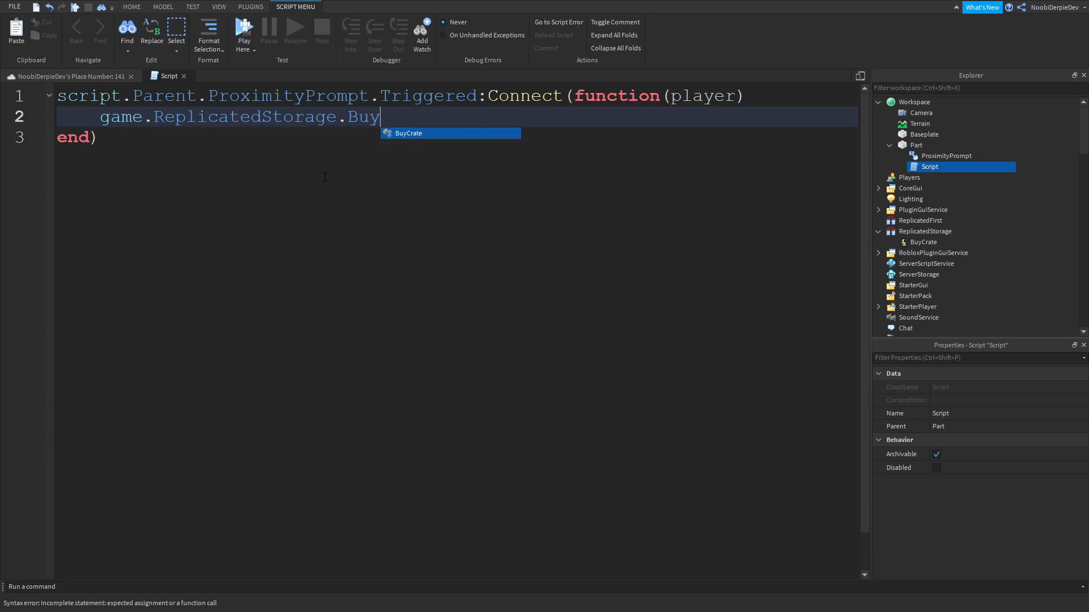
text(Crate:FireClient())
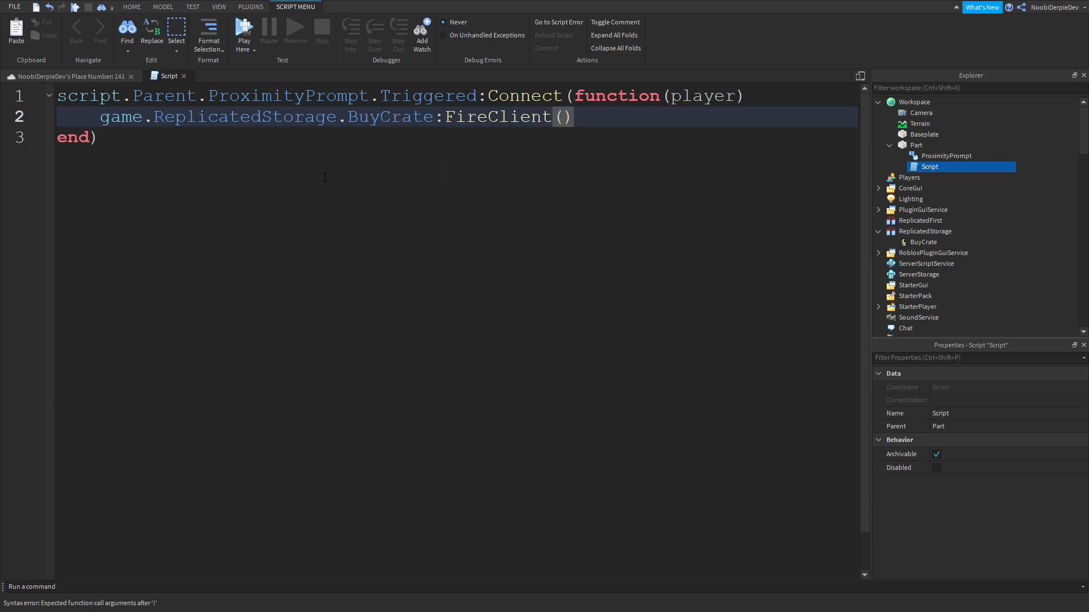
text(player)
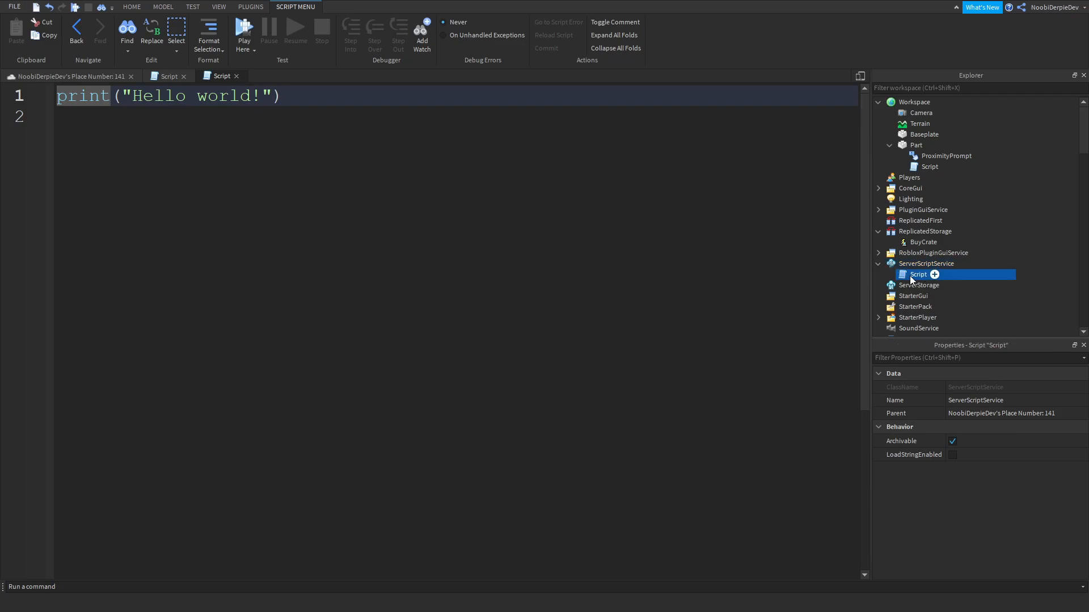
- Rename the server script Leaderstats and create a 'leaderstats' folder for each joining player
double_click(918, 273)
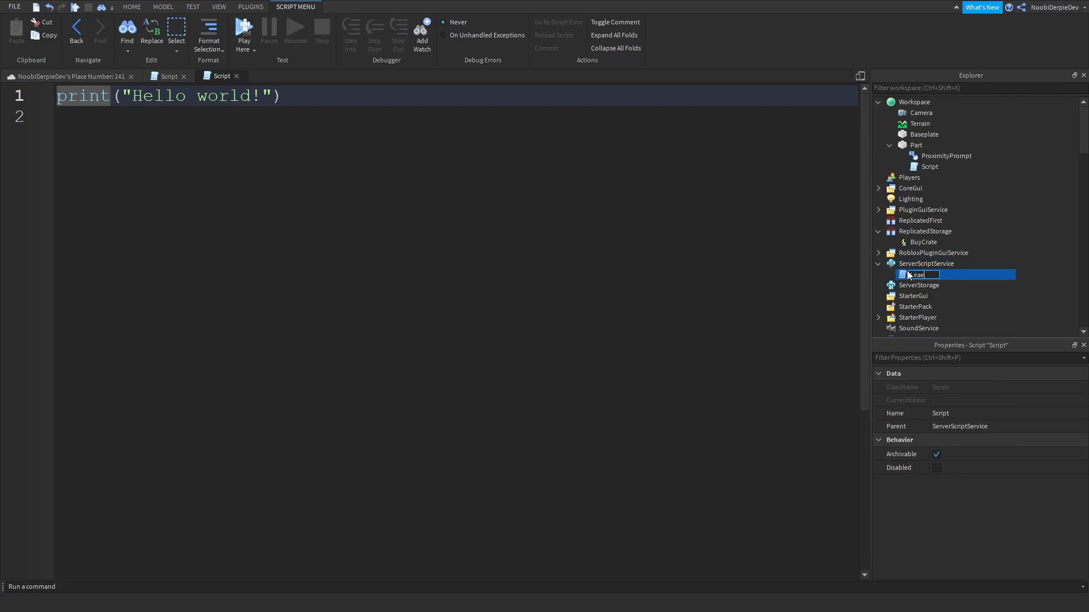
text(Leaderstats)
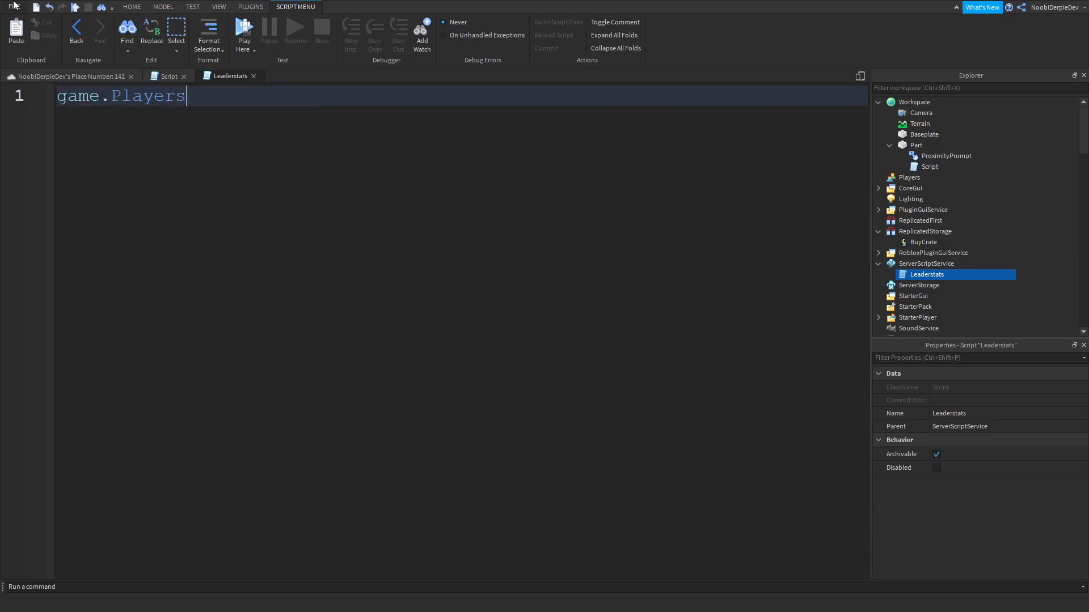
text(.PlayerAdded:COnnect(function(player)
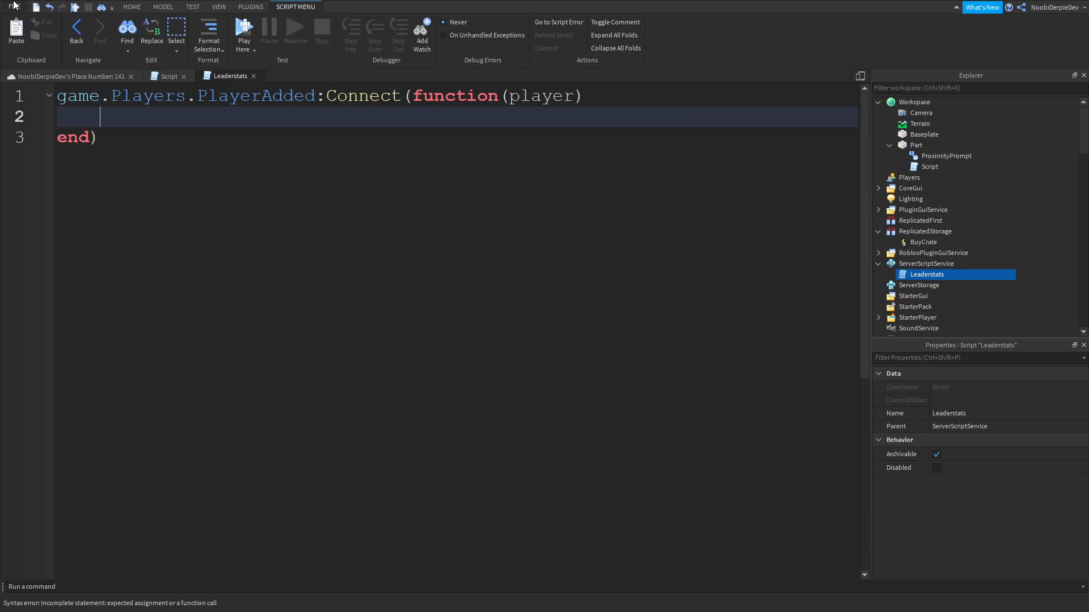
text(local)
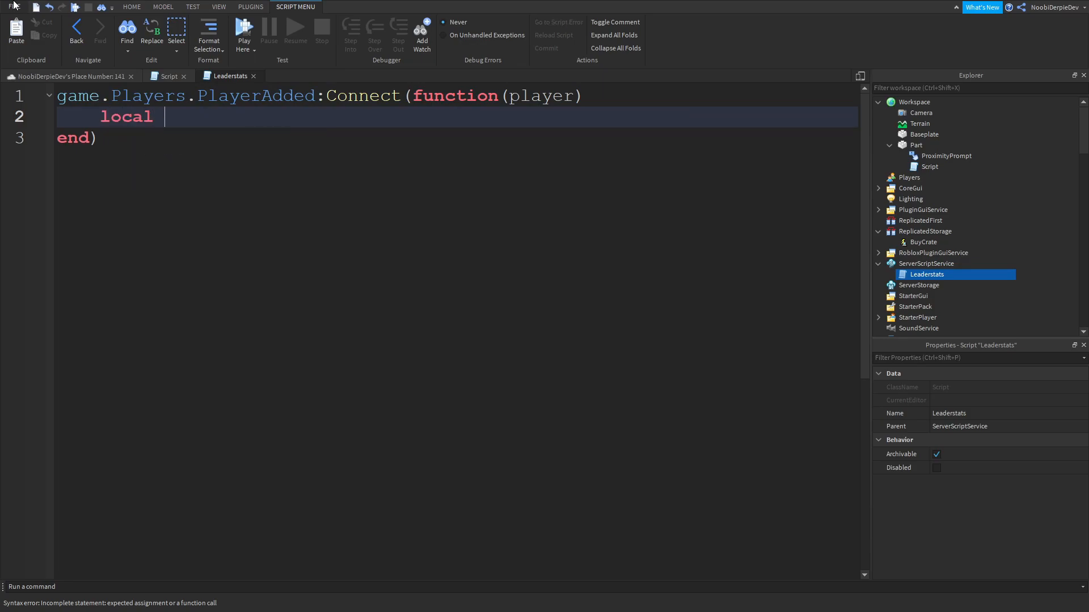
text(leaderstats = Instance.new('Folder)
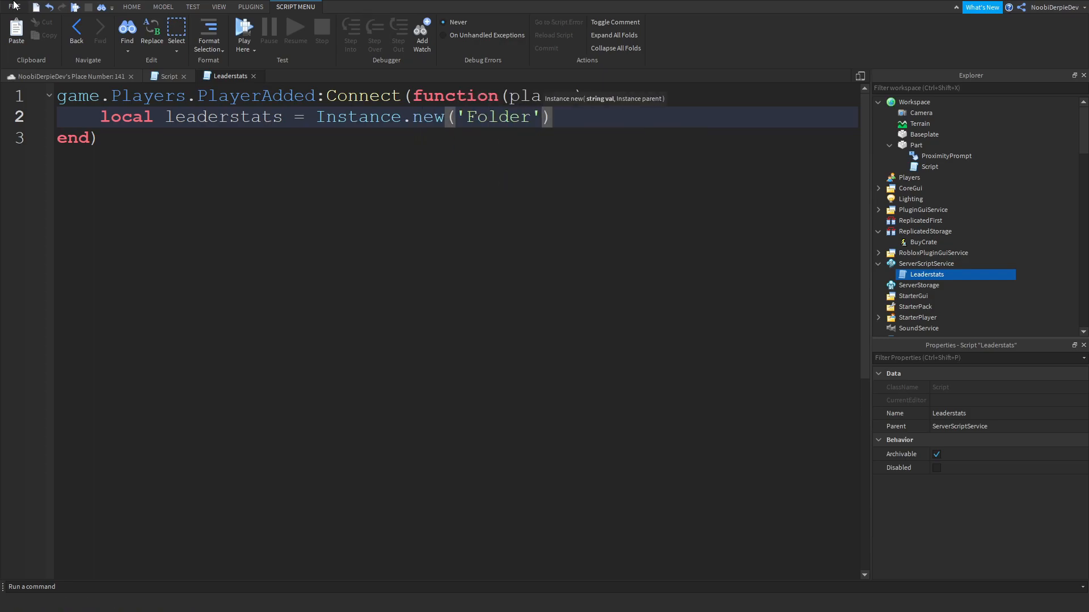
text(, [p;la)
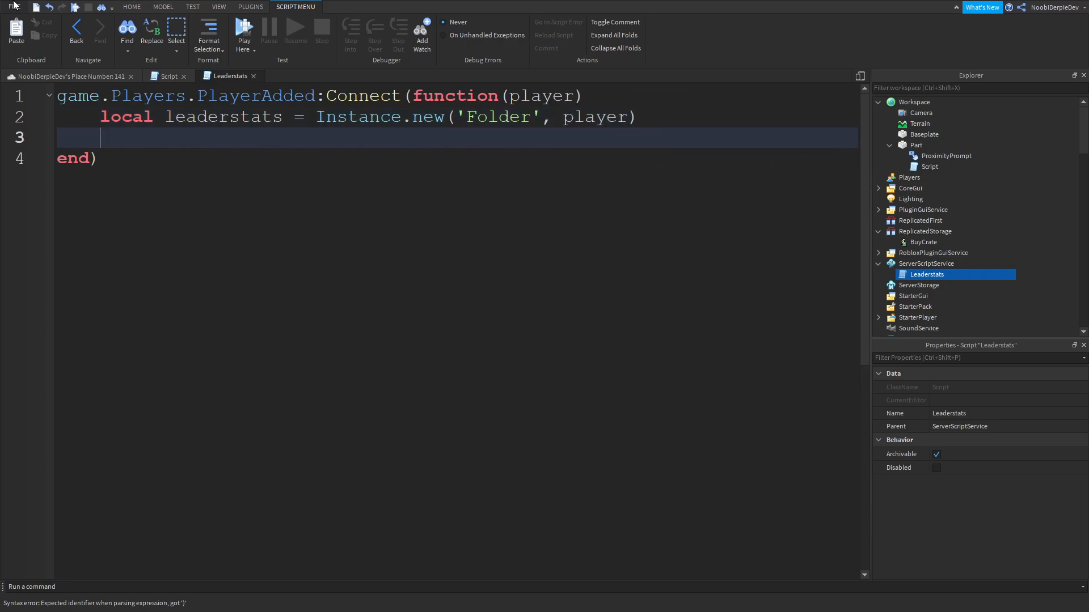
text(leaderstats.Name)
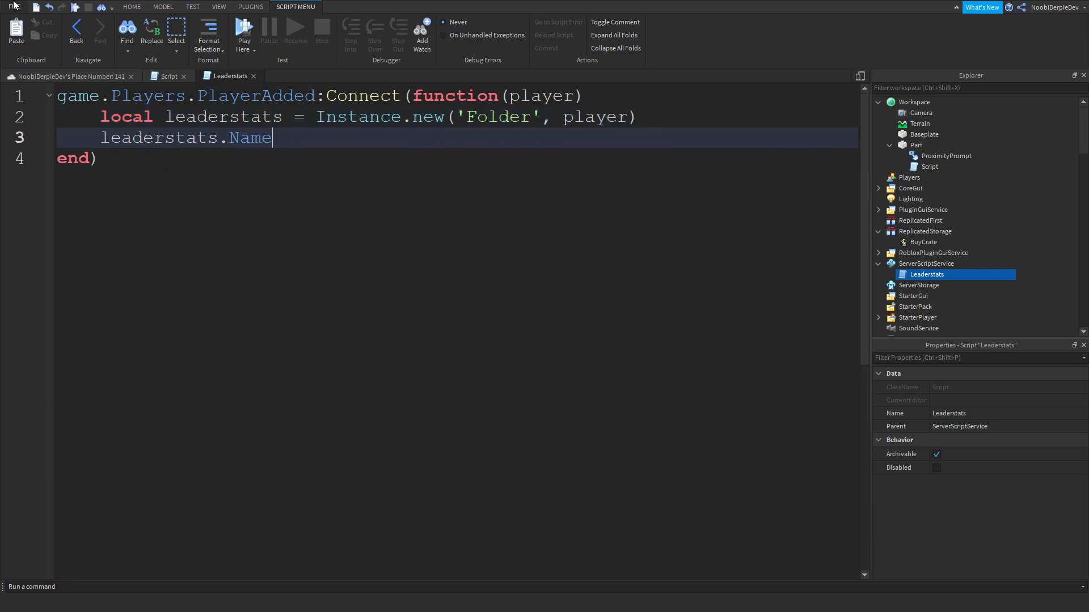
text(= "leaderstats")
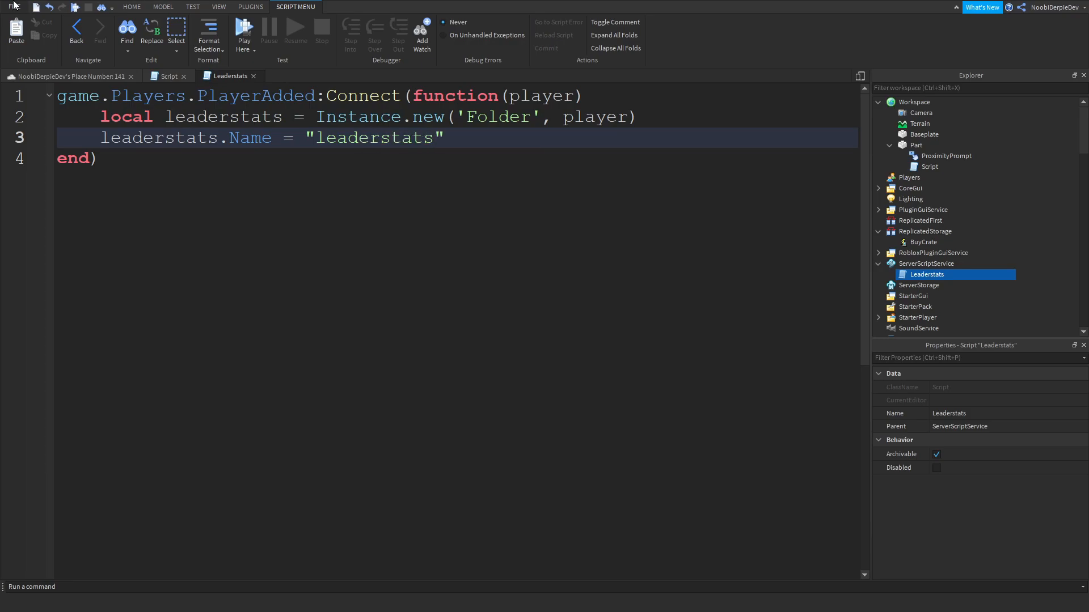
text(Le)
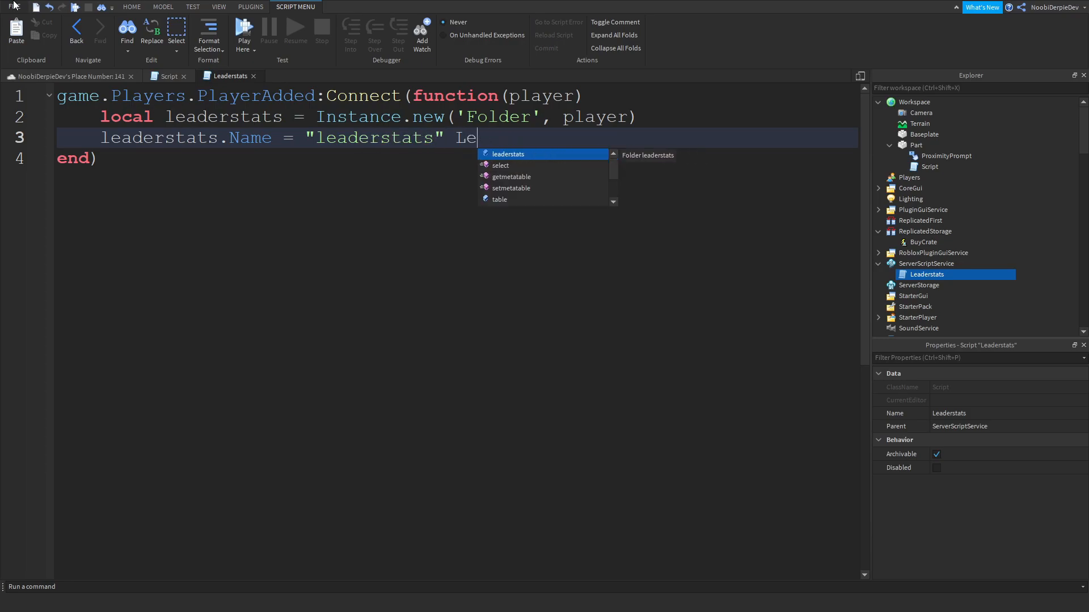
key(Backspace)
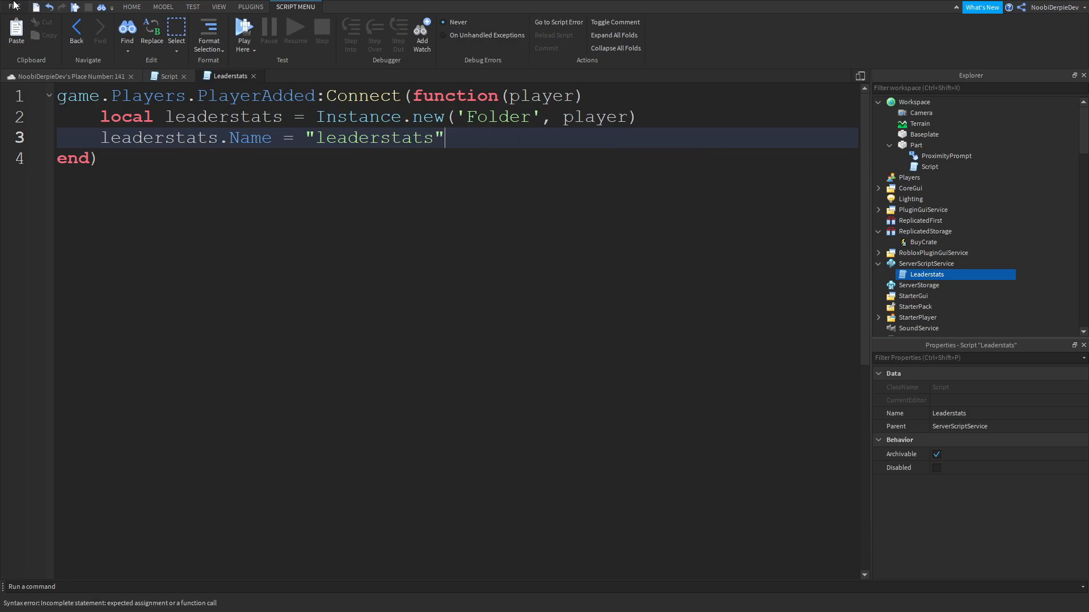
- Add a Money NumberValue with value 0 inside the leaderstats folder
text(local money =)
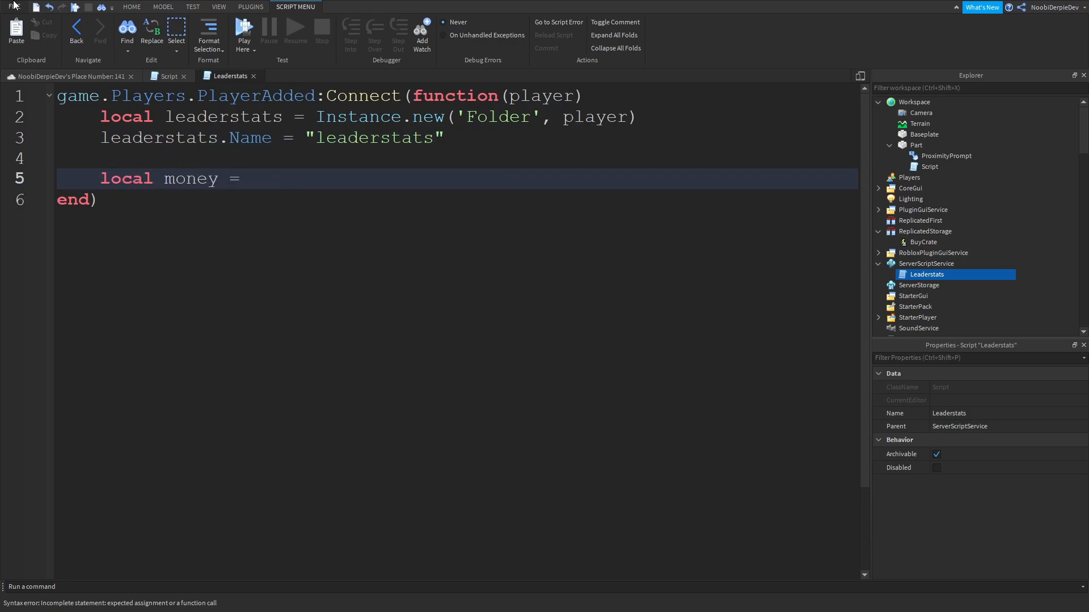
text(Instance.new(m)
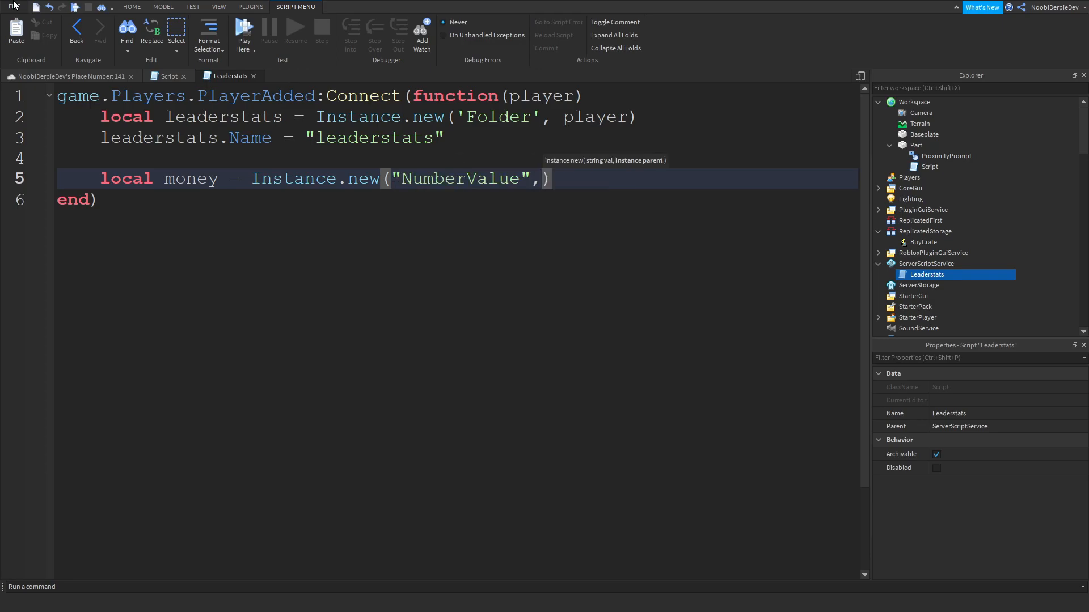
text(leaderstats)
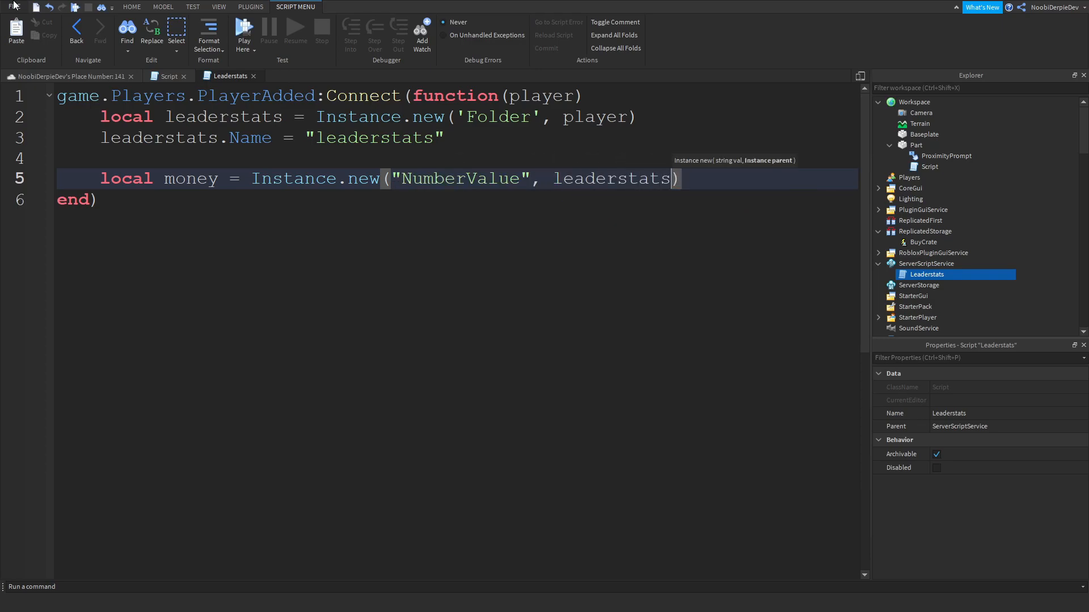
text(money)
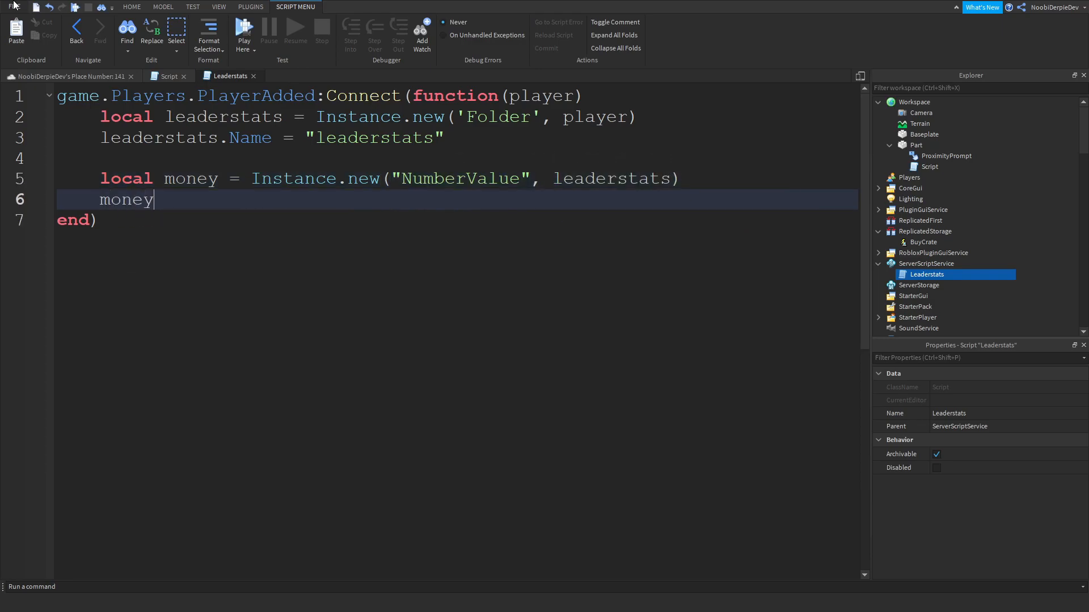
text(.Value = 0)
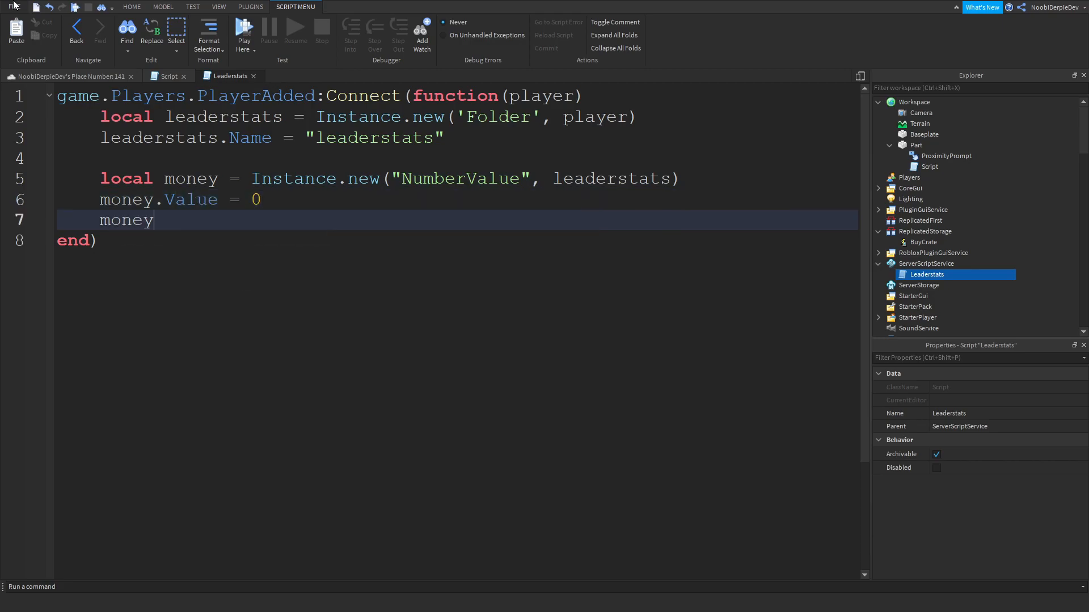
text(.Name =)
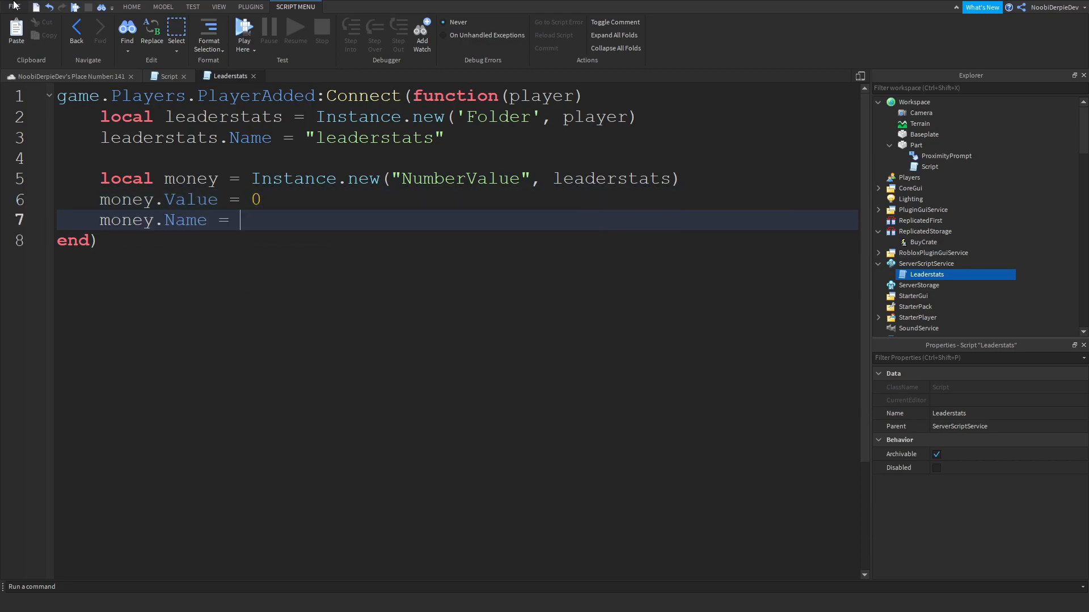
text("Money")
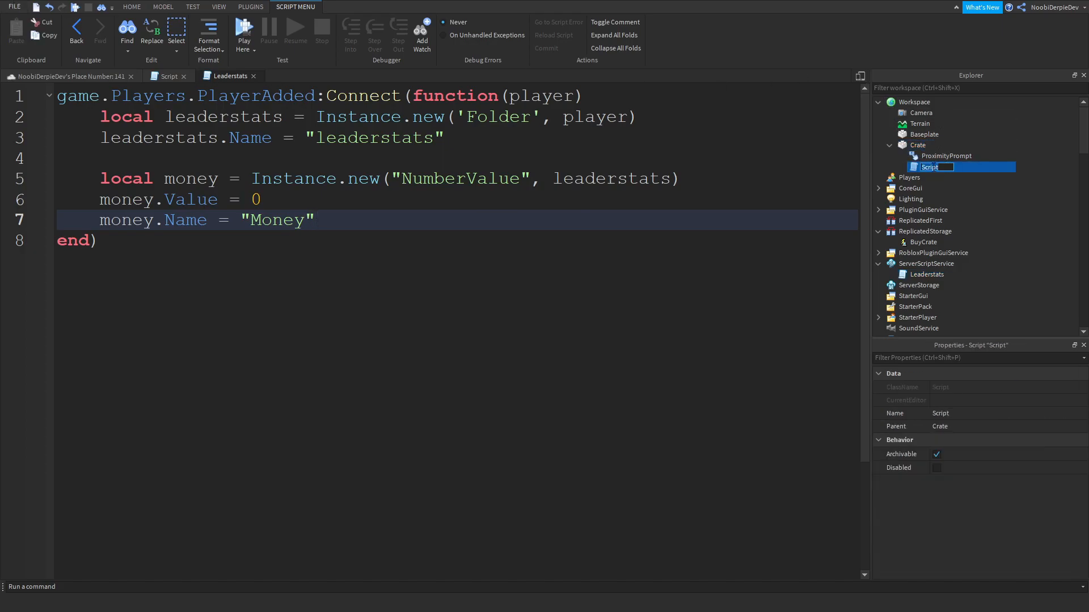
- Name the script CrateHandler and add an if player.leaderstats.Money.Value >= 100 check
text(CrateHandler)
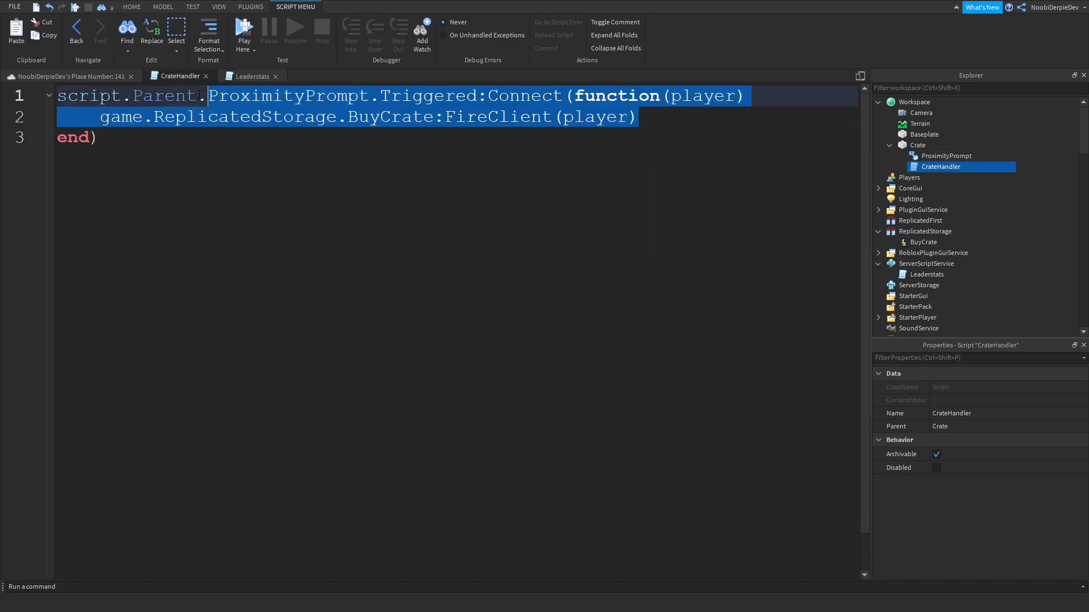
text(if player)
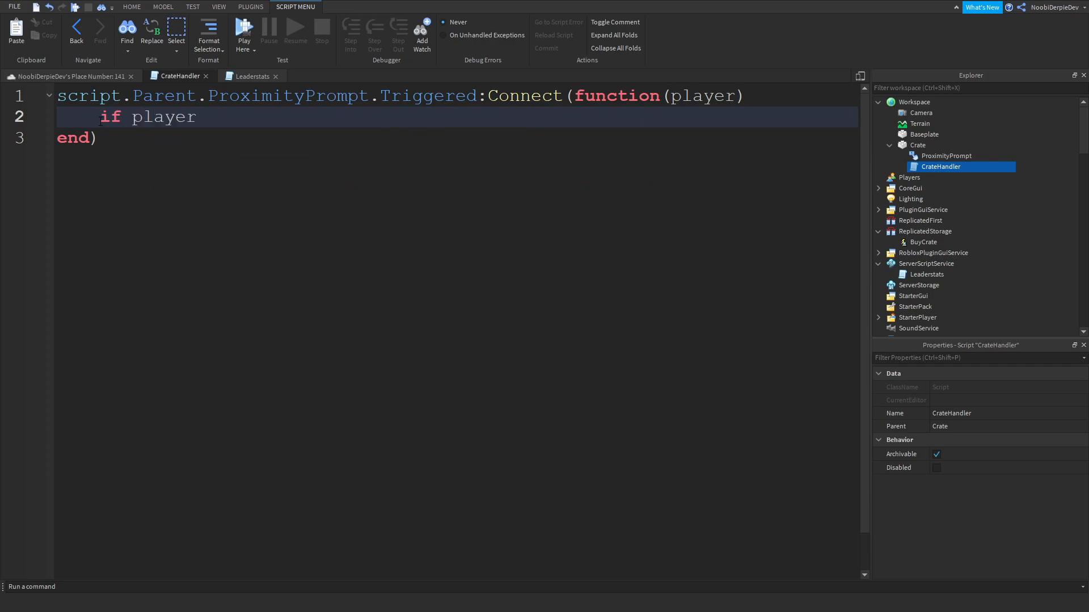
text(.leaderstats.Money.)
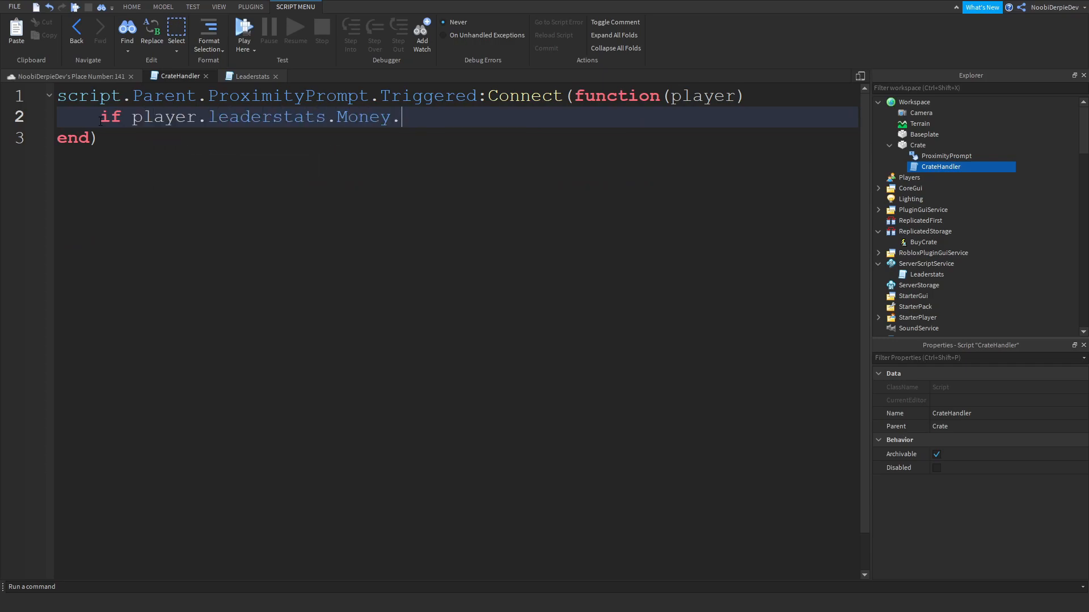
text(Value)
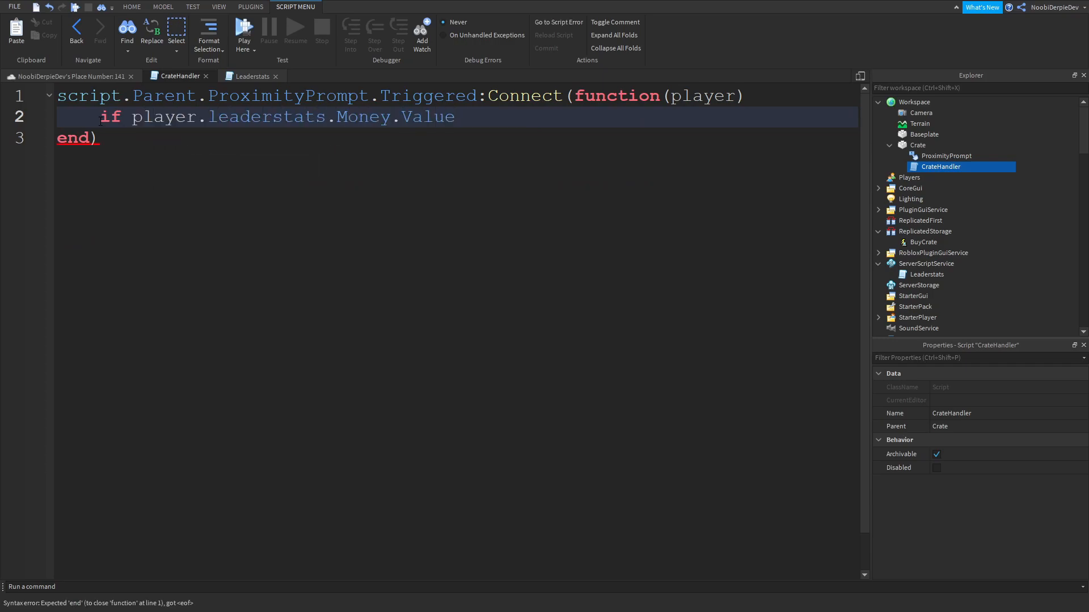
text(>=)
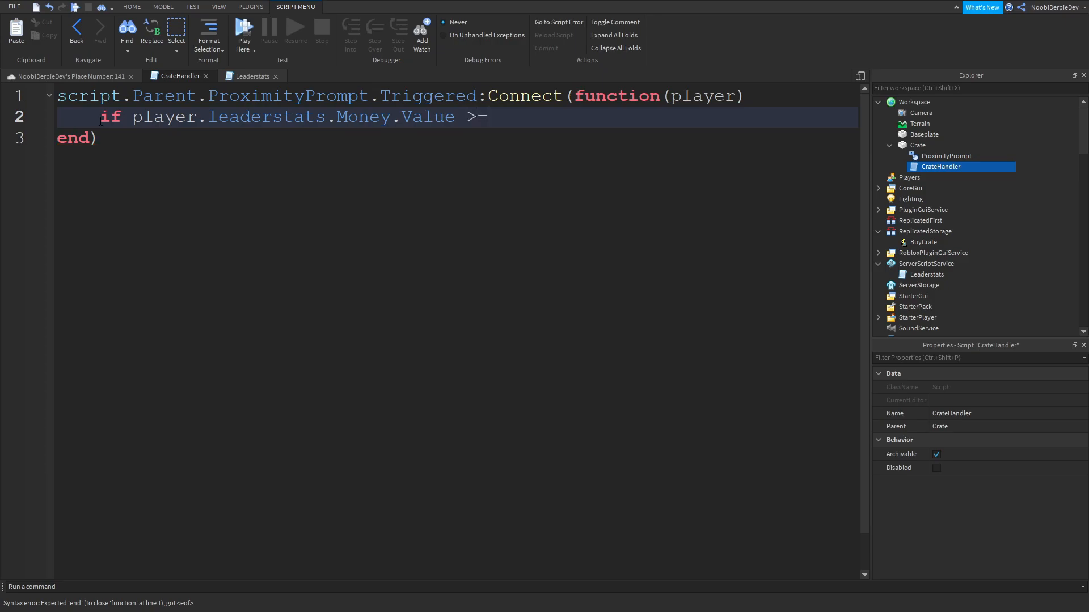
text(100)
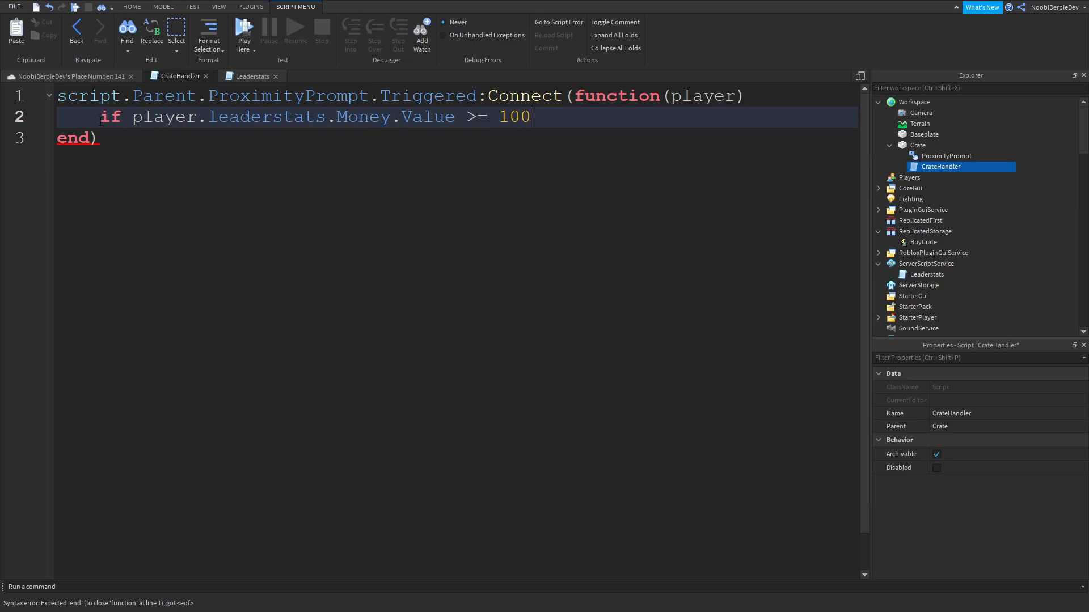
text(then)
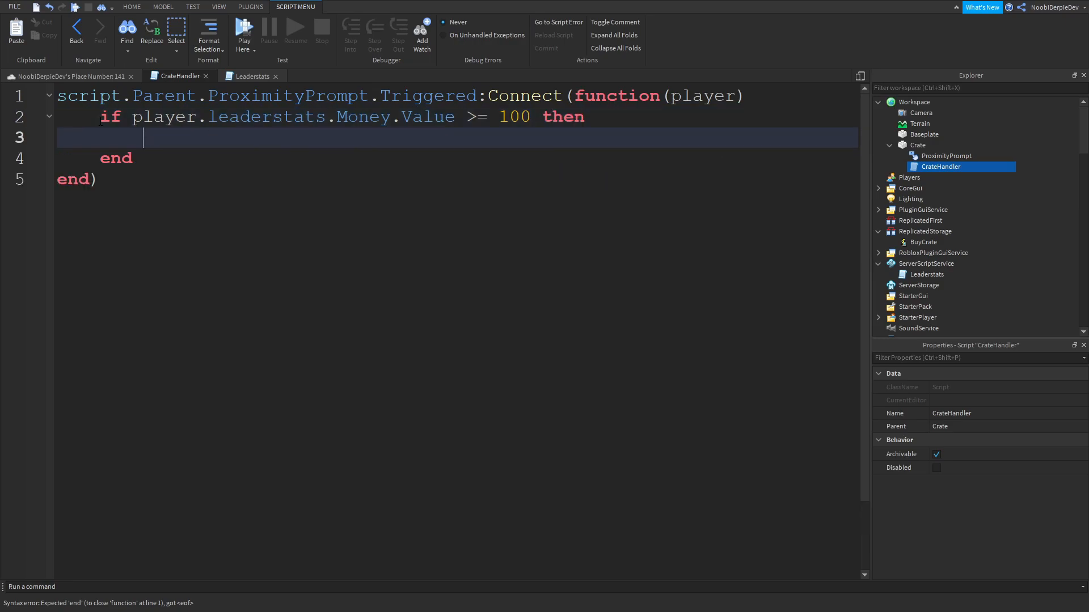
- Fire BuyCrate to the player inside the check, with an else branch commented --Nothing
text(game.ReplicatedStorage.)
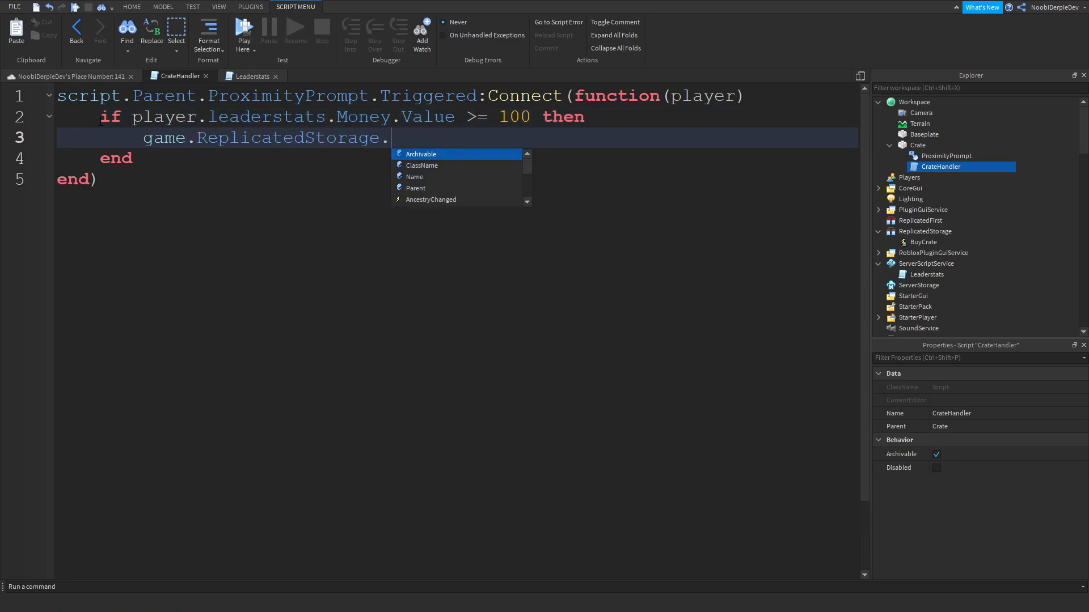
text(BuyCrate:)
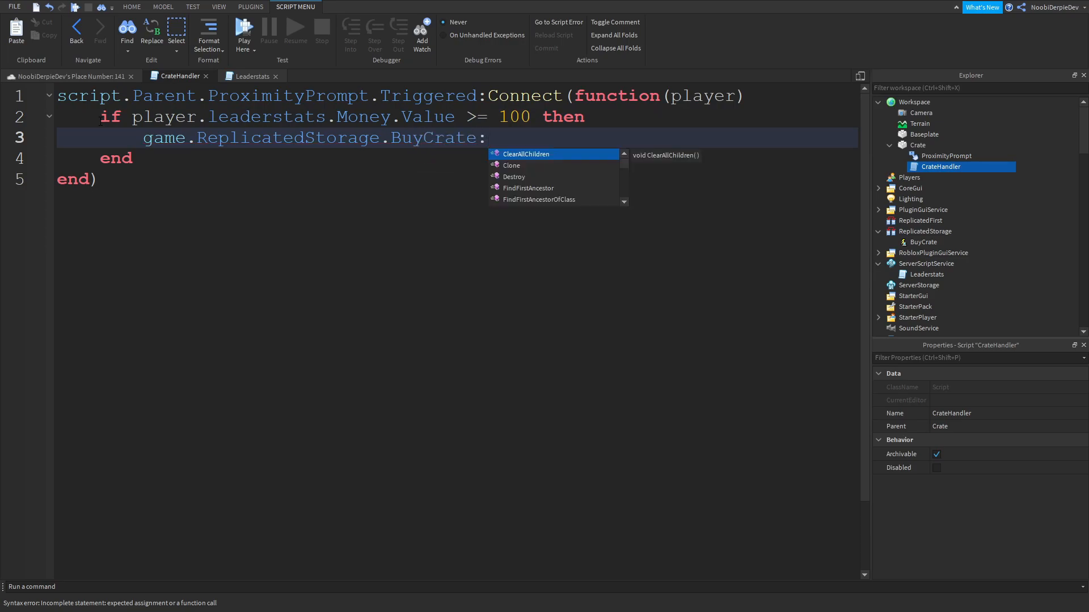
text(FireClient(player))
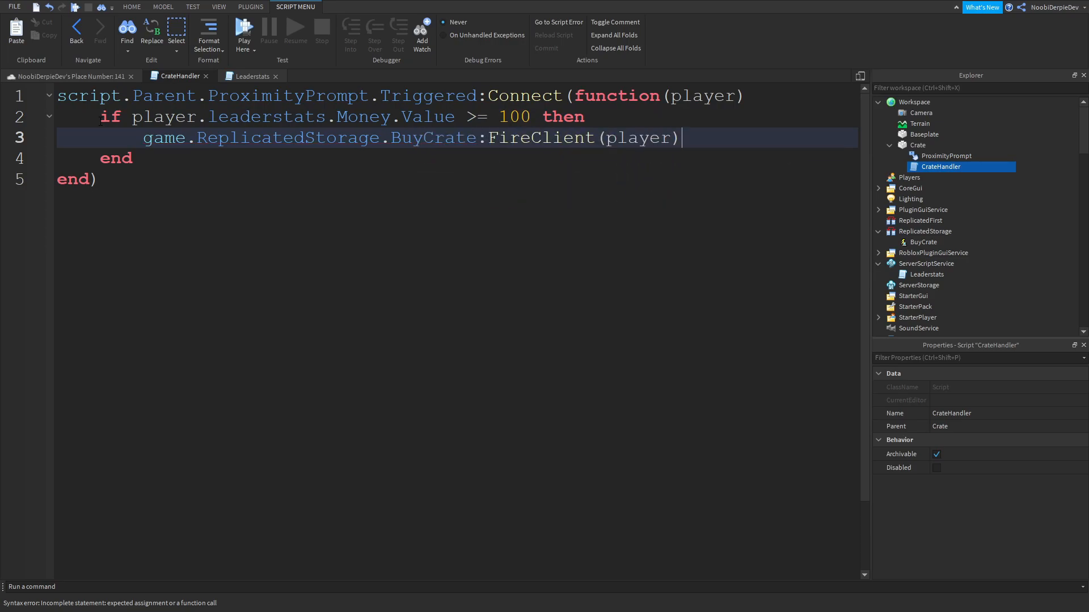
text(else)
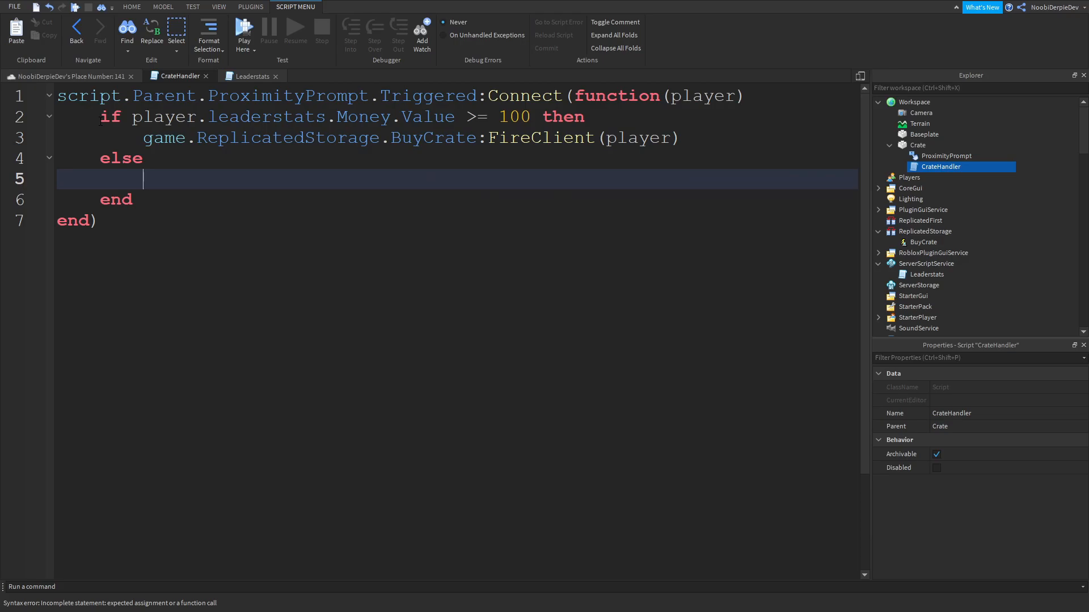
text(--Nothing)
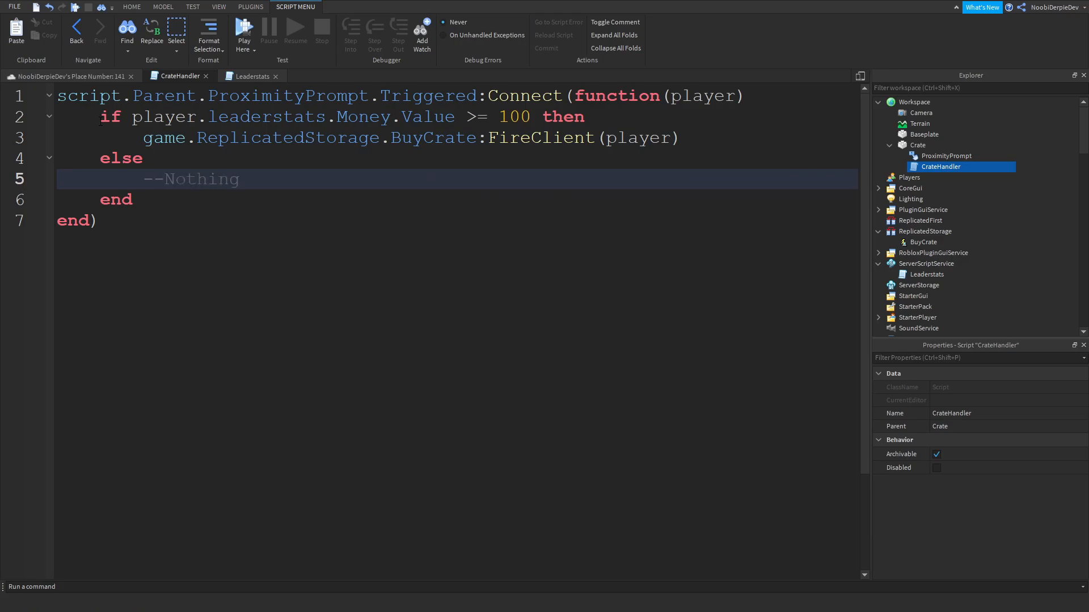
- Run a quick play test of the place and stop back to edit mode
click(131, 6)
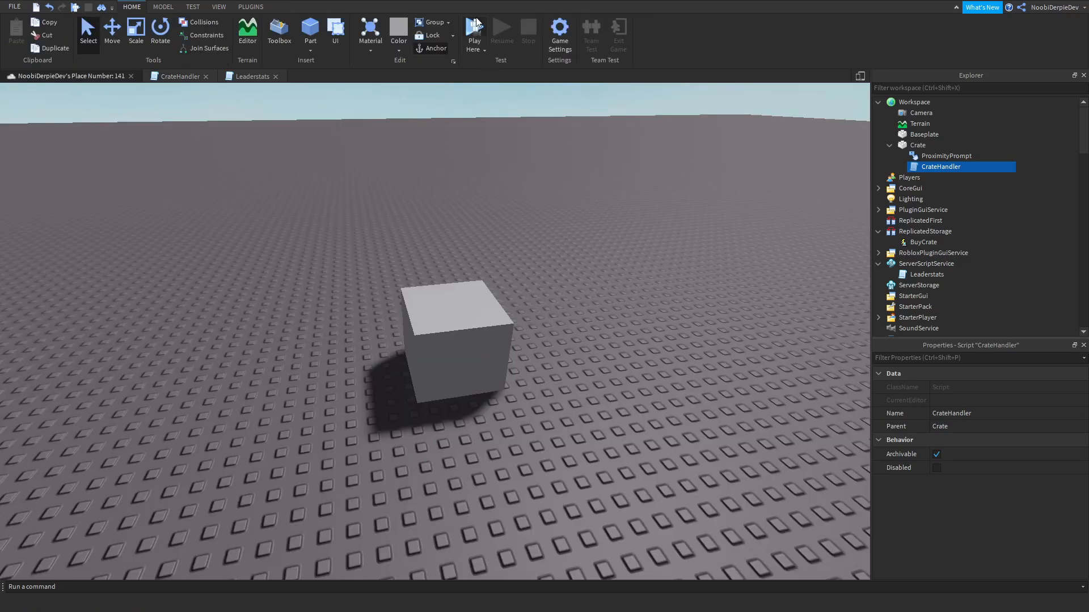
click(474, 26)
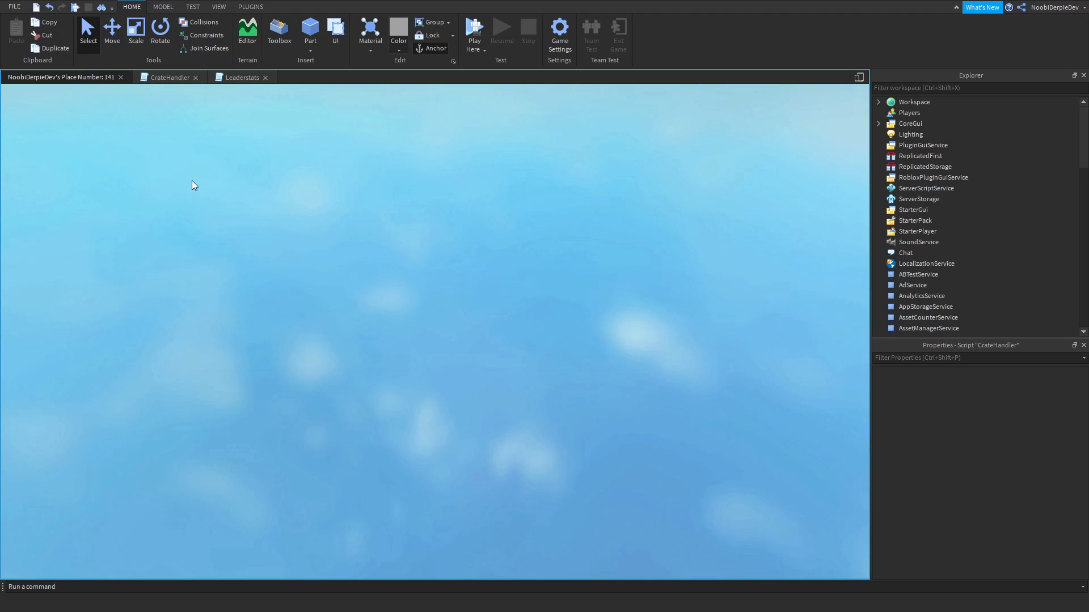
click(474, 30)
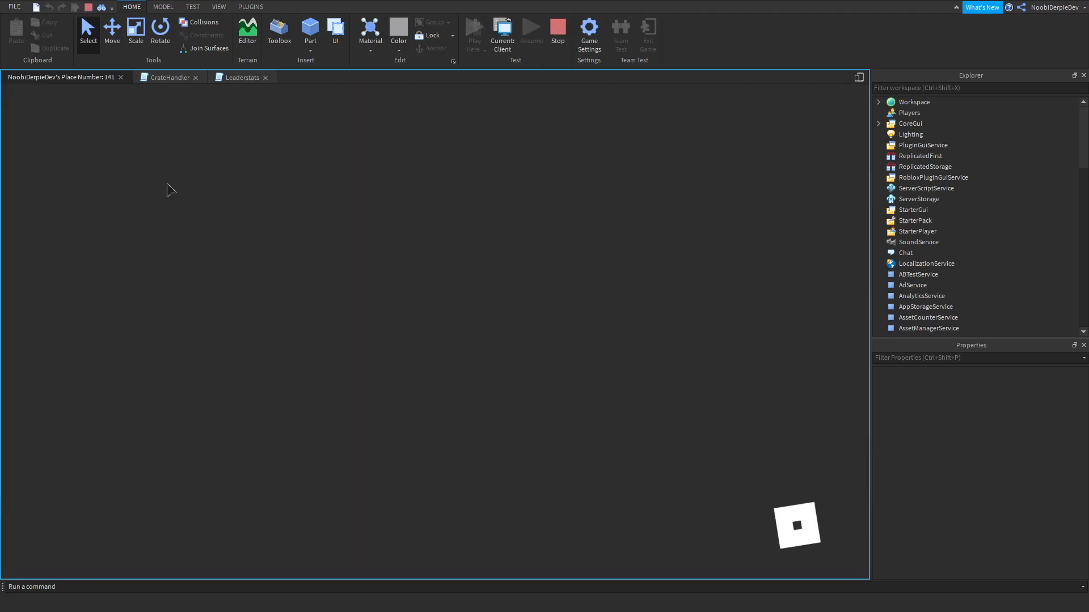
click(474, 28)
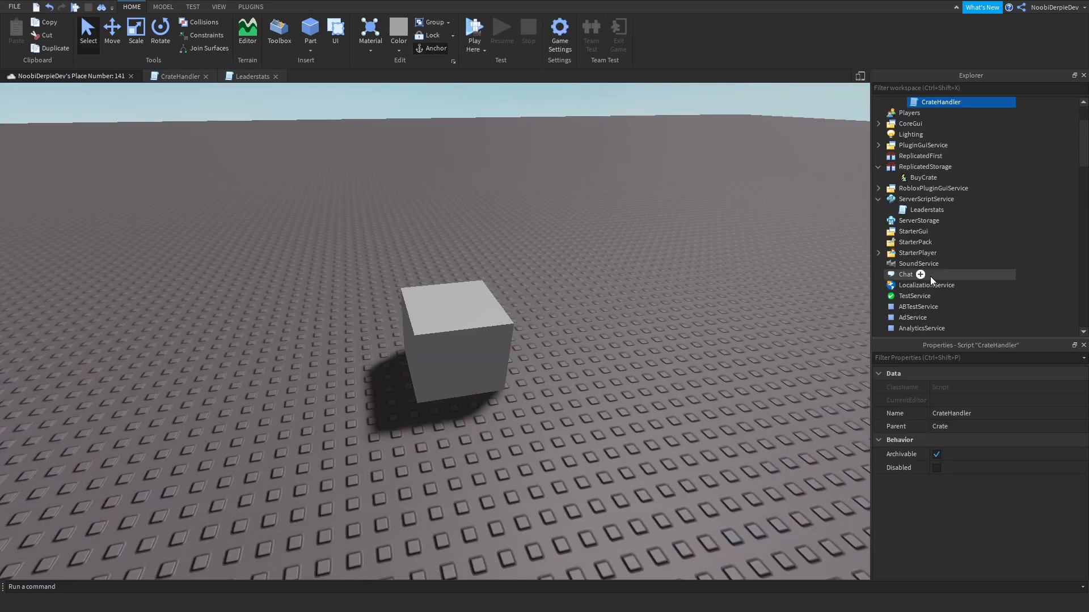
scroll(down, 3)
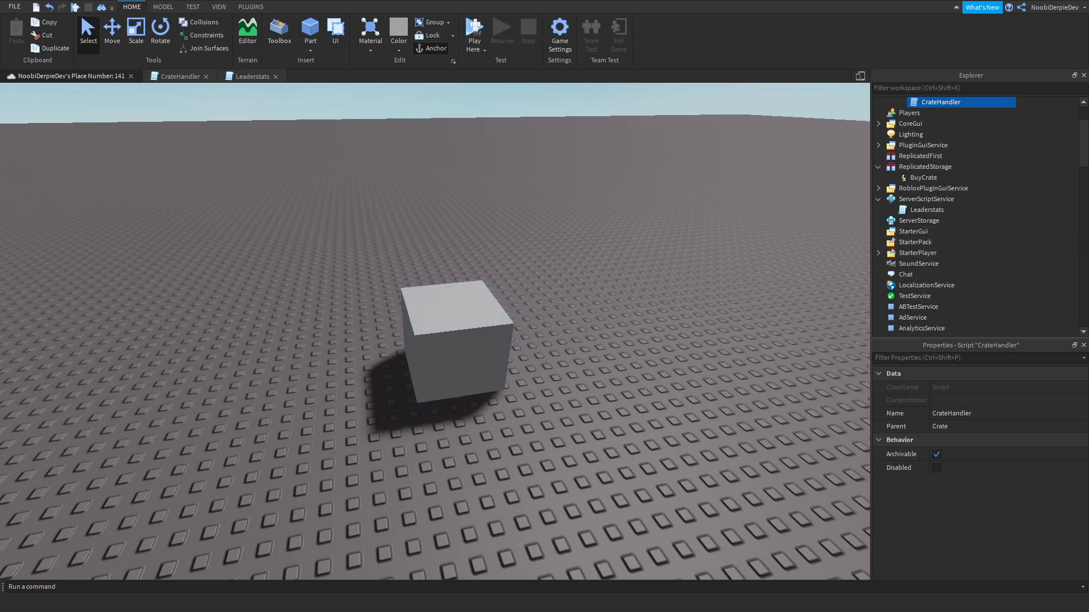
mouse_move(74, 461)
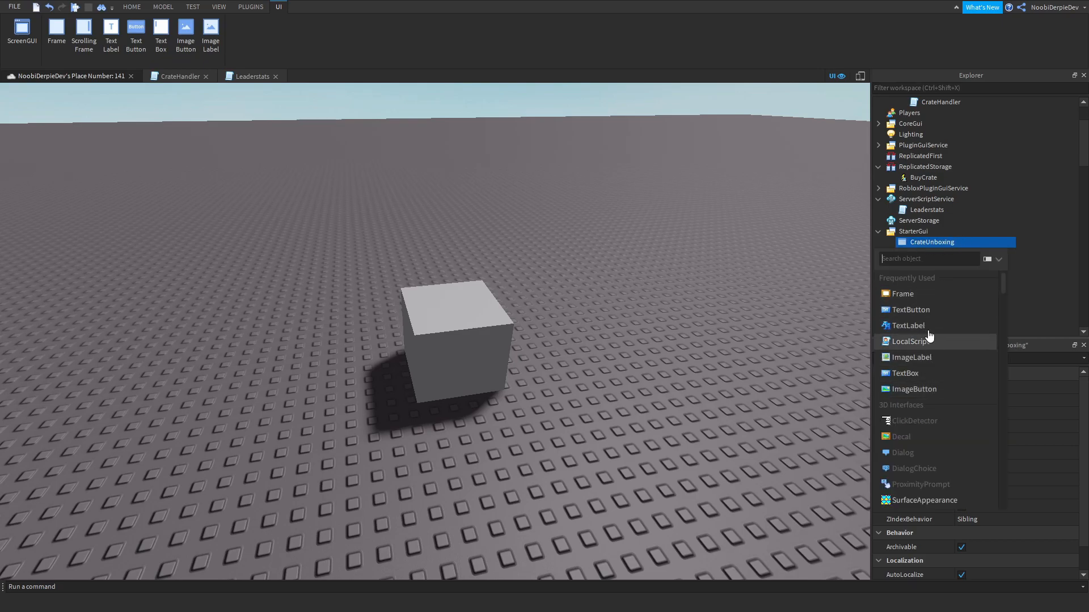
- Add a Frame to CrateUnboxing and set its AnchorPoint to 0.5, 0.5
click(902, 294)
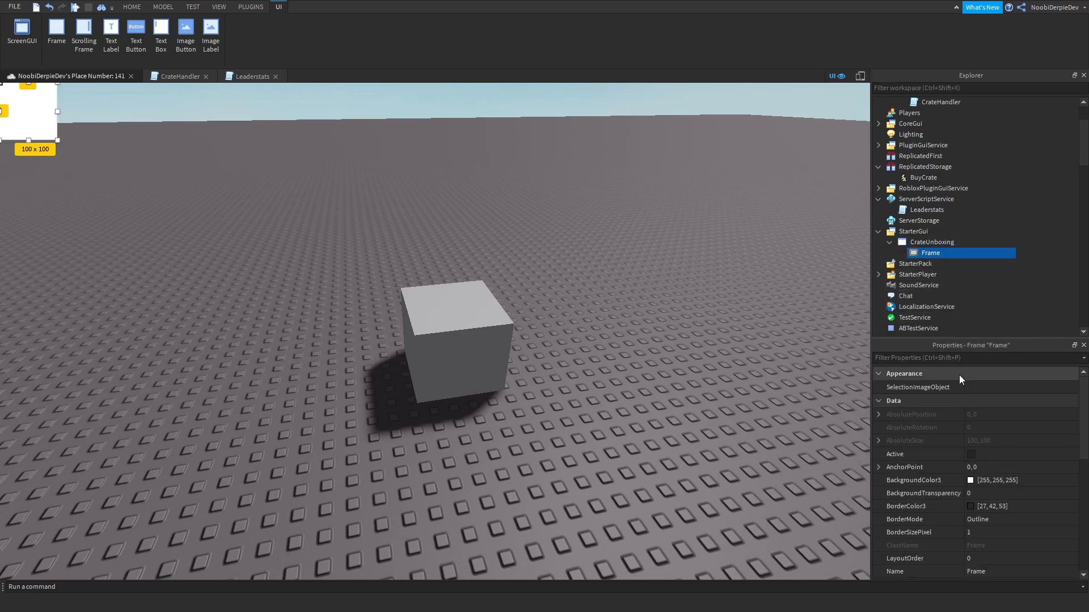
click(1021, 467)
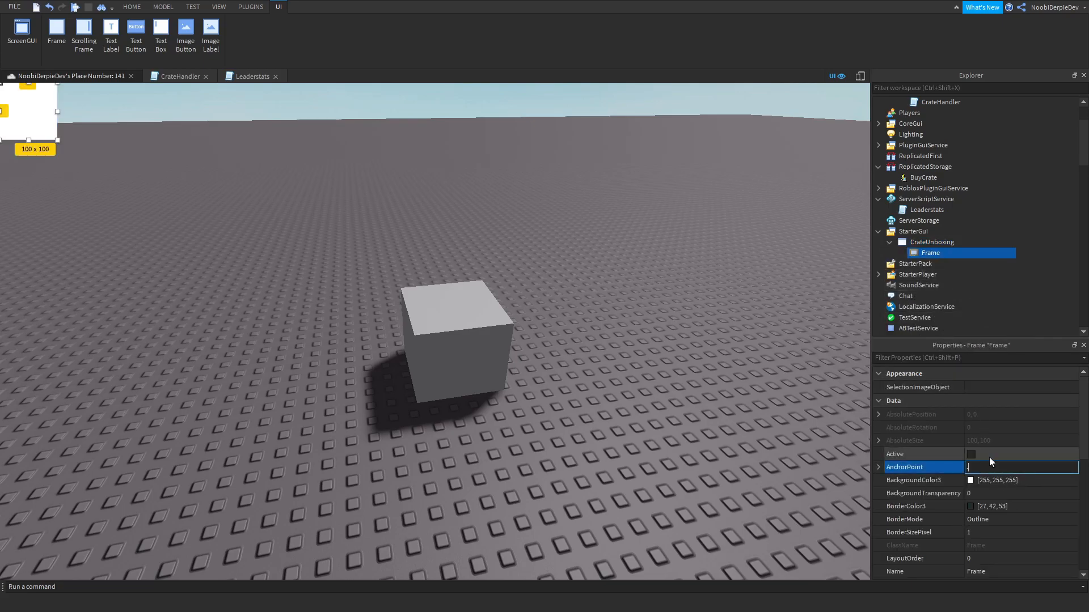
text(0.5, 0.5)
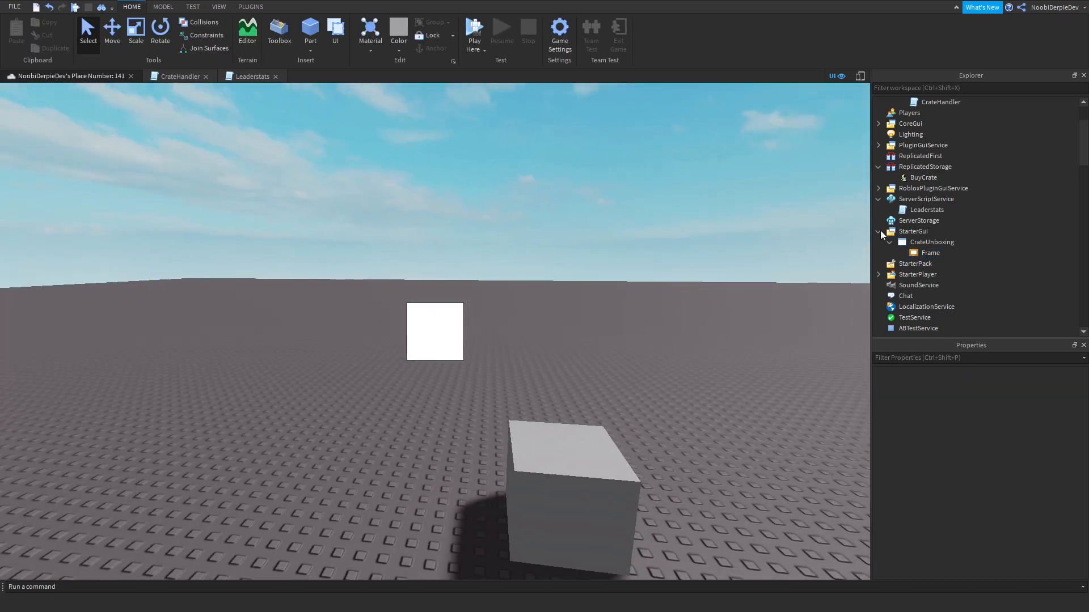
click(930, 253)
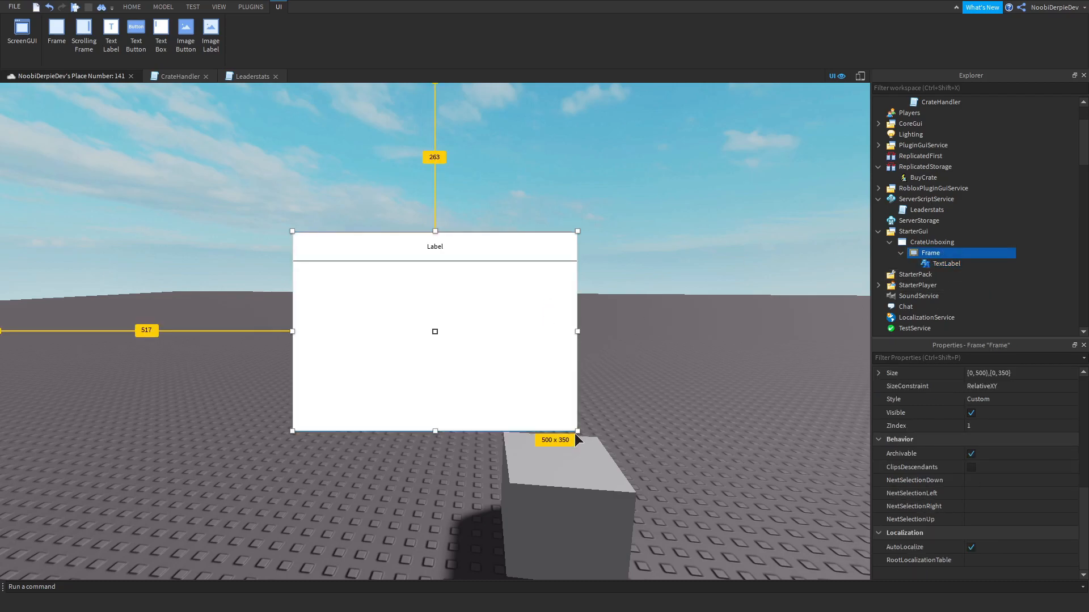
- Resize the frame to 500x350 and give the title label scaled 'Unboxing Crate' text
drag(578, 431, 523, 469)
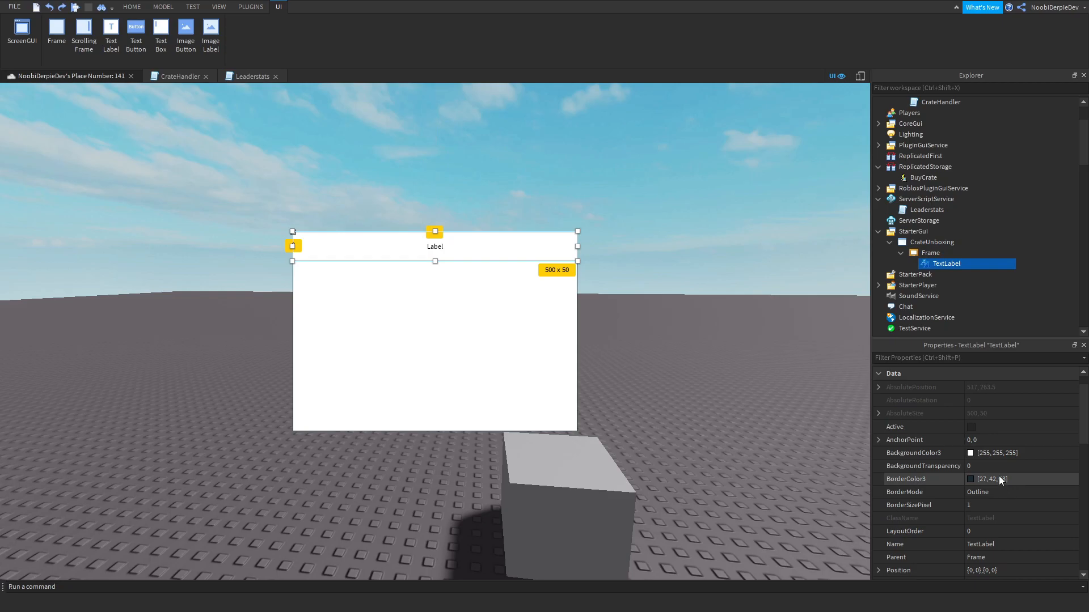
scroll(down, 3)
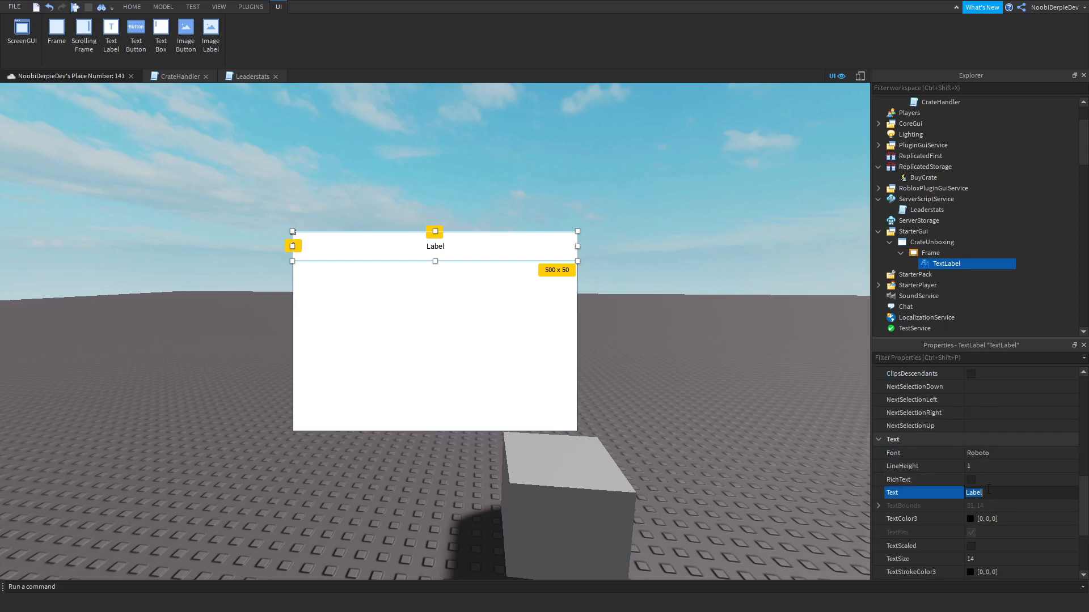
text(Unboxing C)
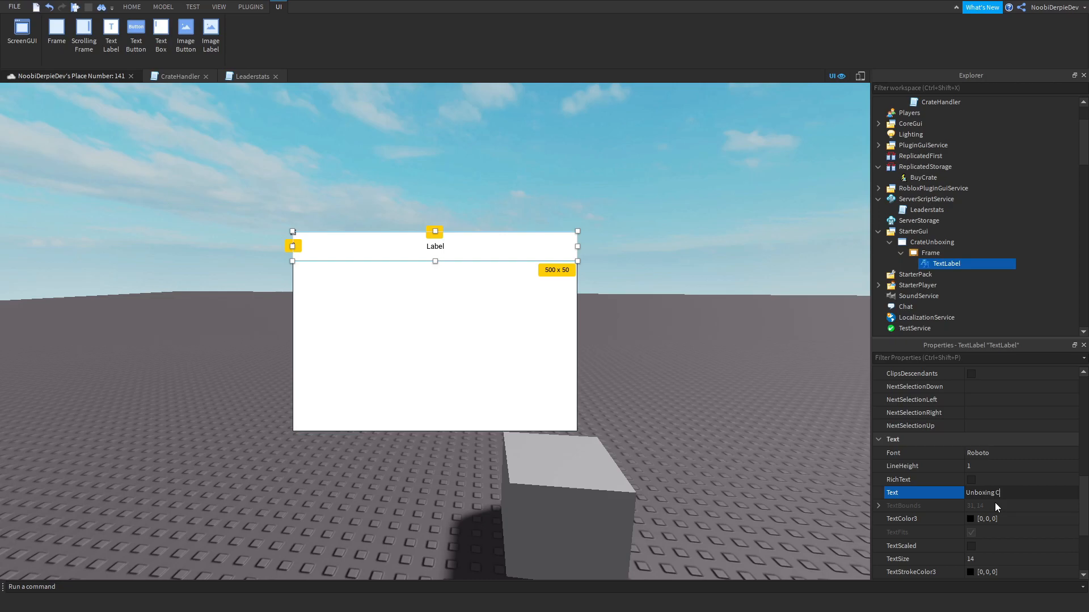
click(971, 546)
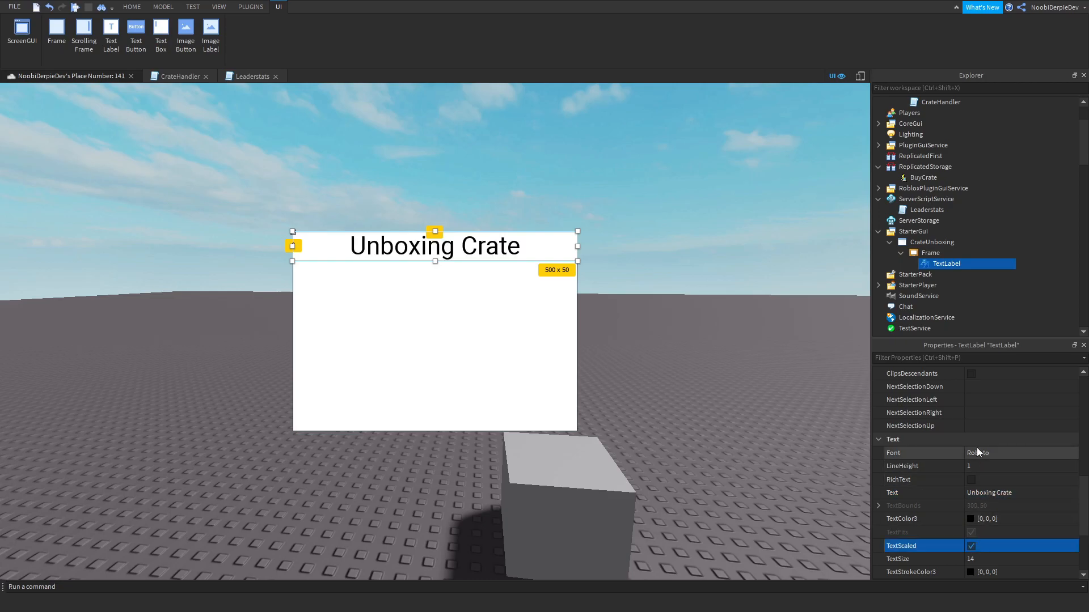
click(1021, 453)
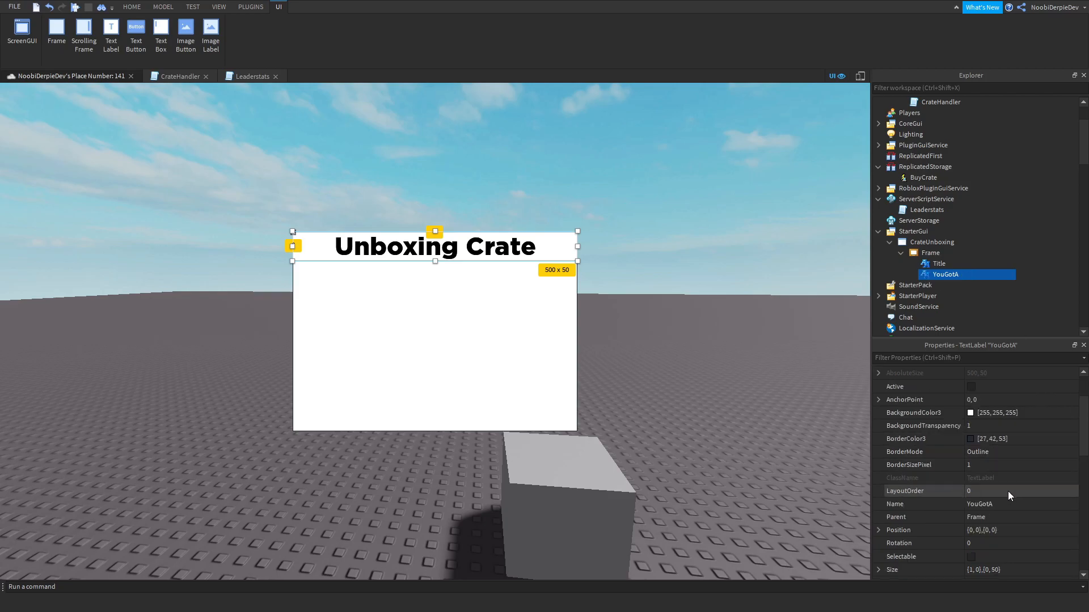
- Give the YouGotA label width 250 and the text 'You got a ...'
click(890, 491)
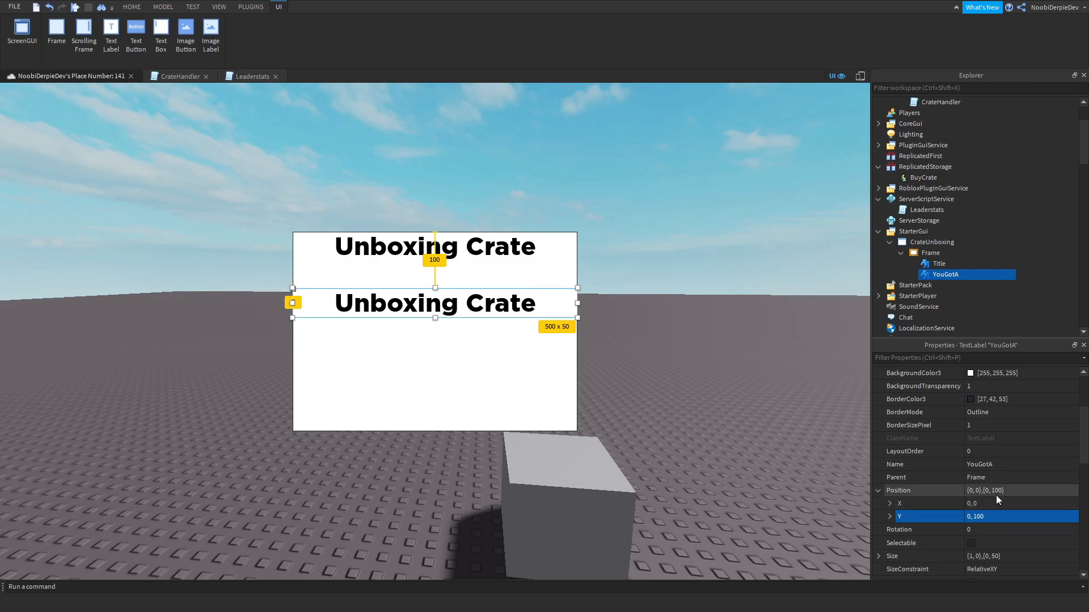
click(1021, 477)
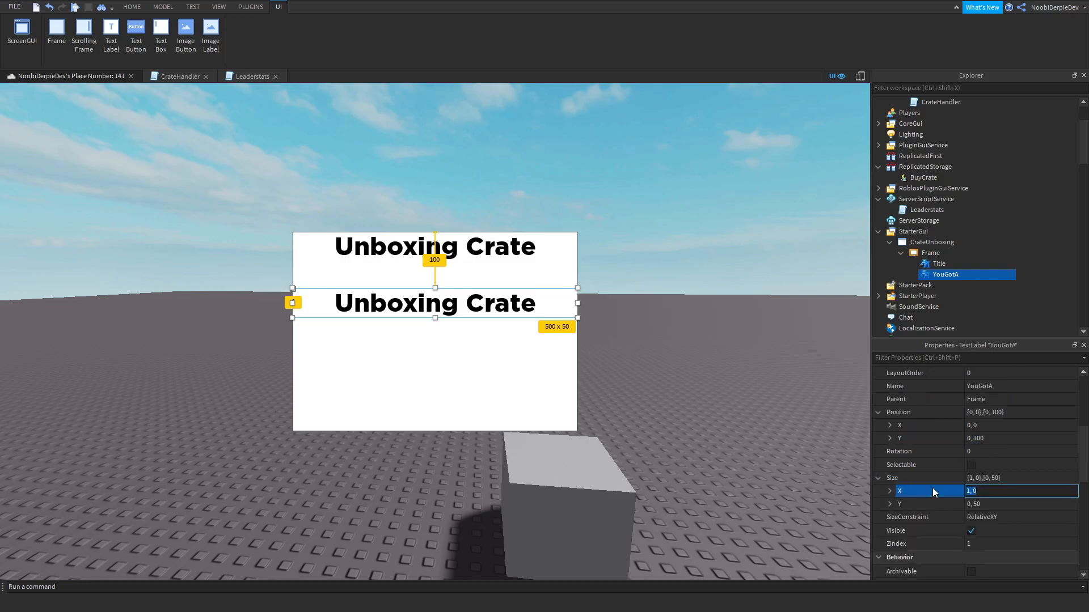
text(0,500)
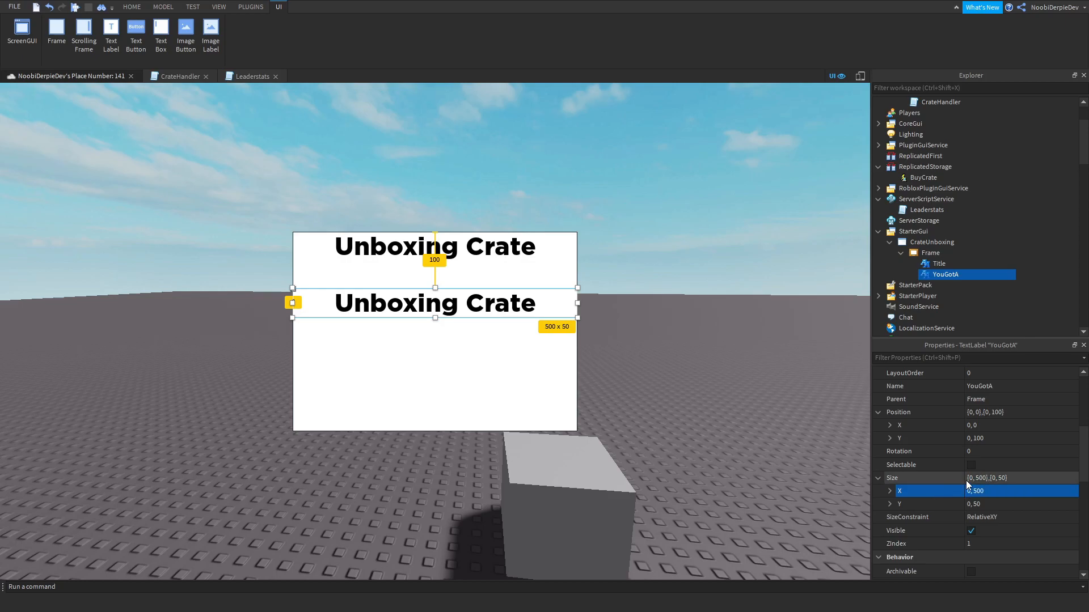
click(1021, 491)
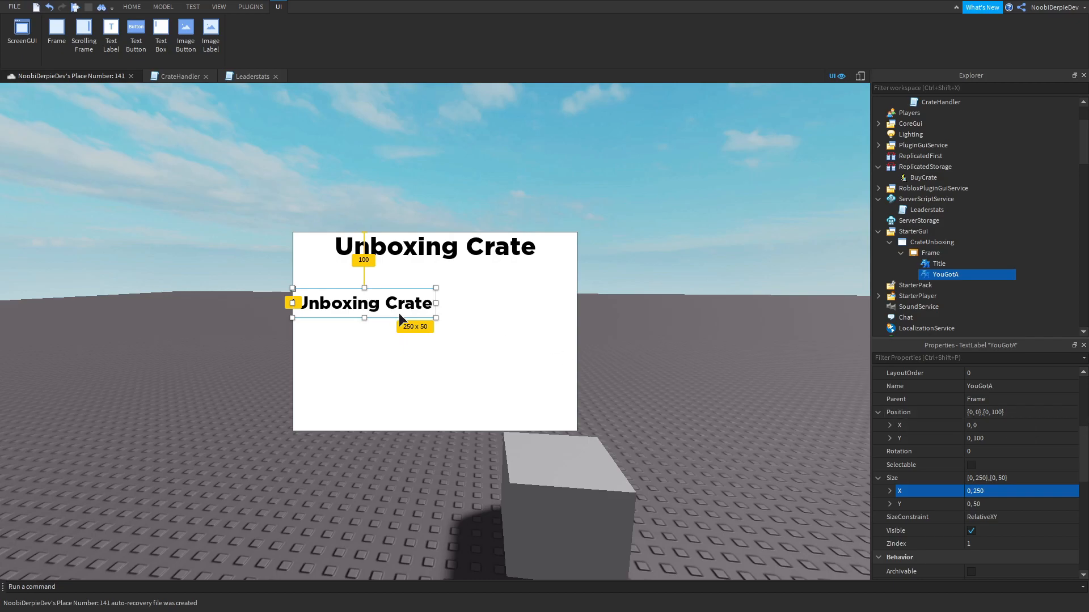
mouse_move(663, 352)
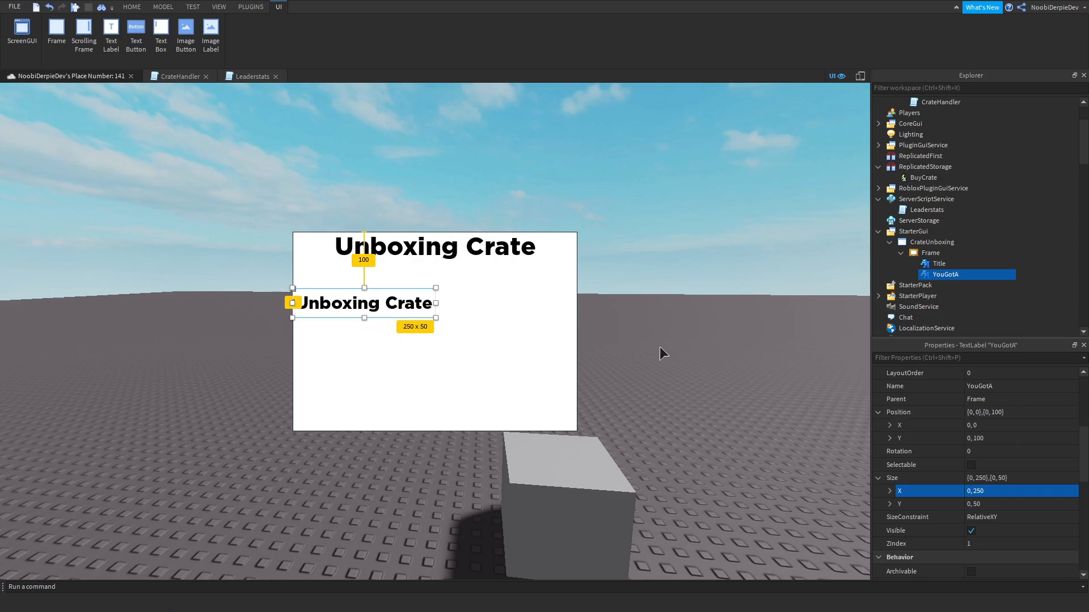
click(1021, 425)
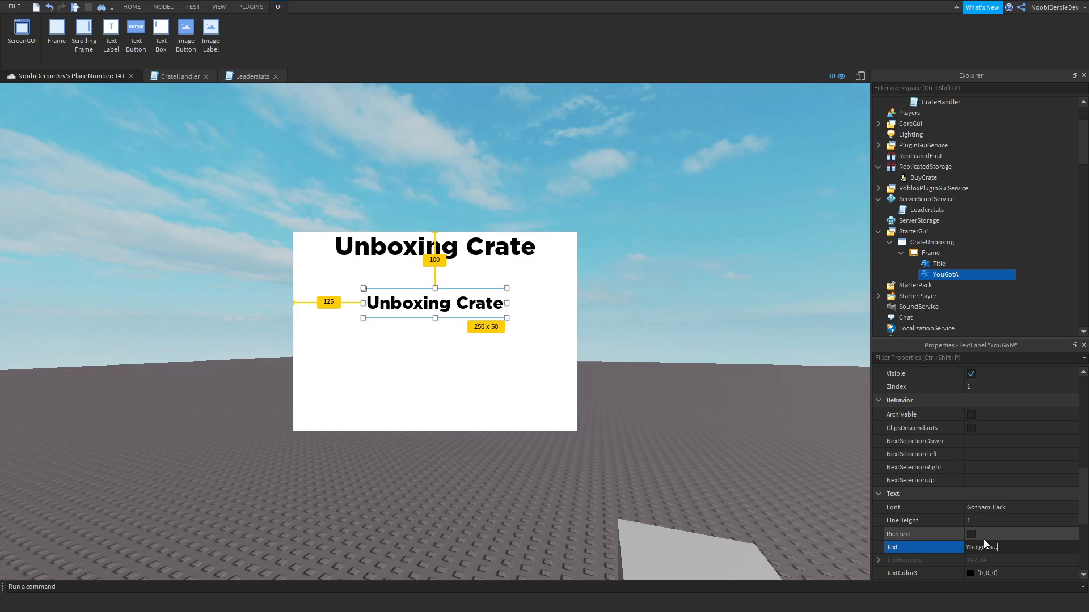
text(You got a ...)
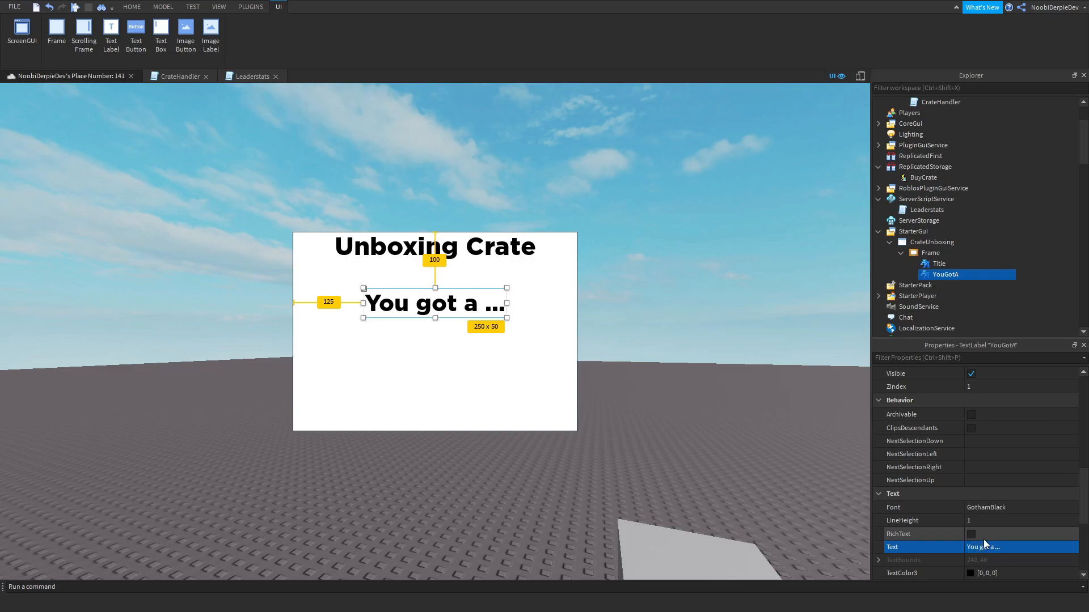
click(939, 263)
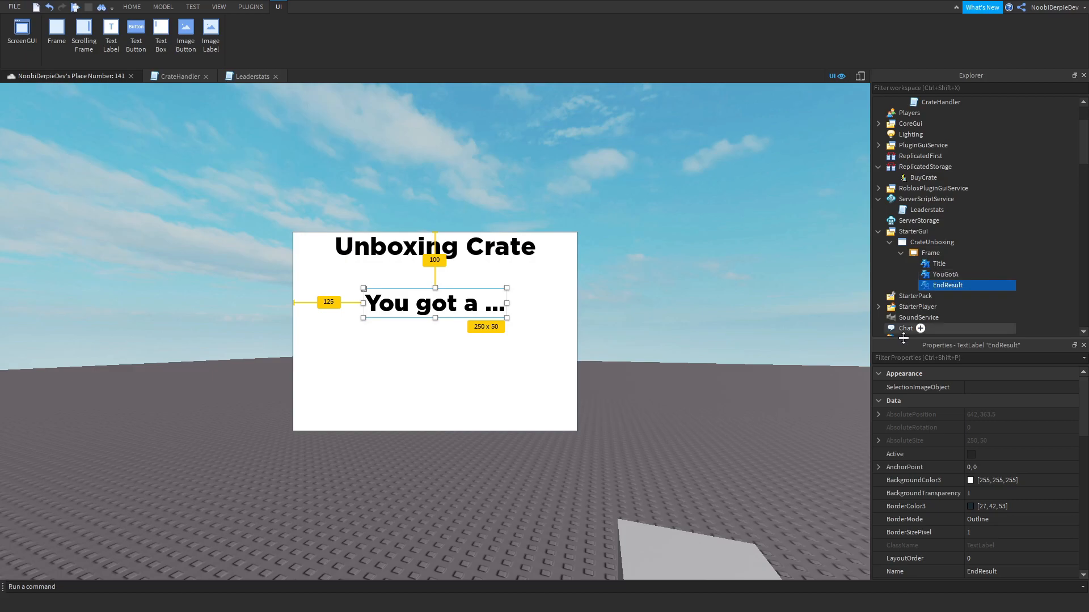
- Move EndResult below 'You got a ...', set its text to Value, and add a LocalScript
drag(433, 302, 433, 335)
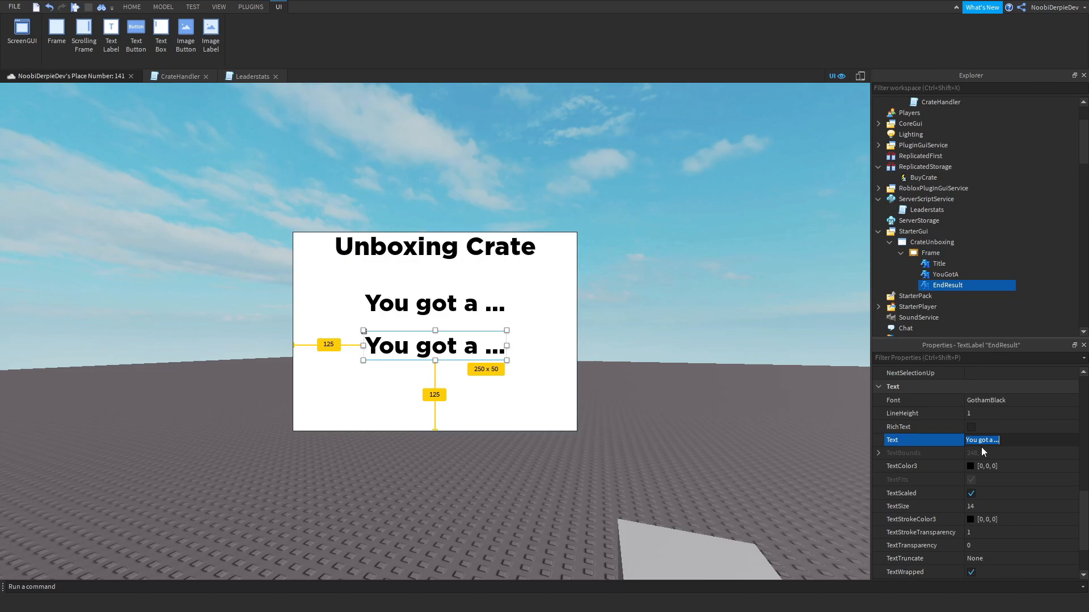
text(Value)
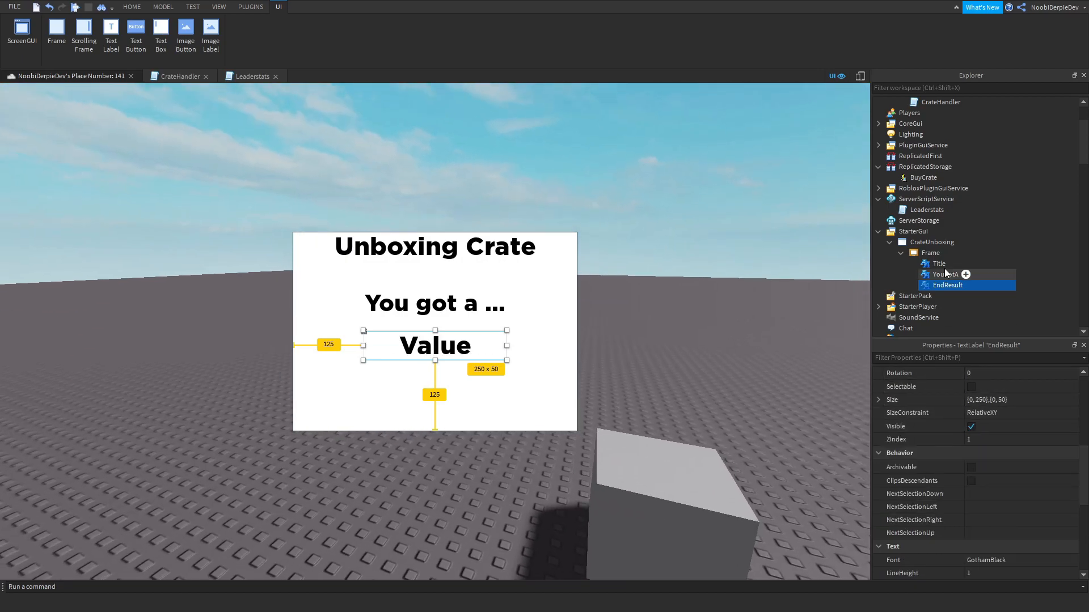
click(932, 242)
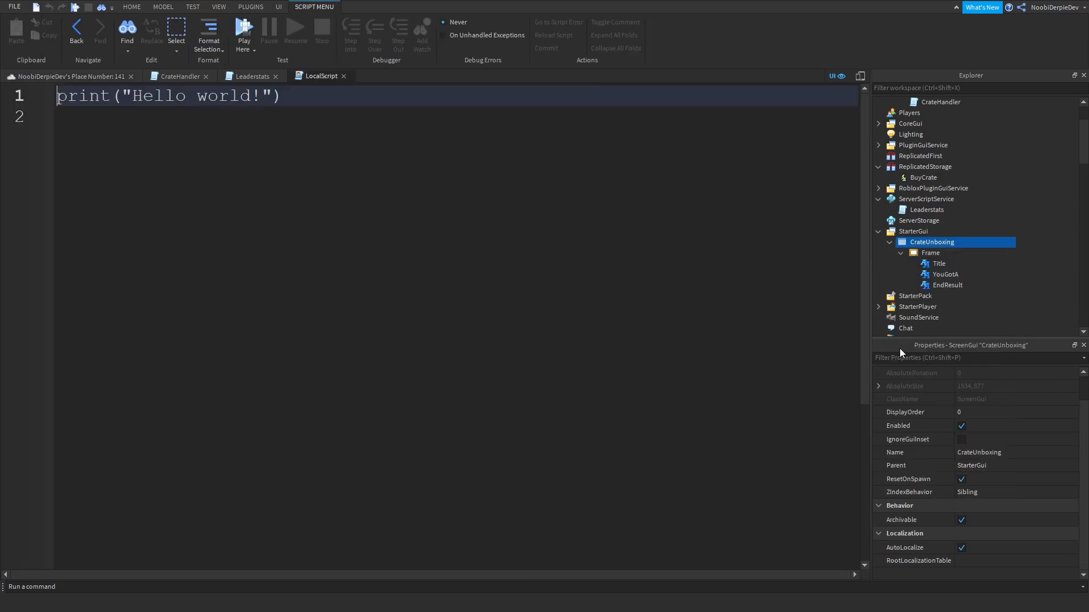
- Replace Hello world with a BuyCrate OnClientEvent handler printing '<player> has purchased a crate.'
click(937, 252)
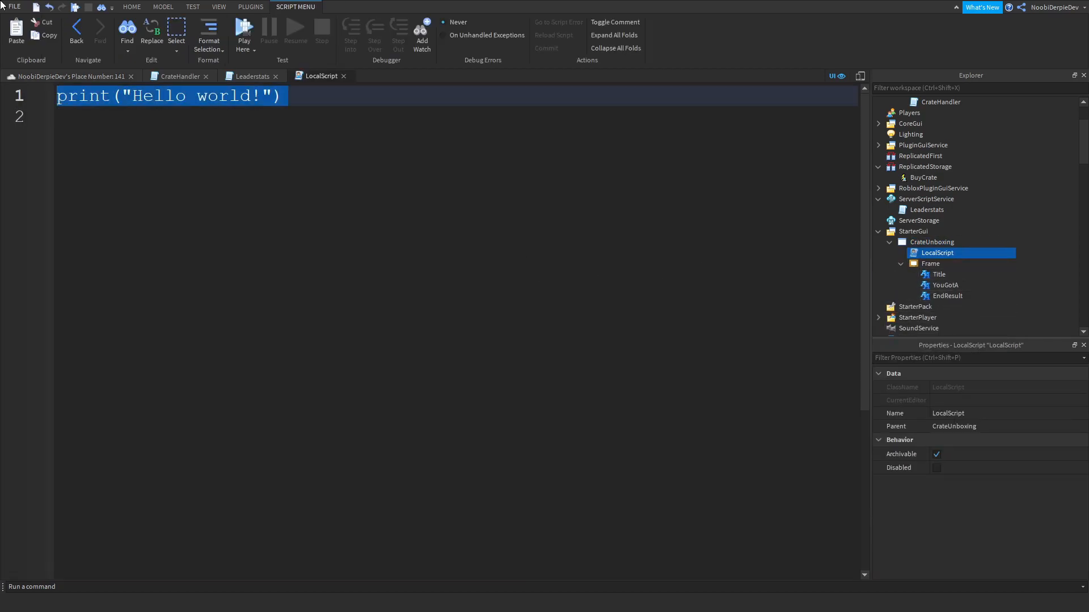
text(game.ReplicatedStorage.BuyCrate.)
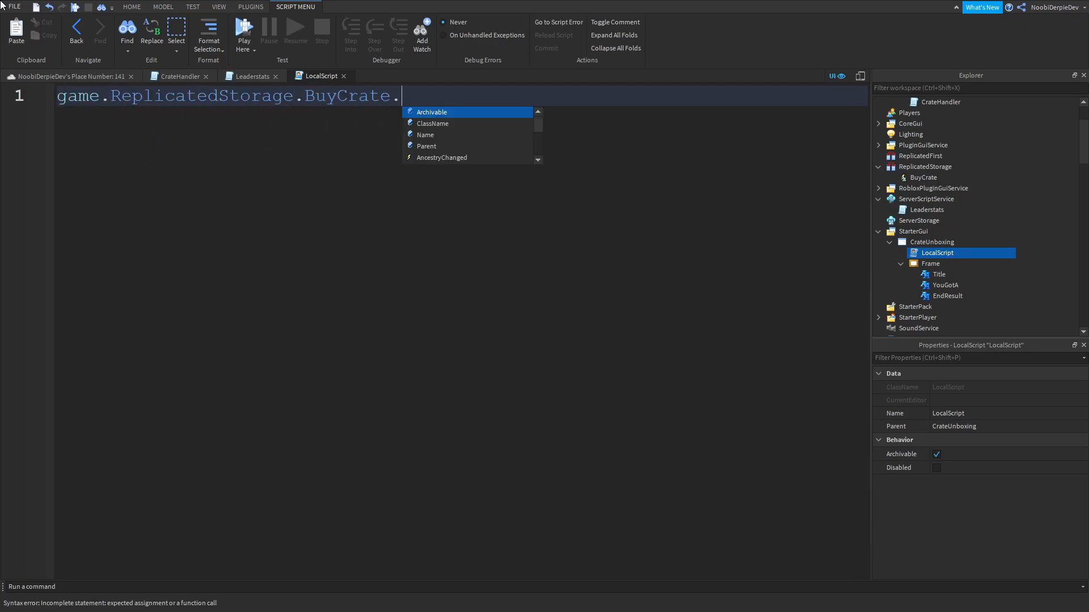
text(OnClientEvent:Connect(function(player)
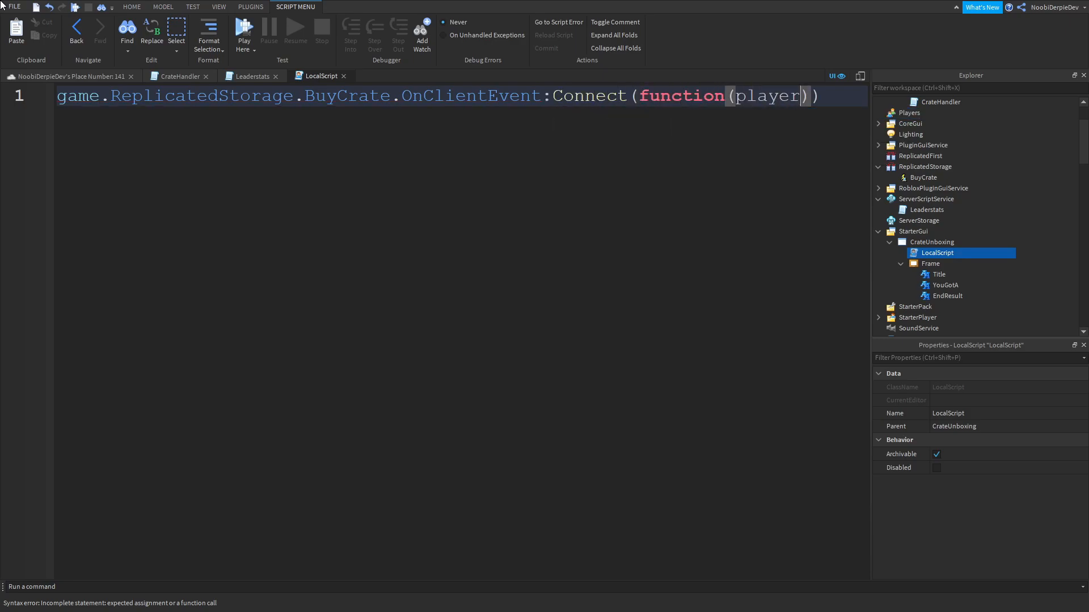
text(print(play)
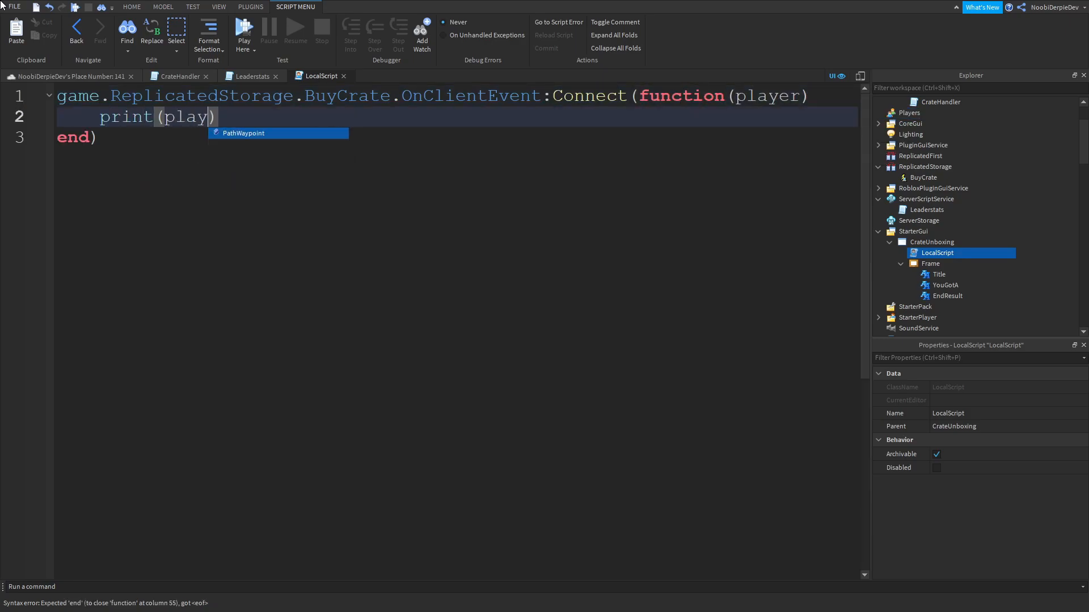
text(.Name.. "")
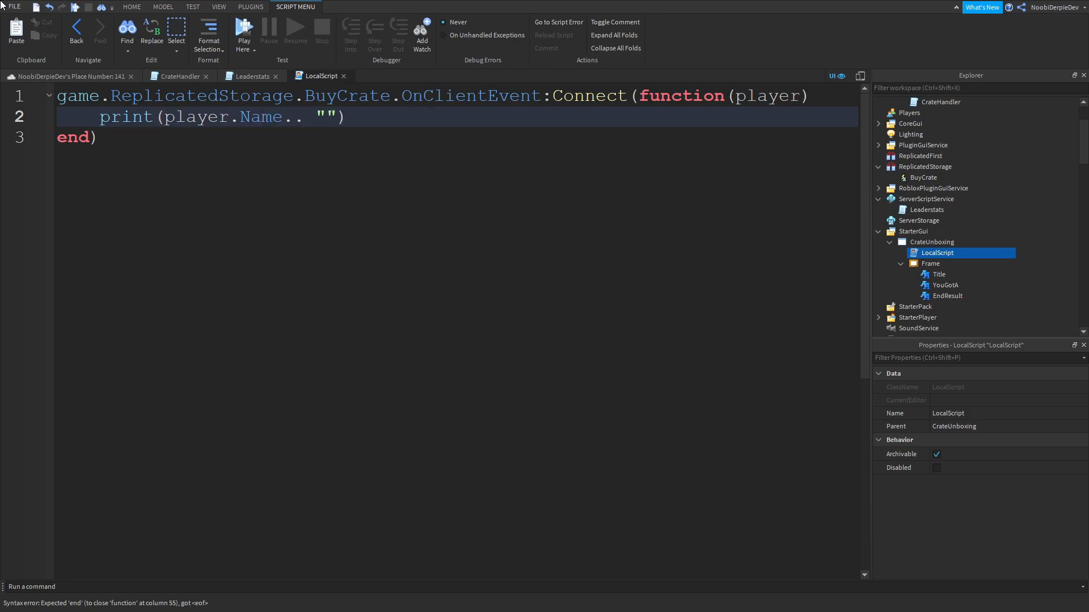
text(has)
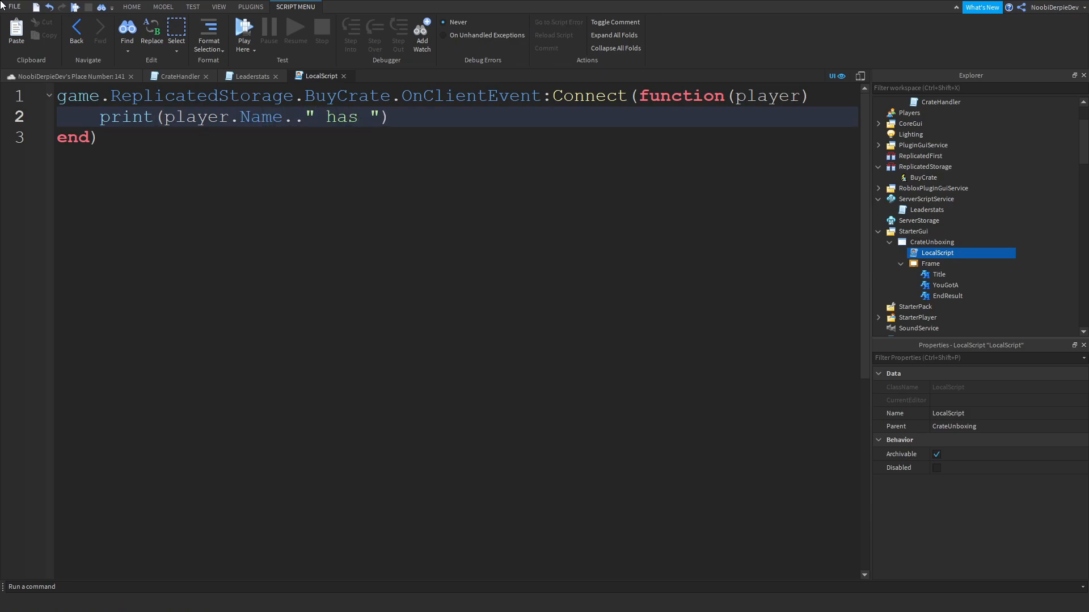
text(purchased a cr)
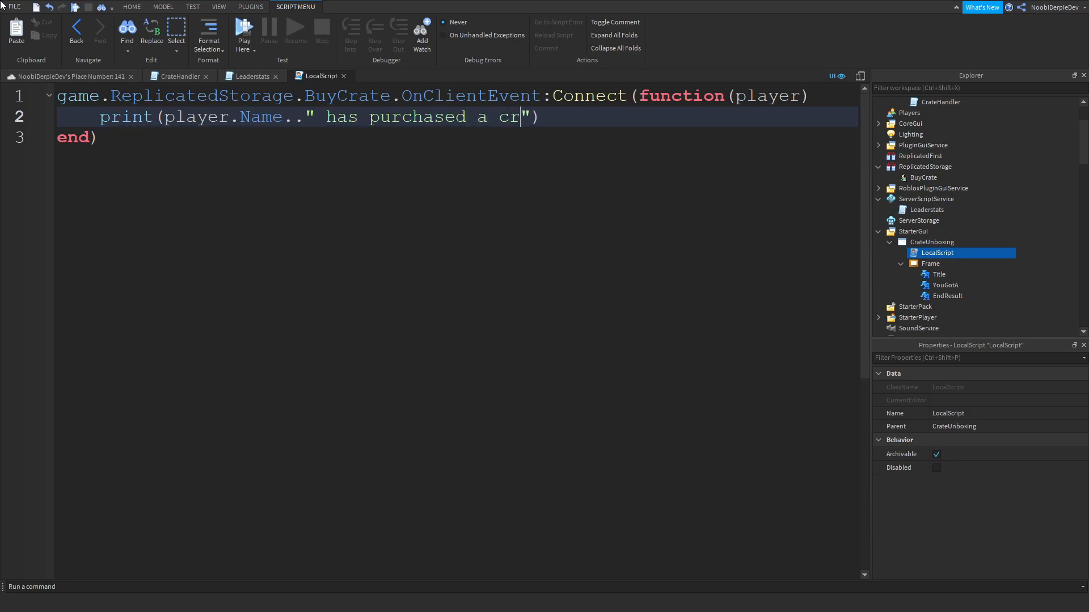
text(ate.)
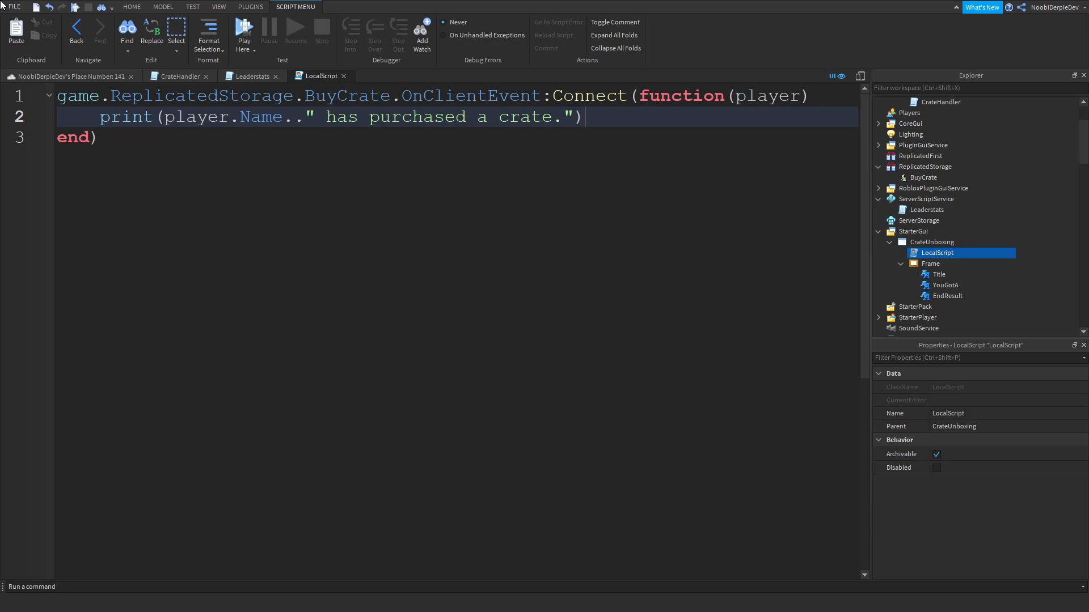
key(Enter)
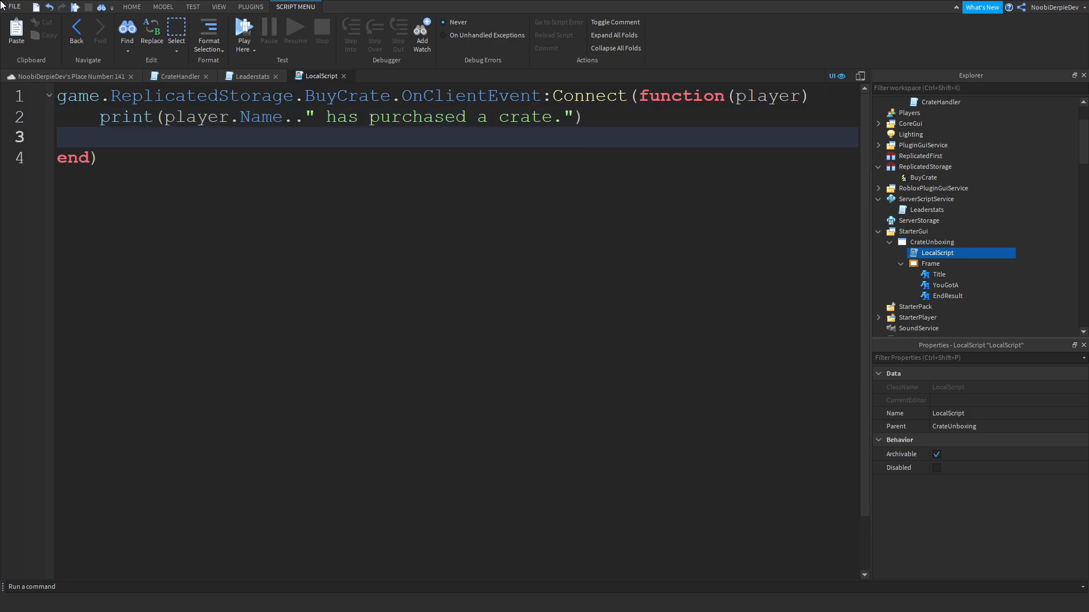
- Add local randomNumber = math.random(1, 3) to the script
text(local)
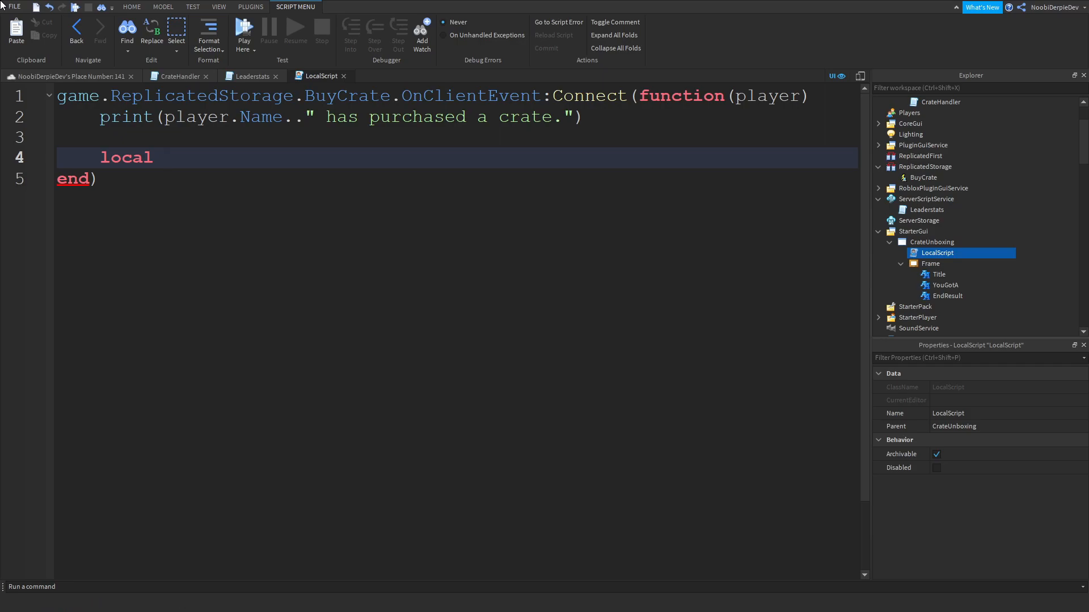
text(random)
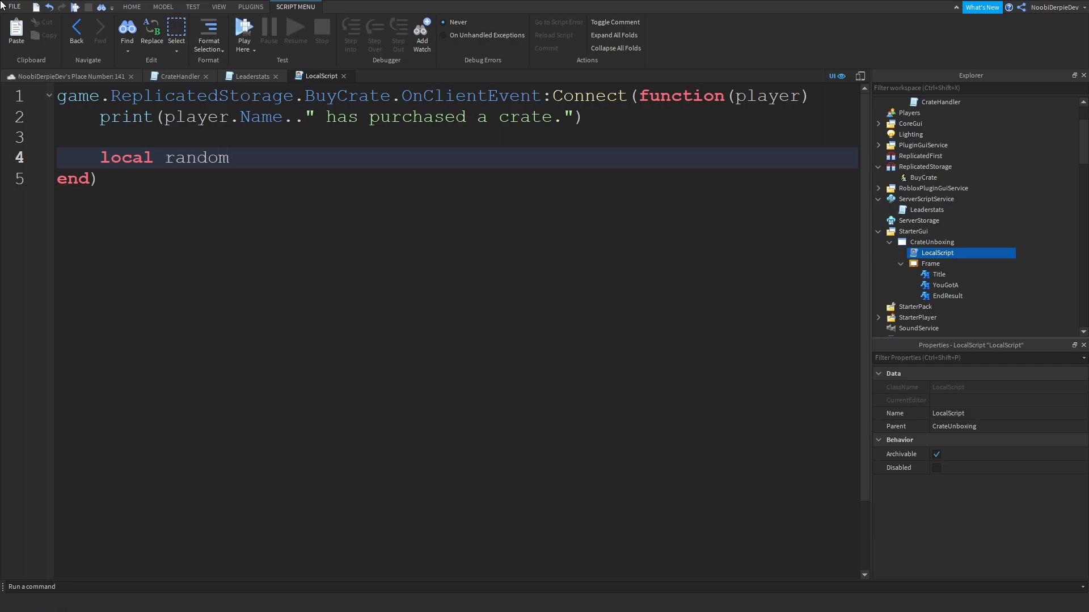
text(Number =)
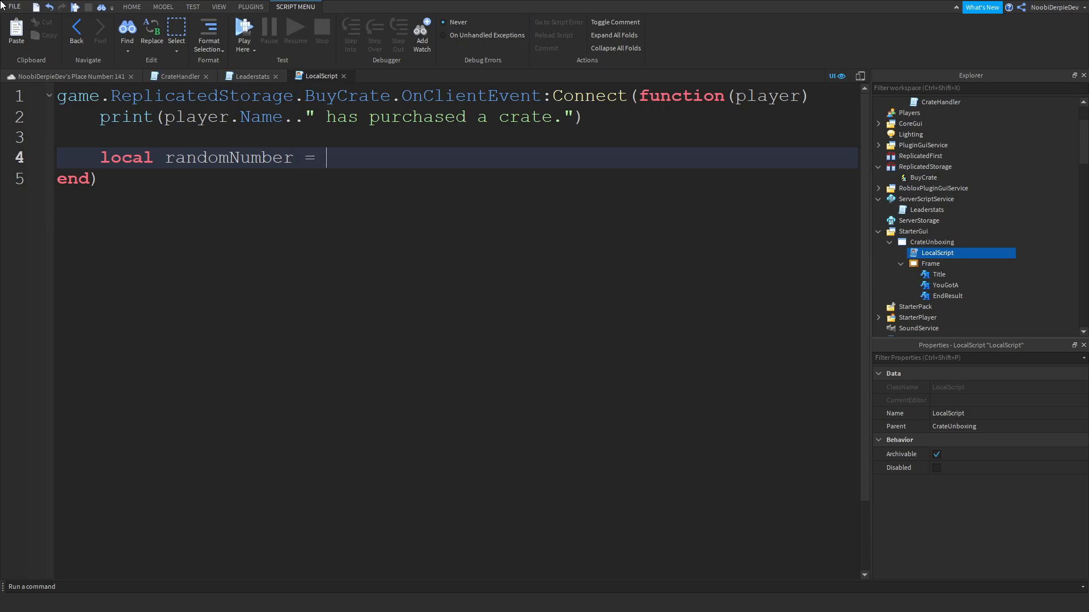
text(math.random(1,)
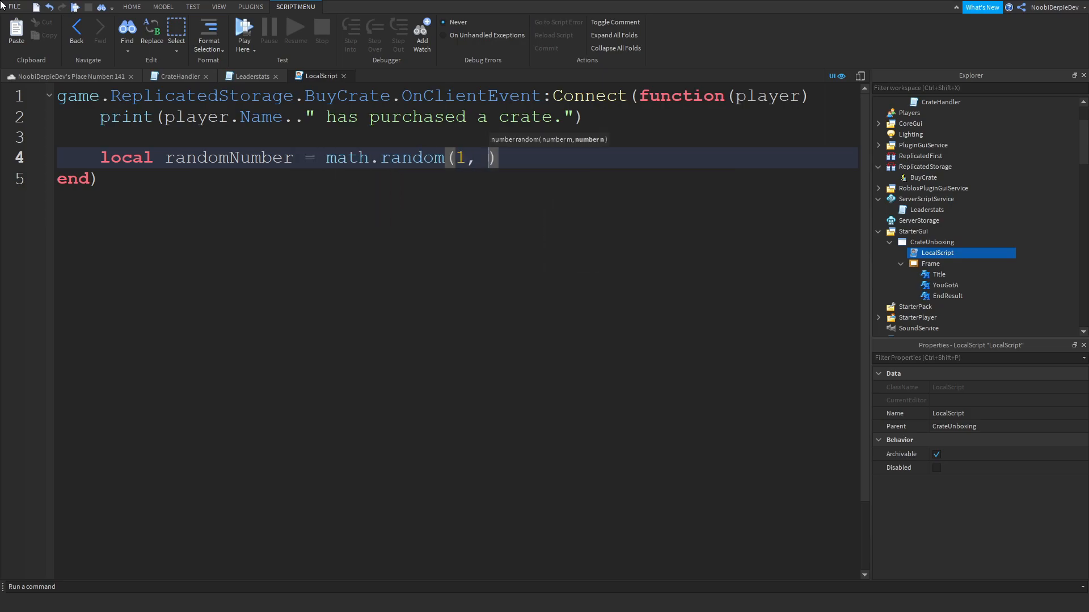
text(3)
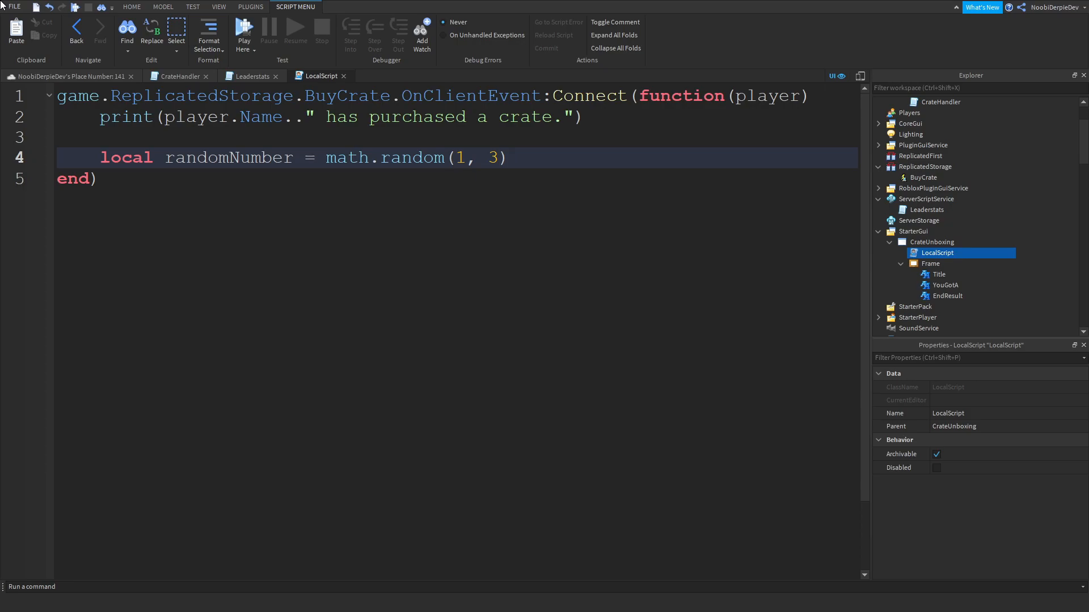
click(507, 158)
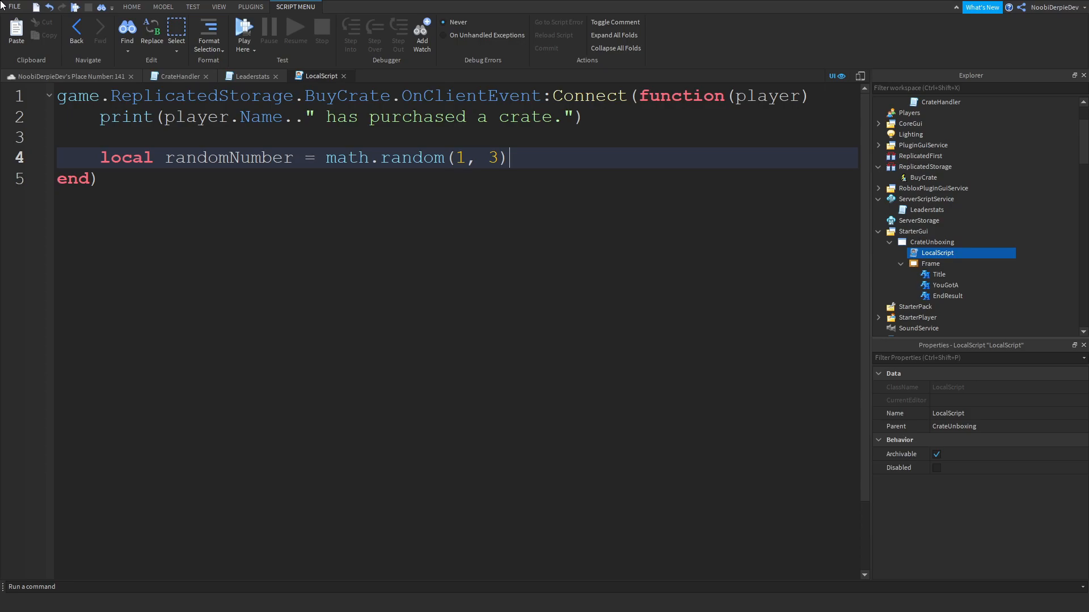
key(enter)
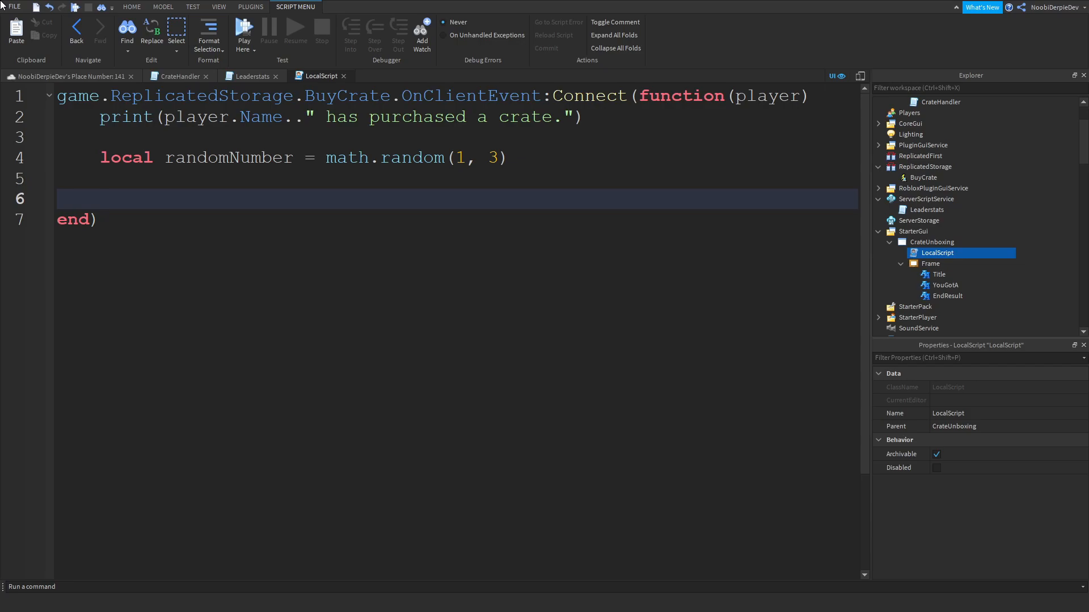
- Add wait(3) and an if randomNumber == 1 branch setting script.Parent.Frame.EndResult.Text
text(wait(3))
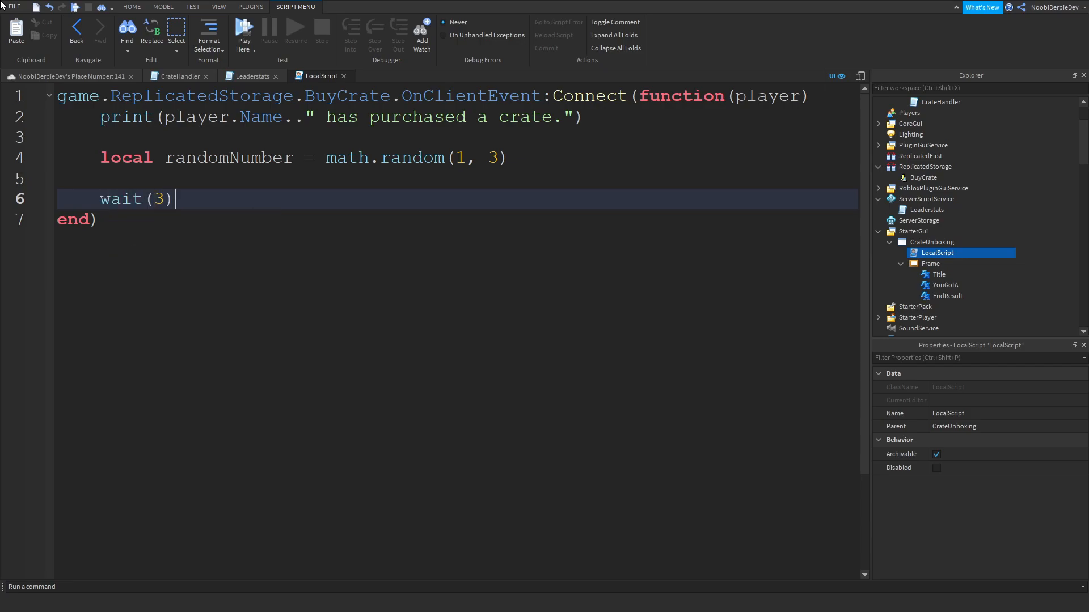
key(Enter)
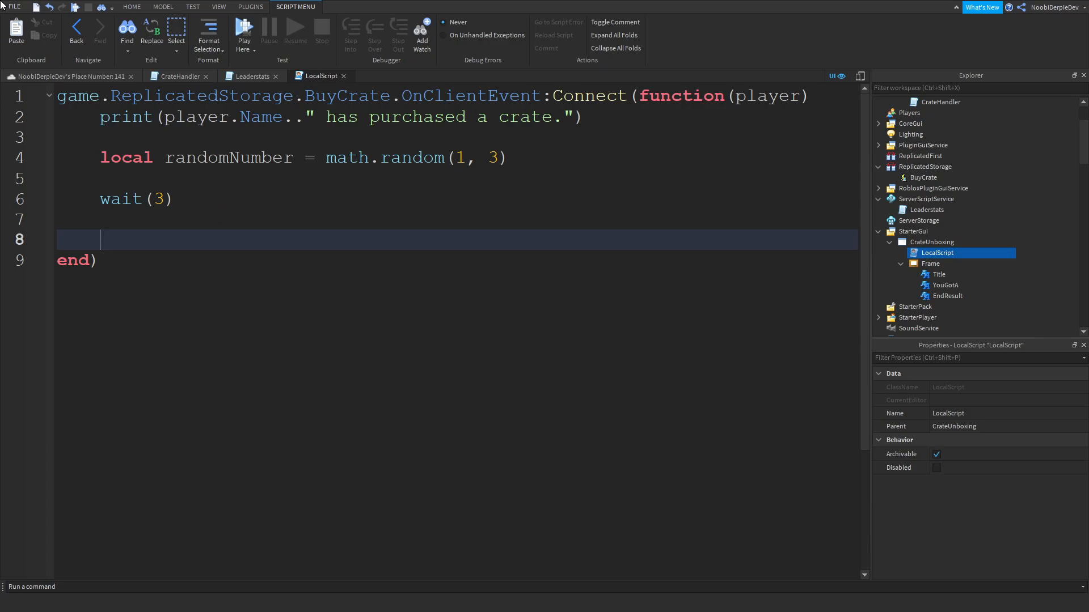
text(if randomNumber == 1)
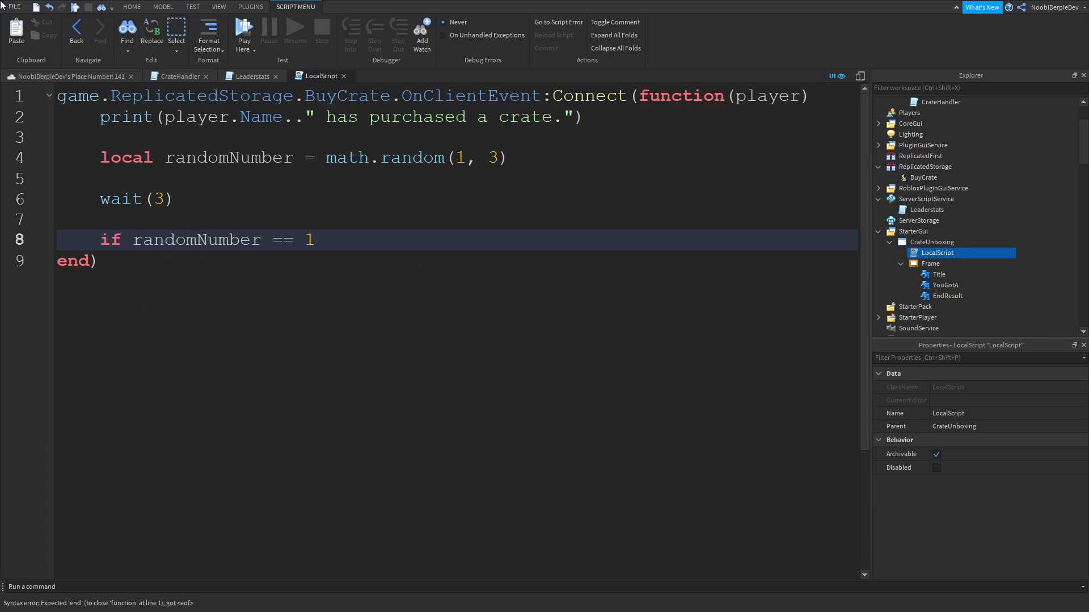
text(then)
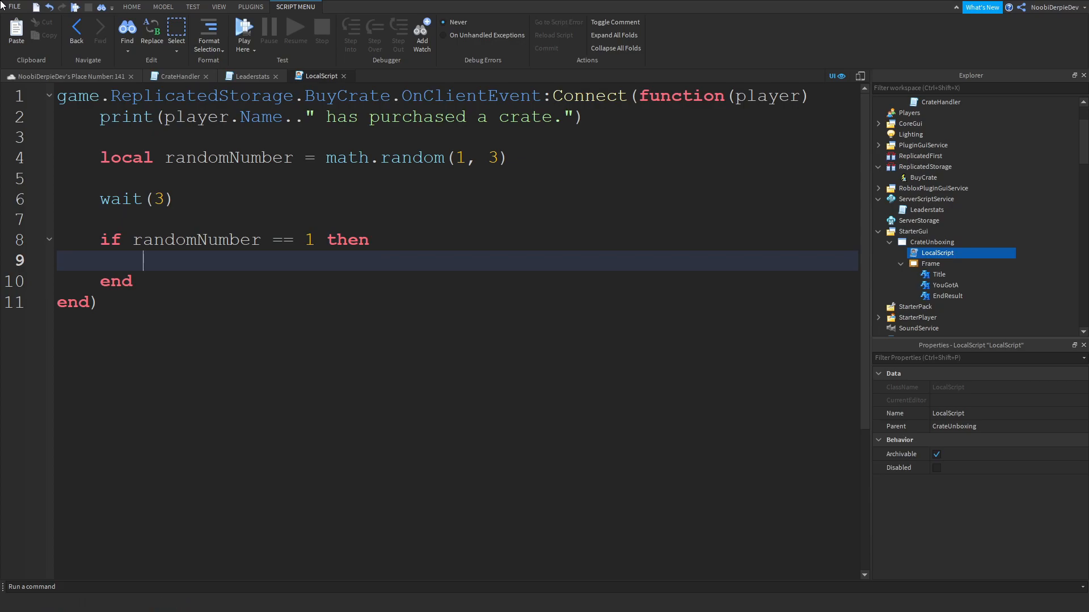
text(script)
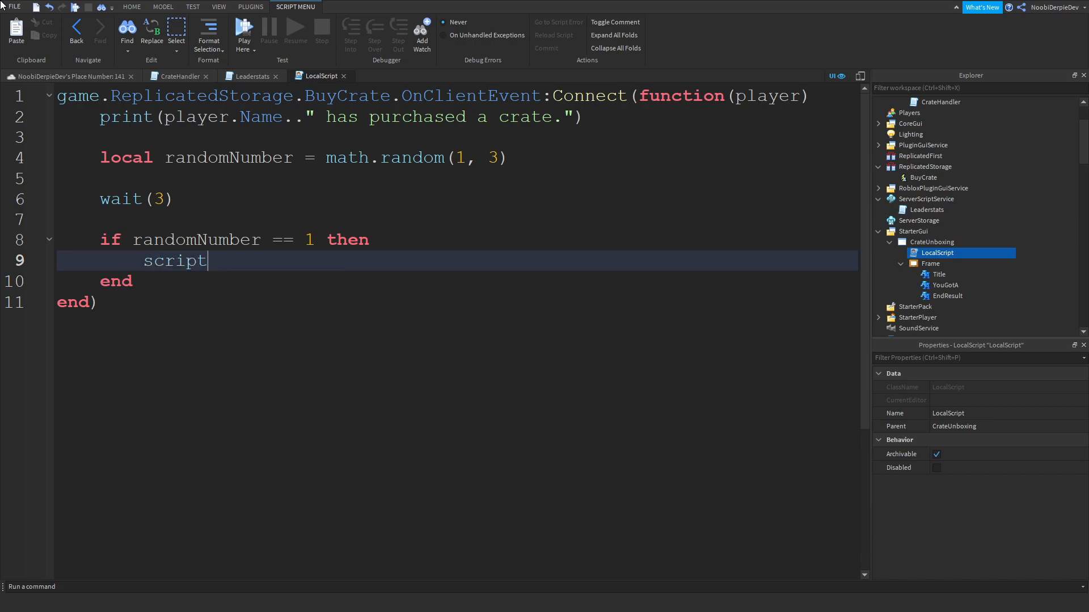
text(.Parent.Frame)
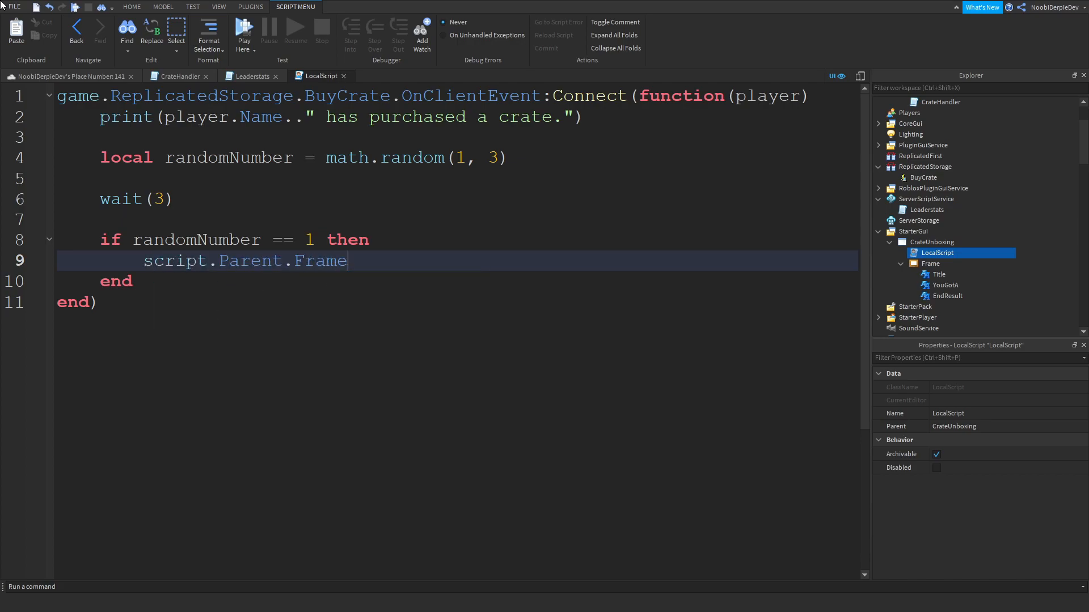
text(.EndResult)
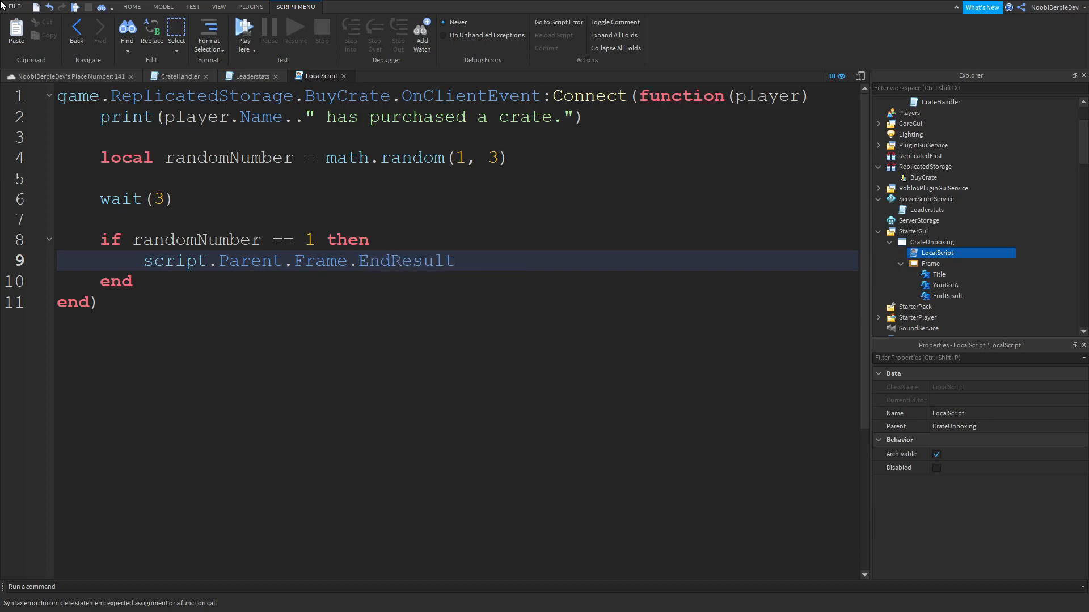
text(.Text = ")
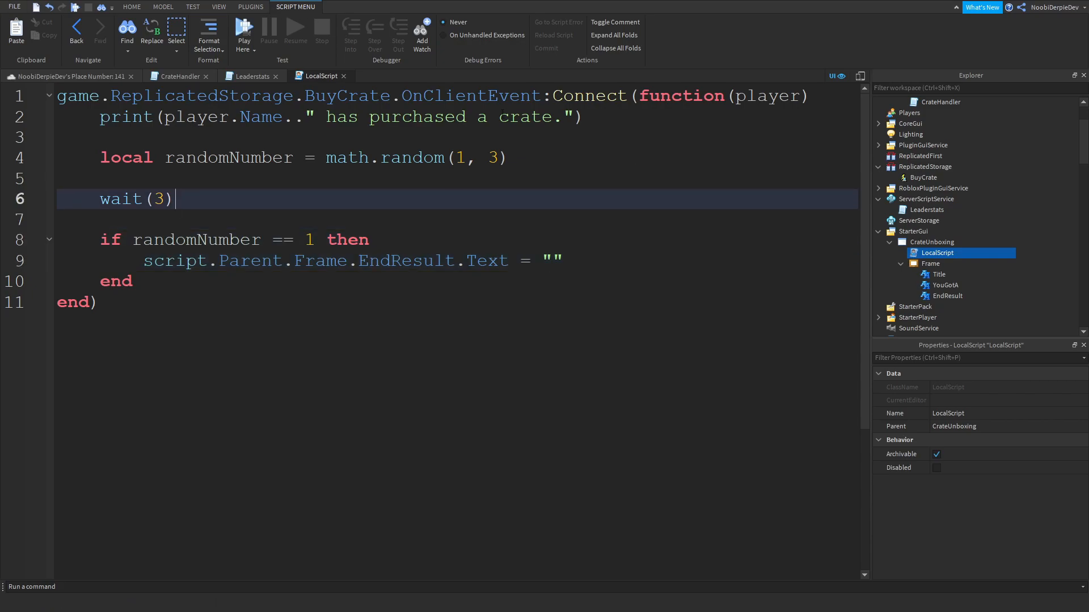
- Define local sword, knife and gun variables holding "Sword", "Knife" and "Gun"
key(Enter)
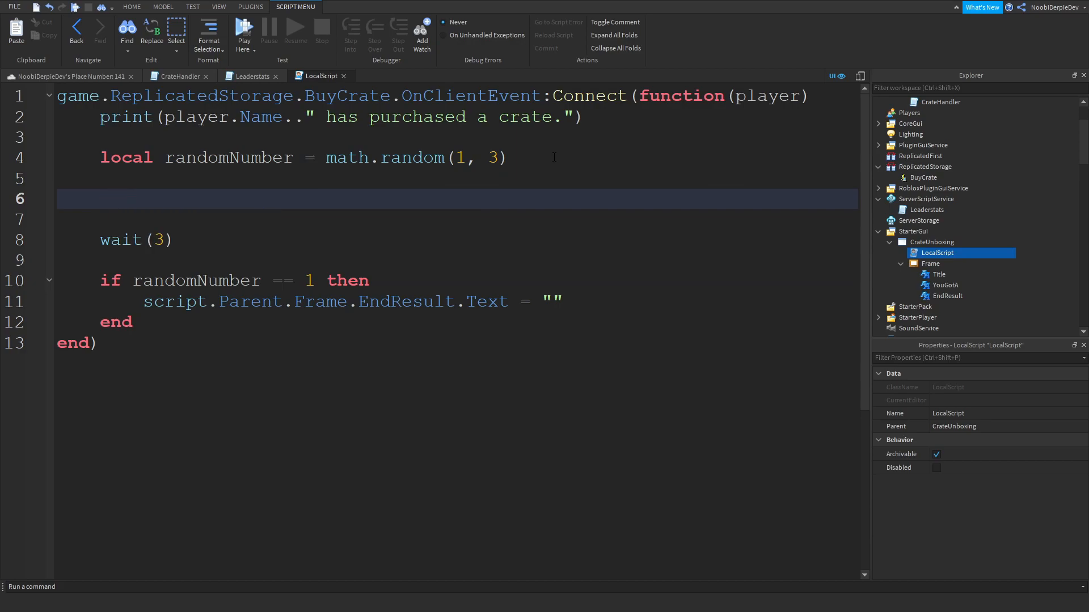
text(local sword = "S)
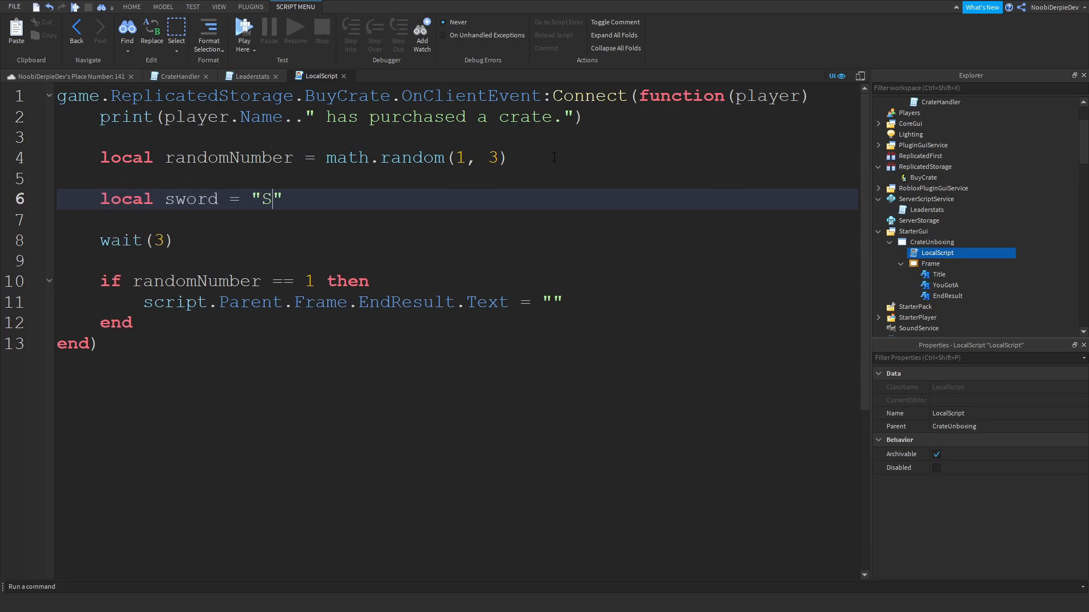
text(word")
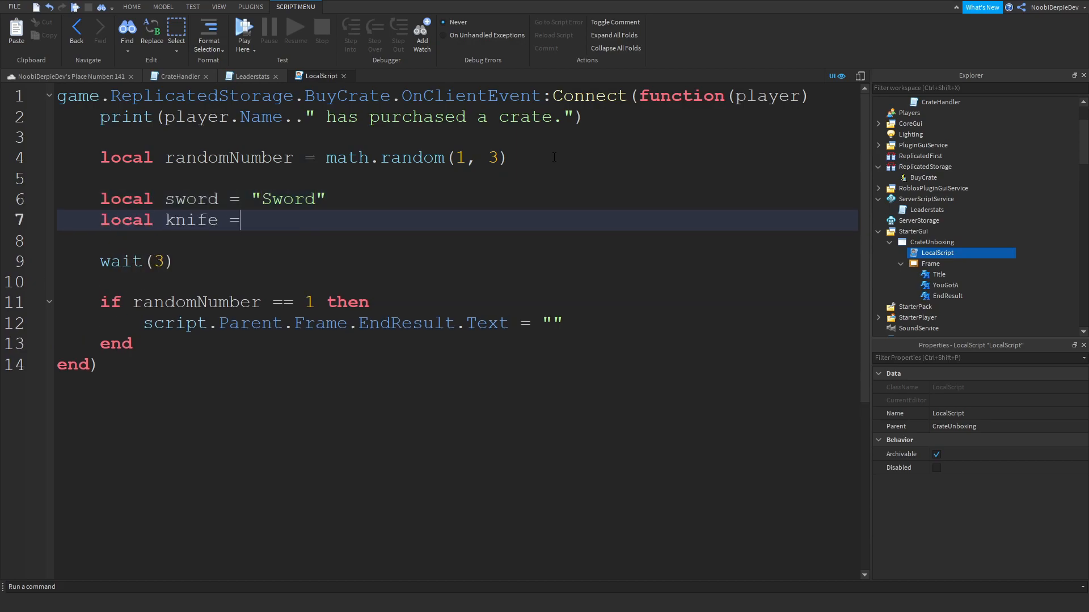
text("Knife")
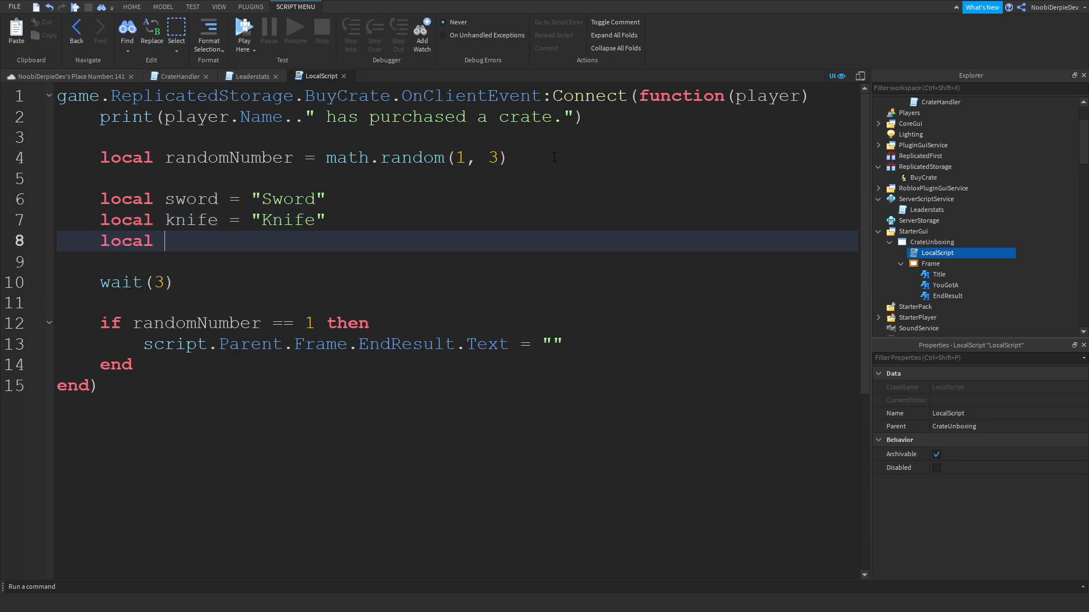
text(gun = "G")
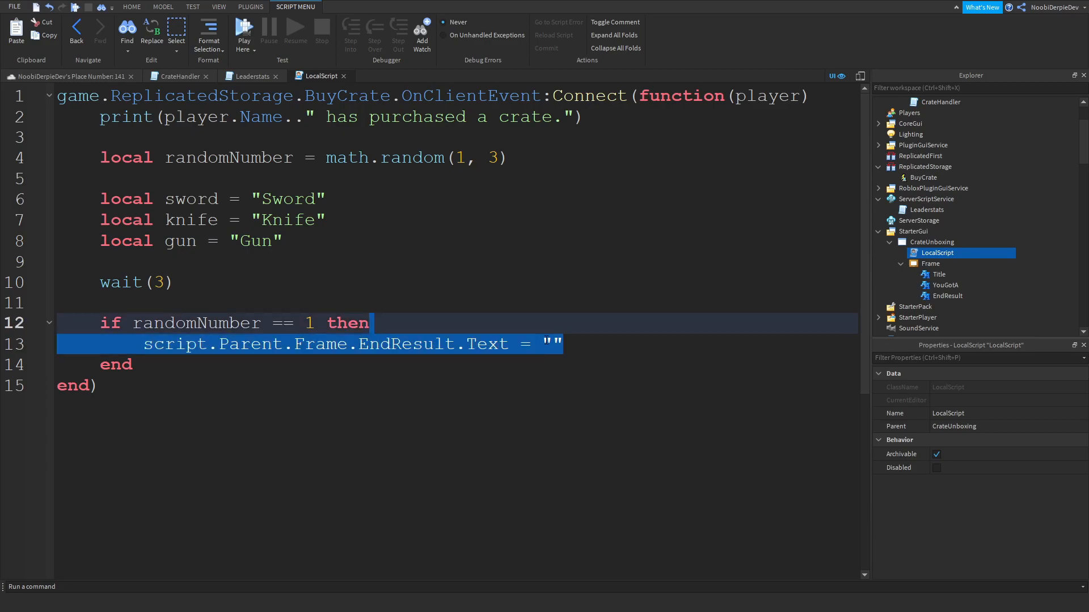
- Show sword for 1, then add elseif branches showing knife for 2 and gun for 3
text(sword)
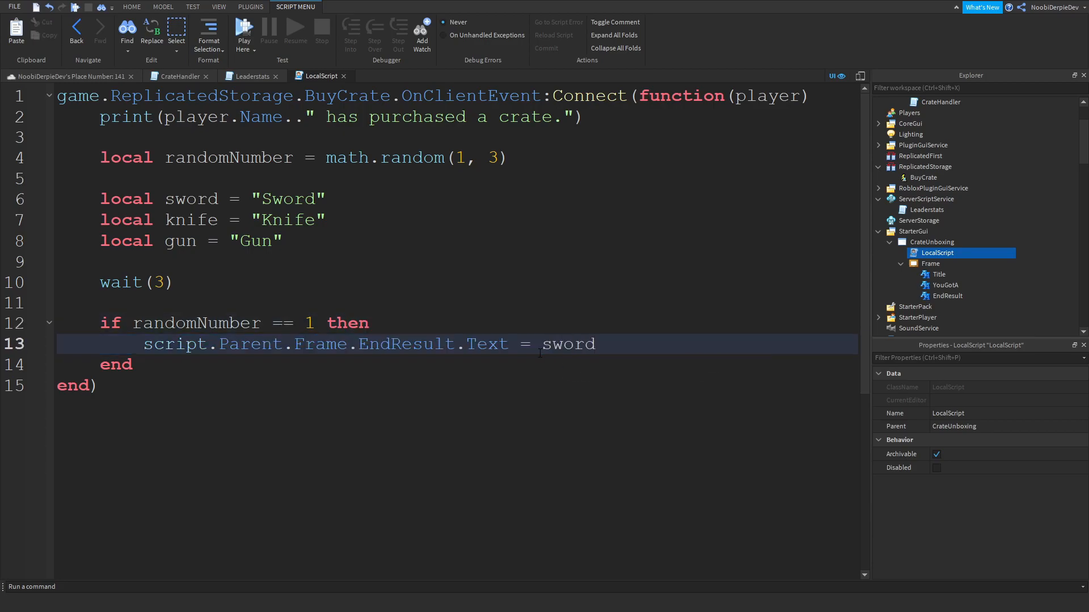
text(elseif randomNumber == 2 then)
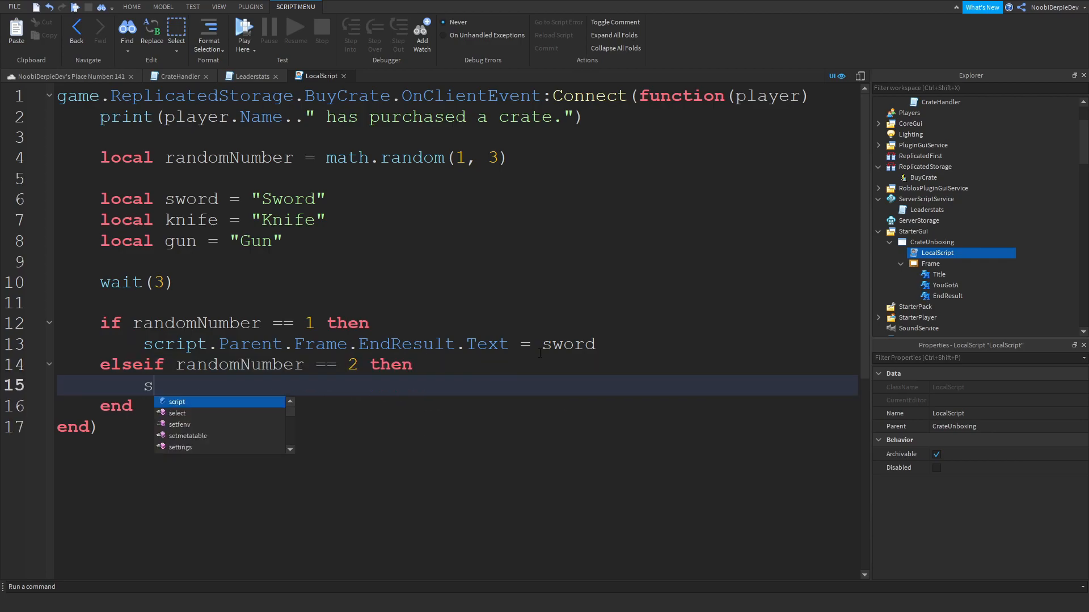
text(cript.Parent.Frame.EndResult.Text = knife)
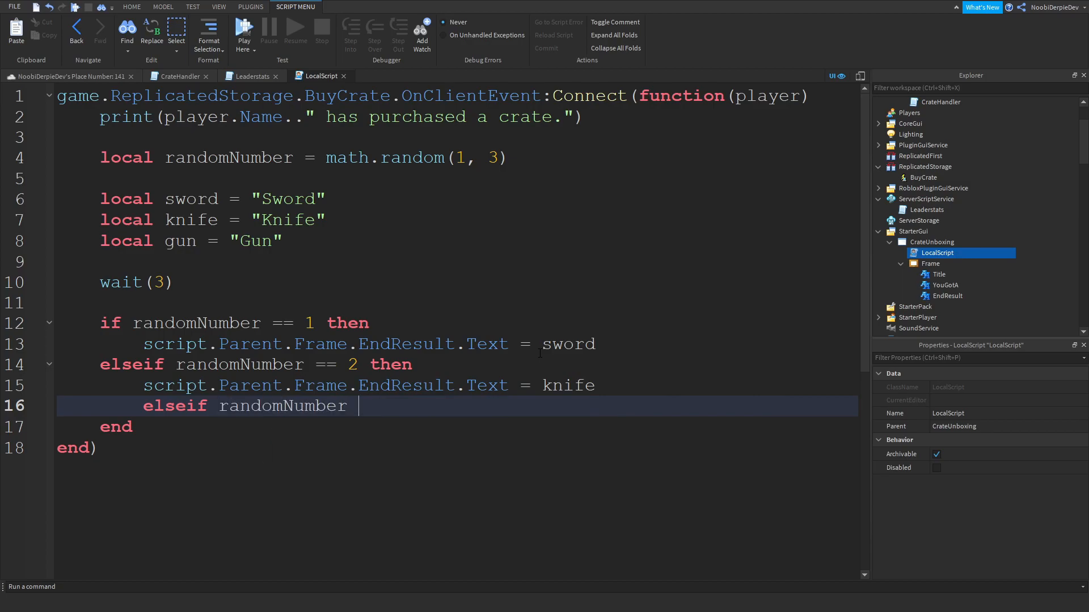
text(== 3 then)
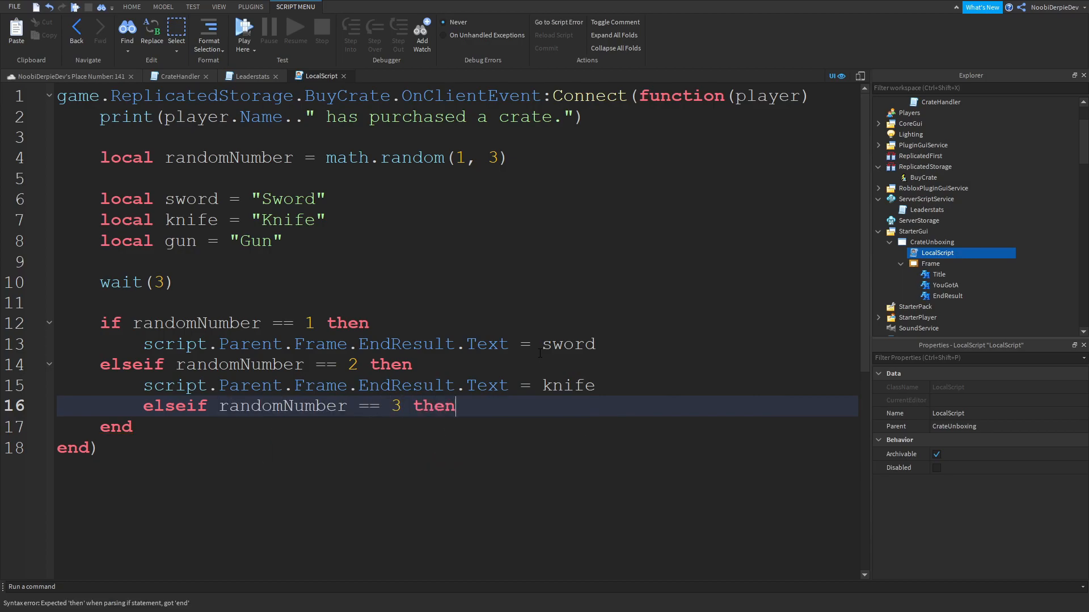
text(script.P)
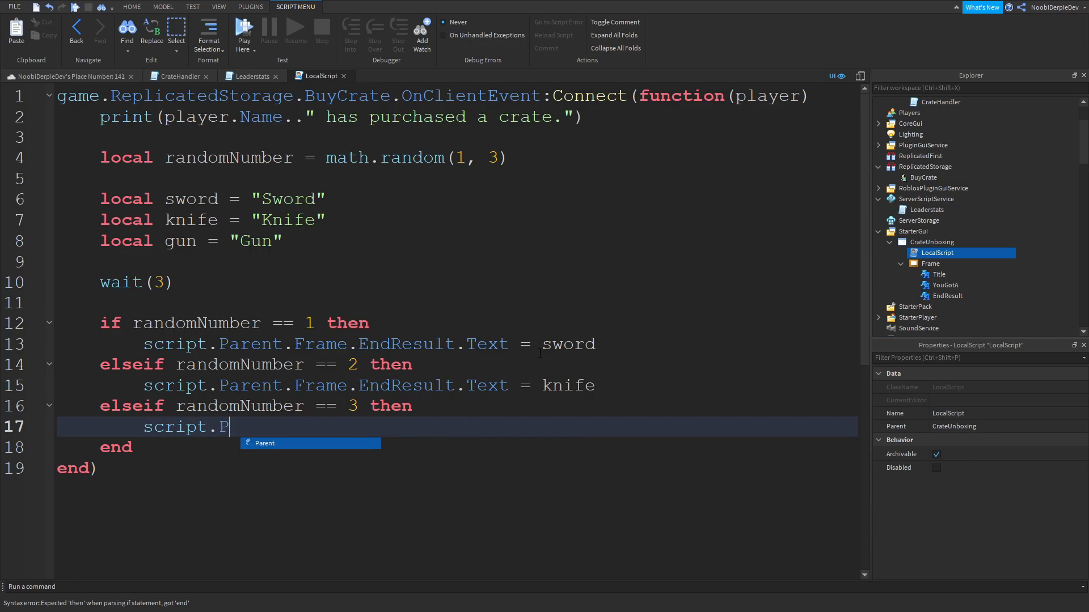
text(arent.Frame.EndResult)
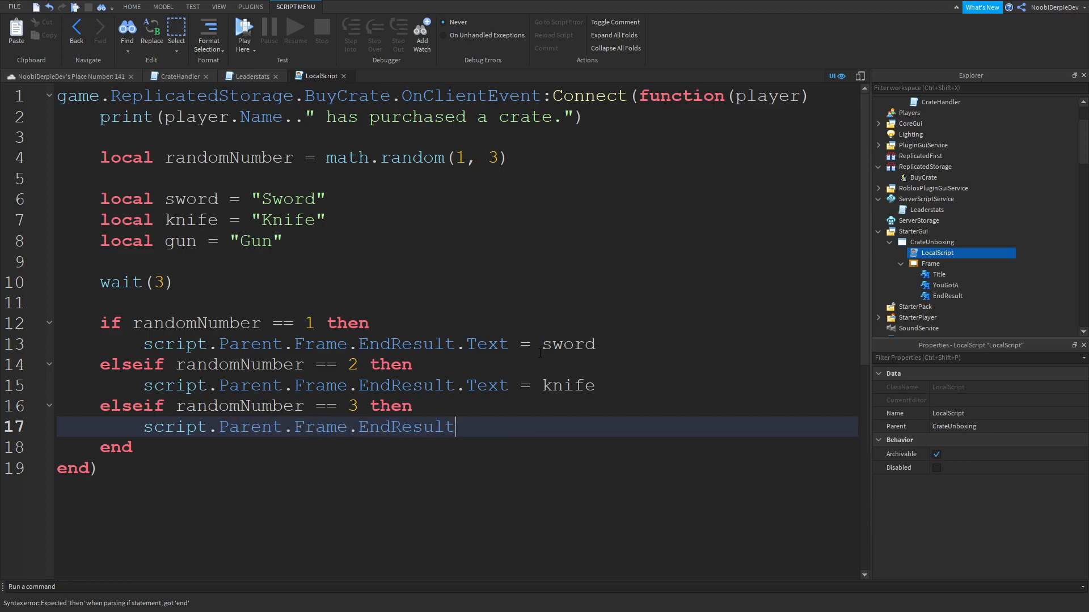
text(.Text = gun)
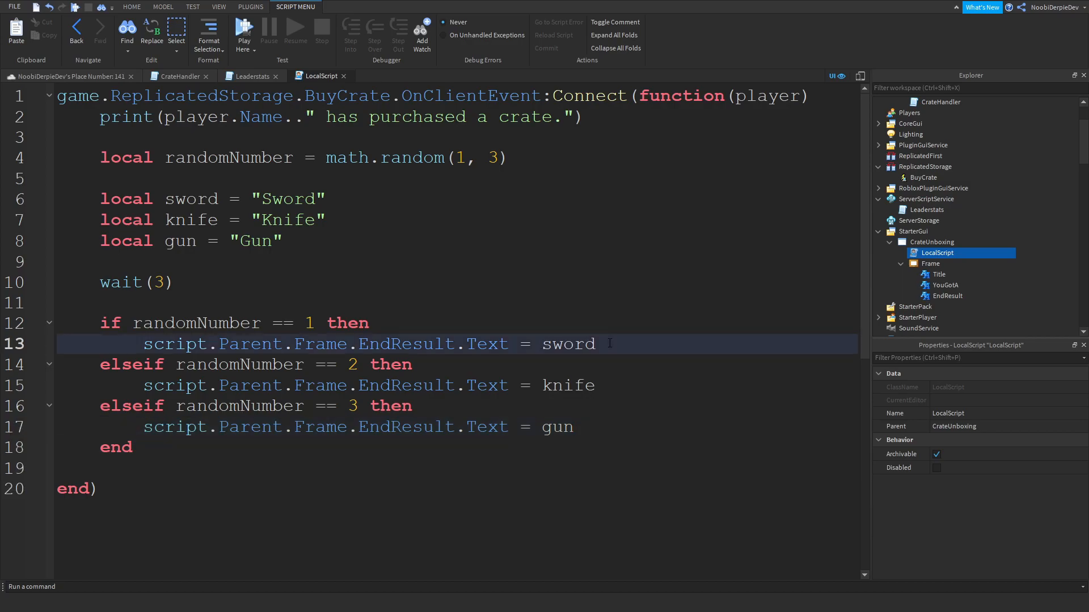
click(924, 176)
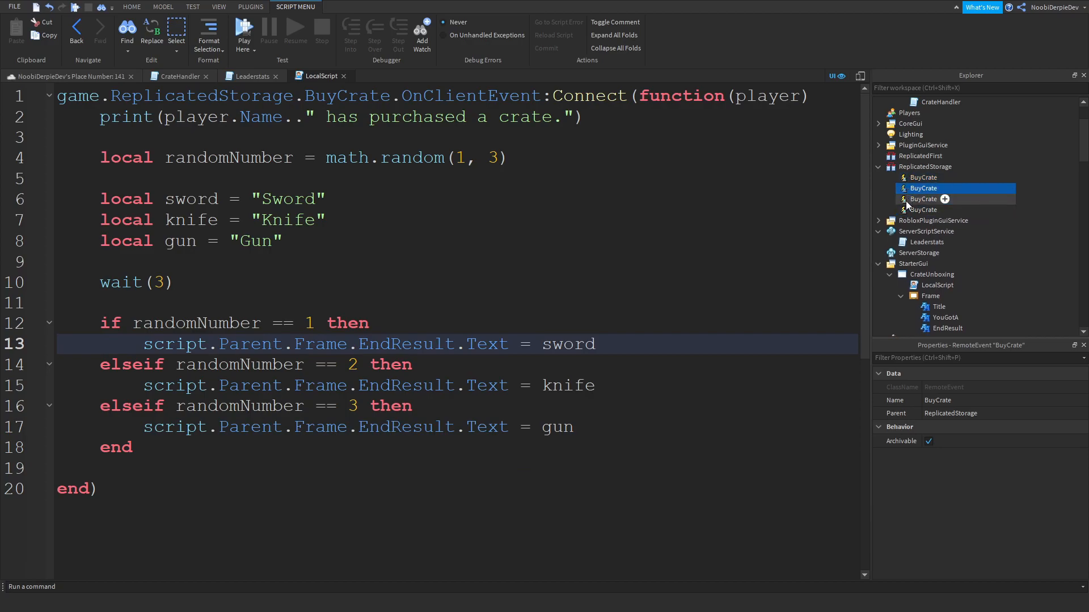
- Rename the new remote events Gun and Knife, and rename Leaderstats to MainHandler
double_click(924, 189)
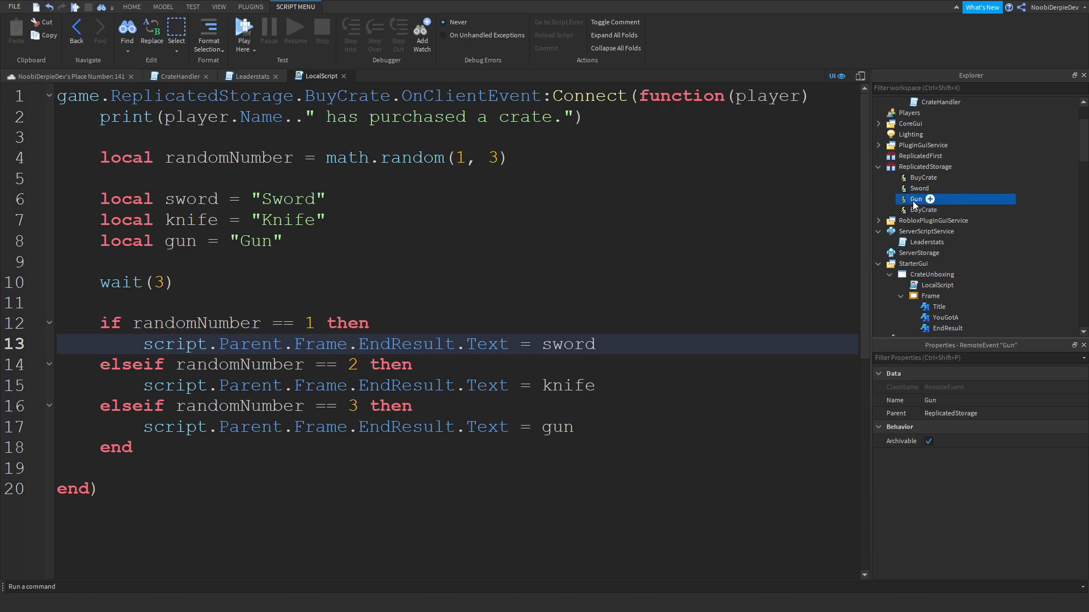
click(918, 209)
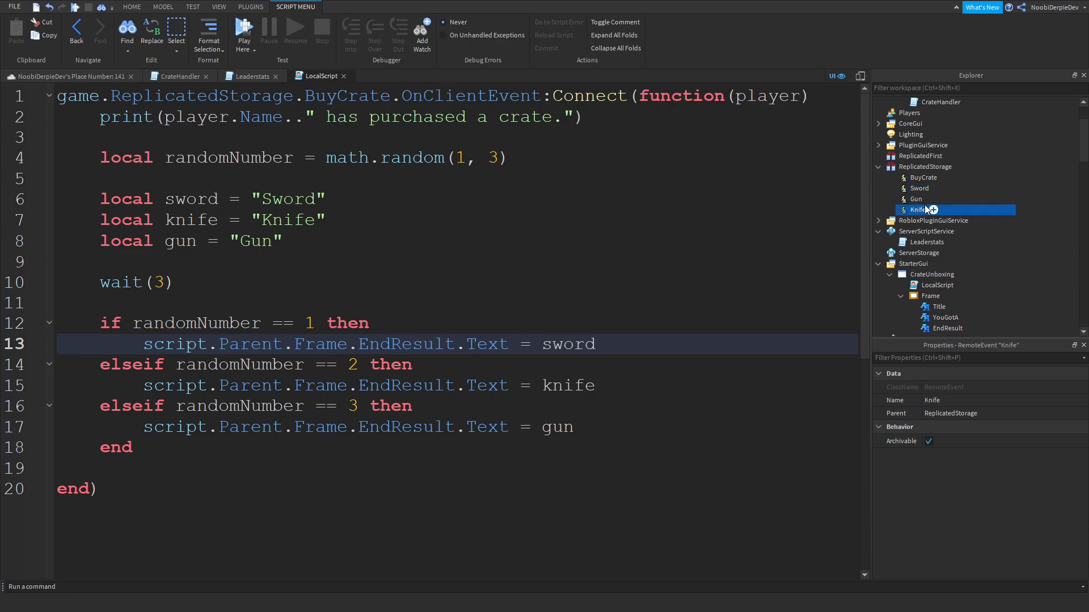
click(927, 241)
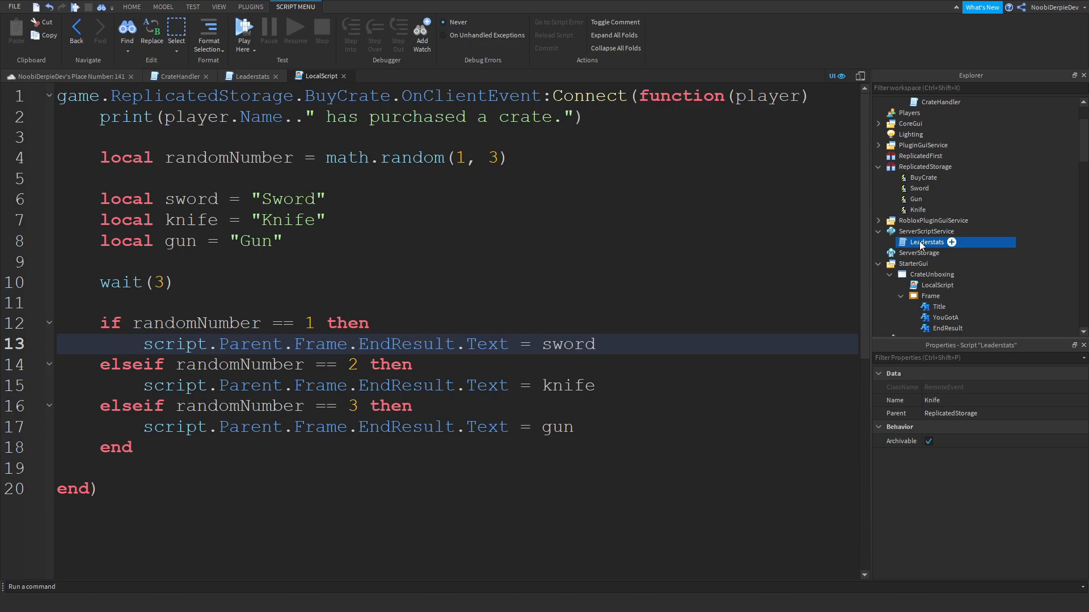
click(928, 241)
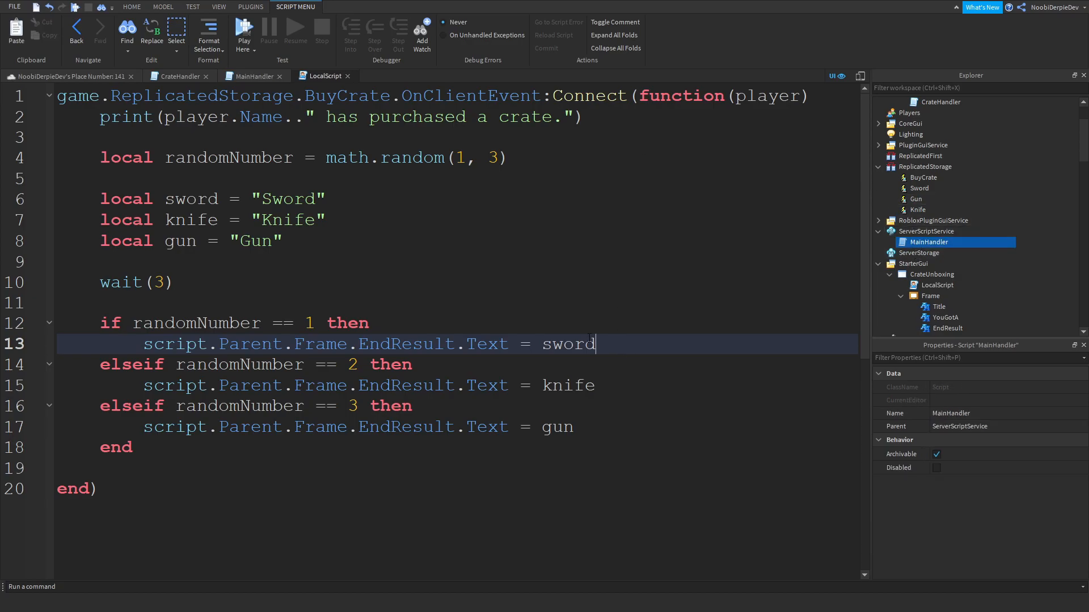
- Add game.ReplicatedStorage.Sword:FireServer(player) to the sword branch and a Knife copy to the next
key(enter)
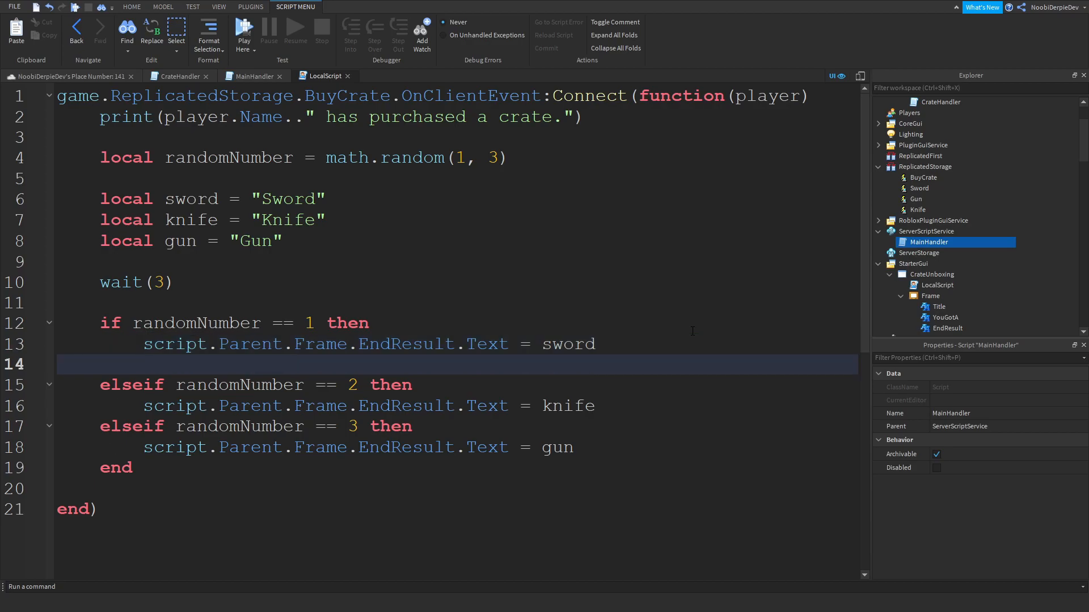
text(game.ReplicatedStorage.)
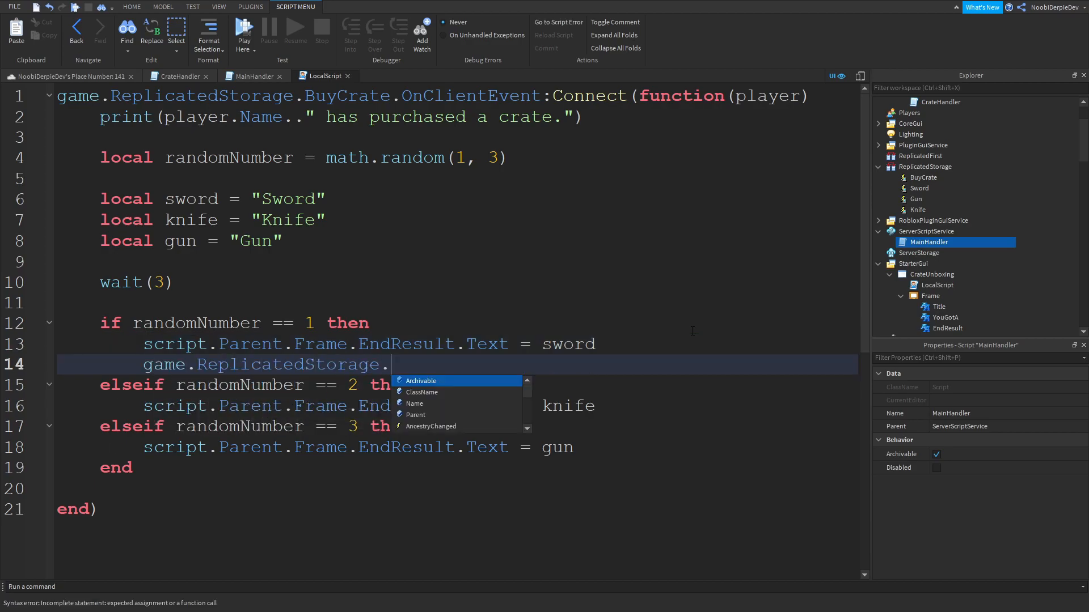
text(Sword:FireS)
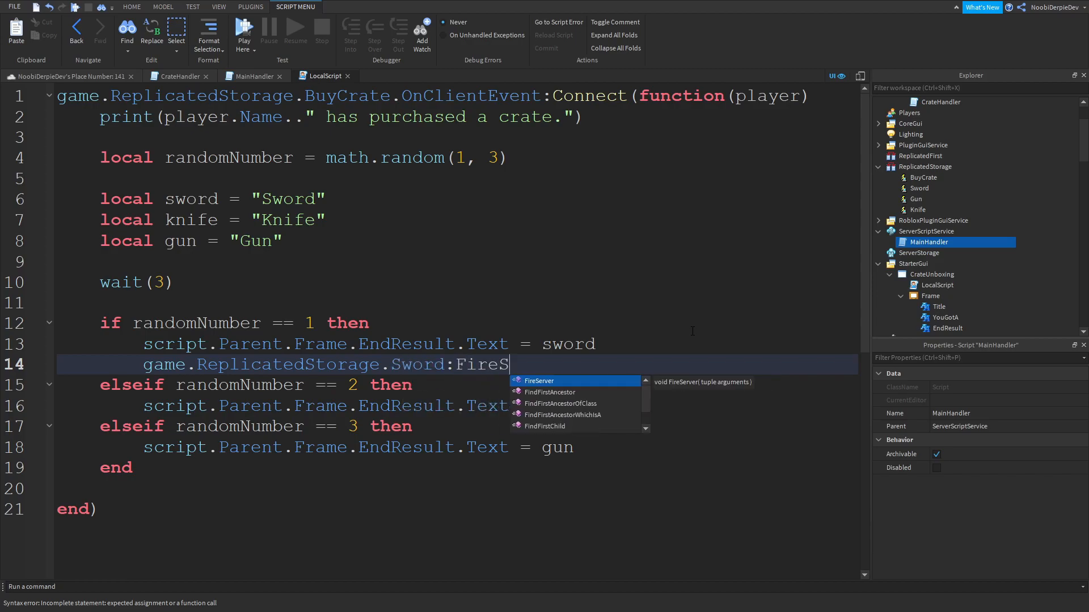
text(erver(player))
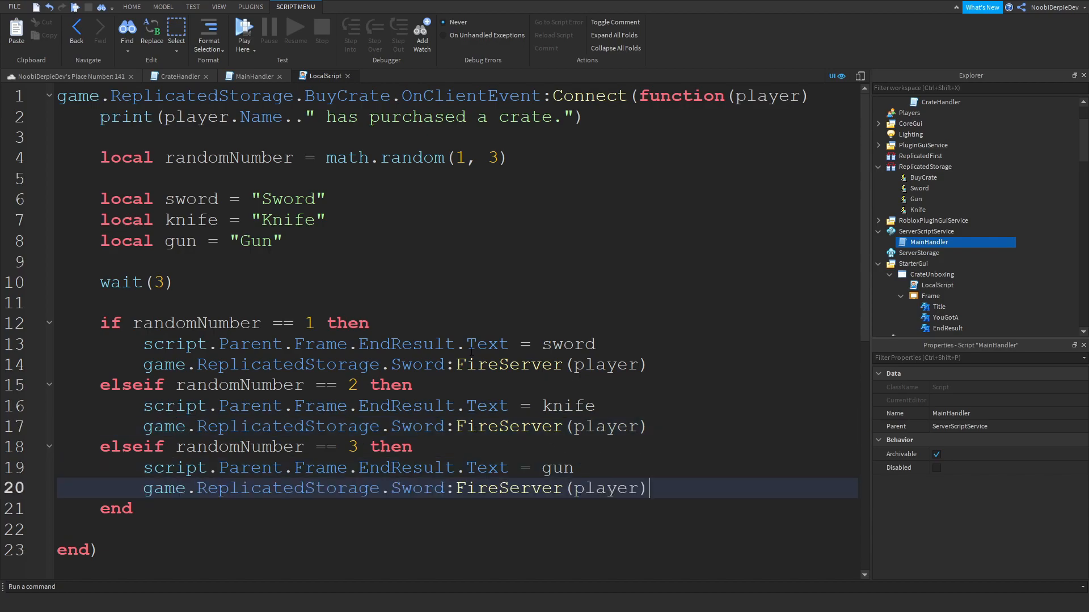
double_click(418, 488)
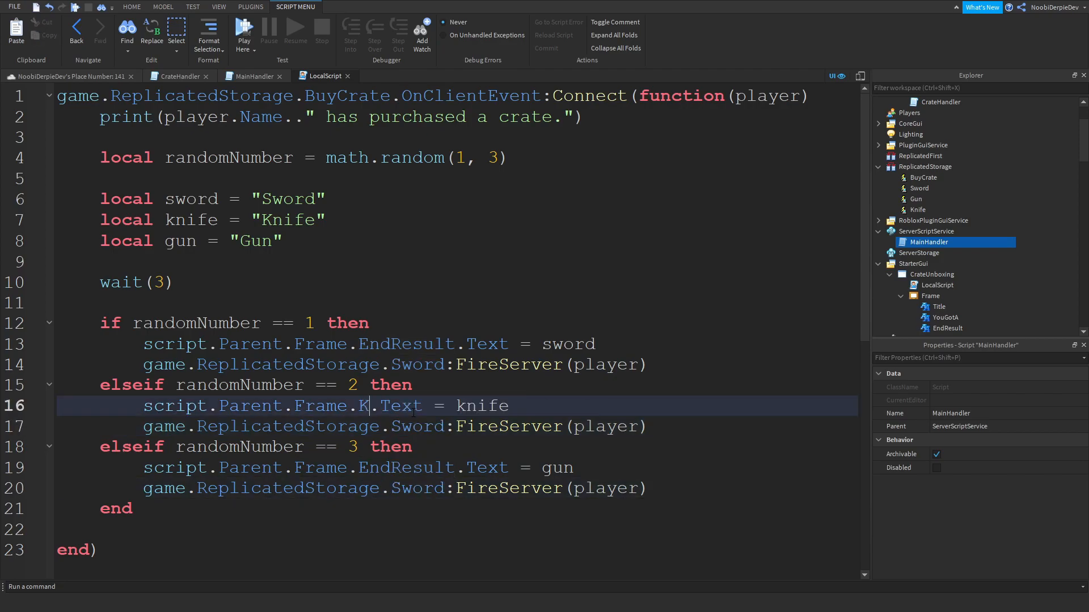
text(nife)
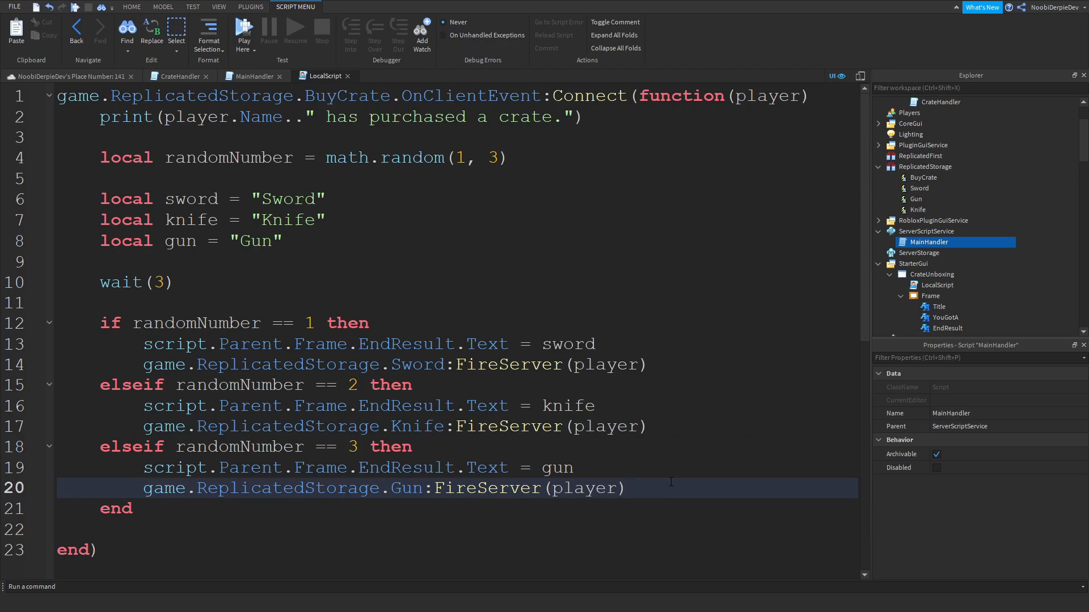
text(wait(3))
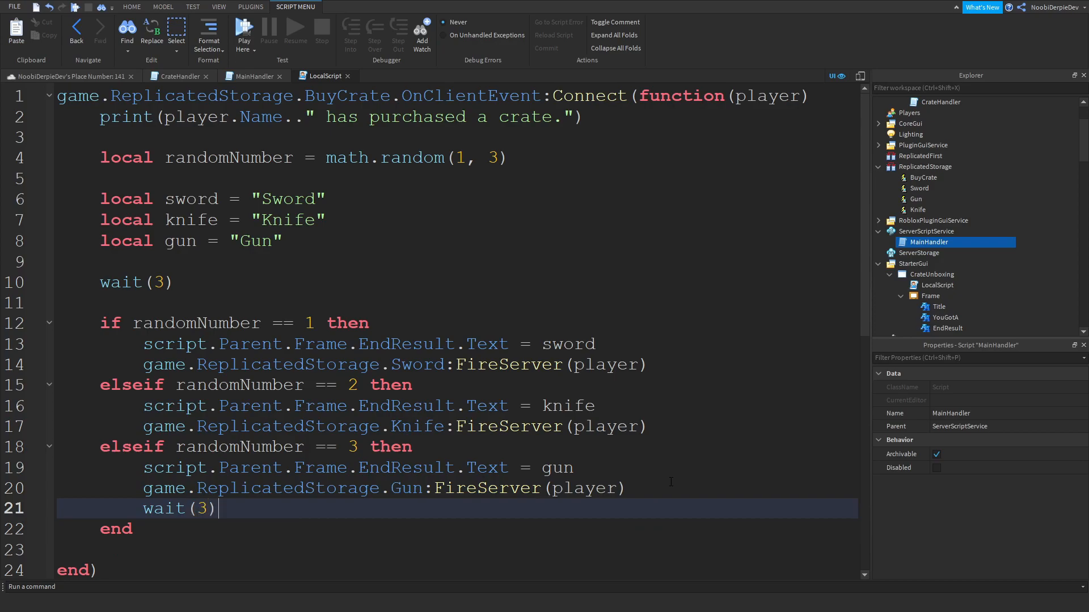
- Add script.Parent.Frame.Visible = false and wait(.1) after the wait in each branch
text(script.Paren)
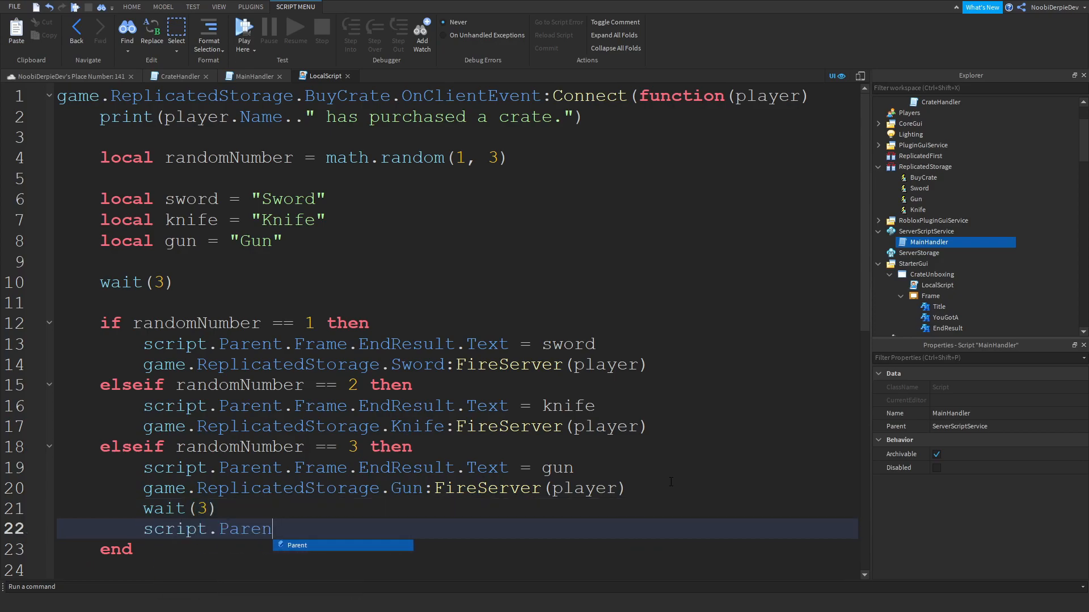
text(t.Frame.Visible =)
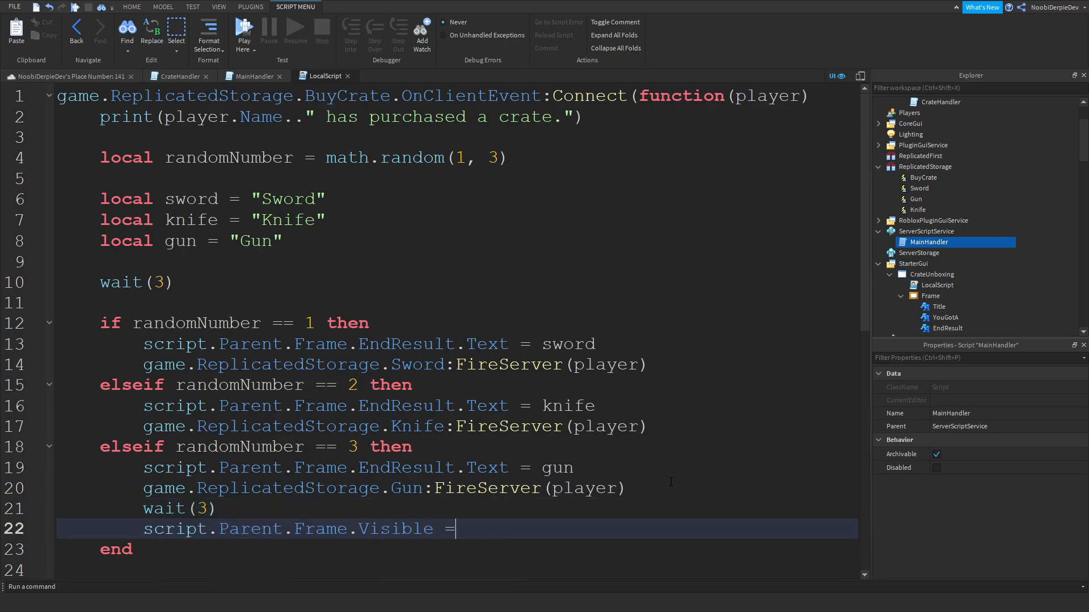
text(false)
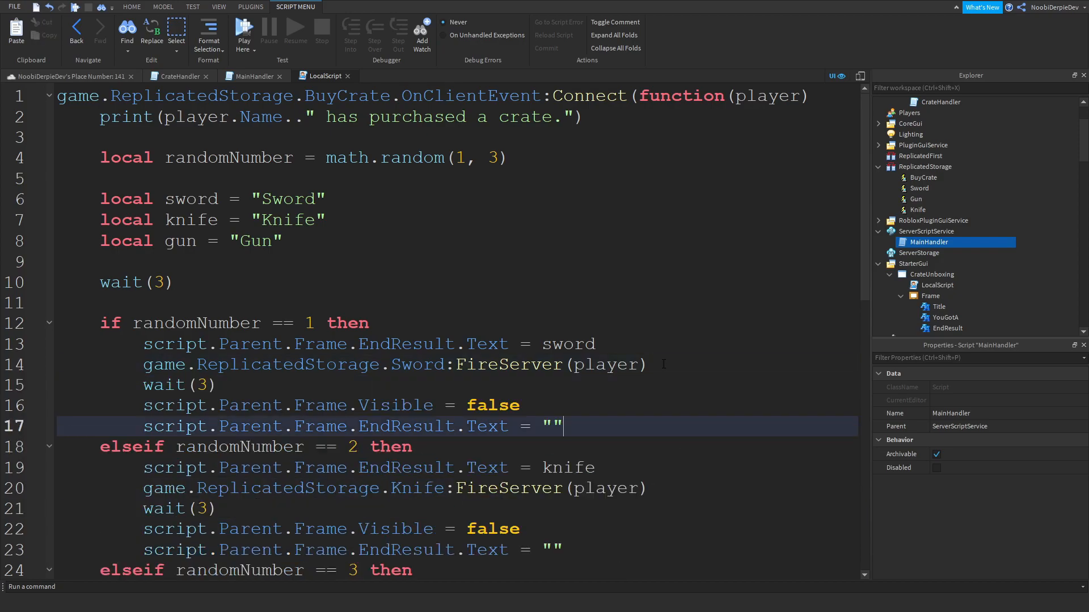
scroll(down, 3)
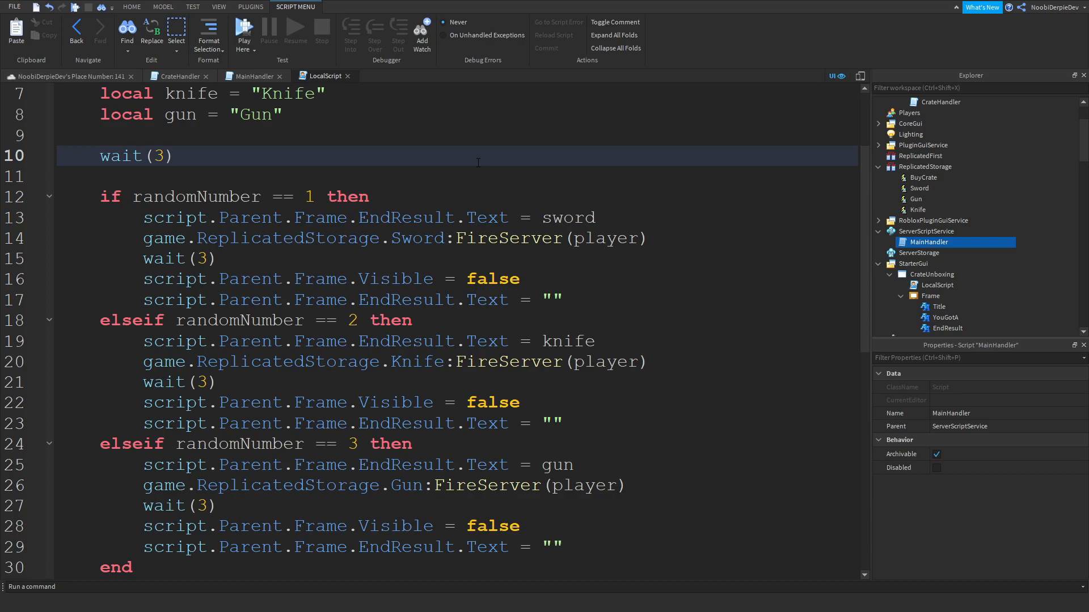
text(wait(.1))
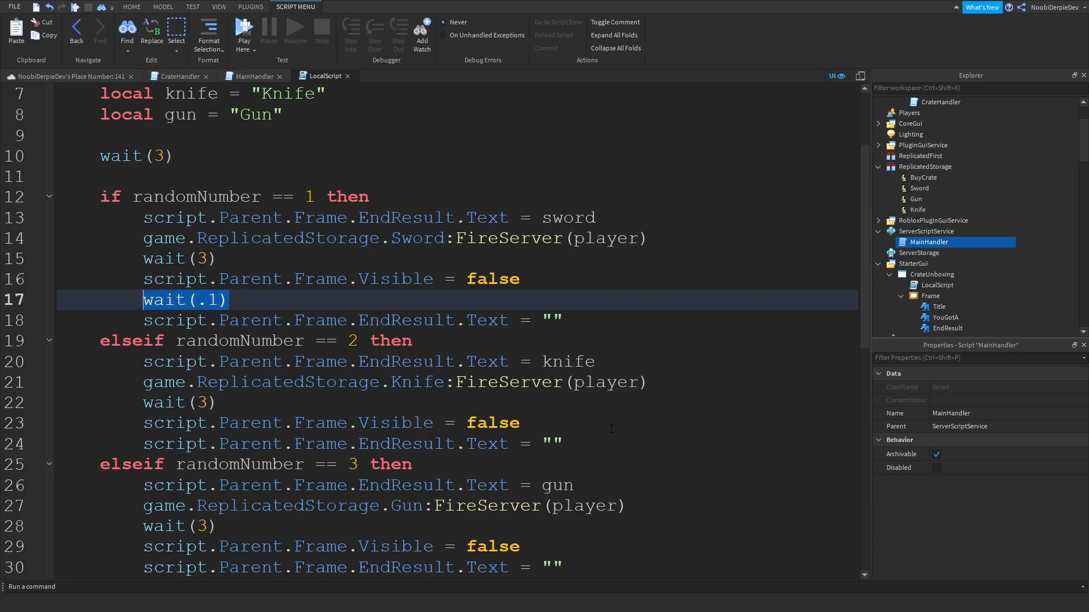
scroll(down, 3)
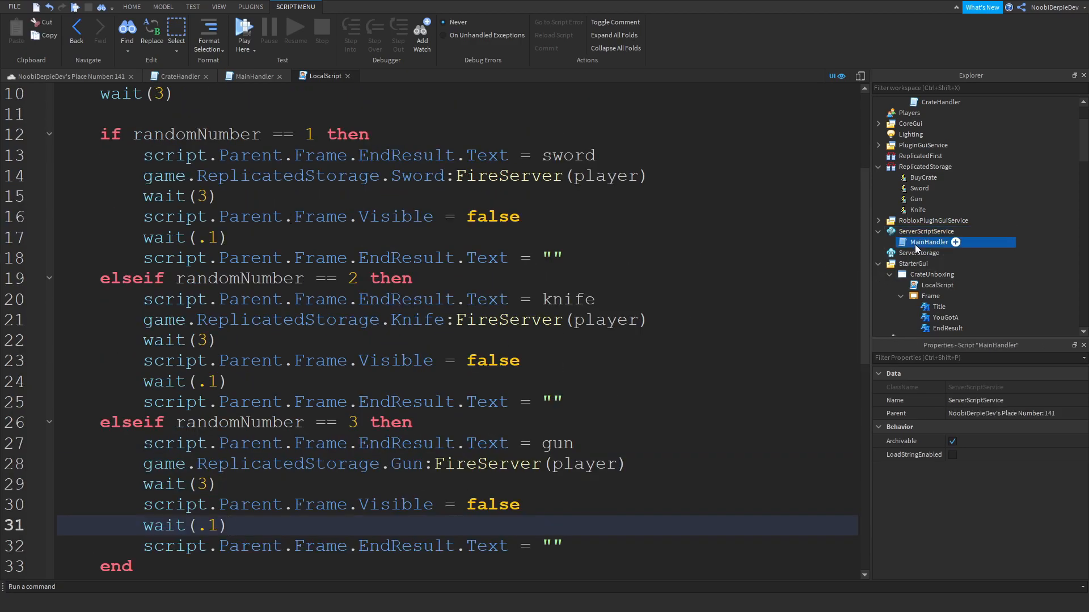
- In MainHandler, add a game.ReplicatedStorage OnServerEvent:Connect handler below the Money setup
click(250, 76)
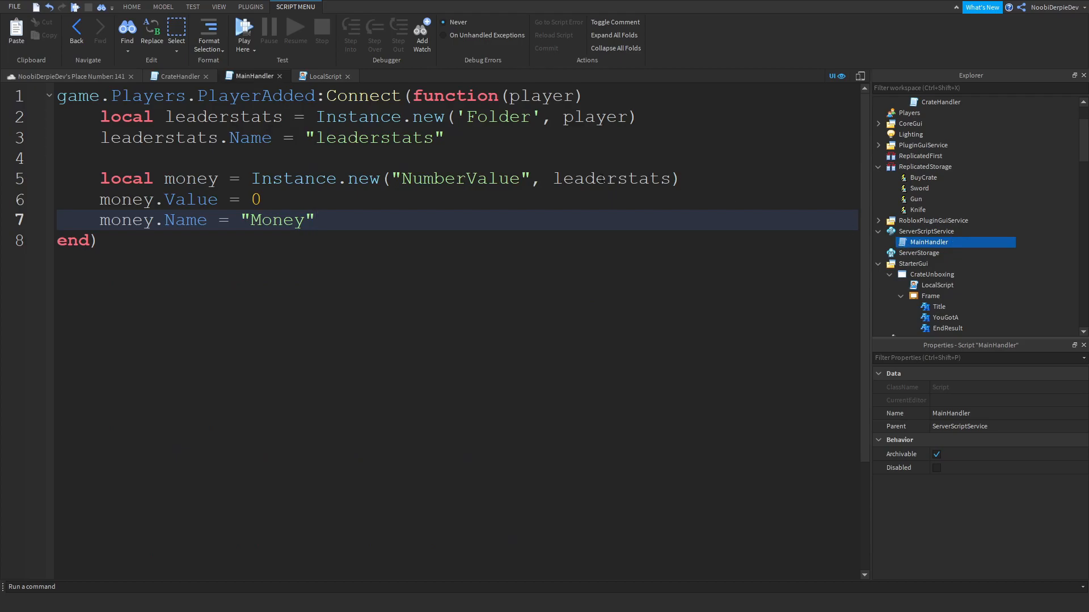
key(Enter)
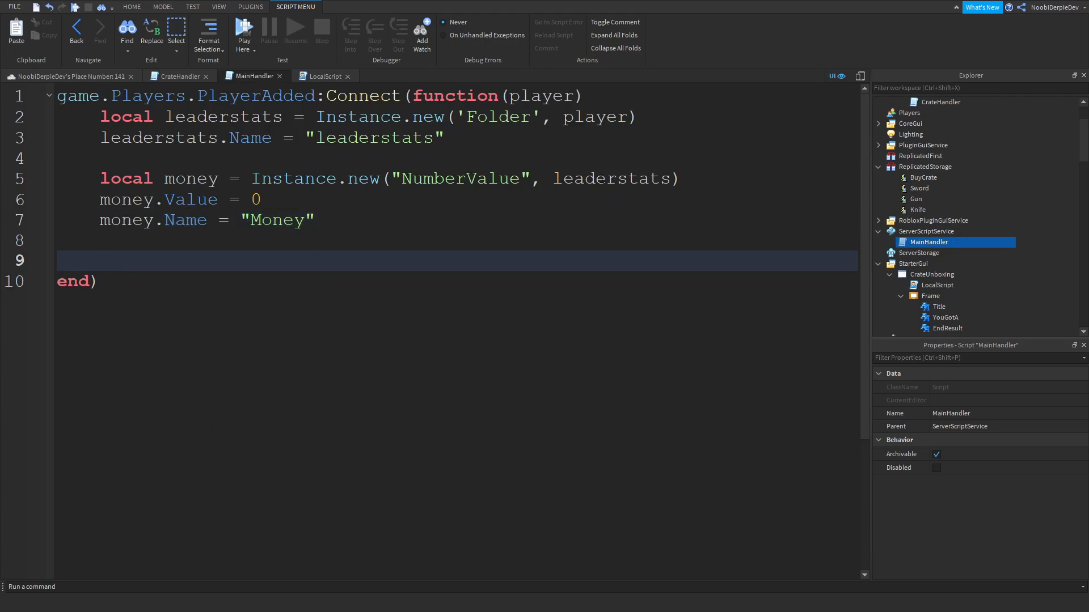
text(game.ReplicatedStorage.Sword.)
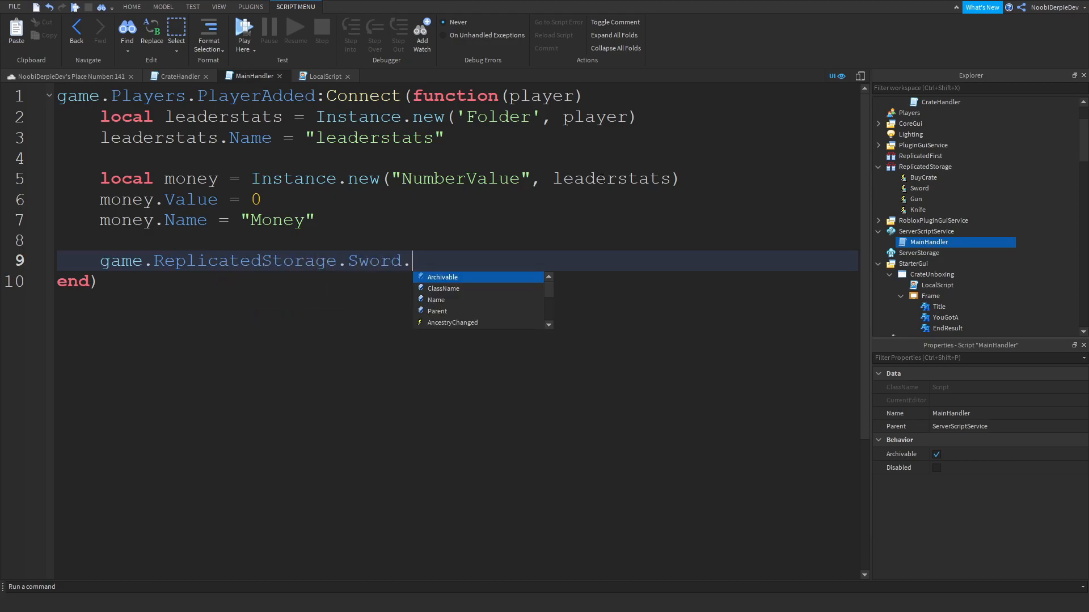
text(OnServerEvent:Connect(function()
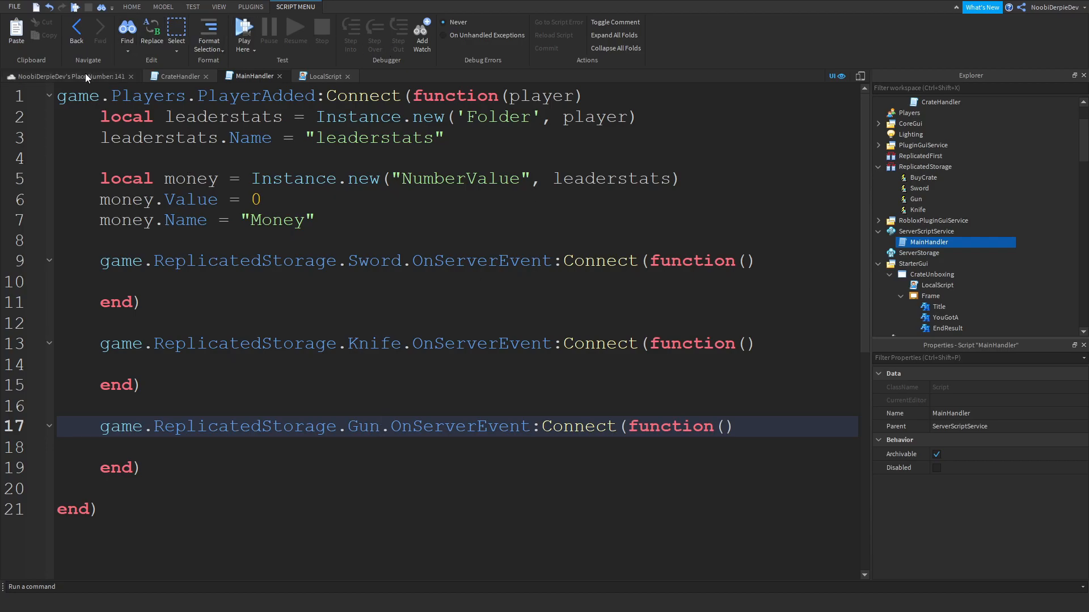
click(218, 6)
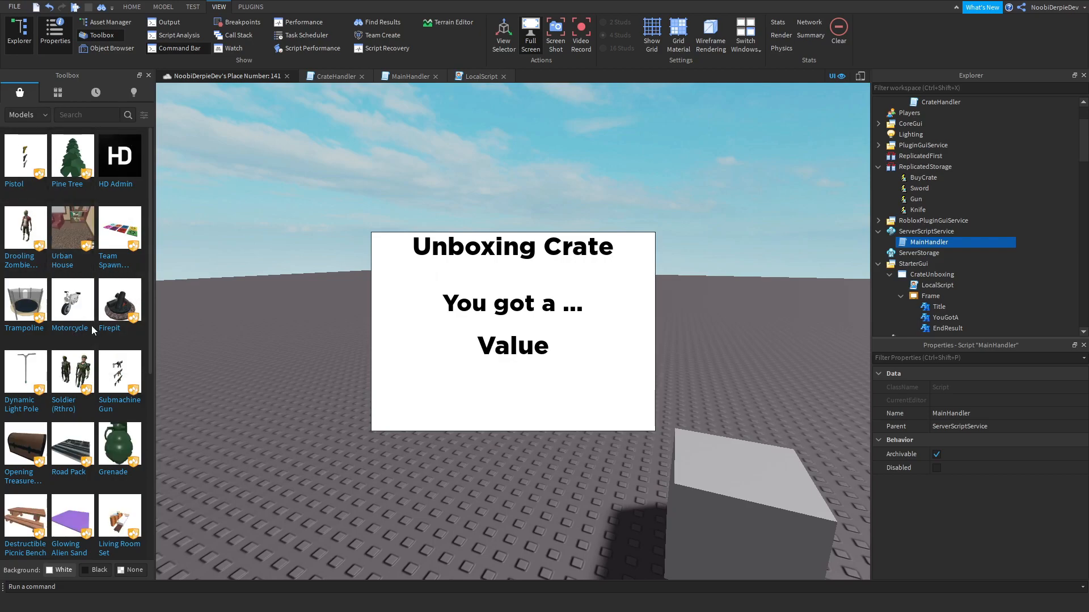
- Insert Gun, Knife and Sword tools from the Toolbox and move ClassicSword into ReplicatedStorage
text(Gun)
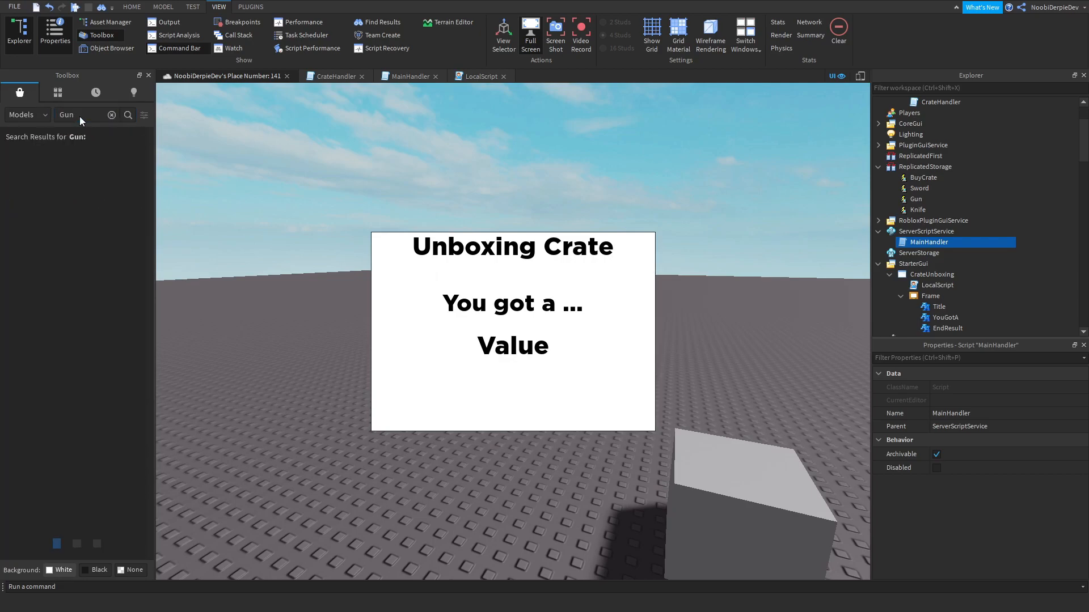
click(127, 116)
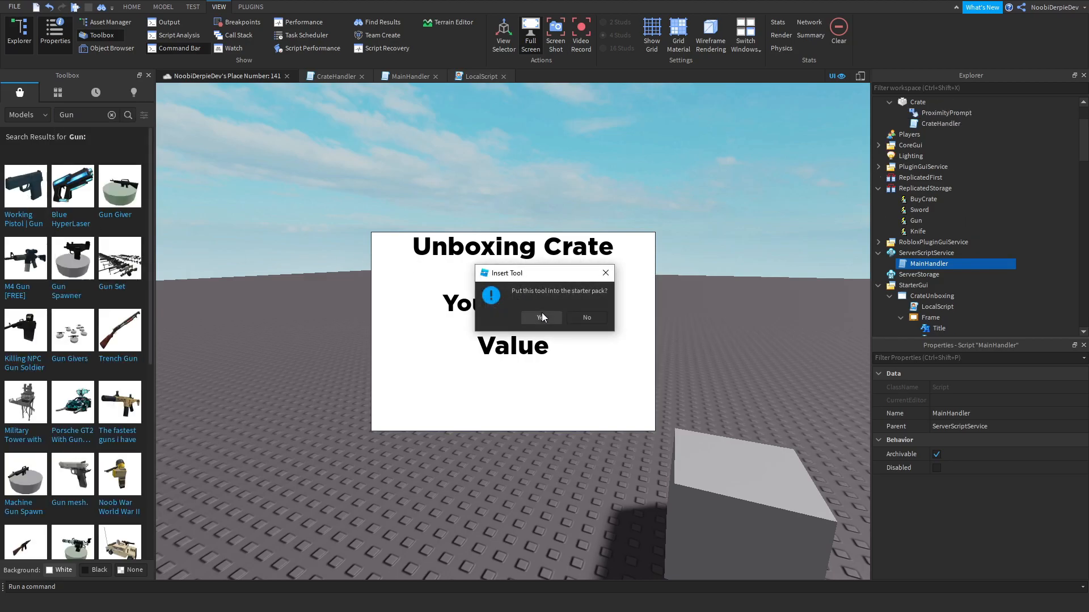
click(541, 318)
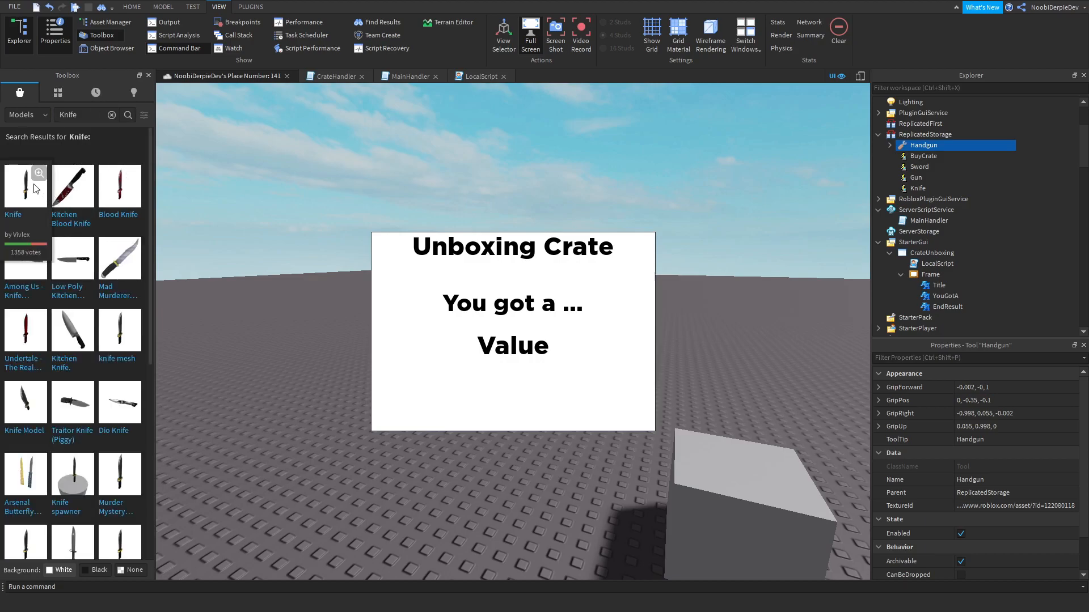
click(916, 328)
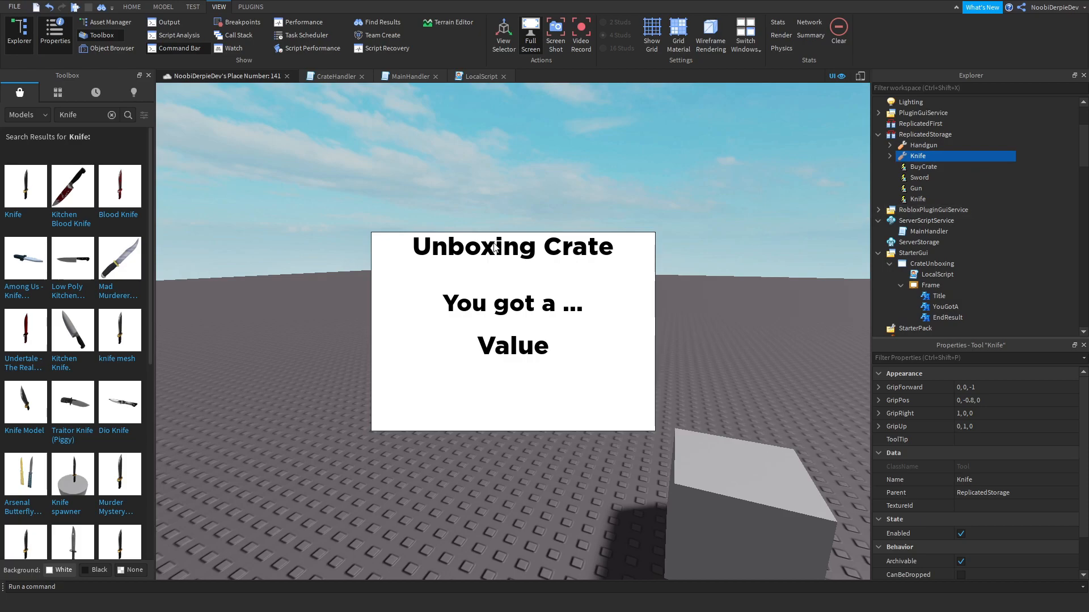
text(Sword)
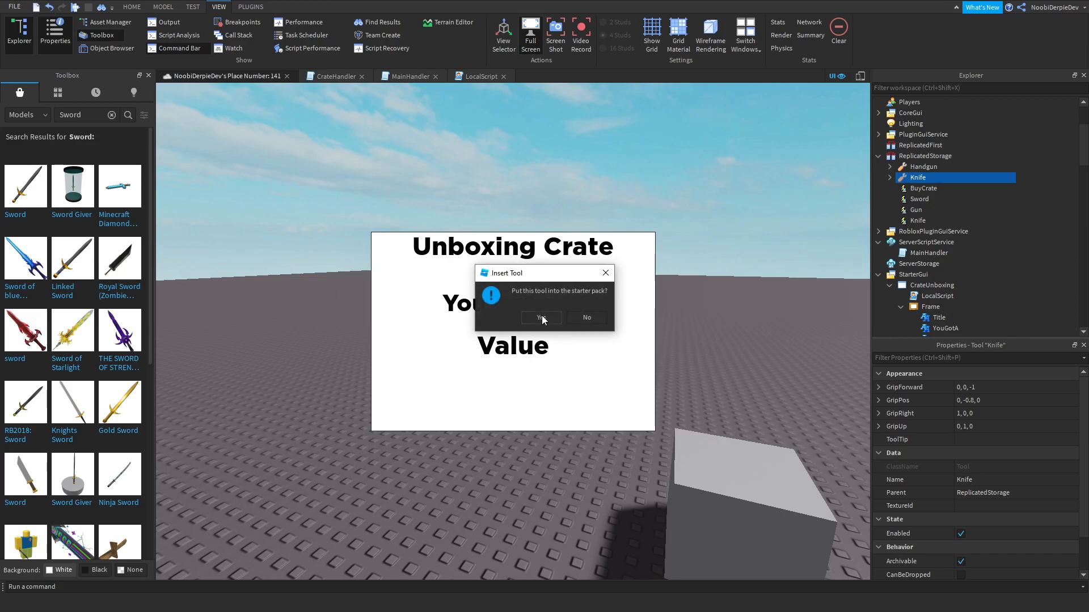
click(540, 318)
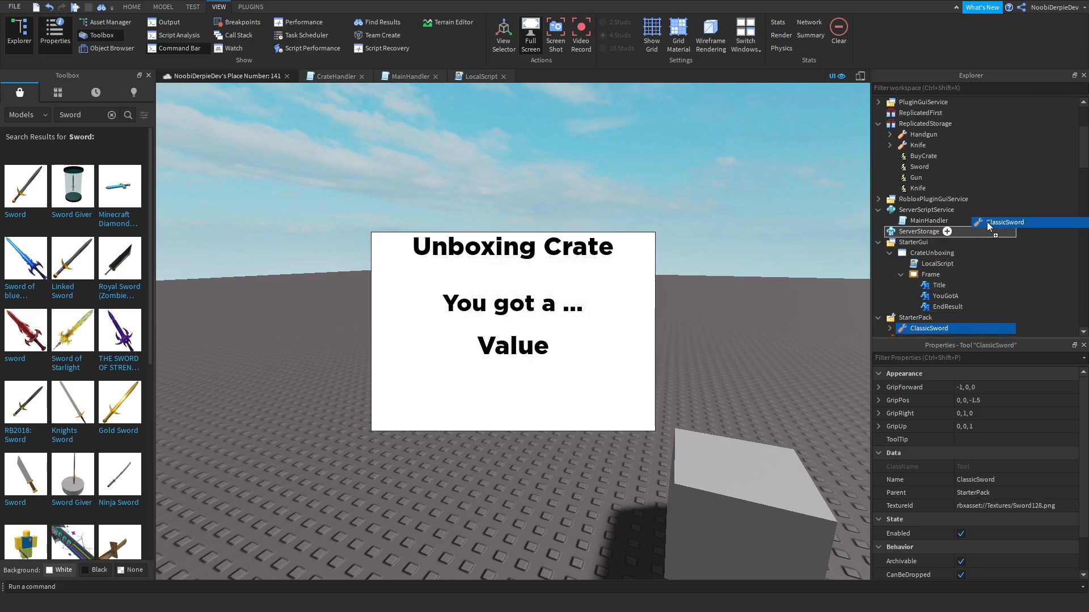
click(921, 177)
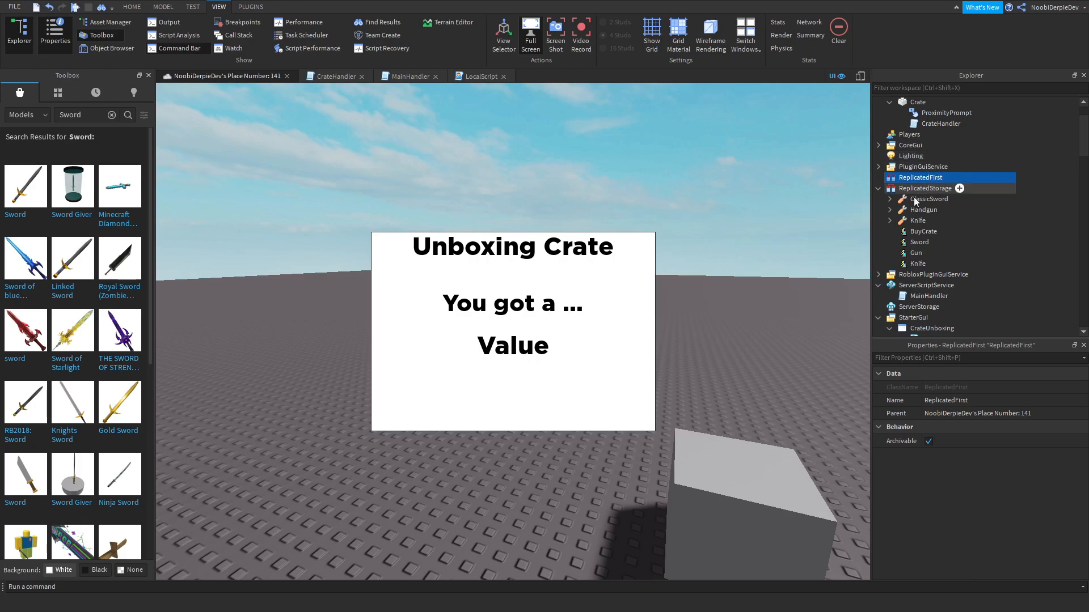
- Rename ClassicSword to HandSword, Handgun to HandGun and Knife tool to HandKnife in ReplicatedStorage
click(918, 253)
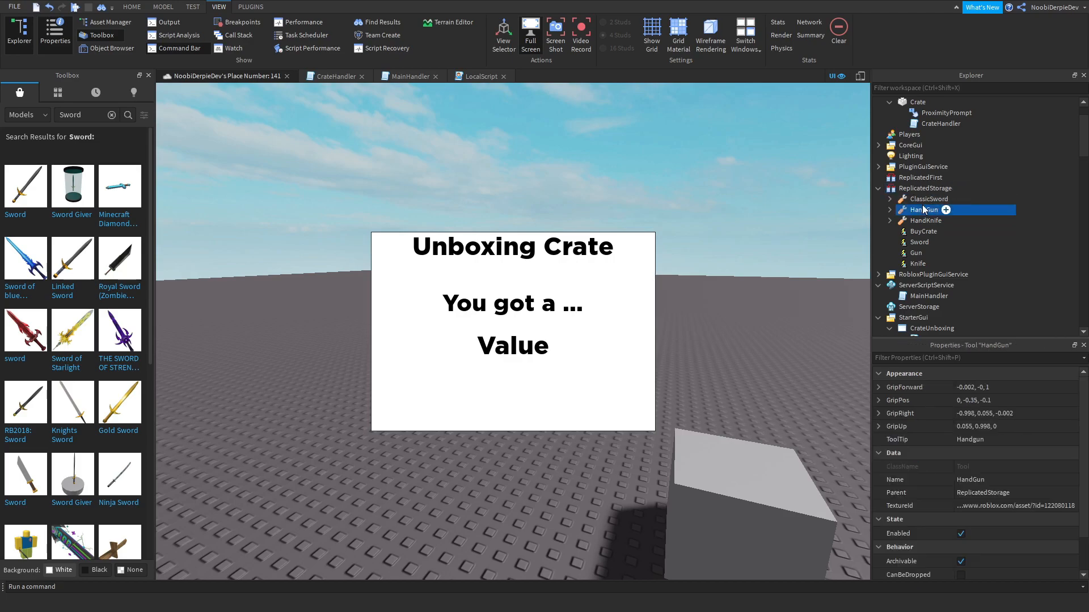
click(928, 199)
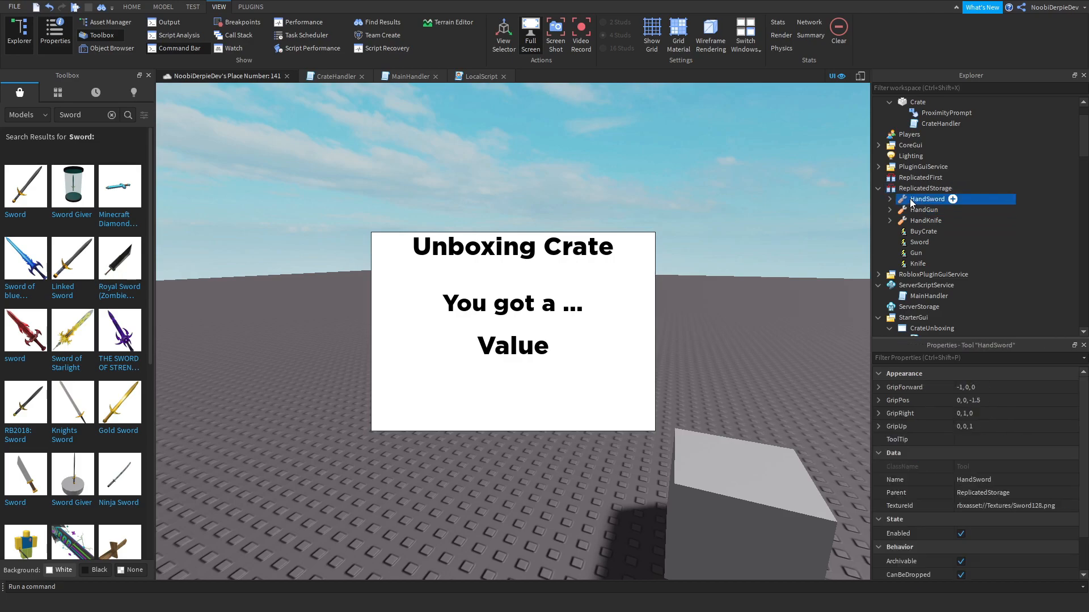
click(920, 241)
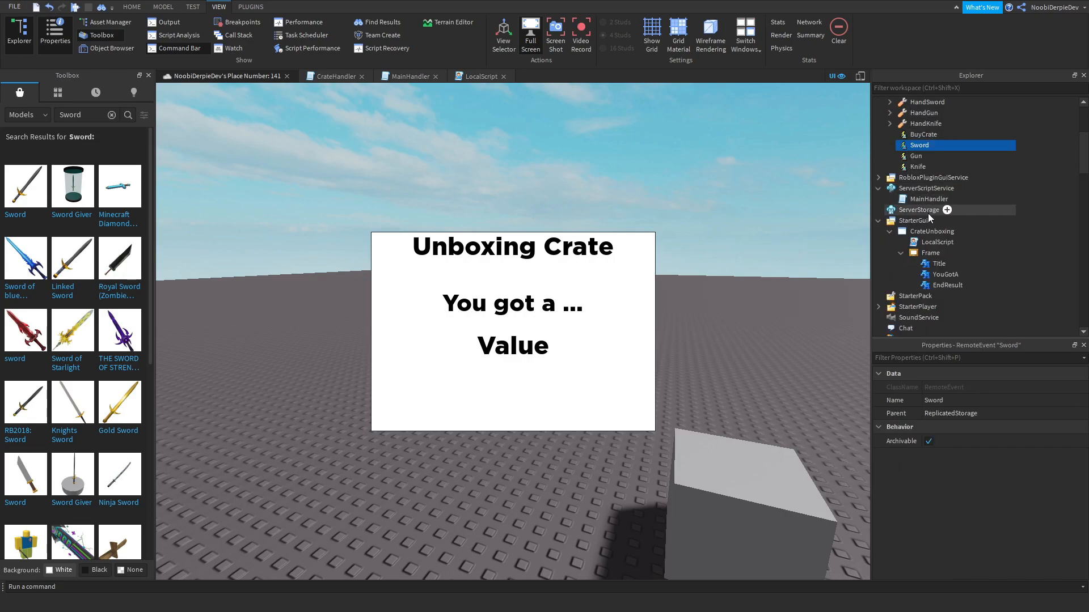
double_click(937, 242)
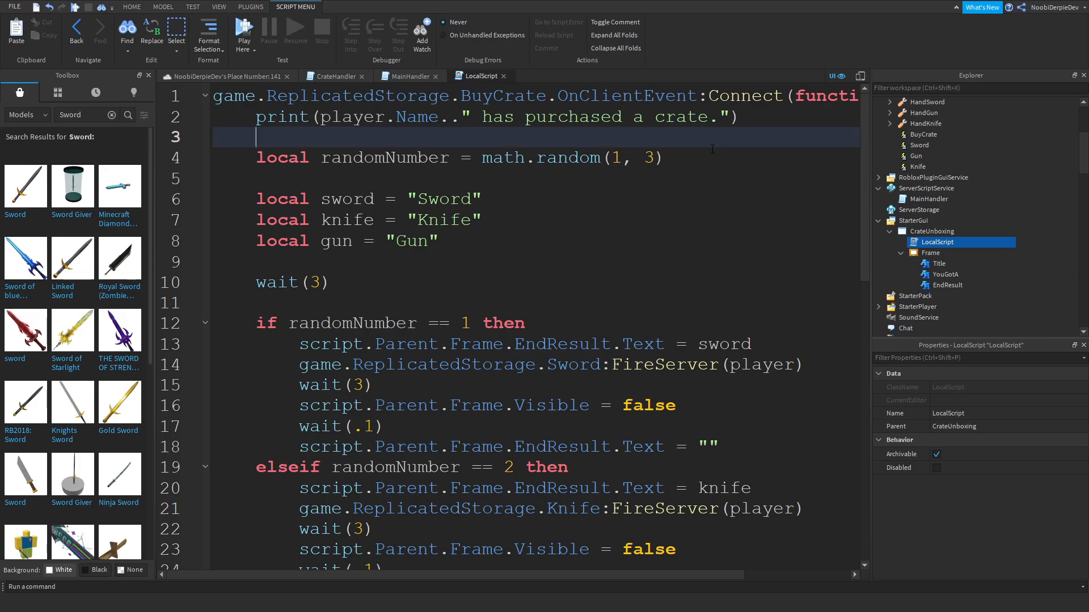
- Add 'script.Parent.Frame.Visible = true' after the randomNumber line in the LocalScript
text(script.Parent.)
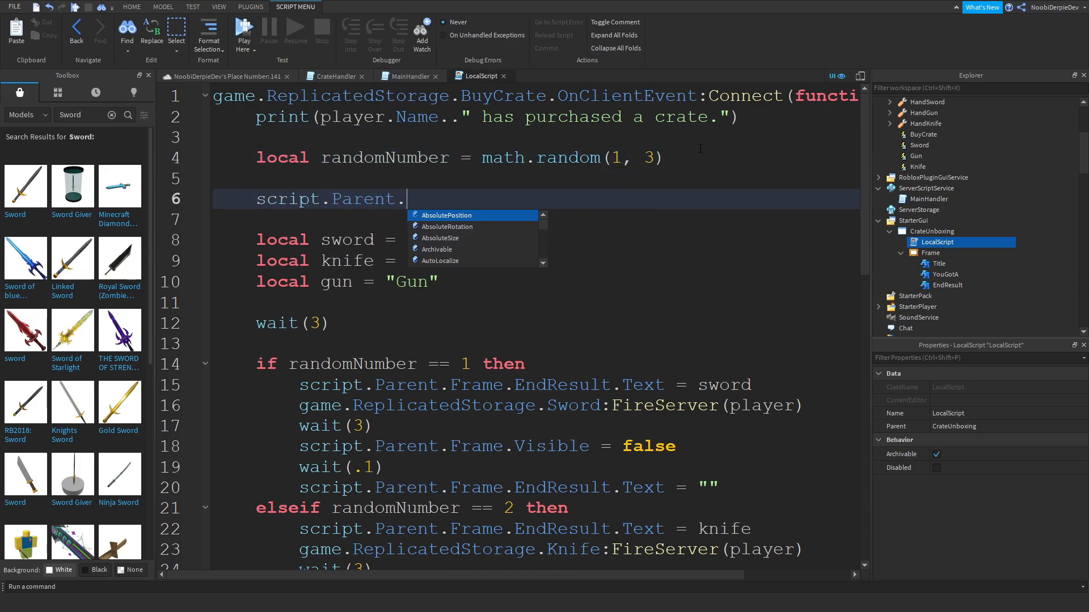
text(Frame.Visible =tr)
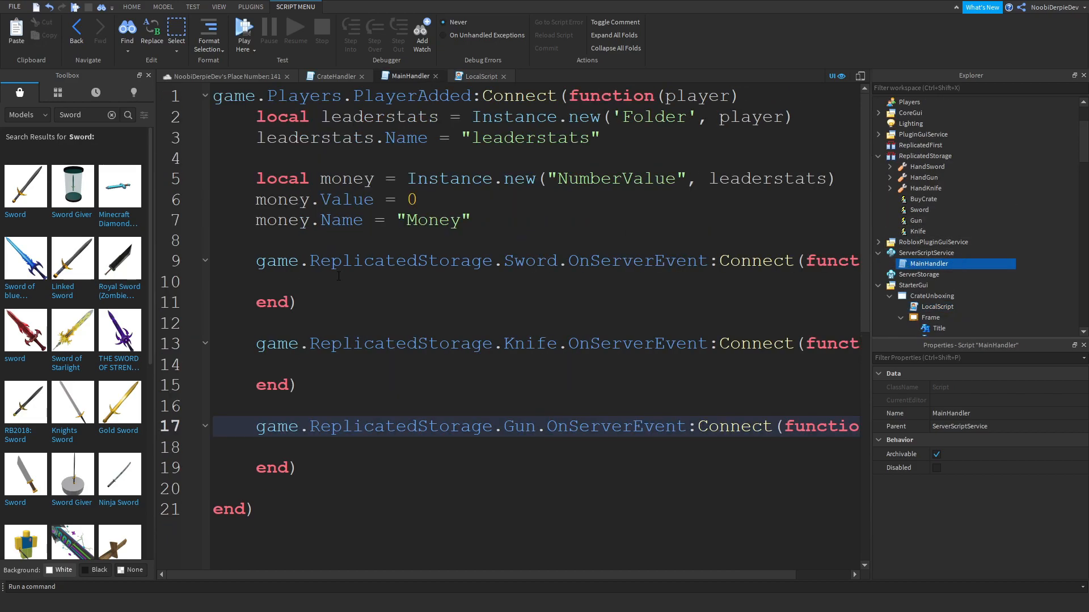
- In the Sword handler, add 'local swordToGive = game.ReplicatedStorage.HandSword:Clone()'
text(local s)
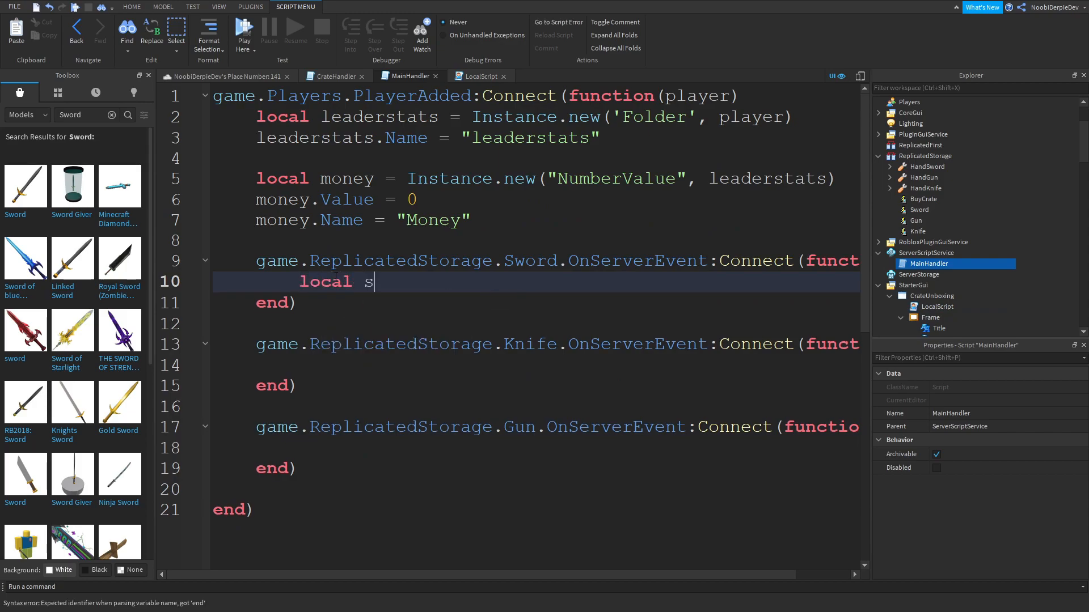
text(wordToGive =)
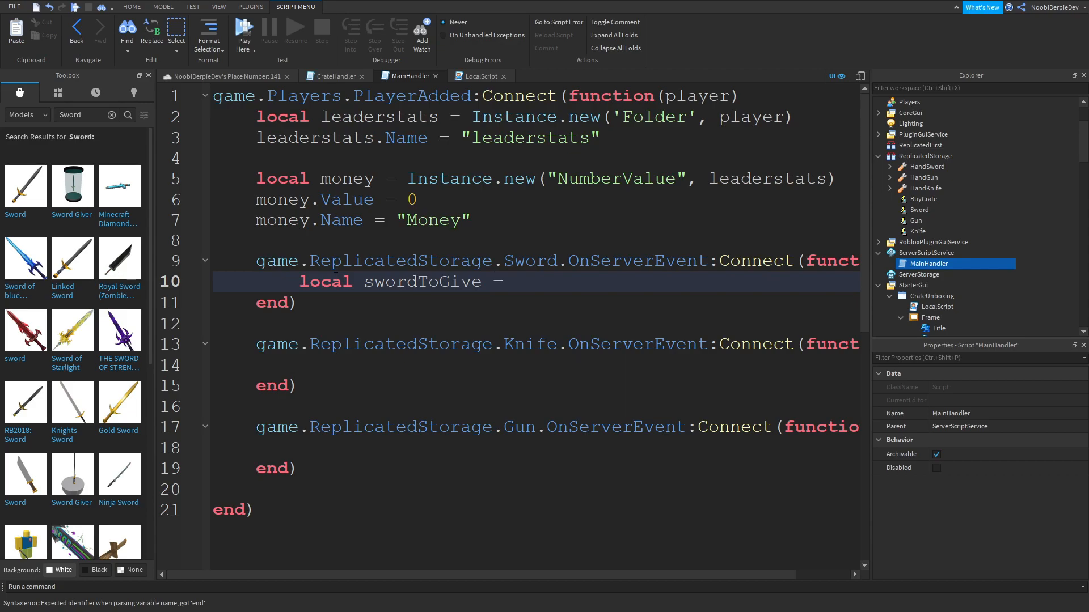
text(game.ReplicatedStorage)
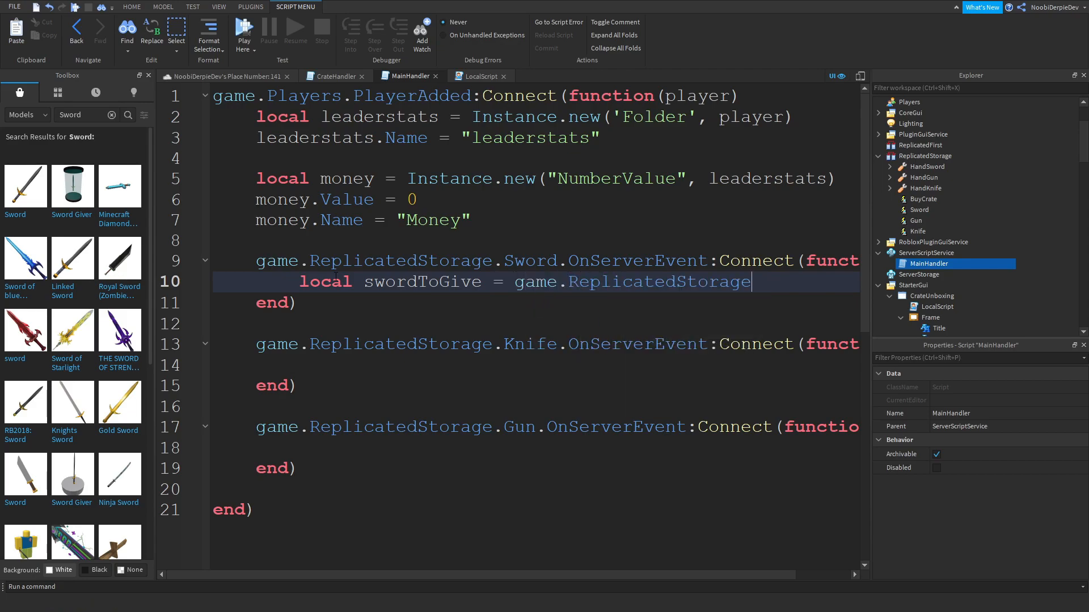
text(.HandSword:Clone()
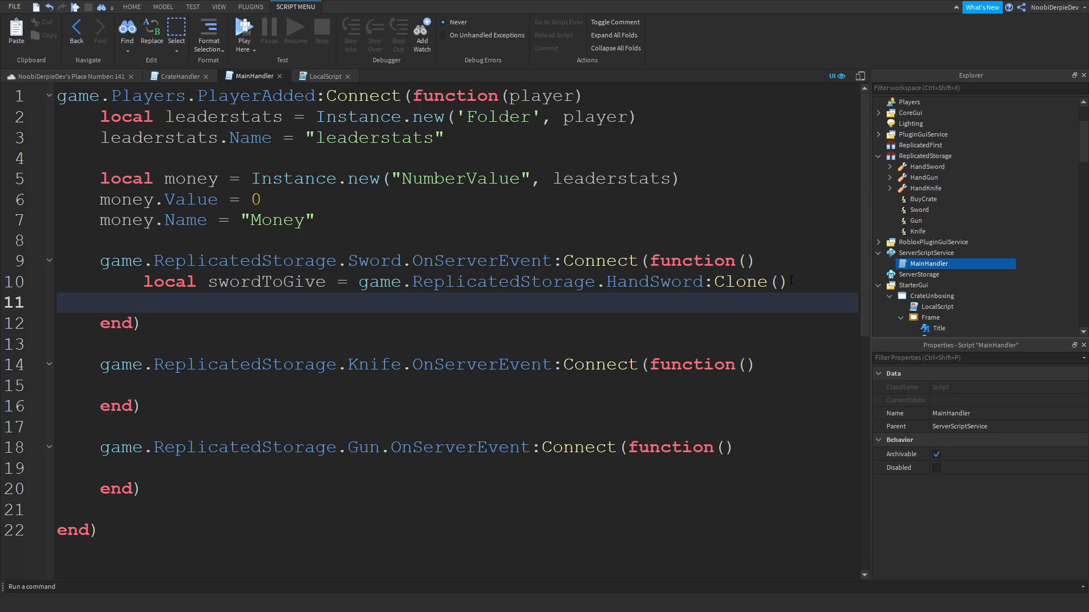
- Add 'swordToGive.Parent = player.Backpack', fixing the Backpack capitalisation
text(swordToGive.Parent =)
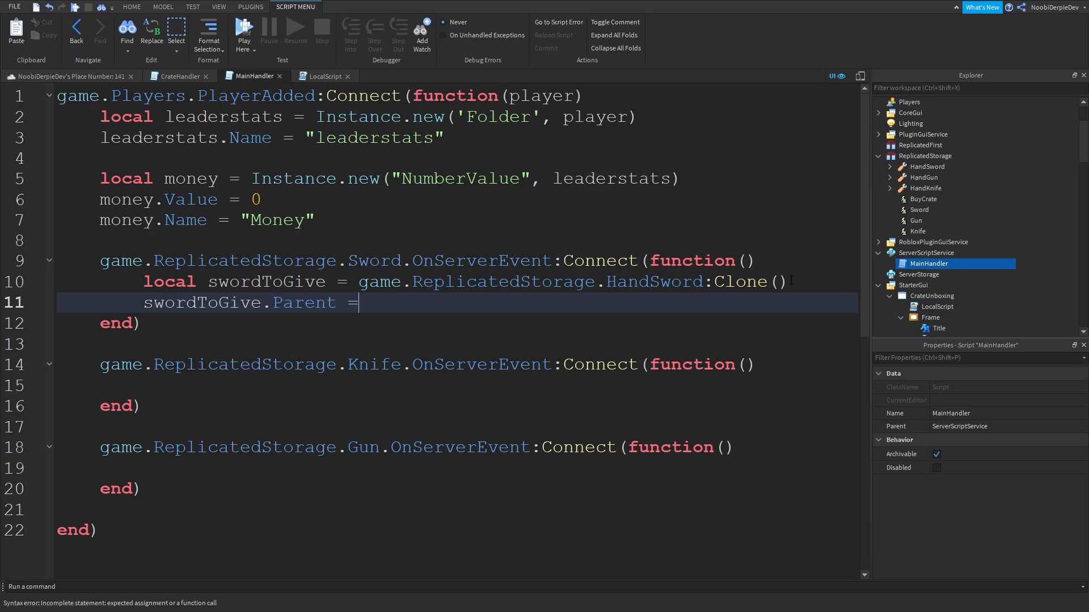
text(player.Backpack)
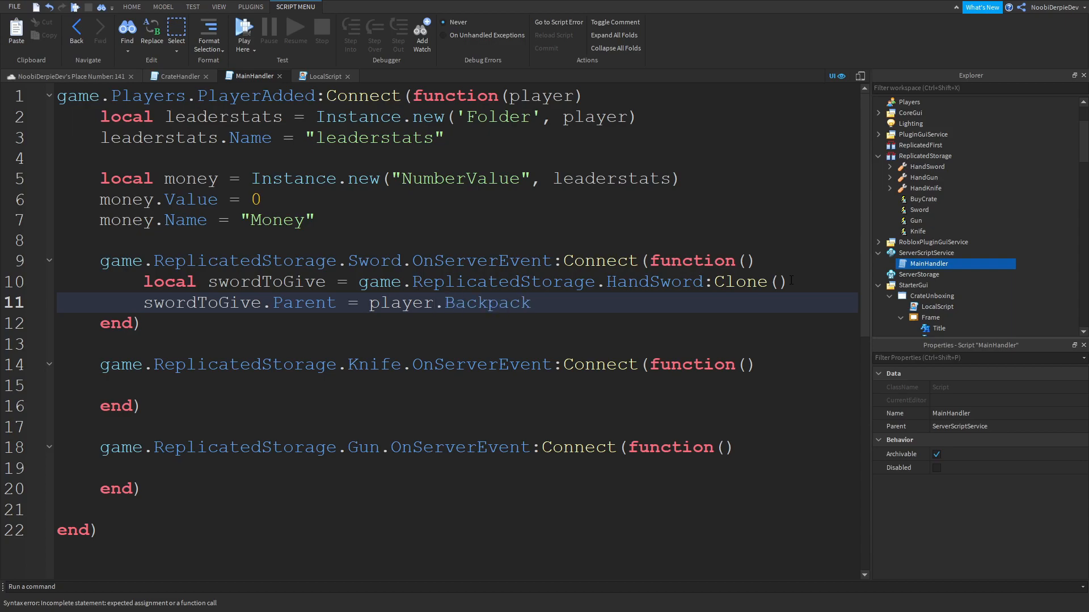
double_click(486, 303)
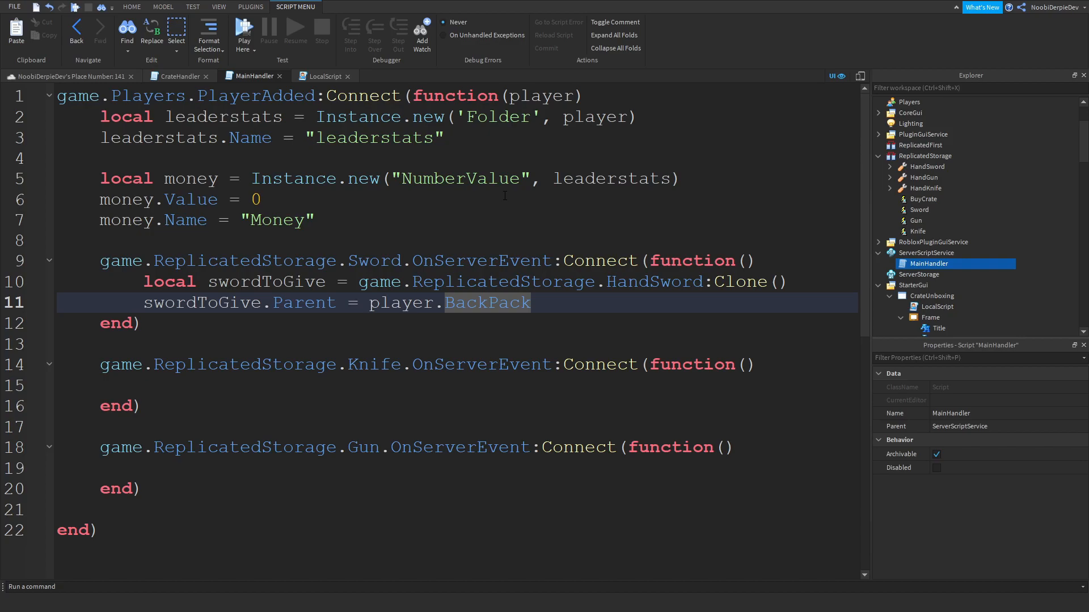
text(kpack)
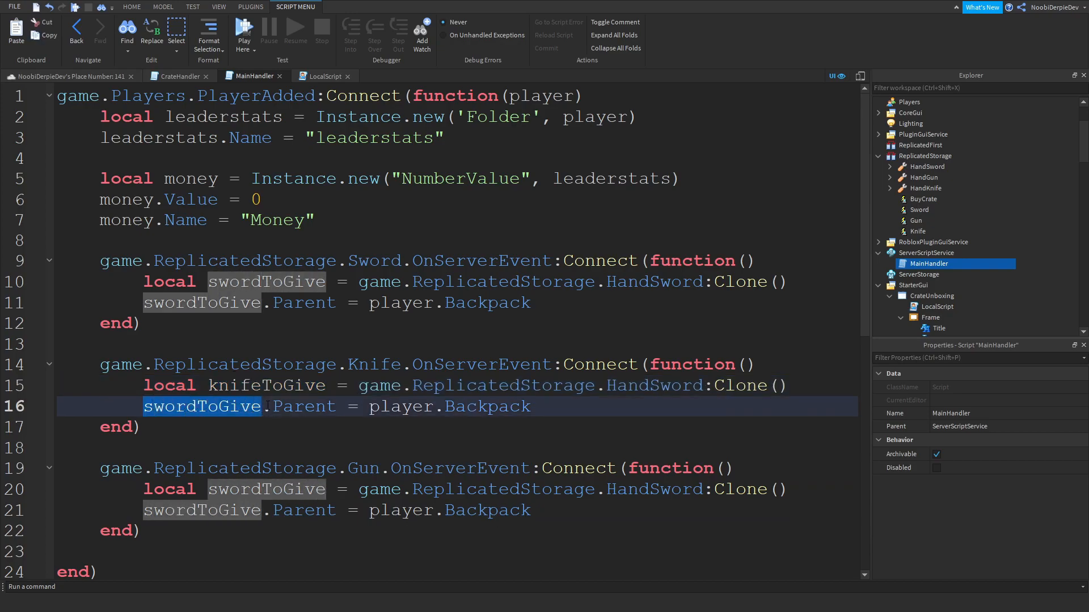
- Adapt the copied clone lines to knifeToGive/HandKnife and gunToGive/HandGun, then return to the LocalScript
text(knifeToGive)
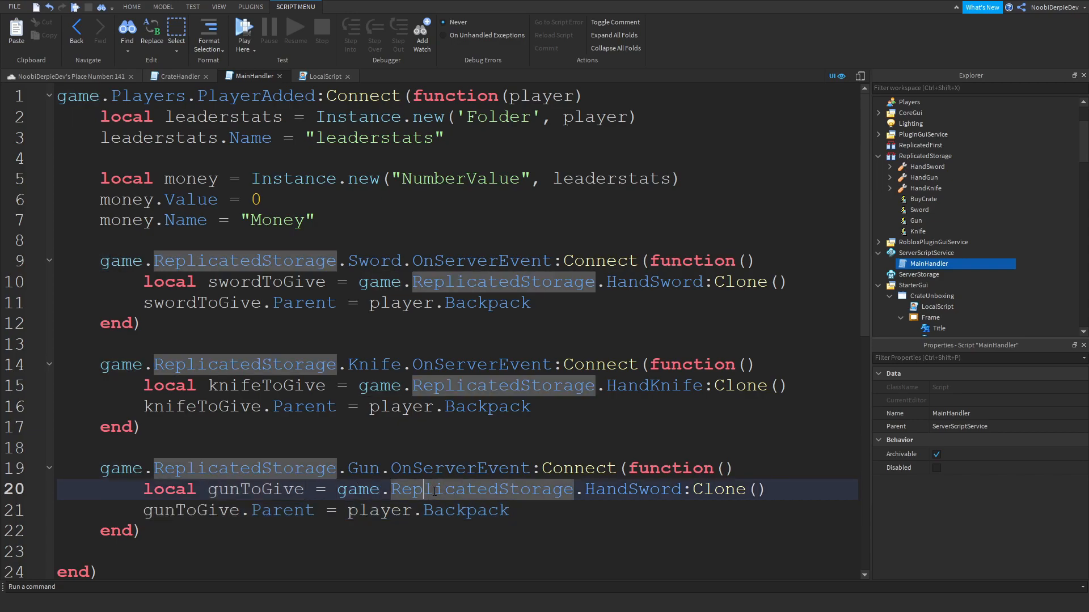
double_click(654, 489)
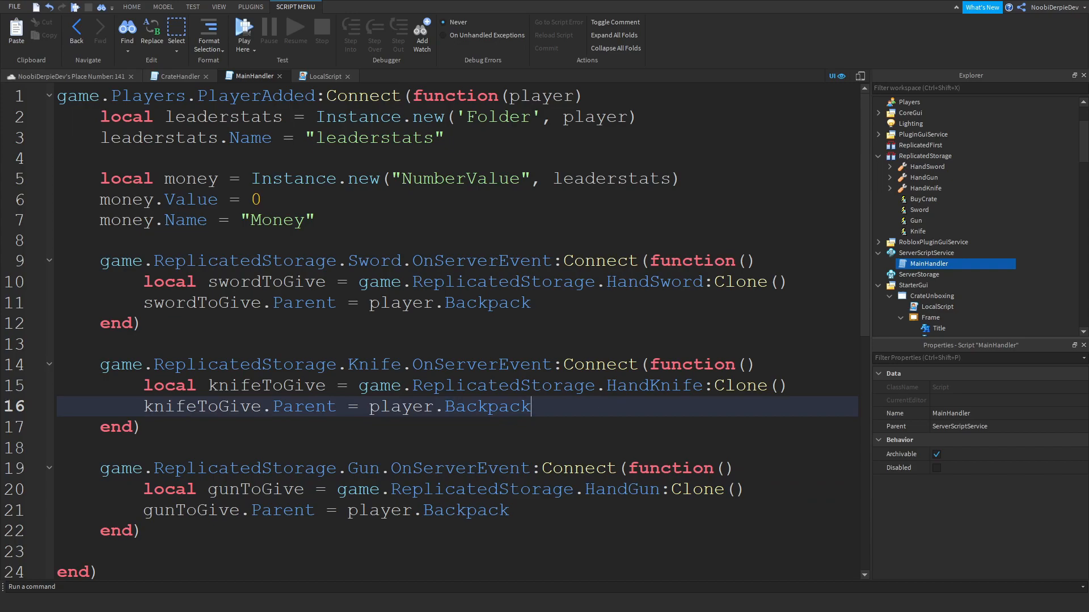
click(320, 75)
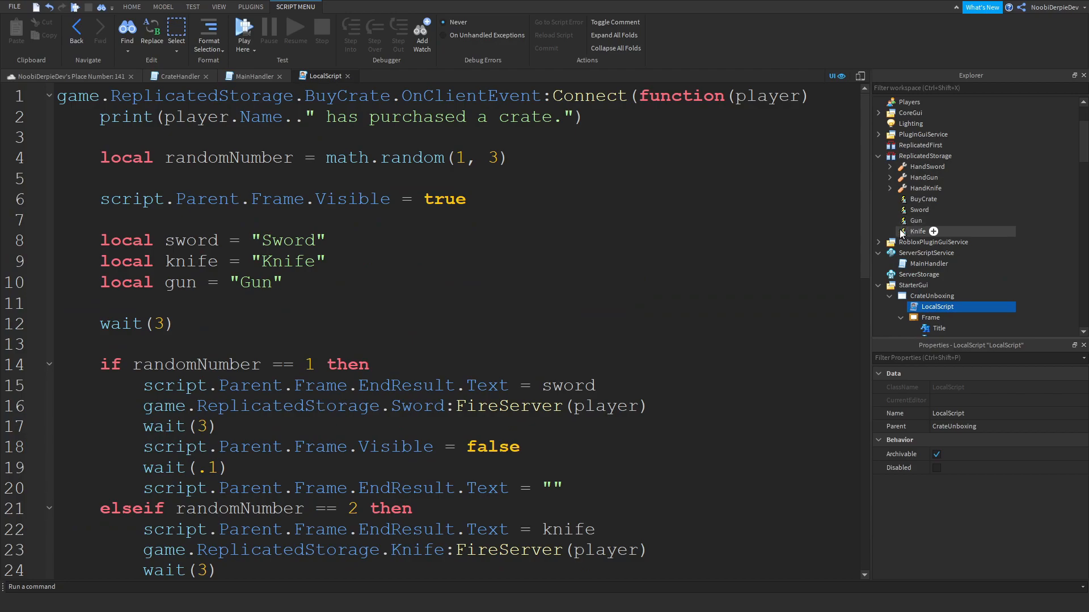
- Add 'print(randomNumber)' to the crate LocalScript
text(player)
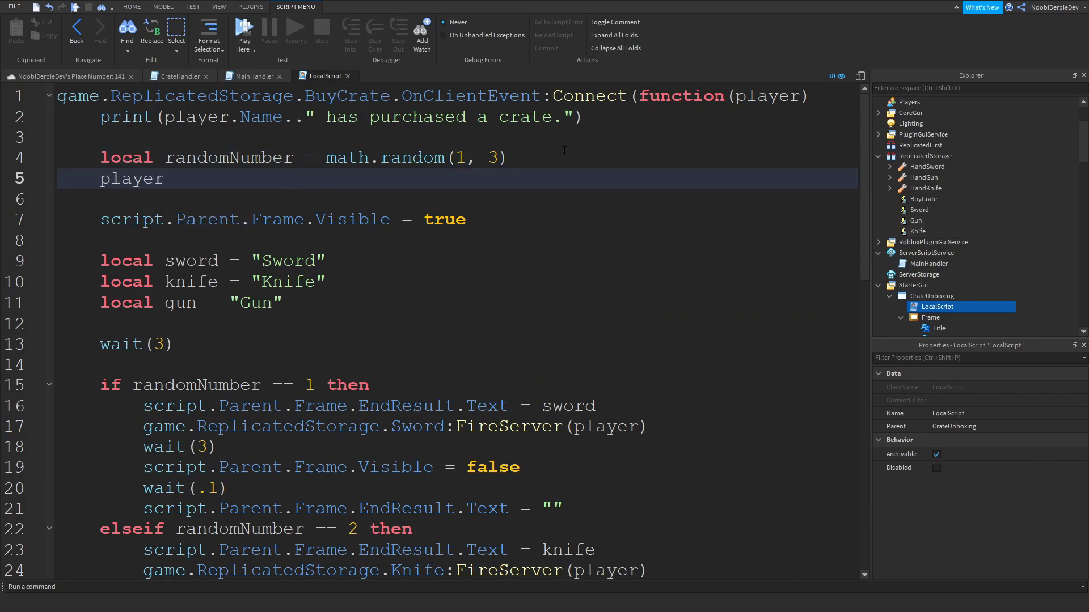
text(pti)
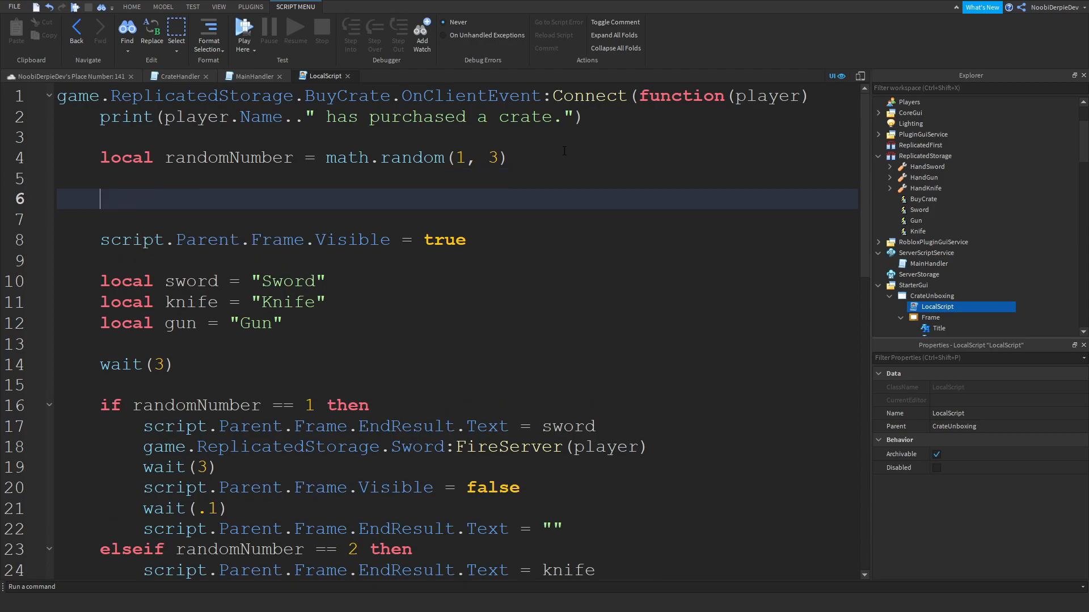
text(print(randomNumber))
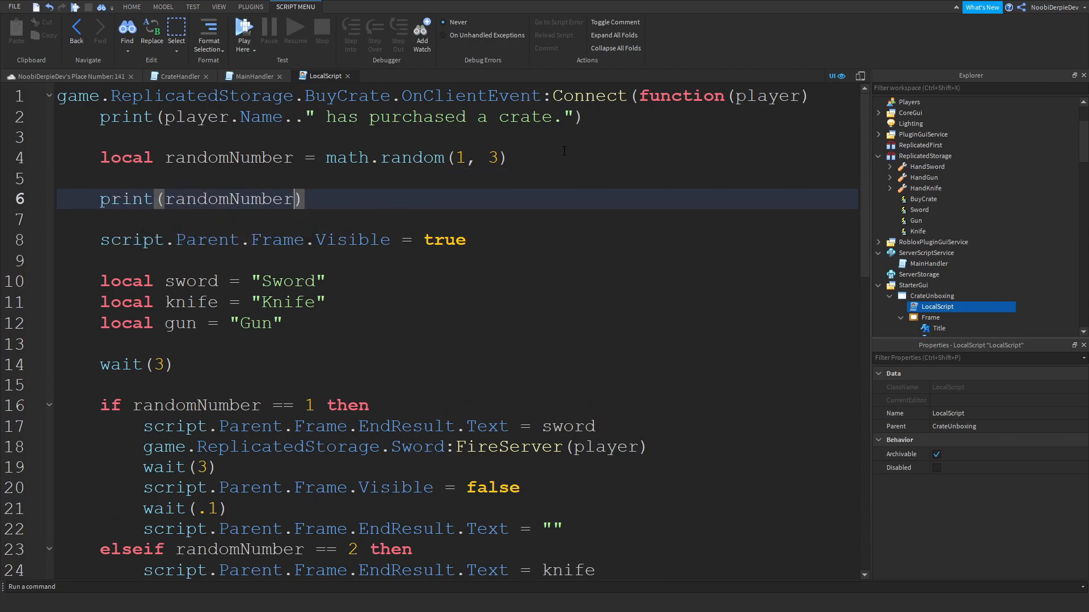
- Uncheck Visible on StarterGui > CrateUnboxing > Frame so it starts hidden
click(251, 76)
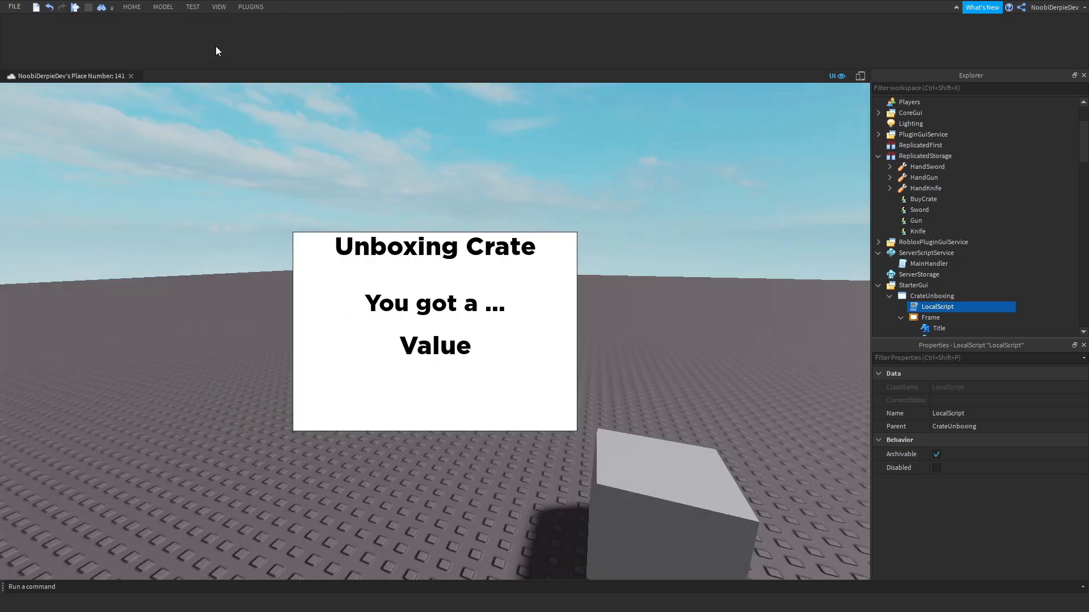
click(931, 317)
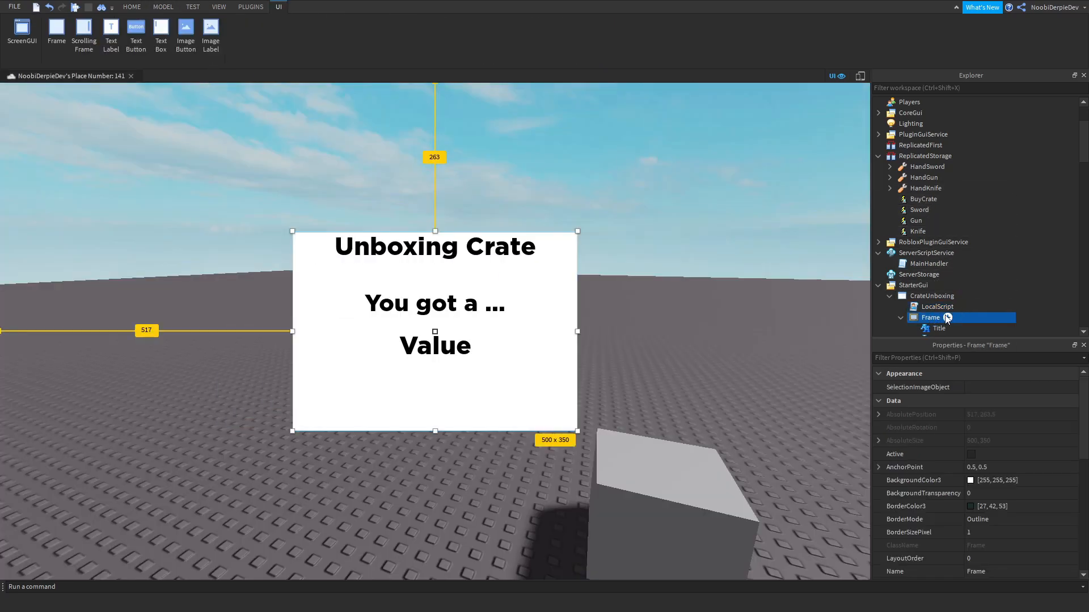
scroll(down, 3)
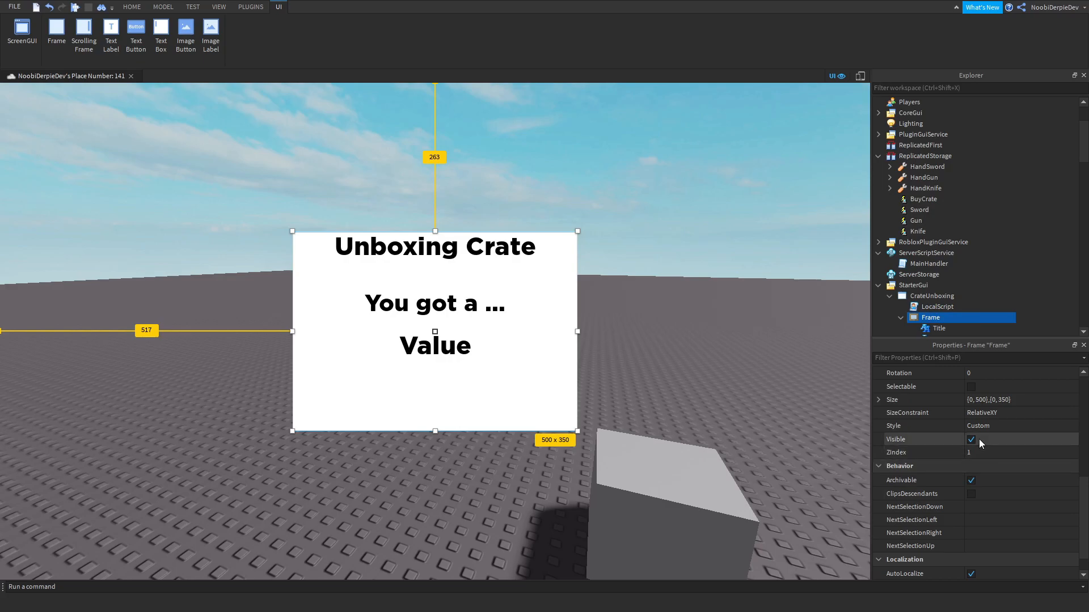
click(131, 6)
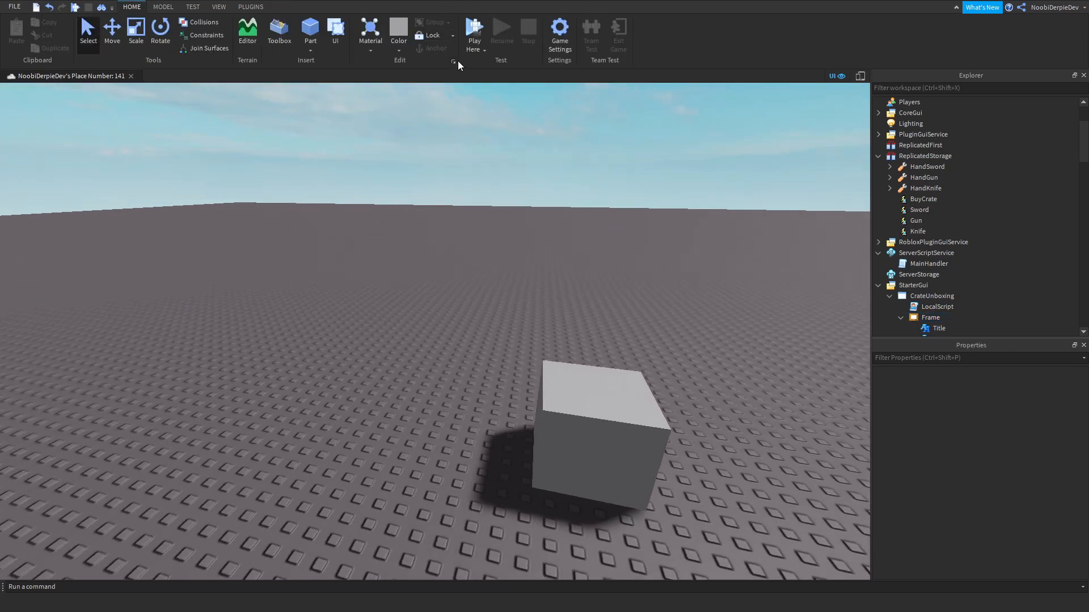
- Start a play test of the game
click(474, 31)
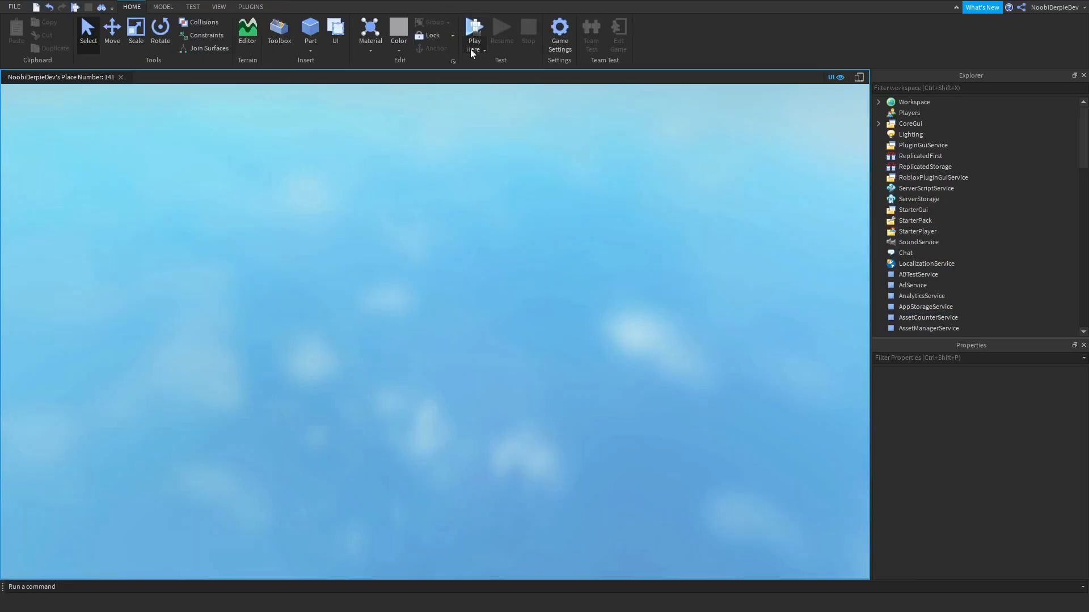
click(474, 31)
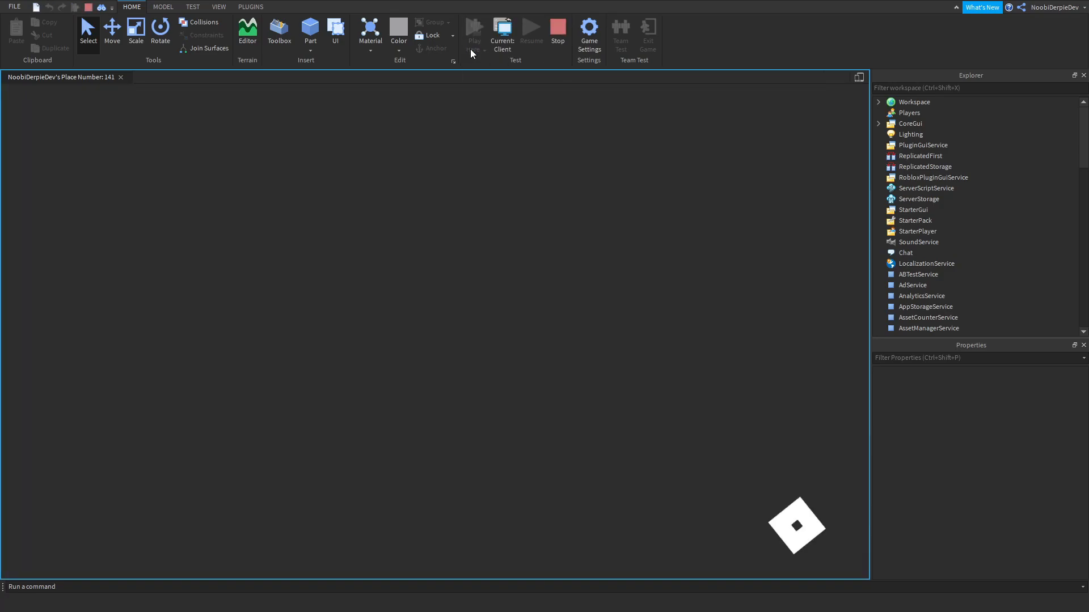
click(474, 31)
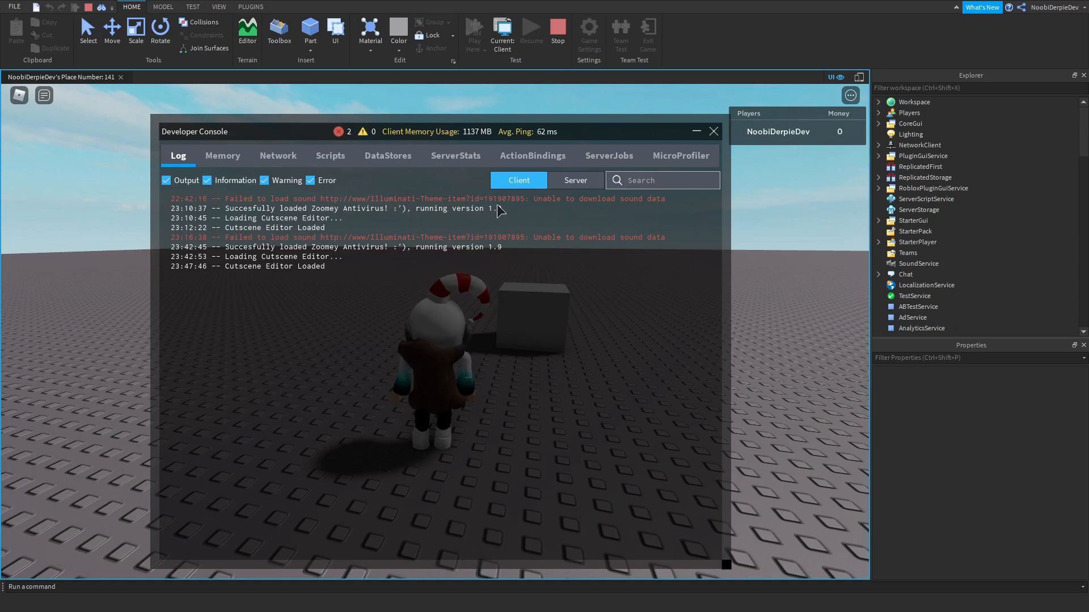
- In the server Developer Console, run a command setting the player's leaderstats Money to 500
click(575, 180)
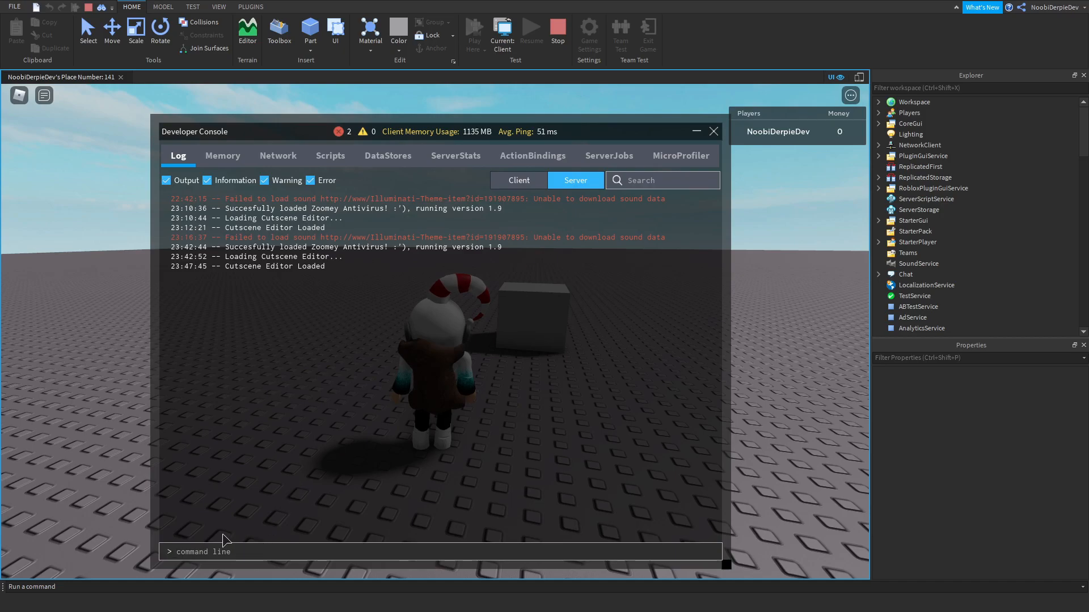
text(game.Players.NoobiDerpireD)
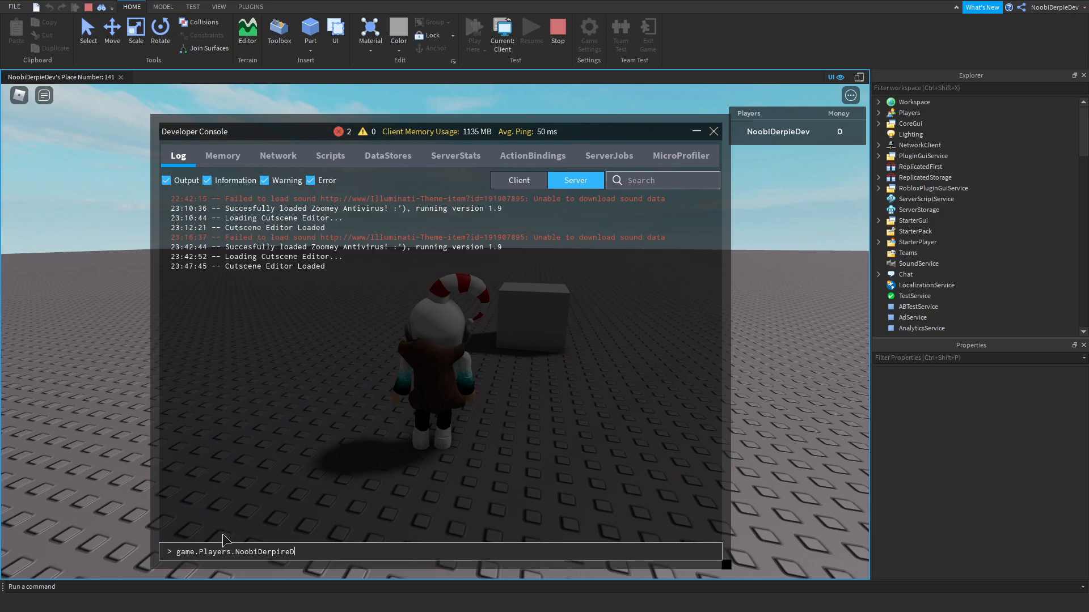
key(Backspace)
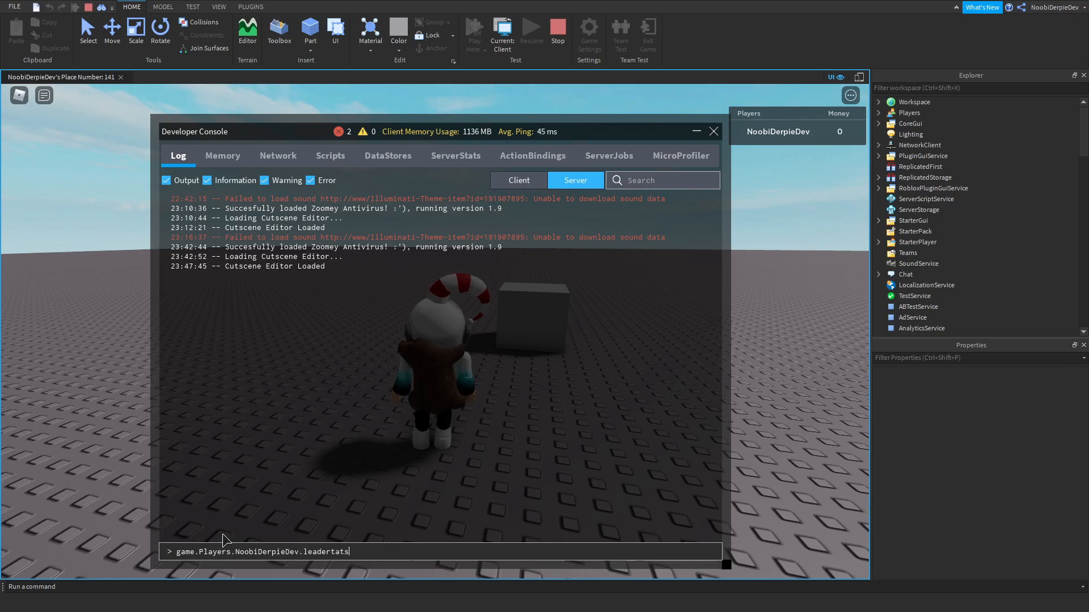
text(.Money)
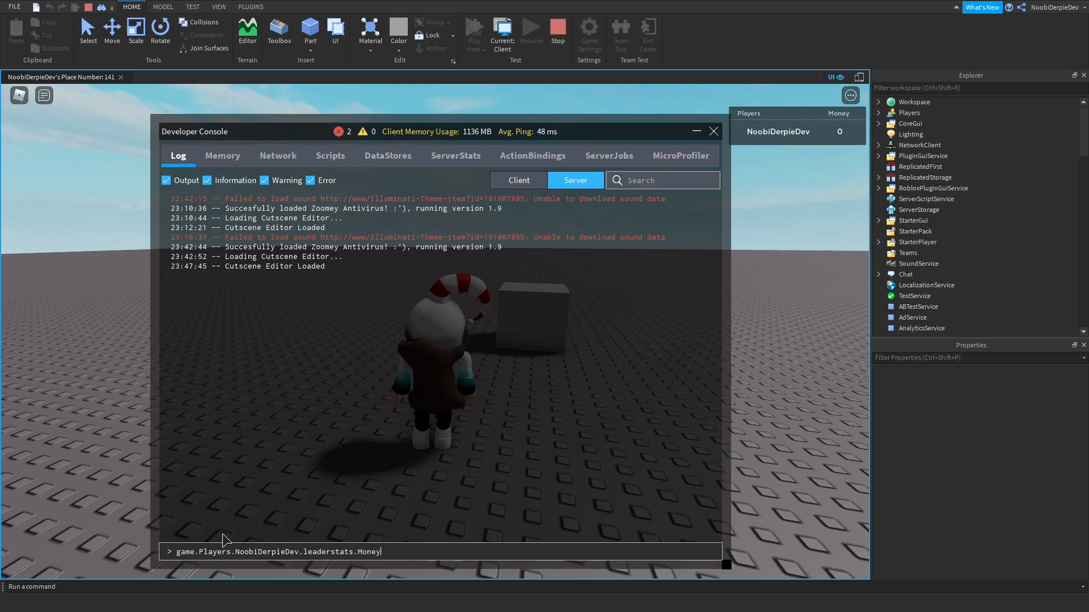
text(.Value =)
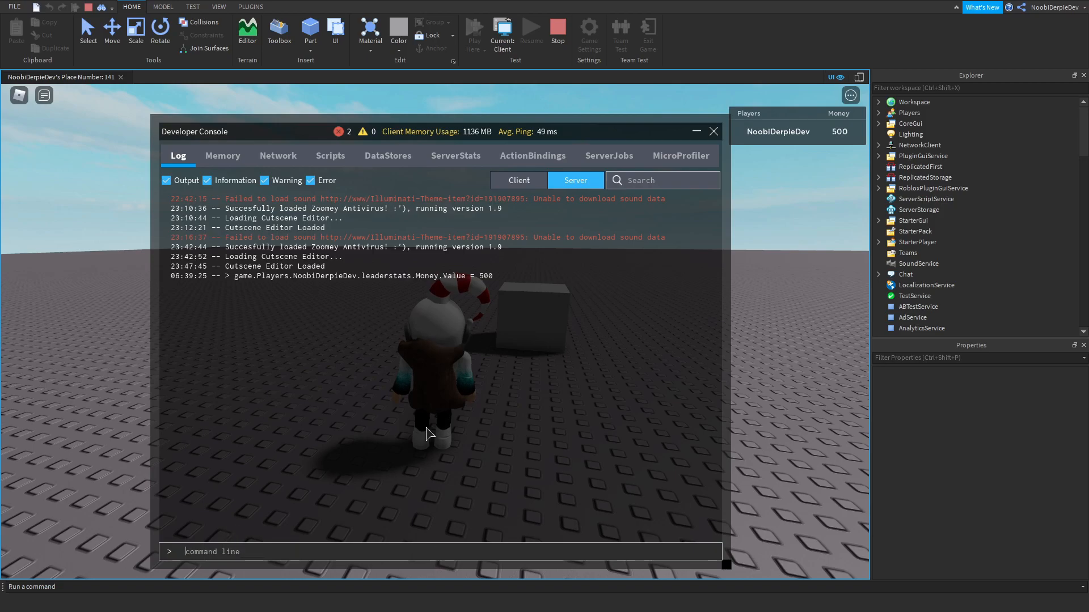
click(713, 131)
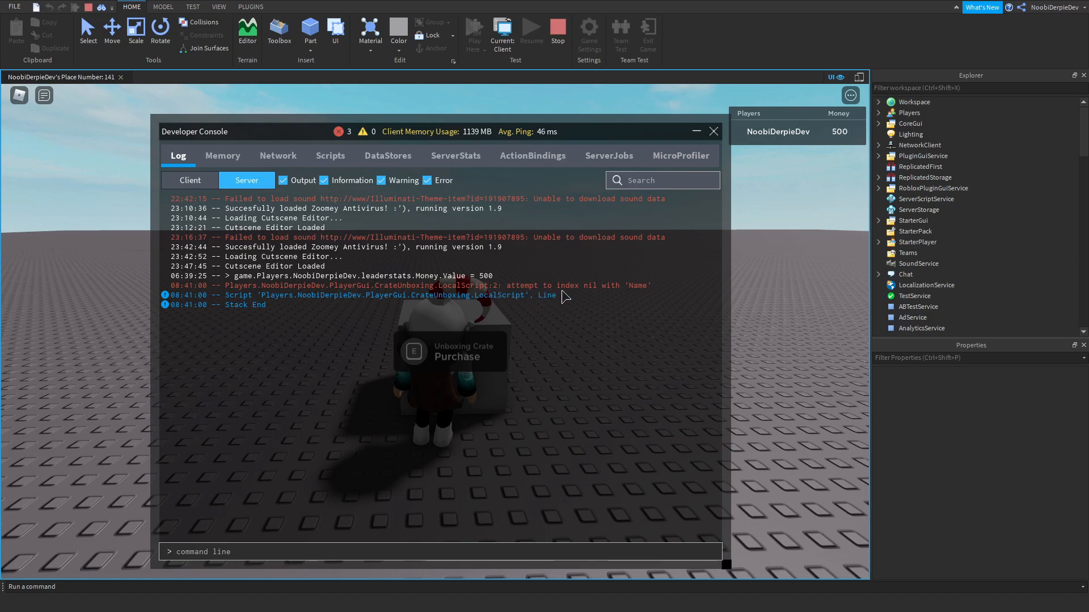
mouse_move(633, 294)
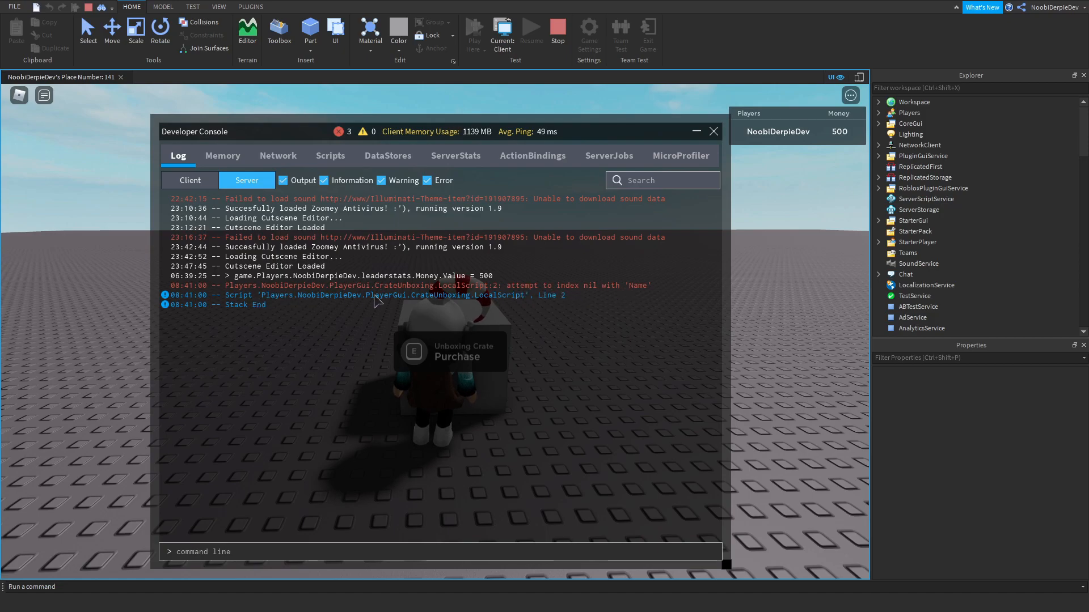
mouse_move(558, 31)
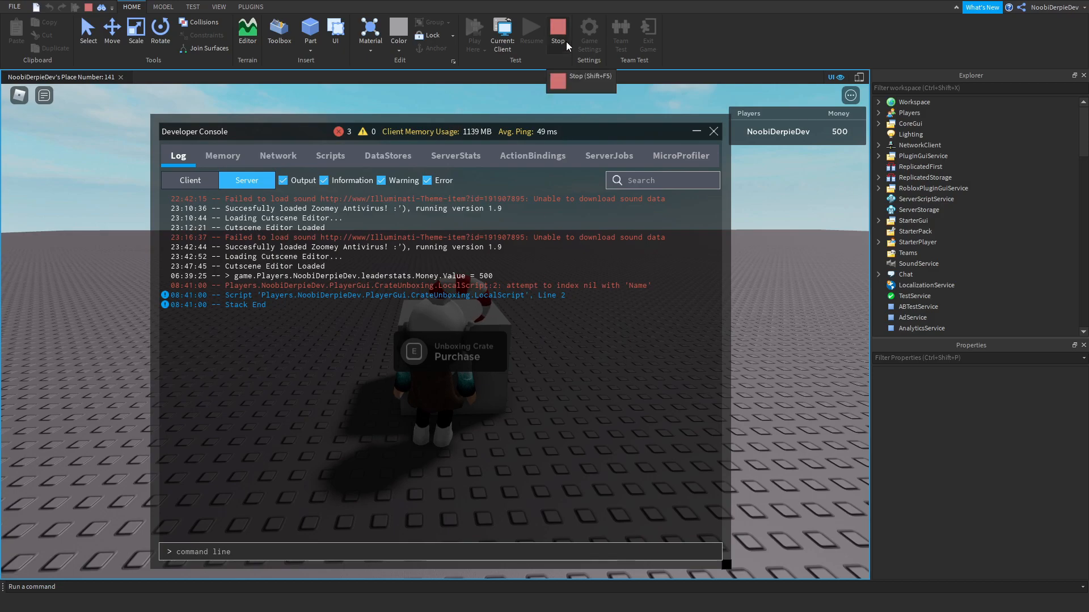
- Stop the play test and return to edit mode
click(556, 31)
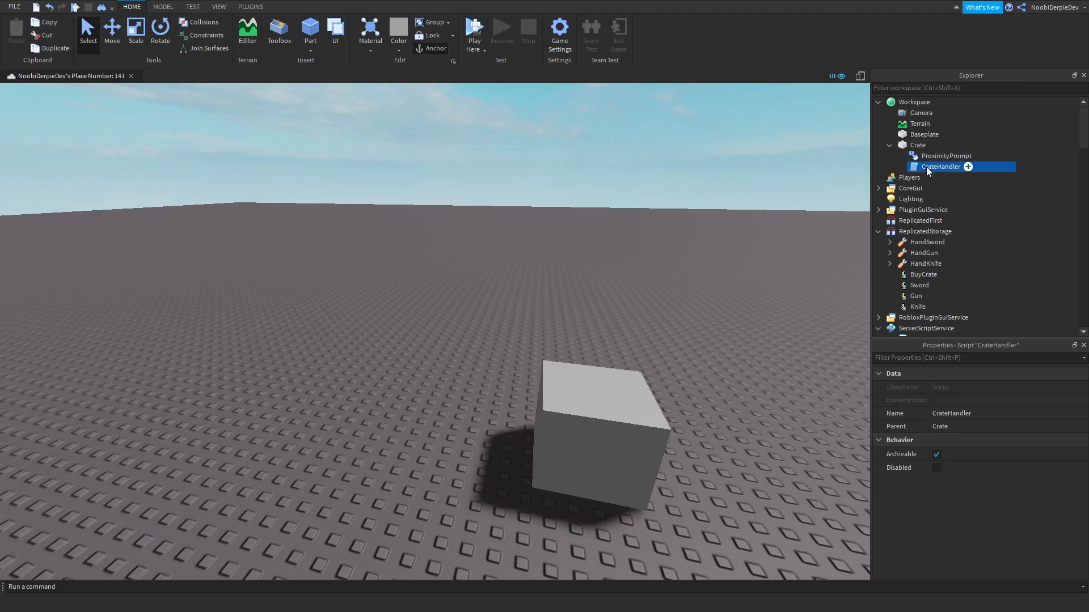
- Open CrateHandler and add 'player.leaderstats.Money.Value = player.leaderstats.Money.Value - 100'
double_click(940, 167)
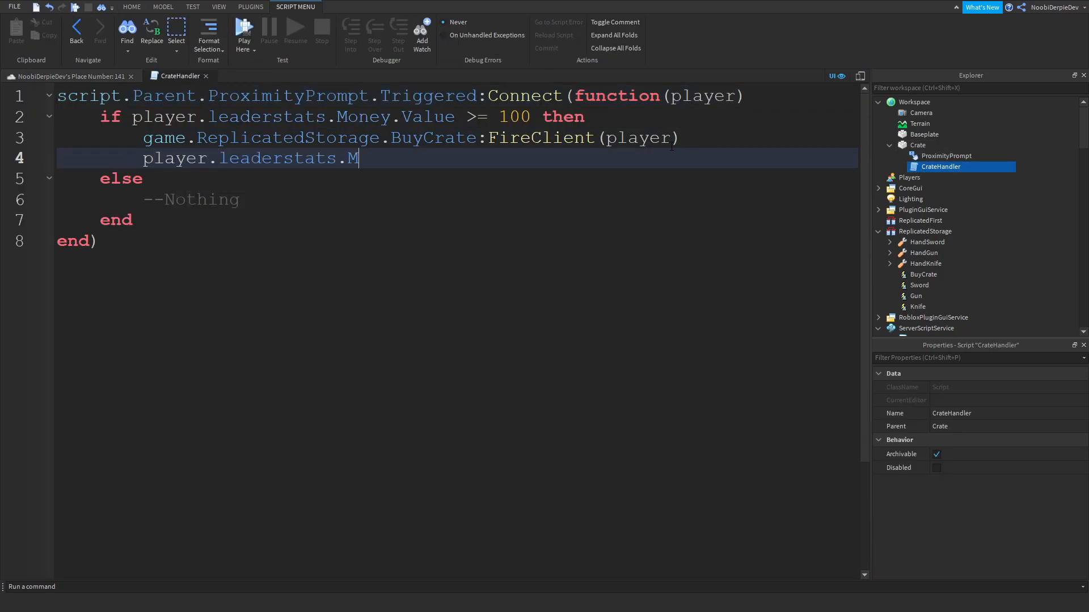
text(oney.Value =)
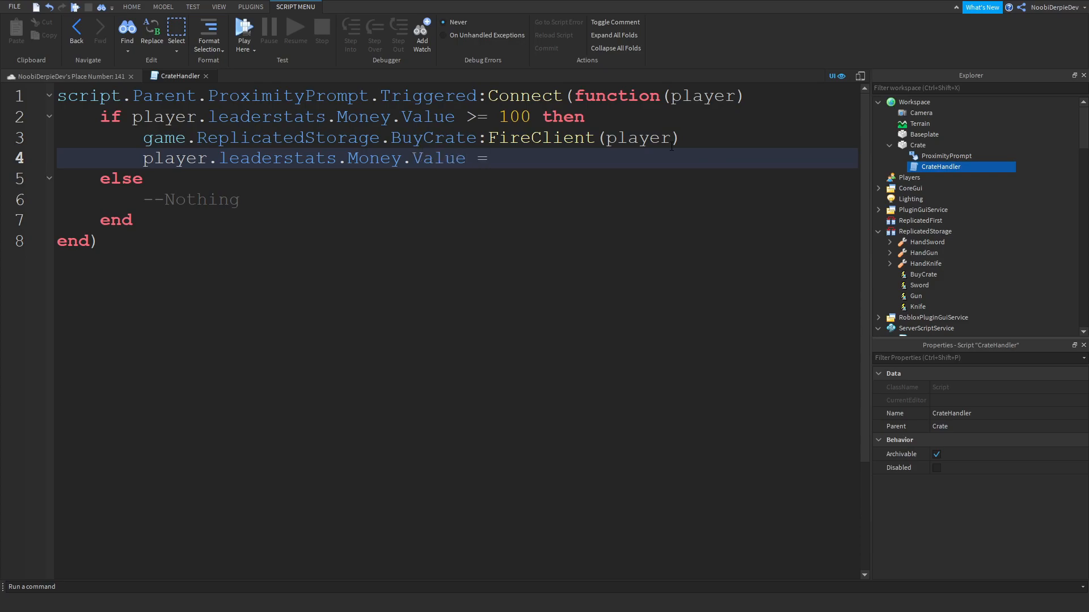
text(player.leaderstats.)
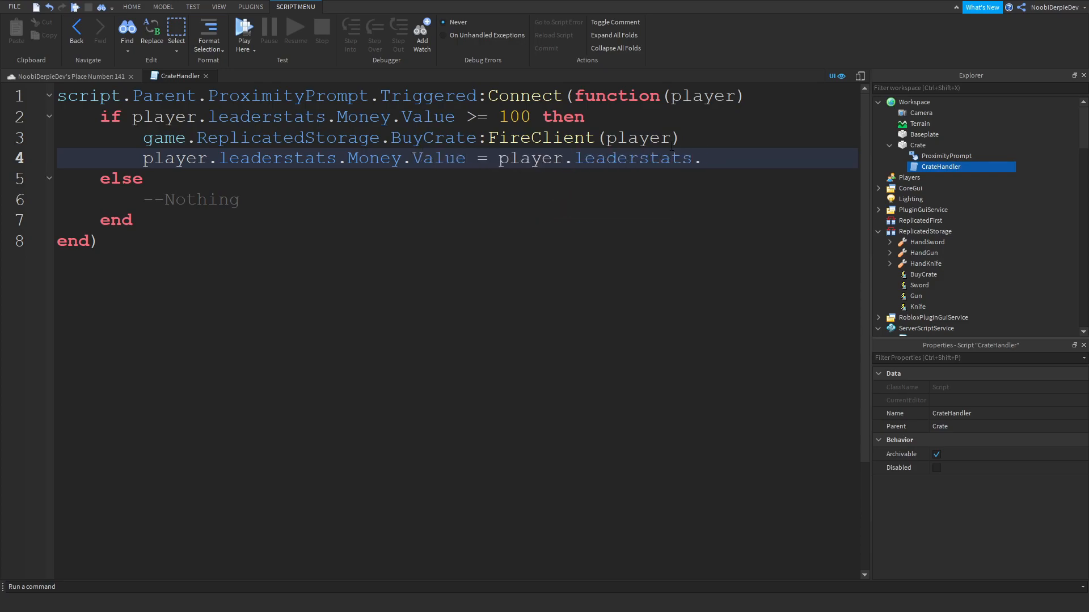
text(Money.Value -)
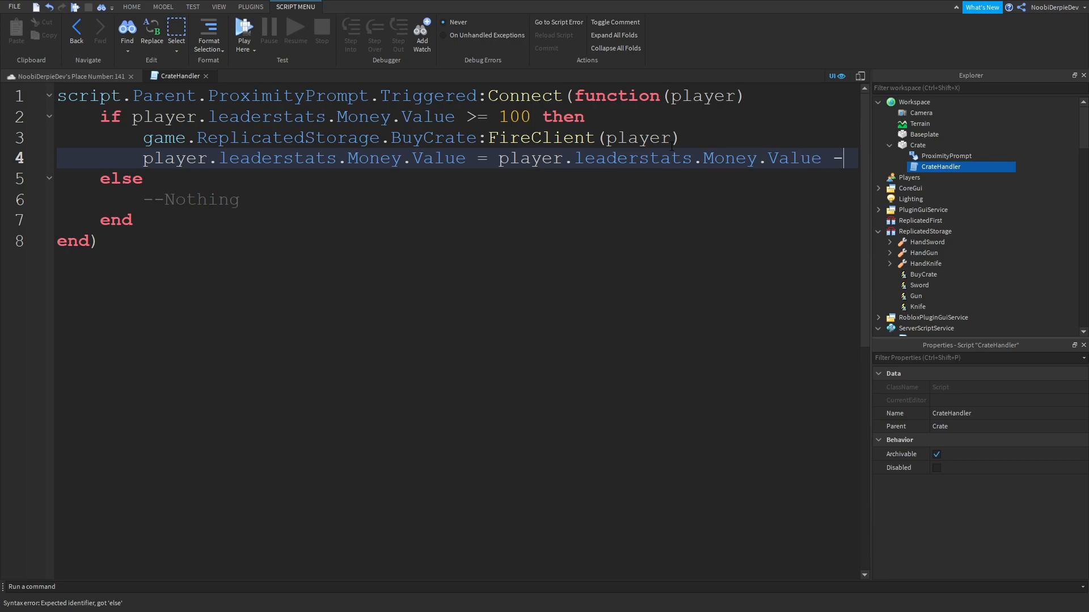
text(100)
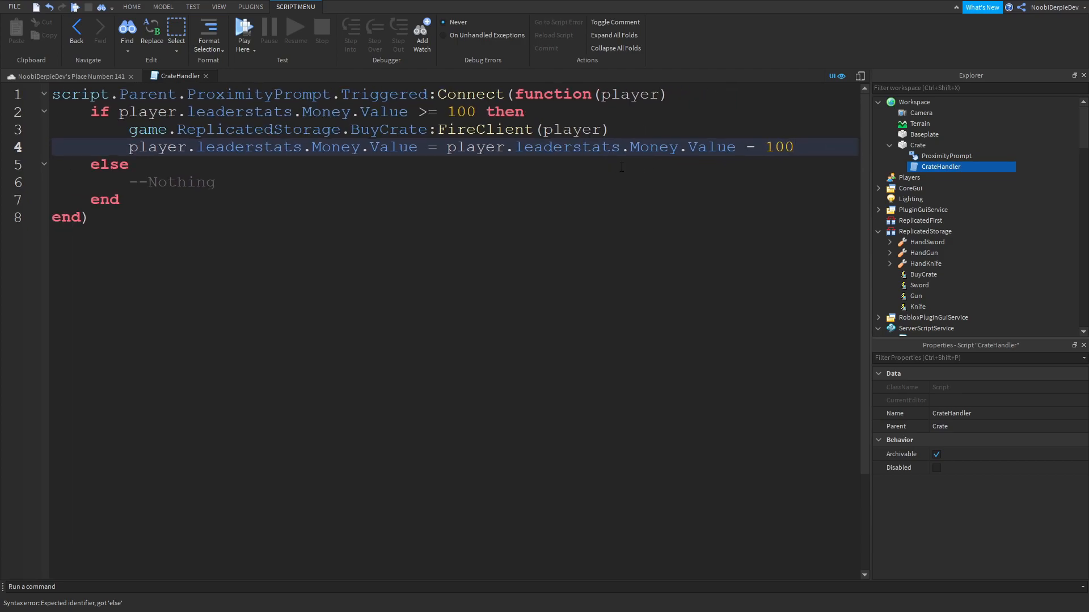
scroll(down, 3)
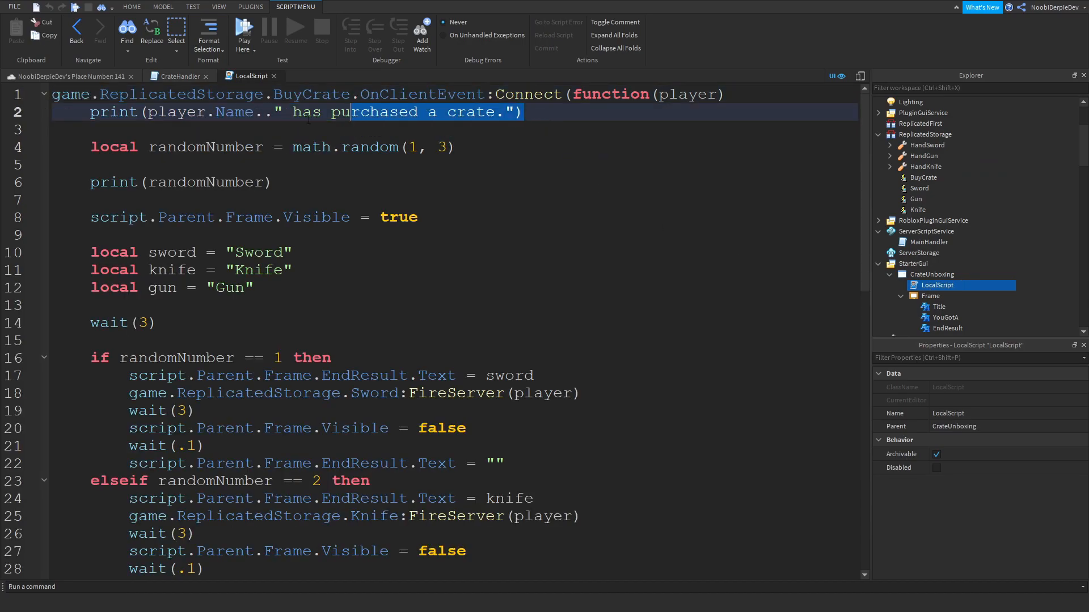
- Delete the 'has purchased a crate' print line and start a play test
key(Delete)
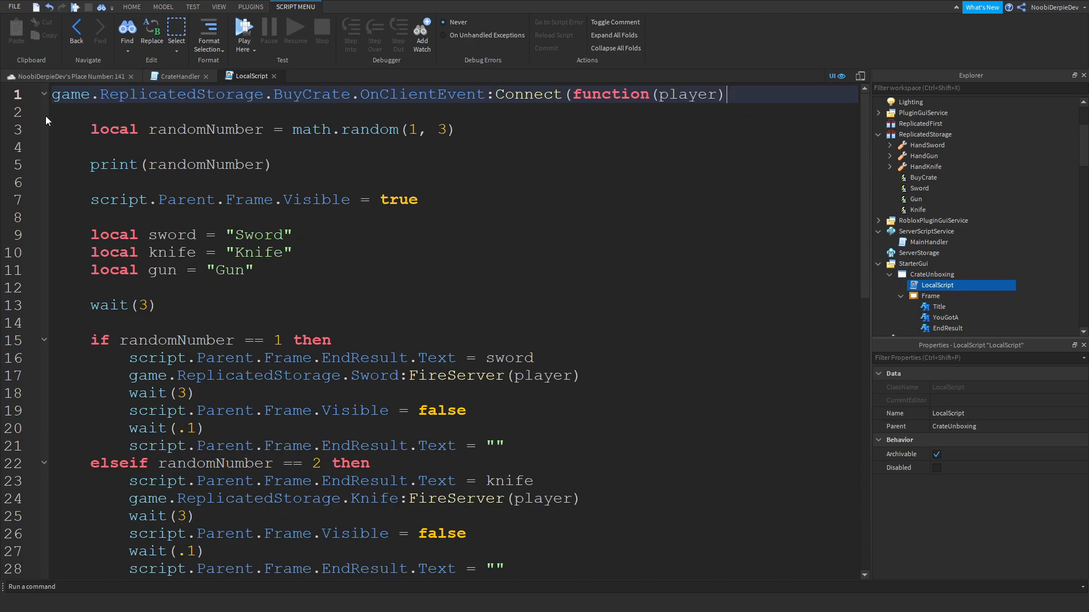
click(244, 31)
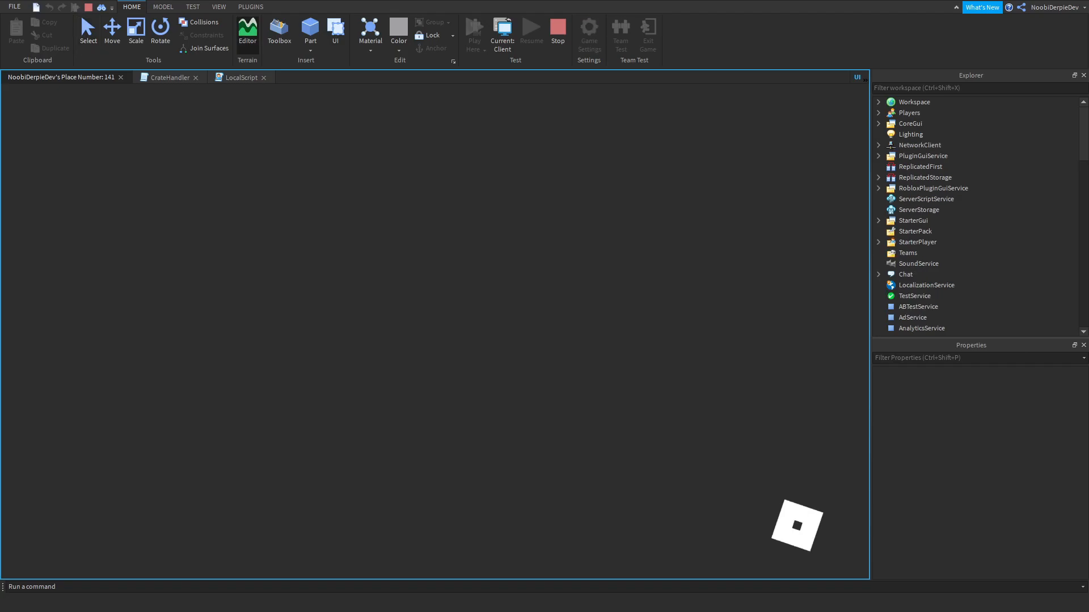
click(474, 31)
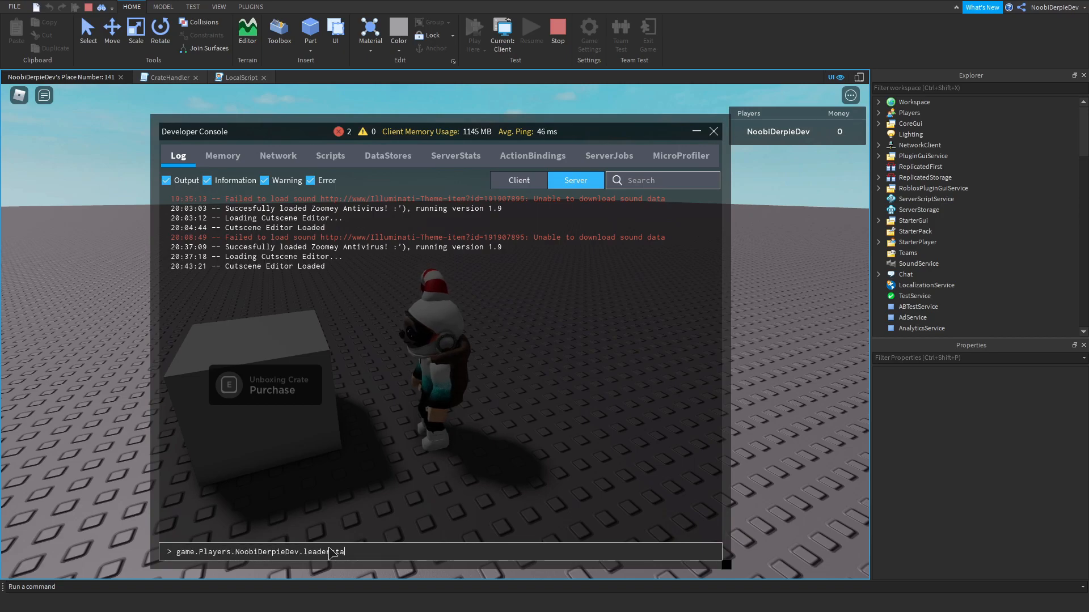
text(stats.Money.Value =43786517834)
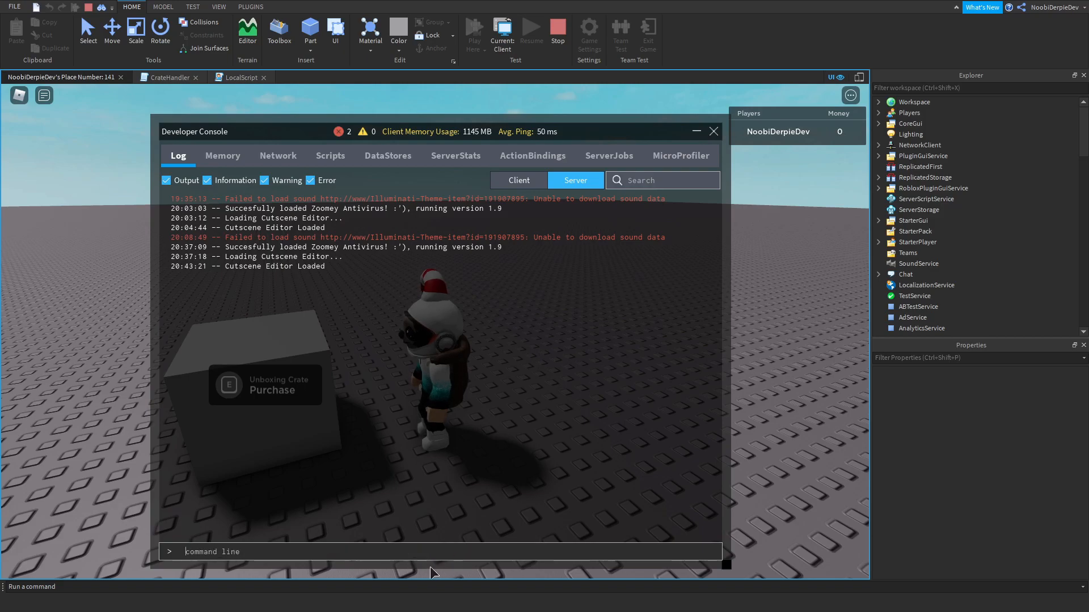
click(713, 131)
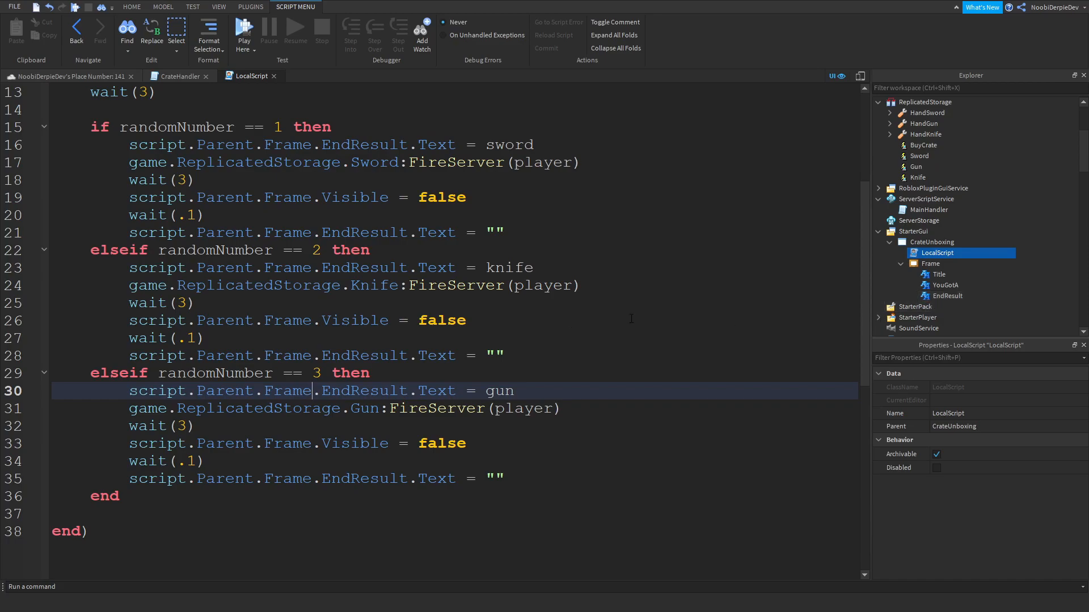
- Select the unboxing Frame to check its visibility, then return to the 3D view
click(930, 264)
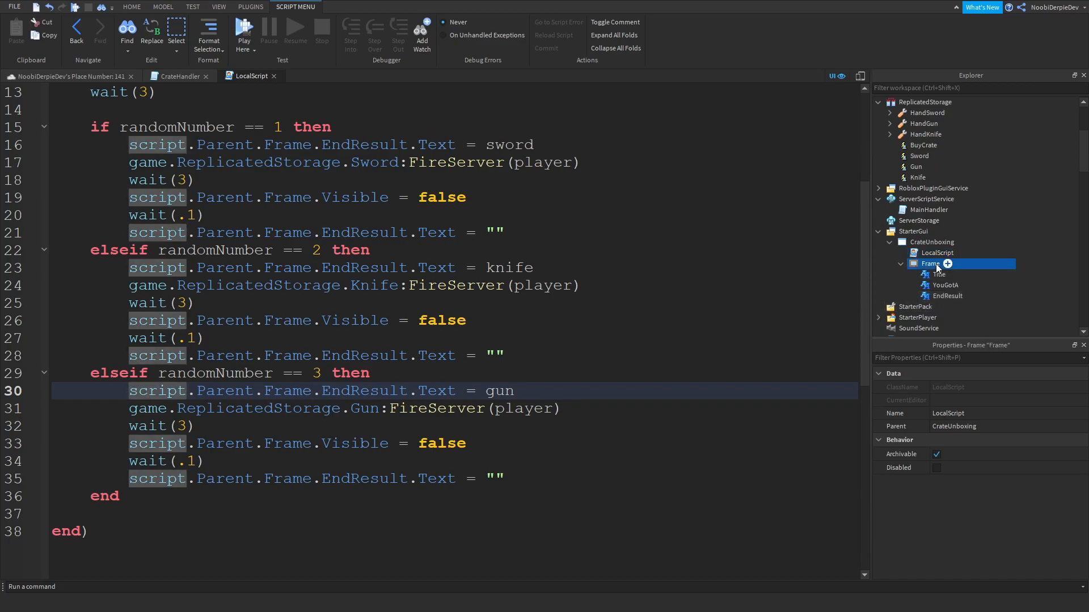
click(930, 263)
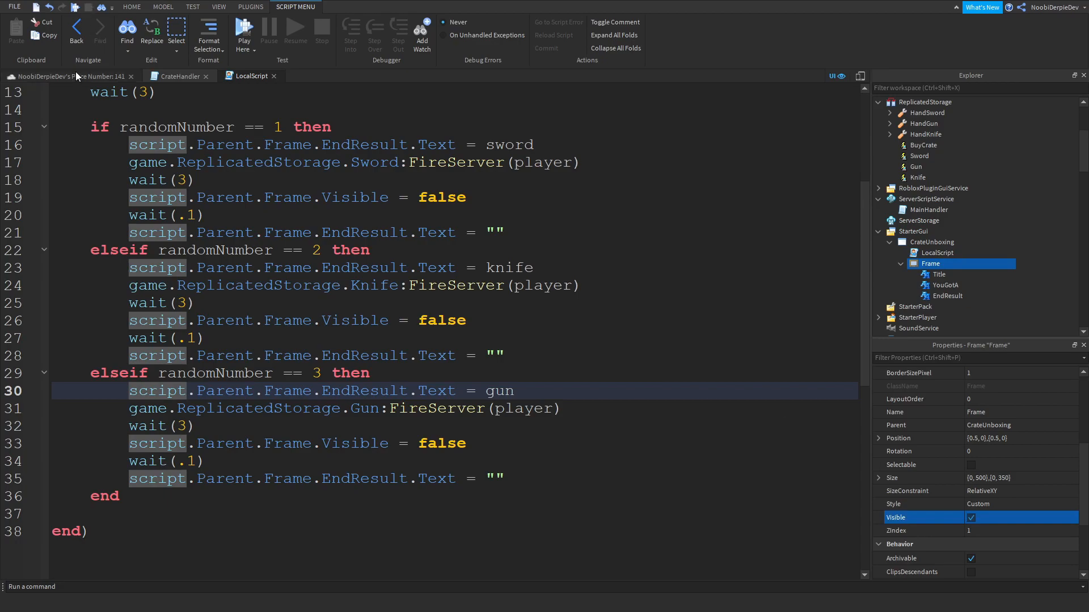
click(131, 6)
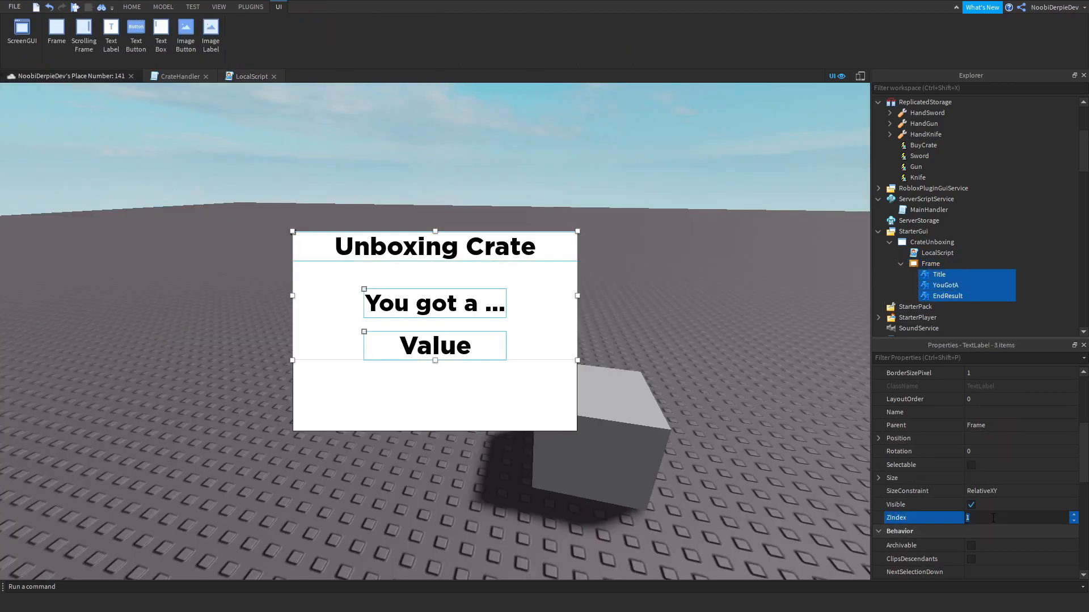
- Set the EndResult label's text to '...' and start a play test
click(930, 263)
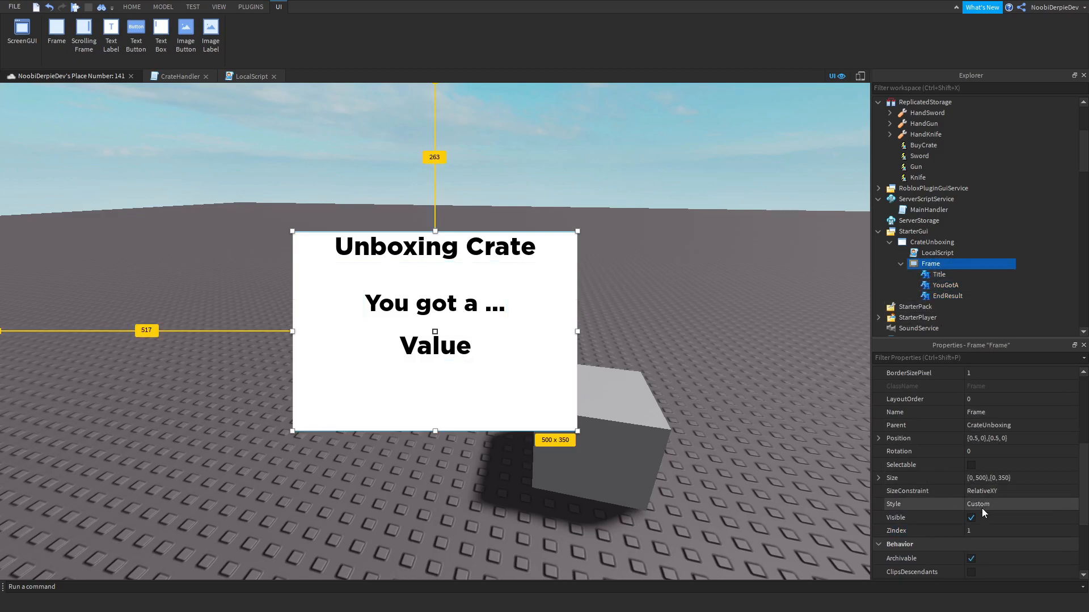
click(947, 295)
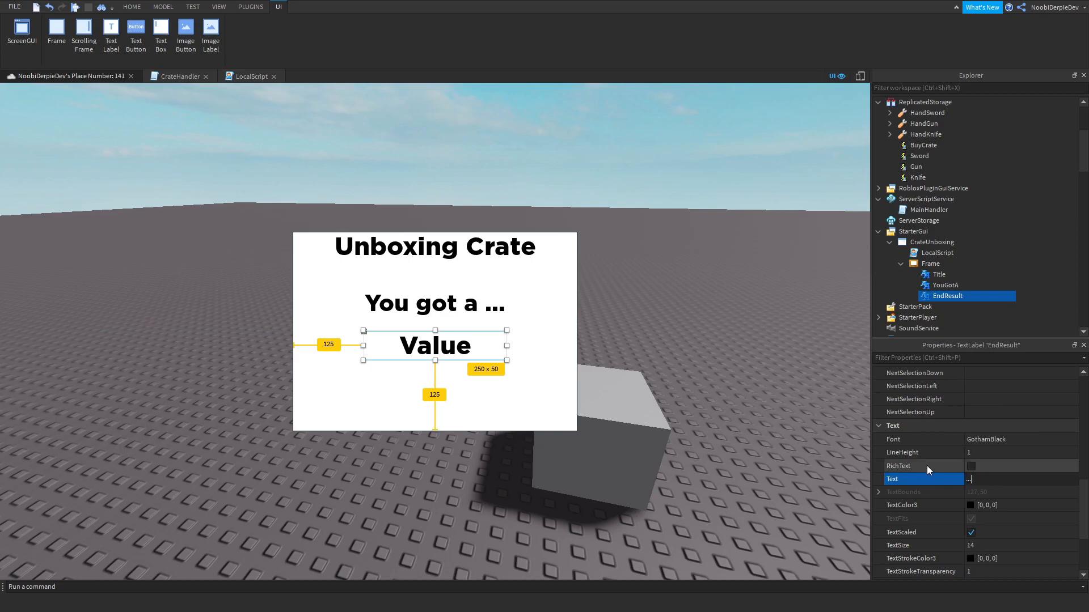
click(930, 264)
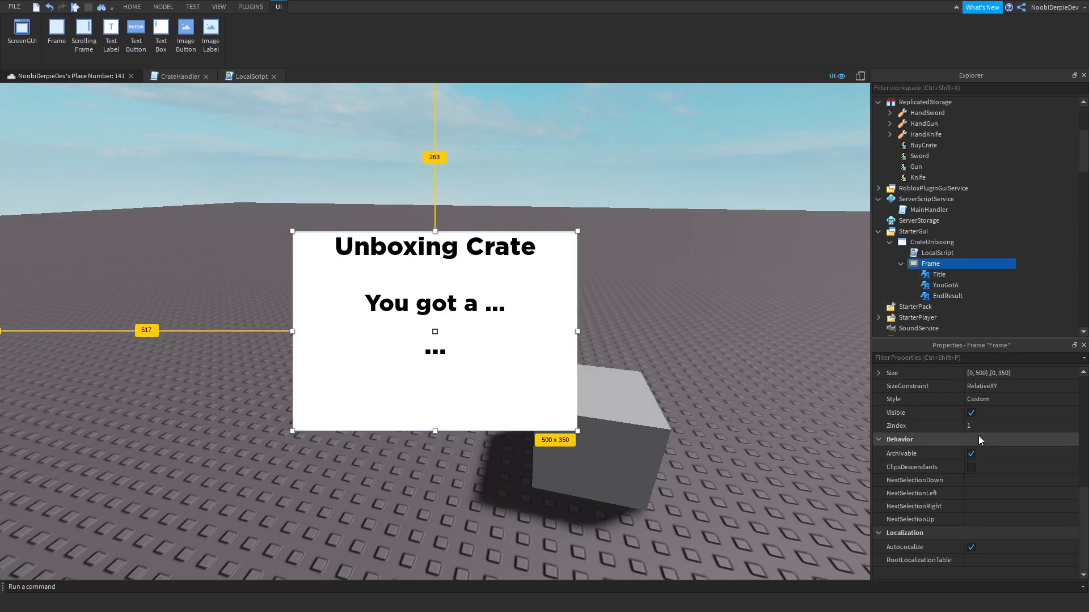
click(971, 412)
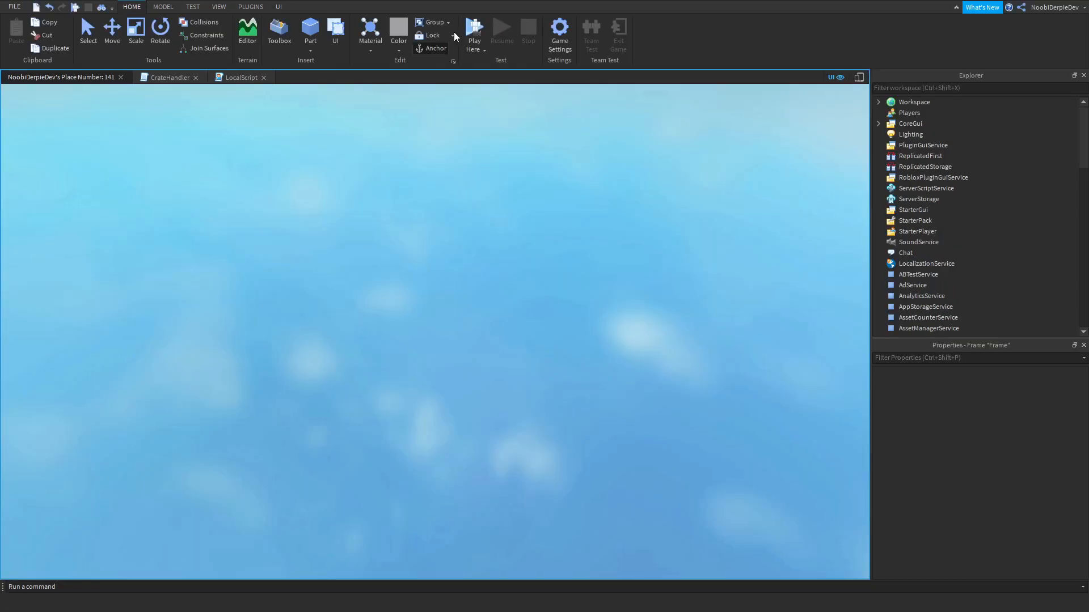
- Enter a leaderstats.Money.Value command in the developer console during the play test
click(474, 28)
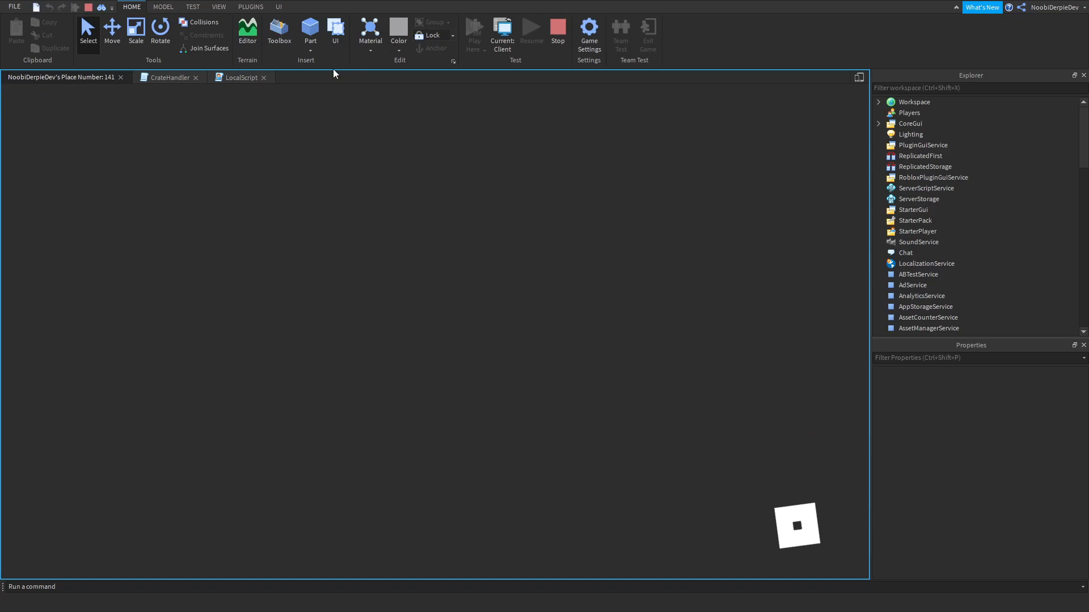
click(474, 32)
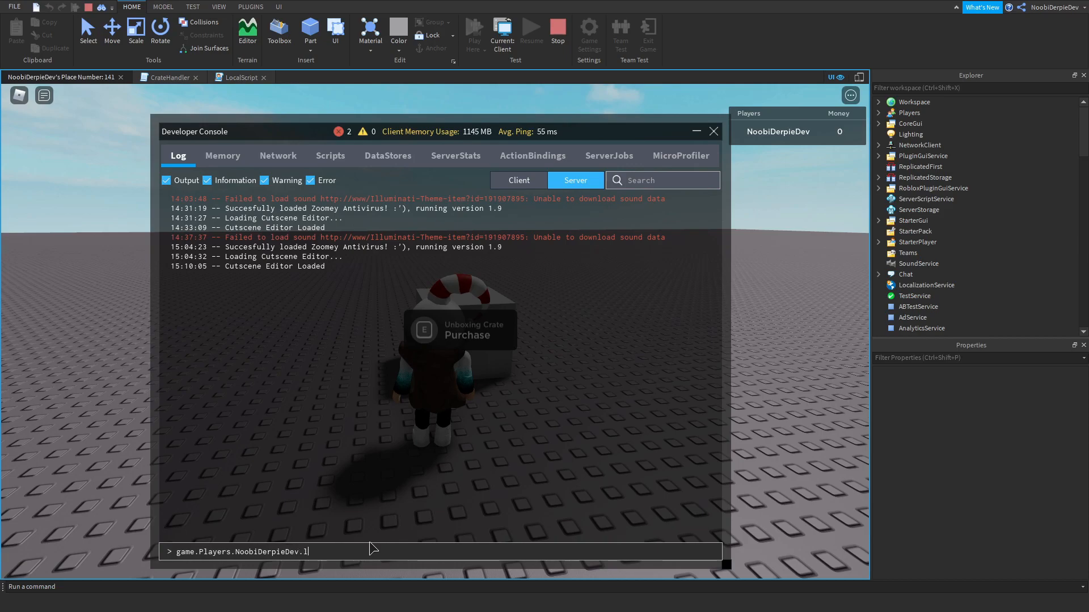
text(leaderstats.Money.V)
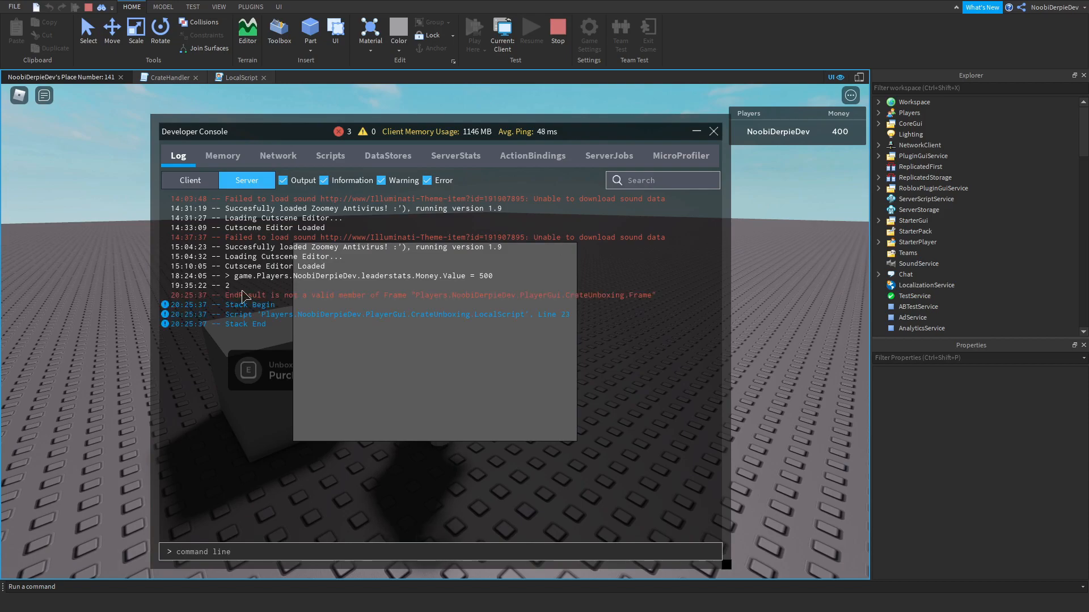
- Expand the test player's PlayerGui to inspect the running CrateUnboxing GUI
click(879, 101)
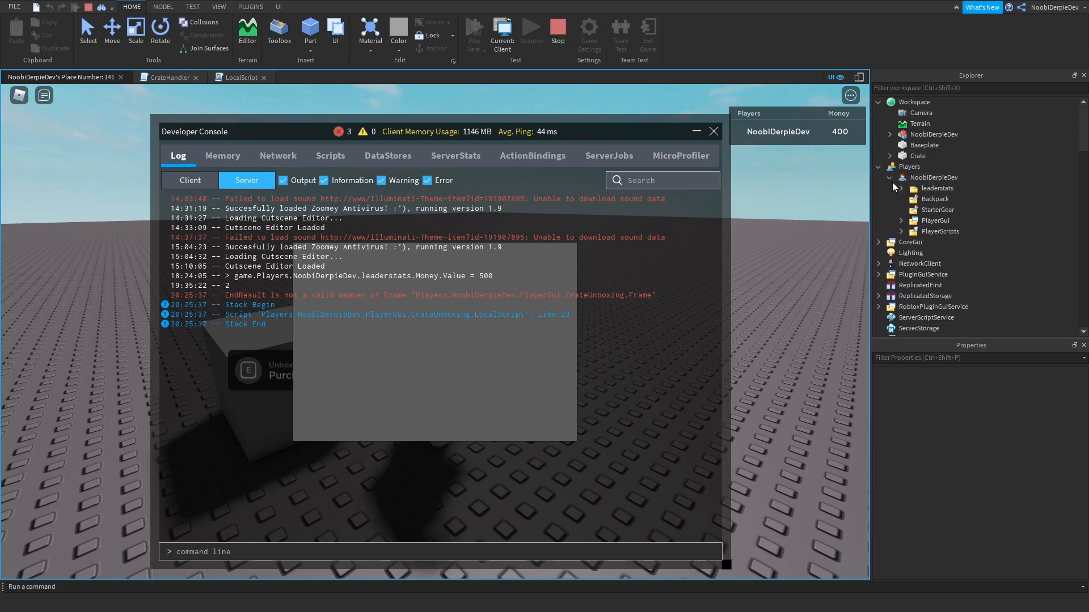
click(901, 220)
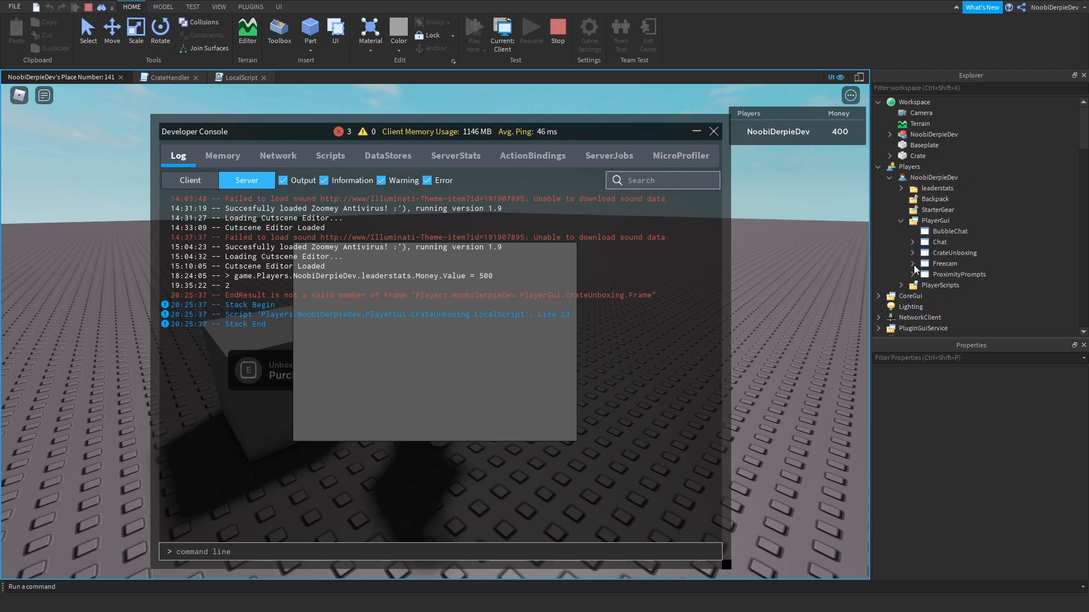
click(953, 274)
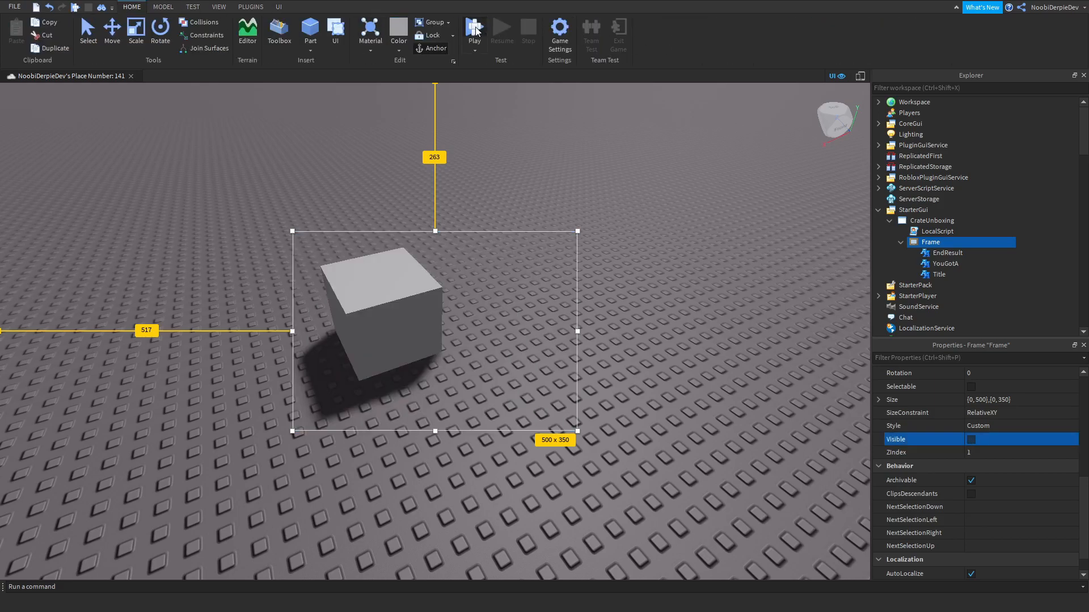
- Start a fresh play test and bring up the developer console
click(474, 28)
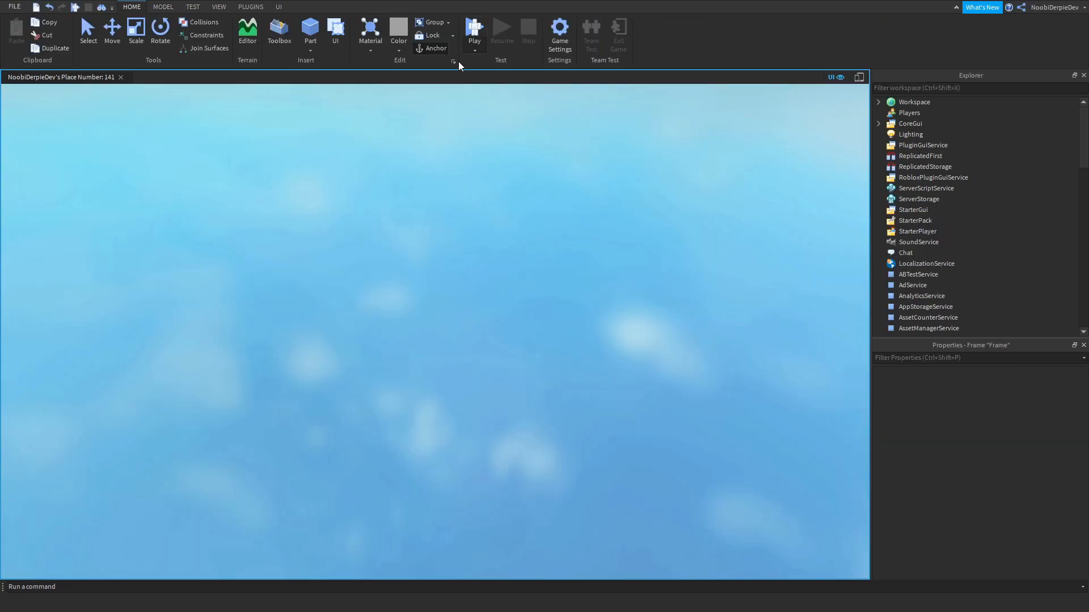
click(474, 27)
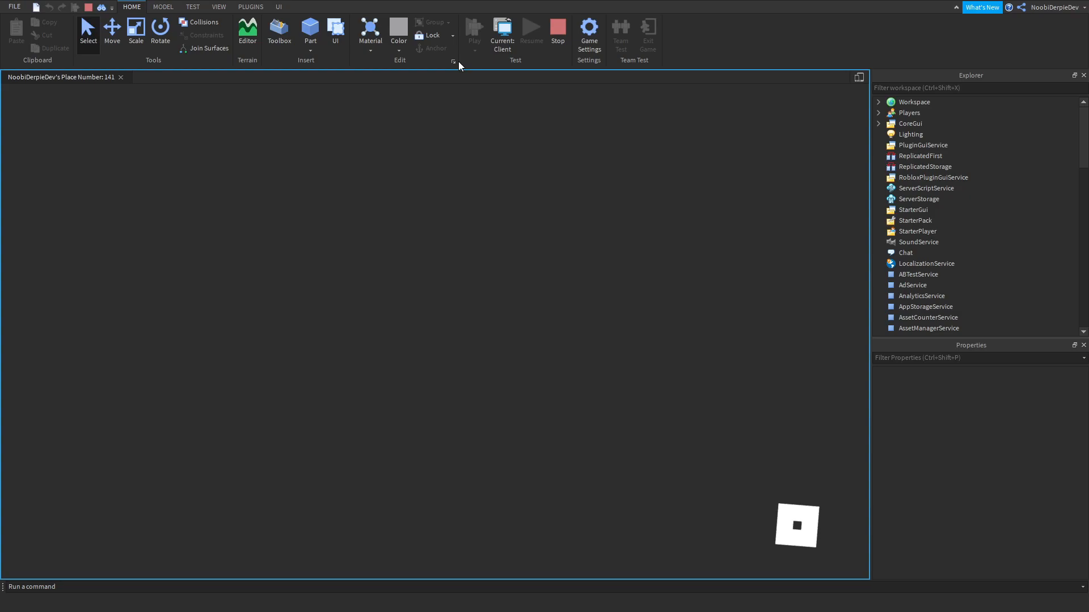
click(474, 31)
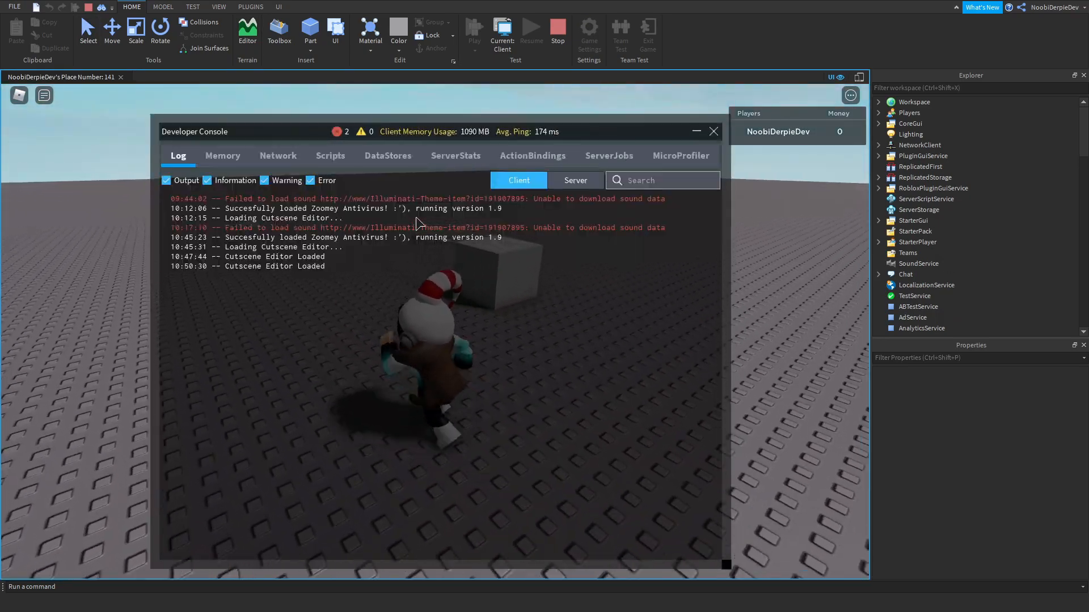
- Set NoobiDerpieDev's leaderstats Money to 500 from the server console, then close it
click(575, 180)
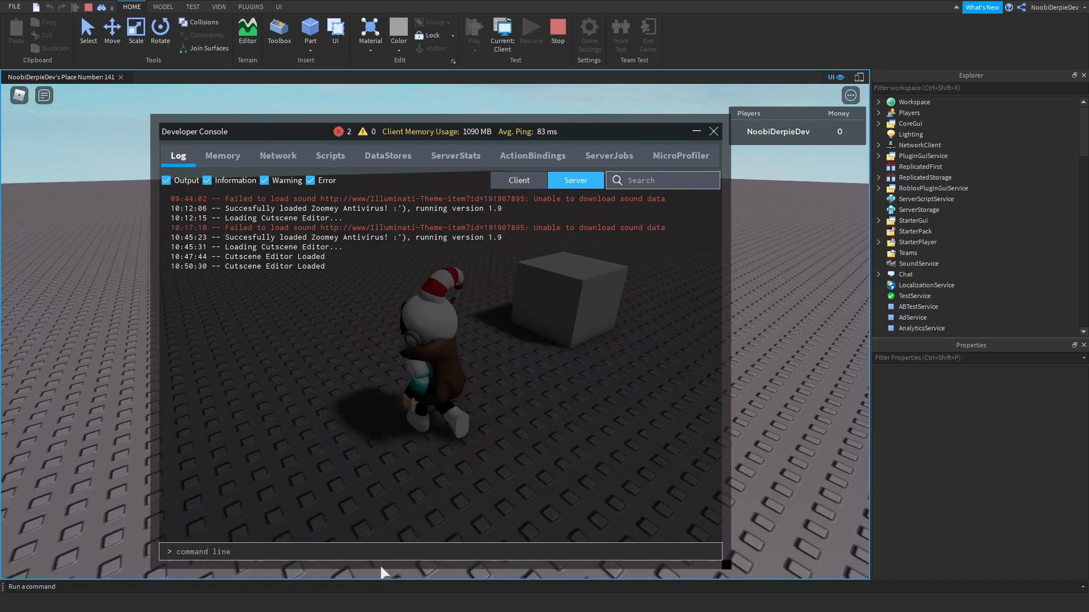
text(game.Players.N)
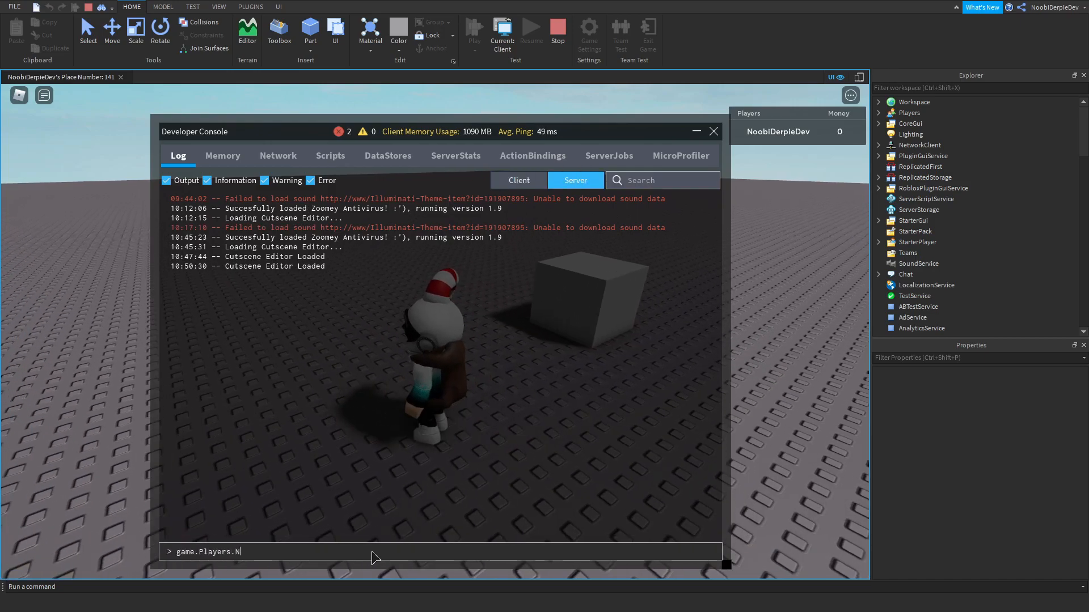
text(oobiDerpieDev.leaderstats)
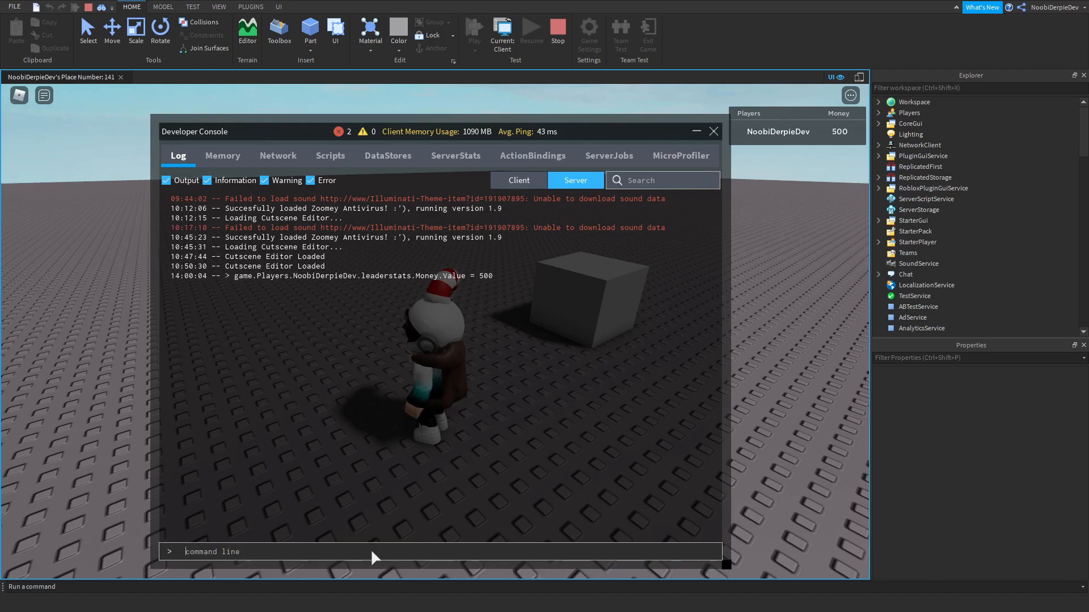
click(713, 131)
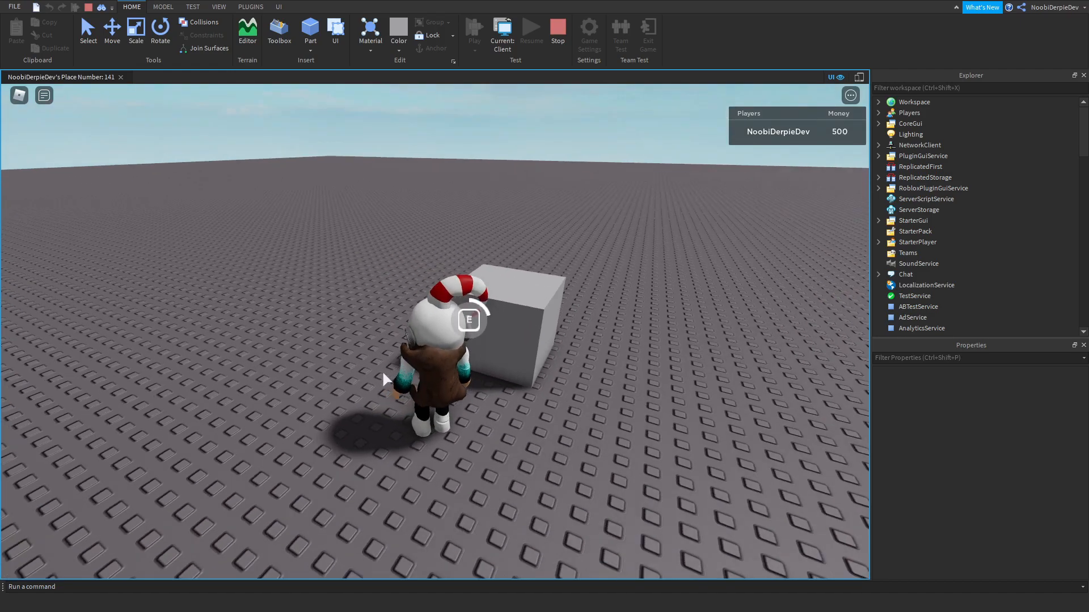